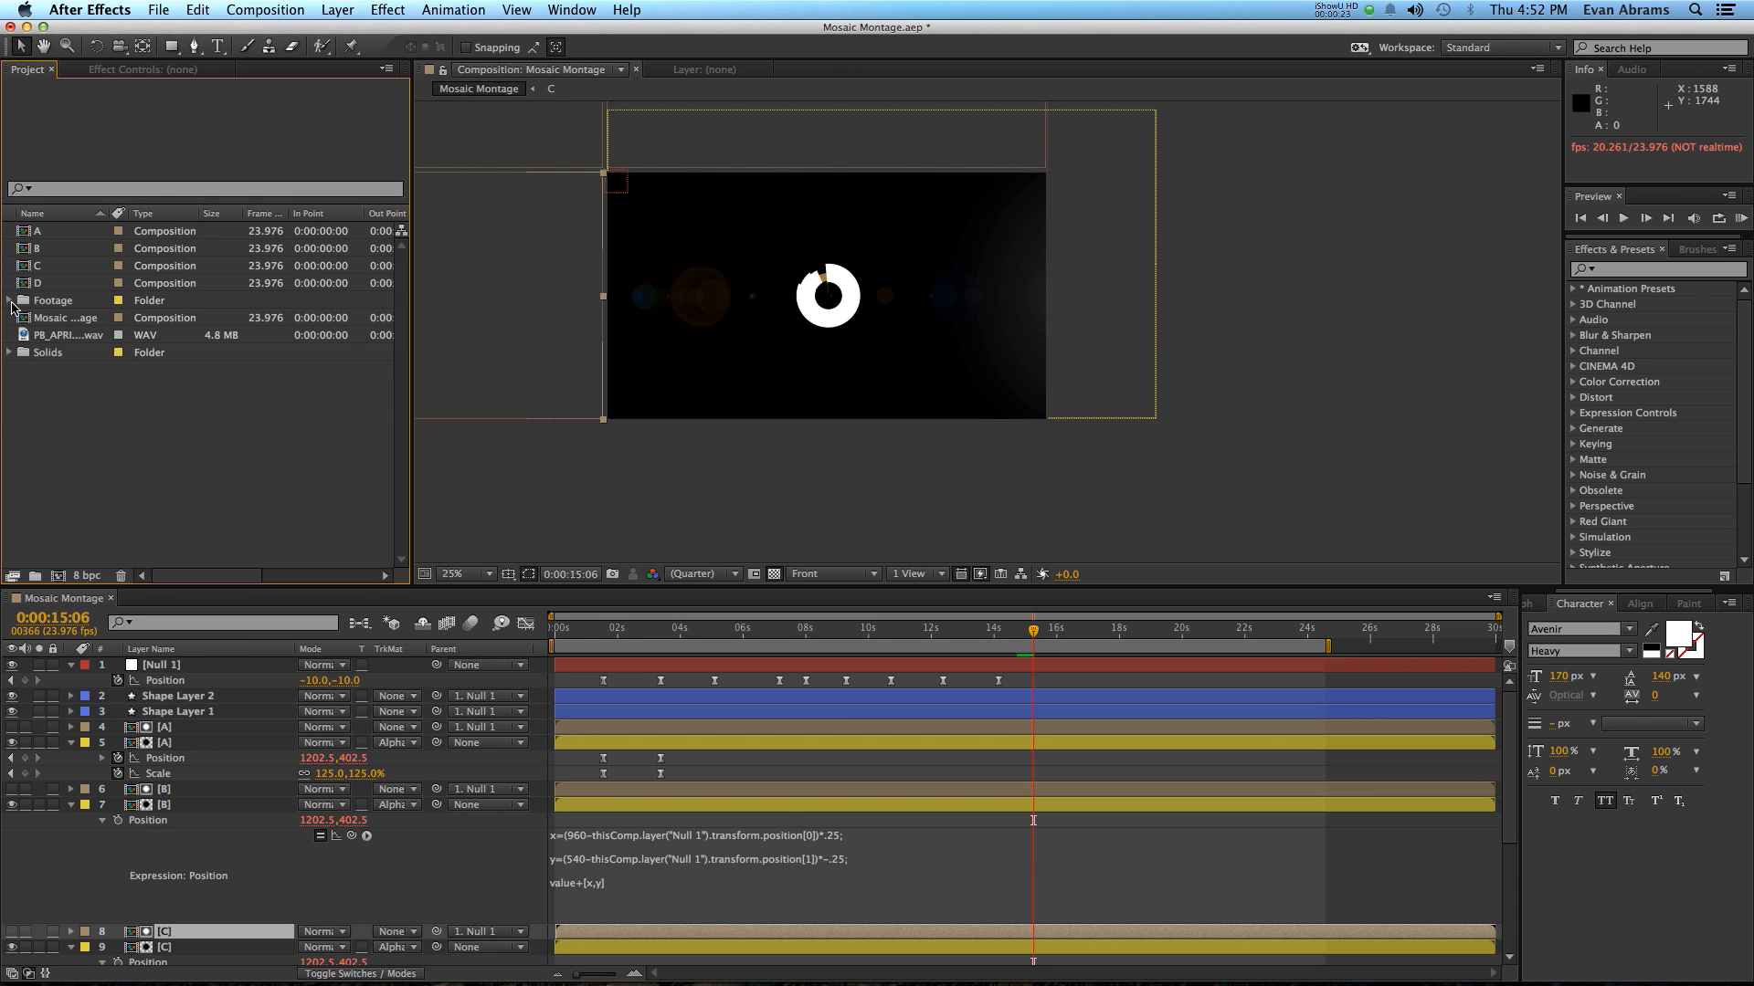
Step: Expand the Footage folder to show the clips
{"action": "left_click", "coordinate": [9, 308]}
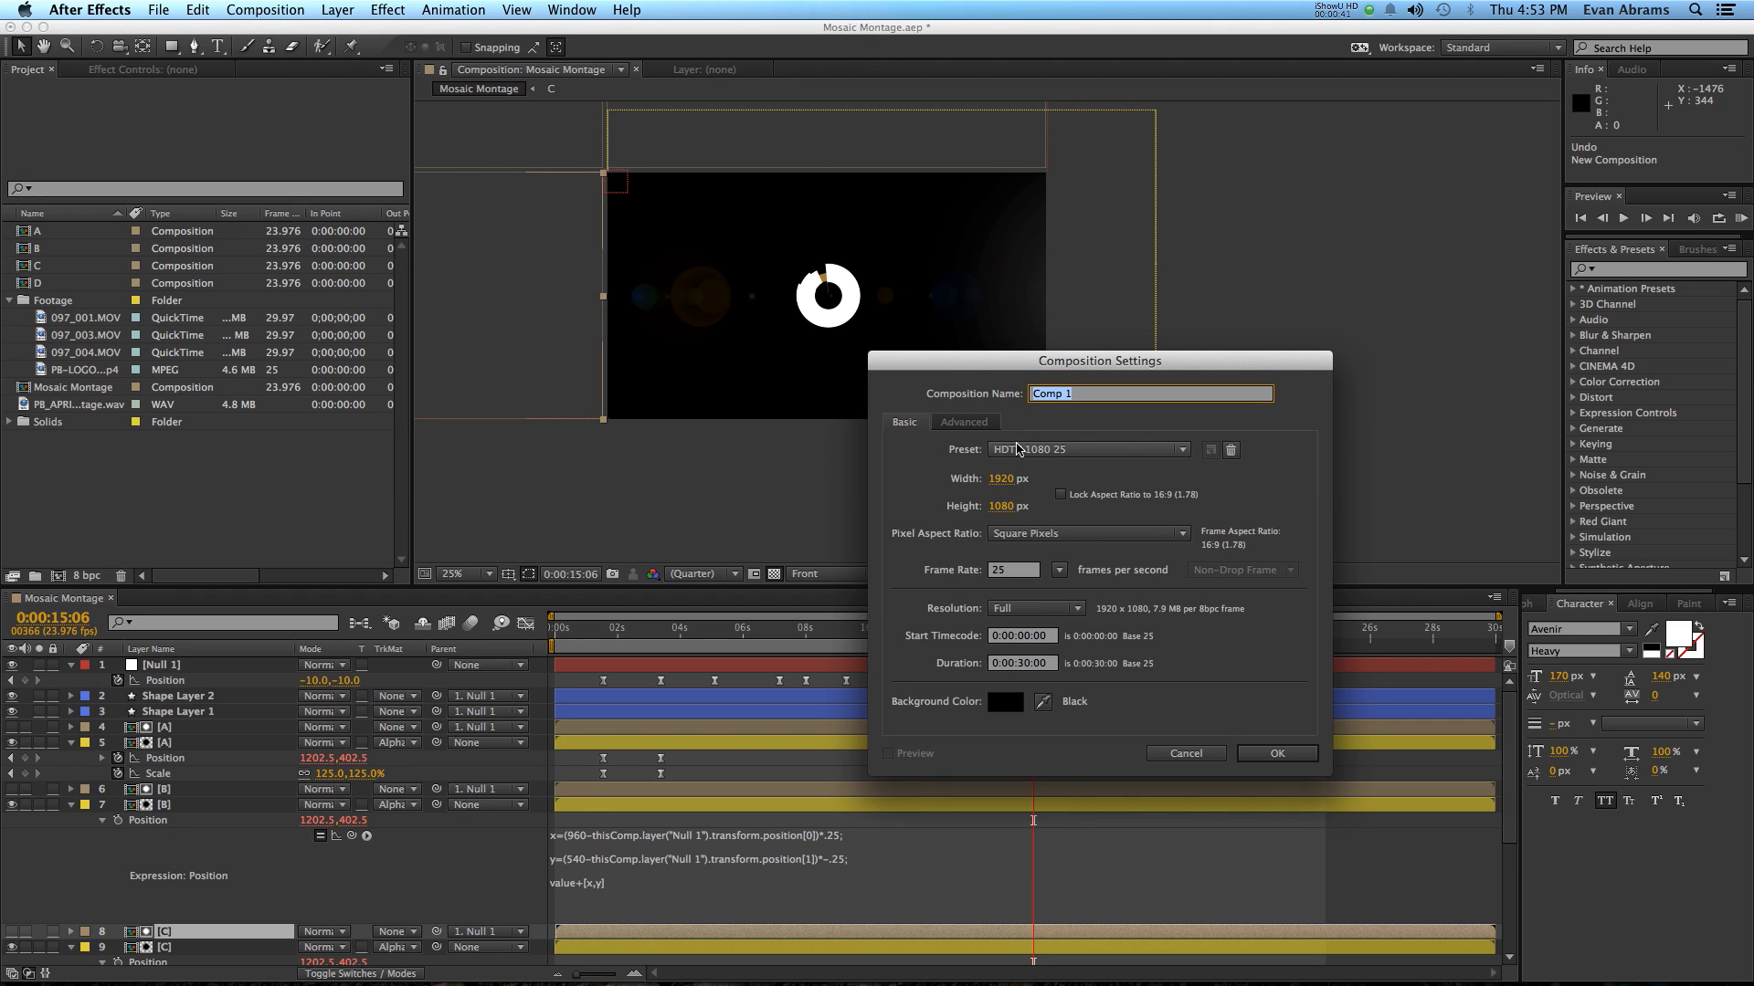
{"action": "mouse_move", "coordinate": [1017, 454]}
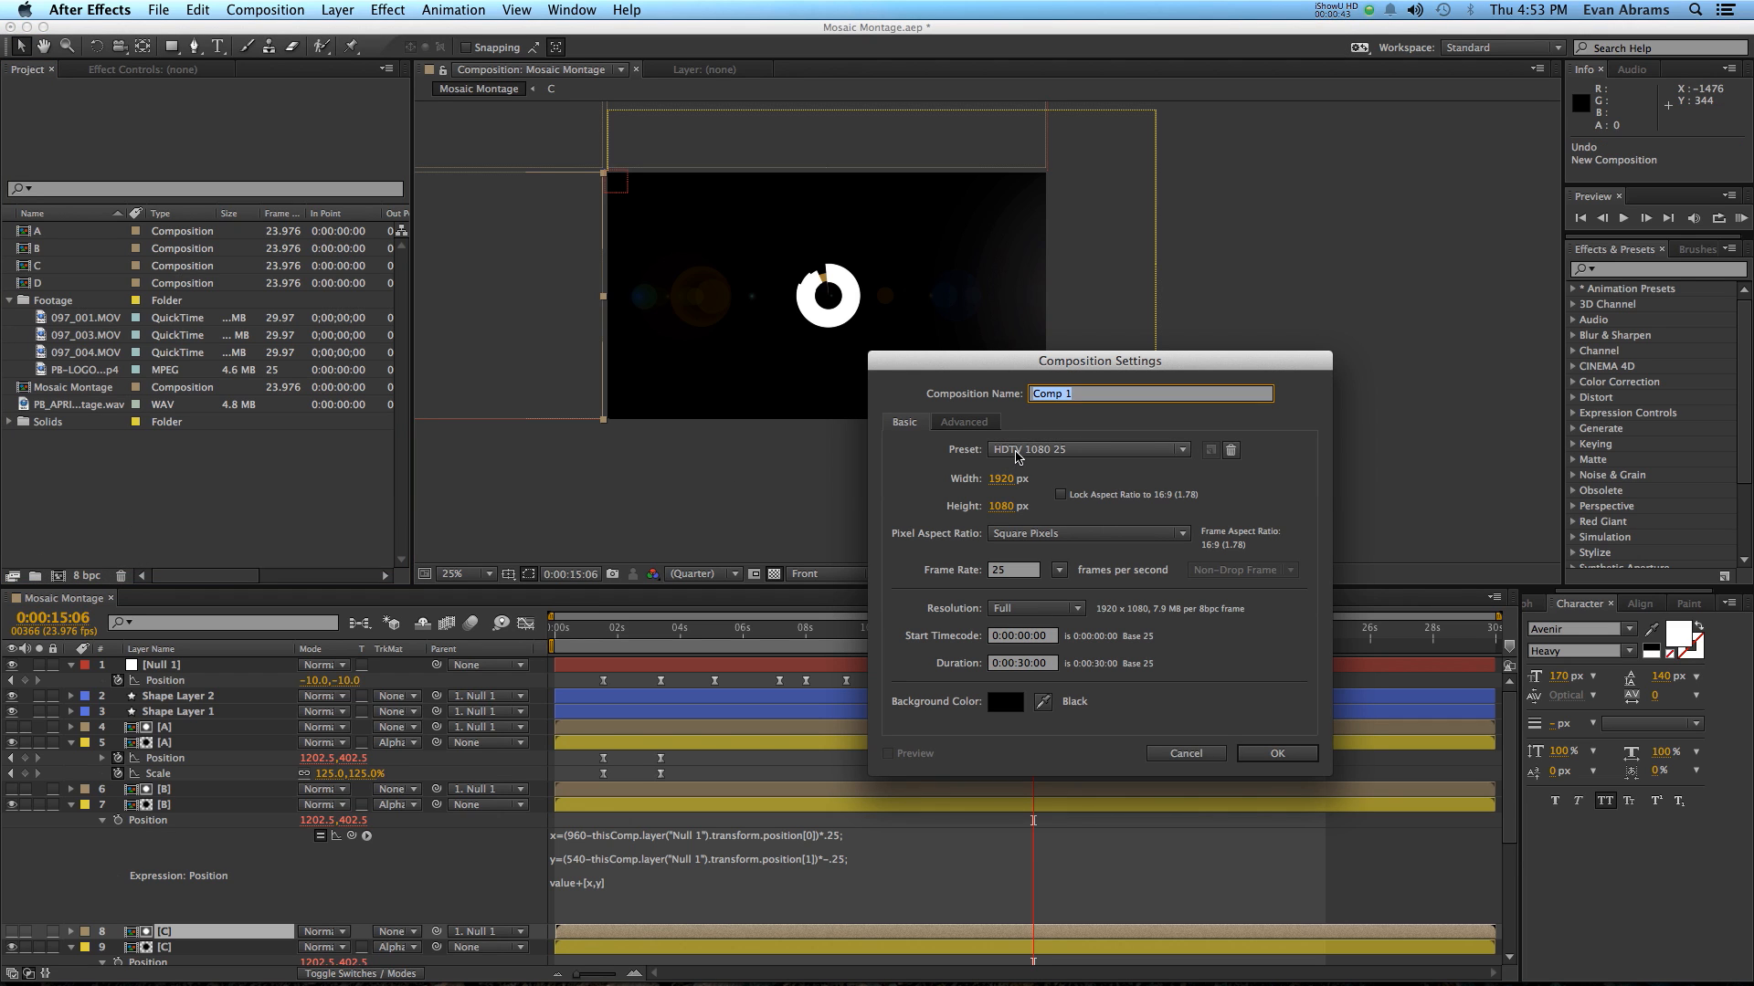
{"action": "mouse_move", "coordinate": [1035, 494]}
{"action": "type", "text": "Montage"}
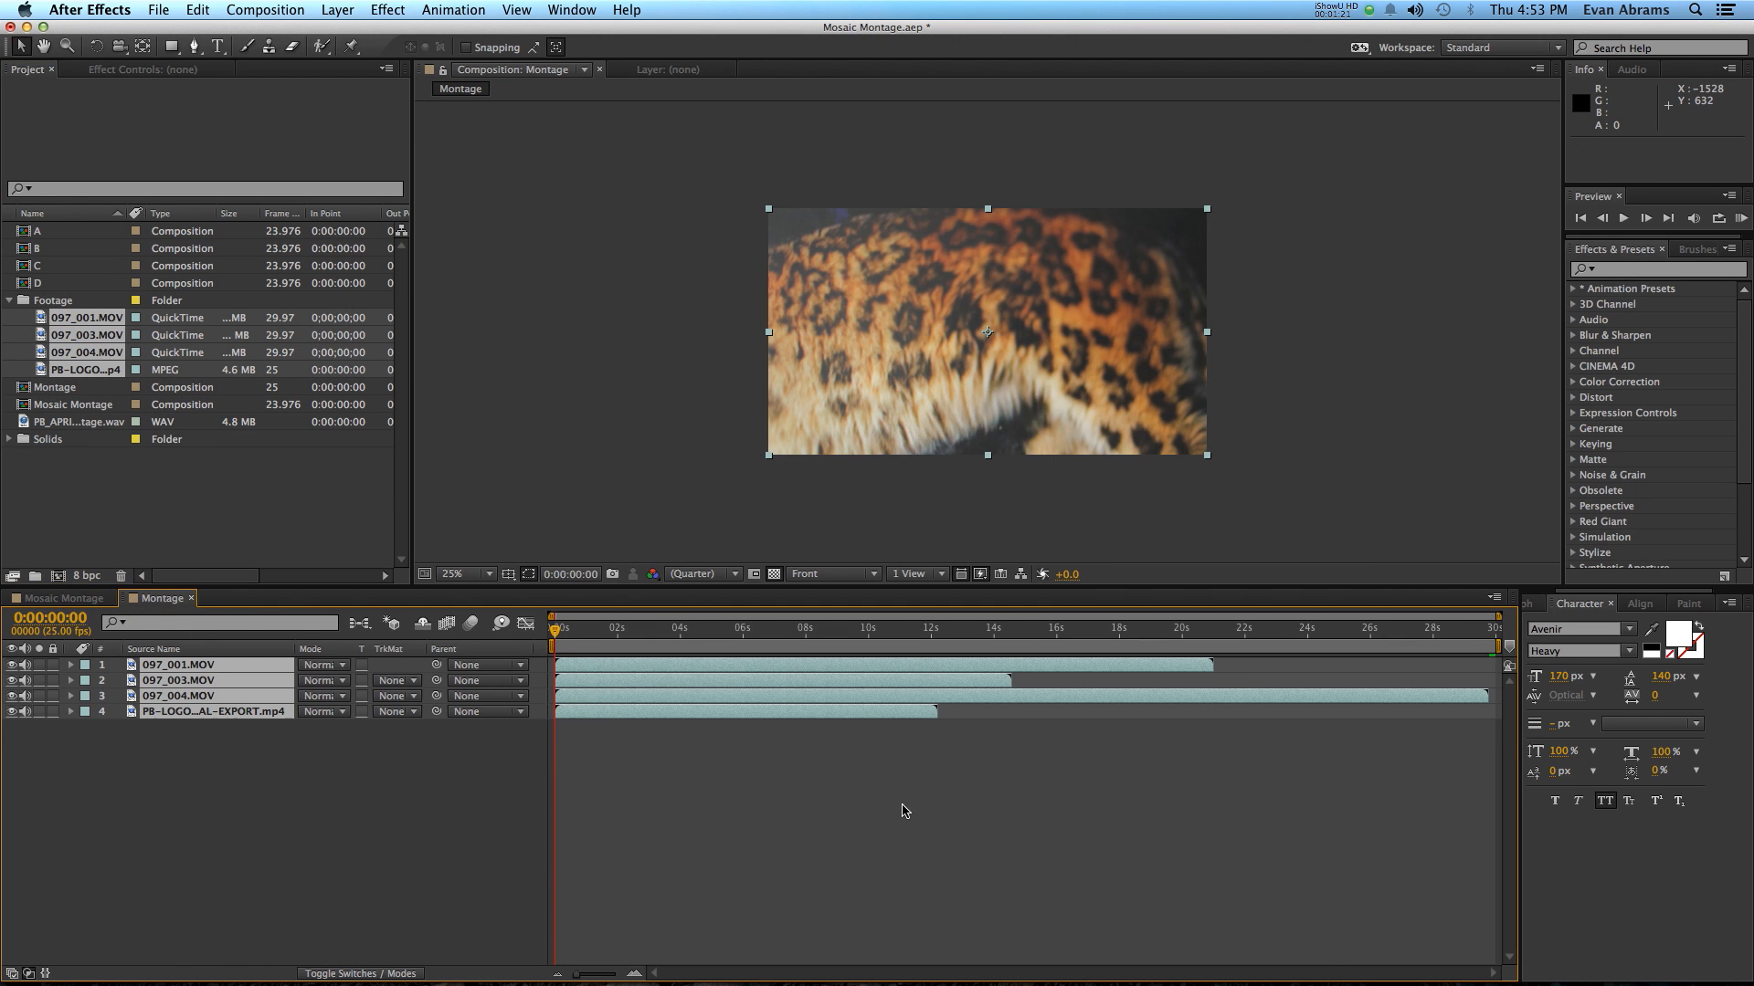
{"action": "left_click", "coordinate": [684, 627]}
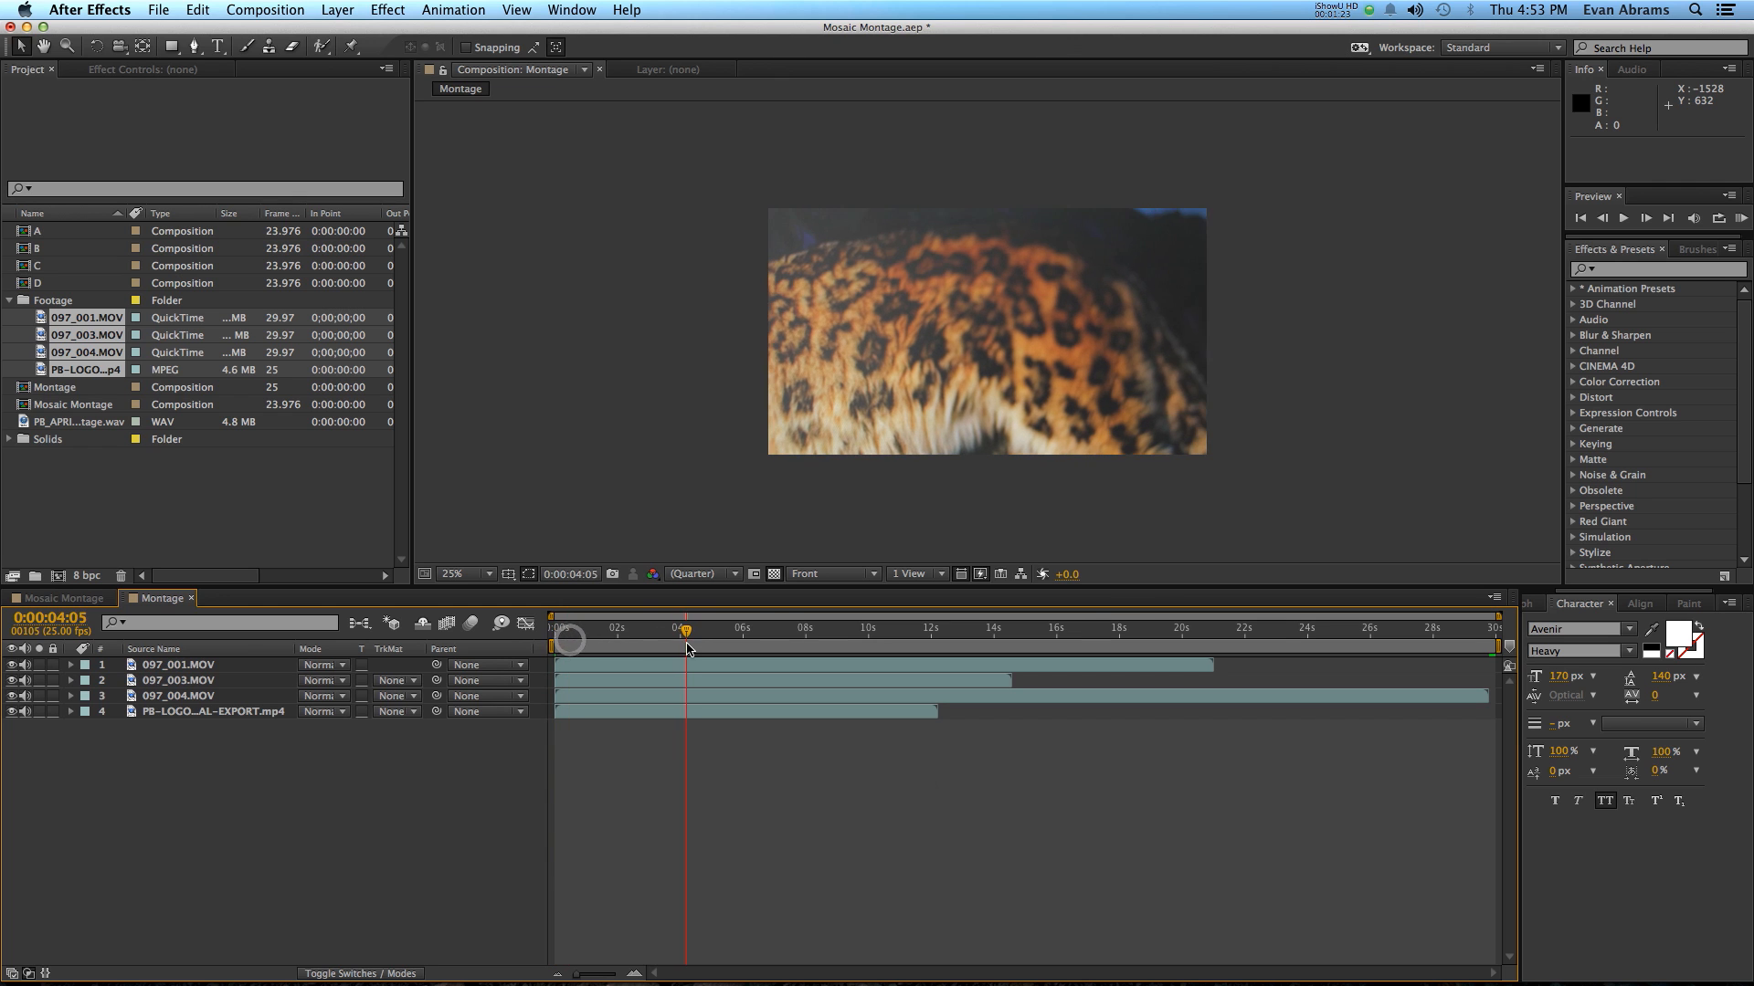
{"action": "left_click", "coordinate": [775, 641]}
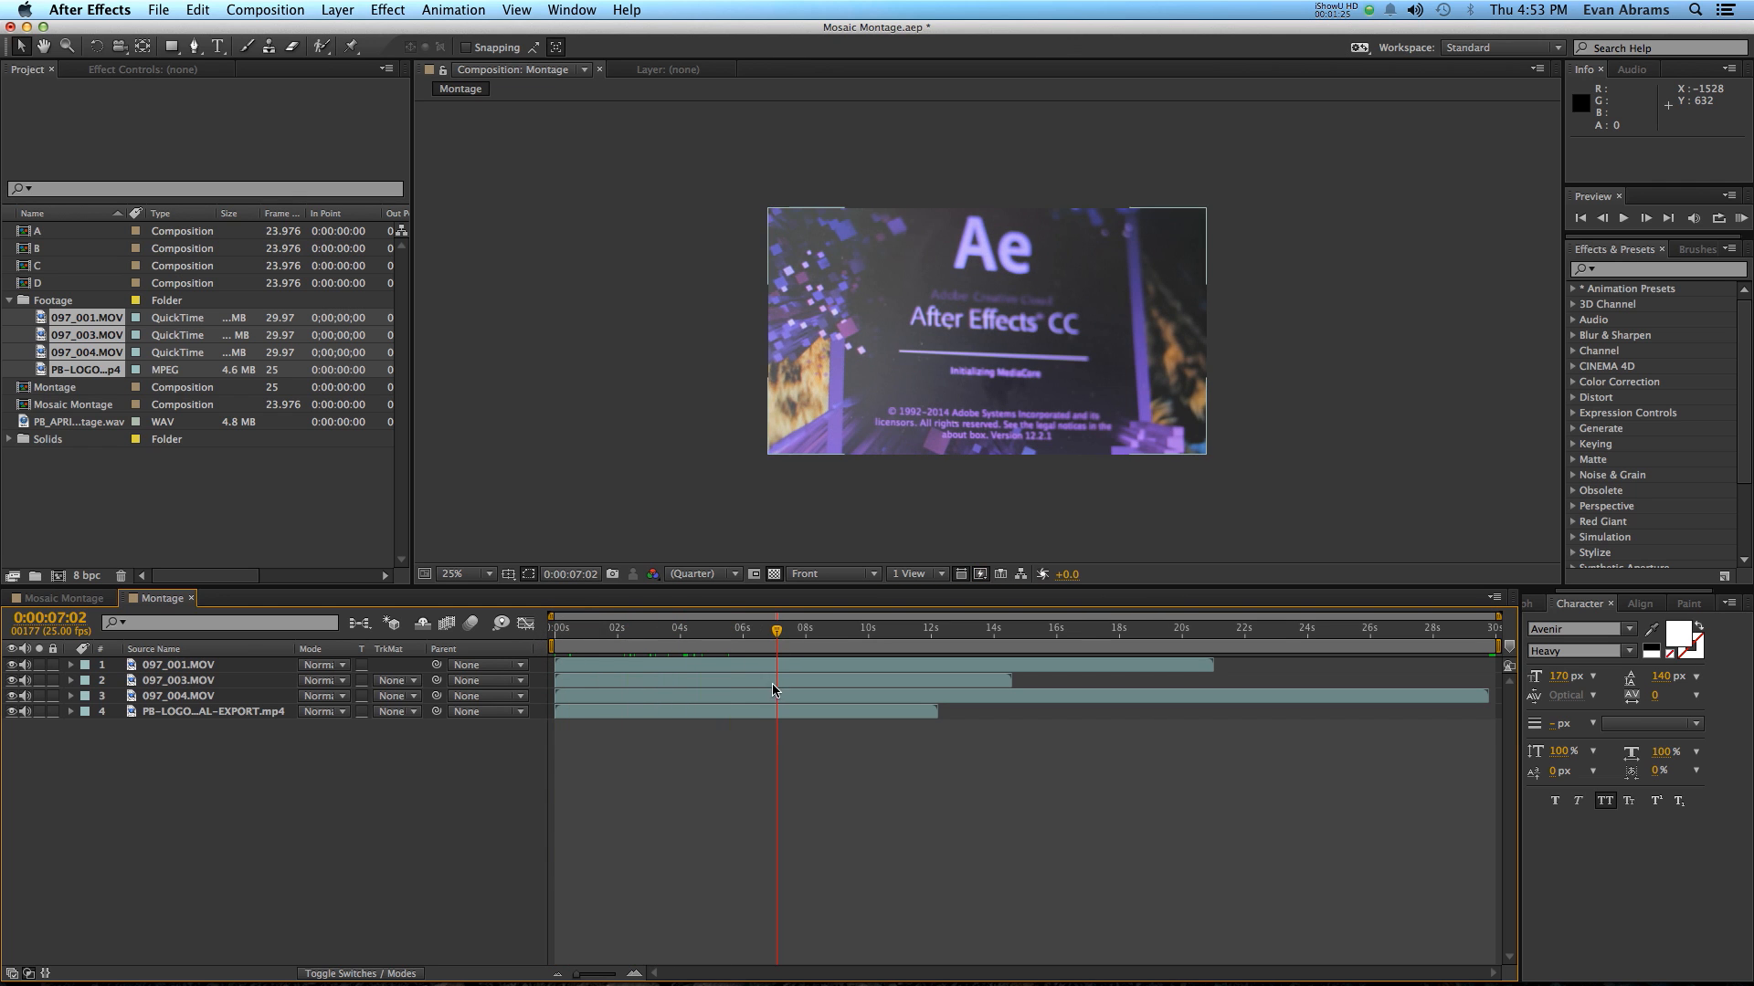
{"action": "left_click", "coordinate": [177, 664]}
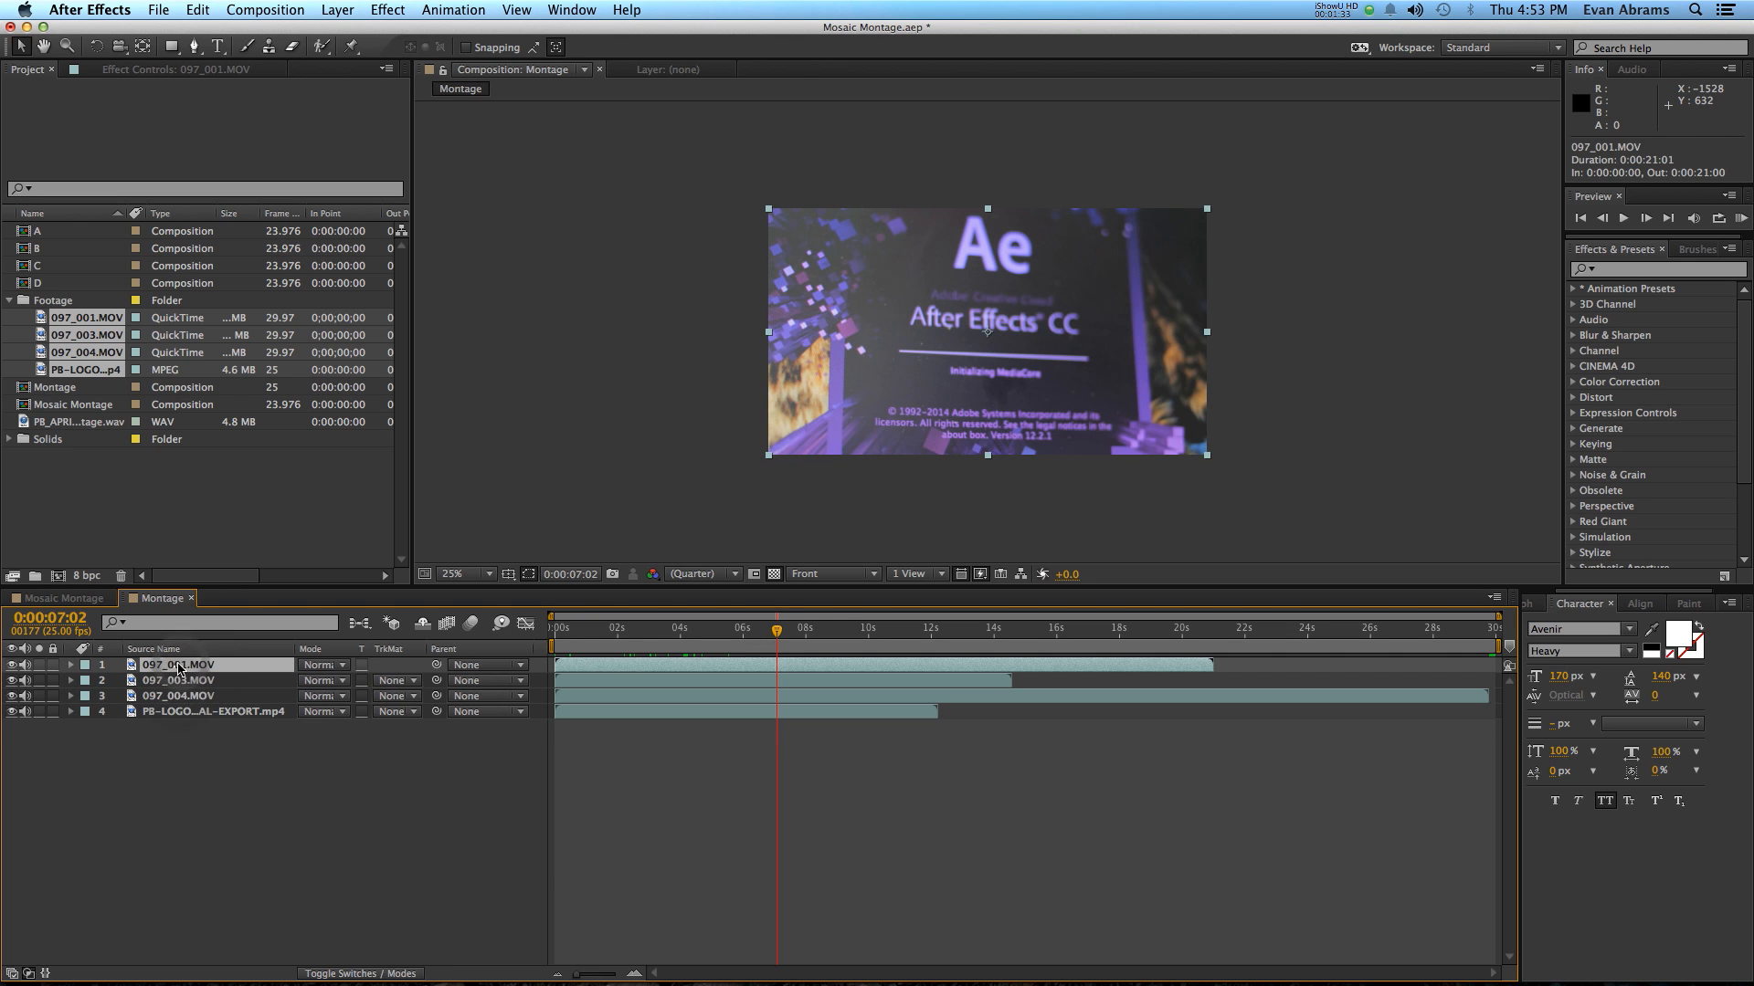
Step: Pre-compose the 097_001.MOV layer into a new composition named Footage A
{"action": "right_click", "coordinate": [179, 664]}
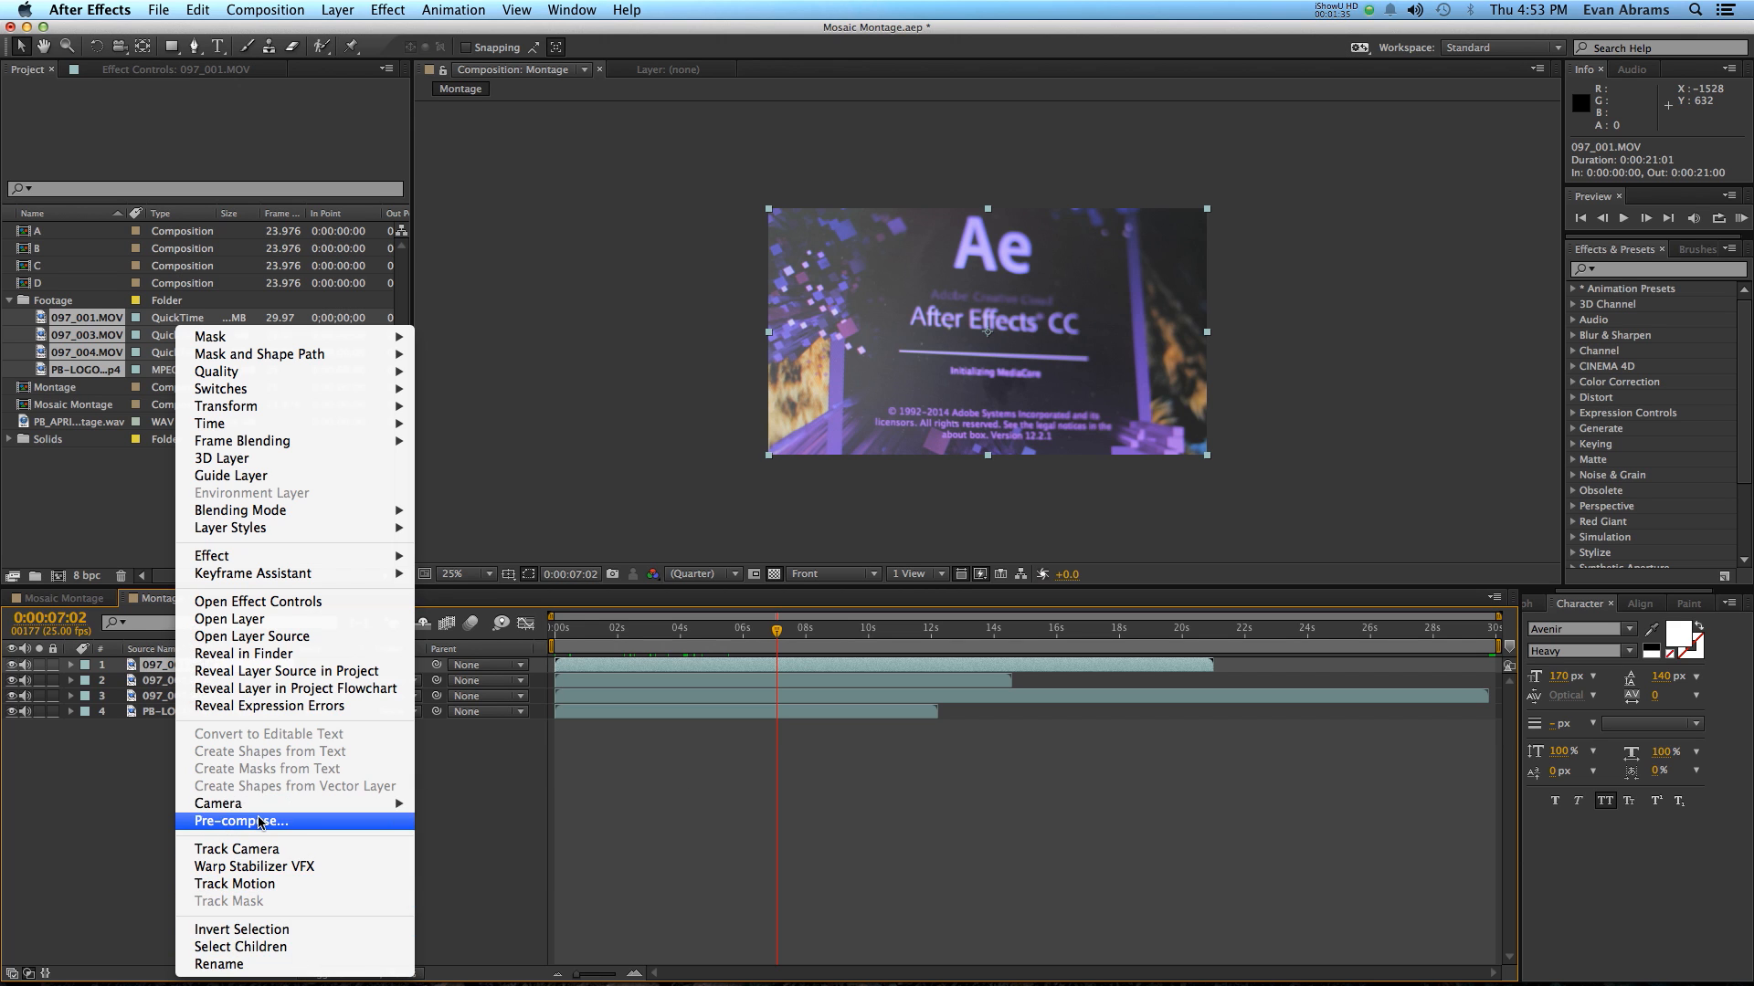
{"action": "left_click", "coordinate": [255, 821]}
{"action": "type", "text": "Footage A"}
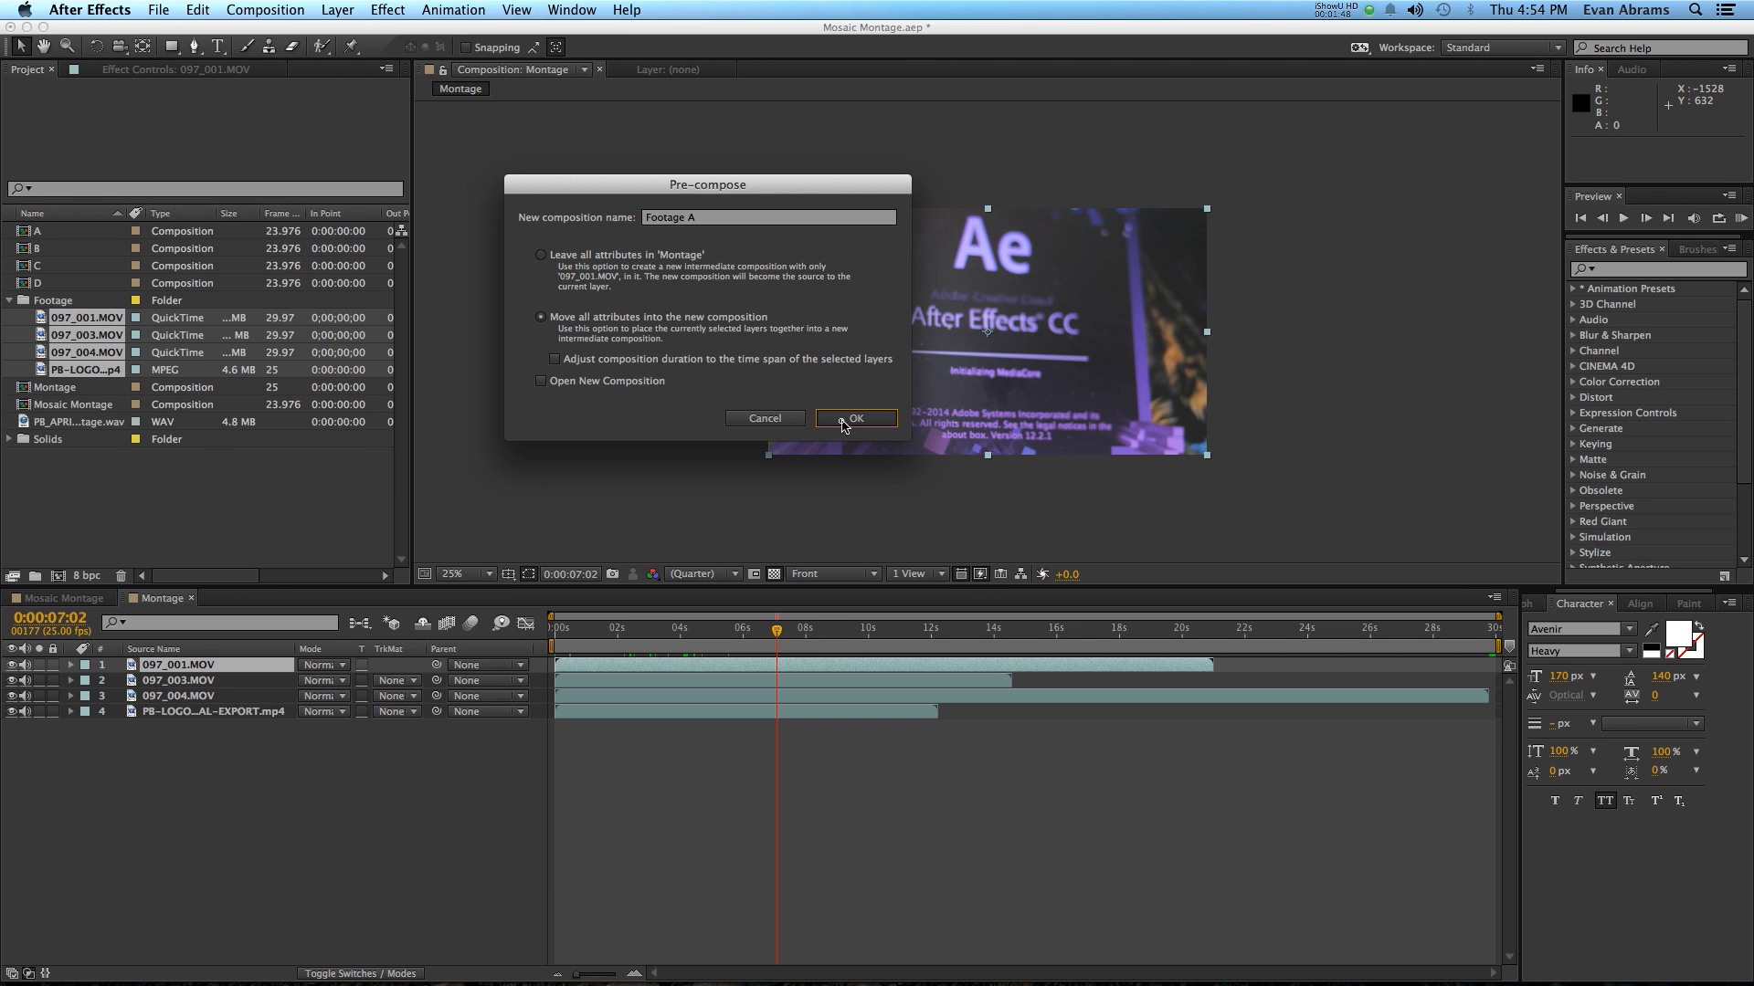
{"action": "left_click", "coordinate": [855, 417]}
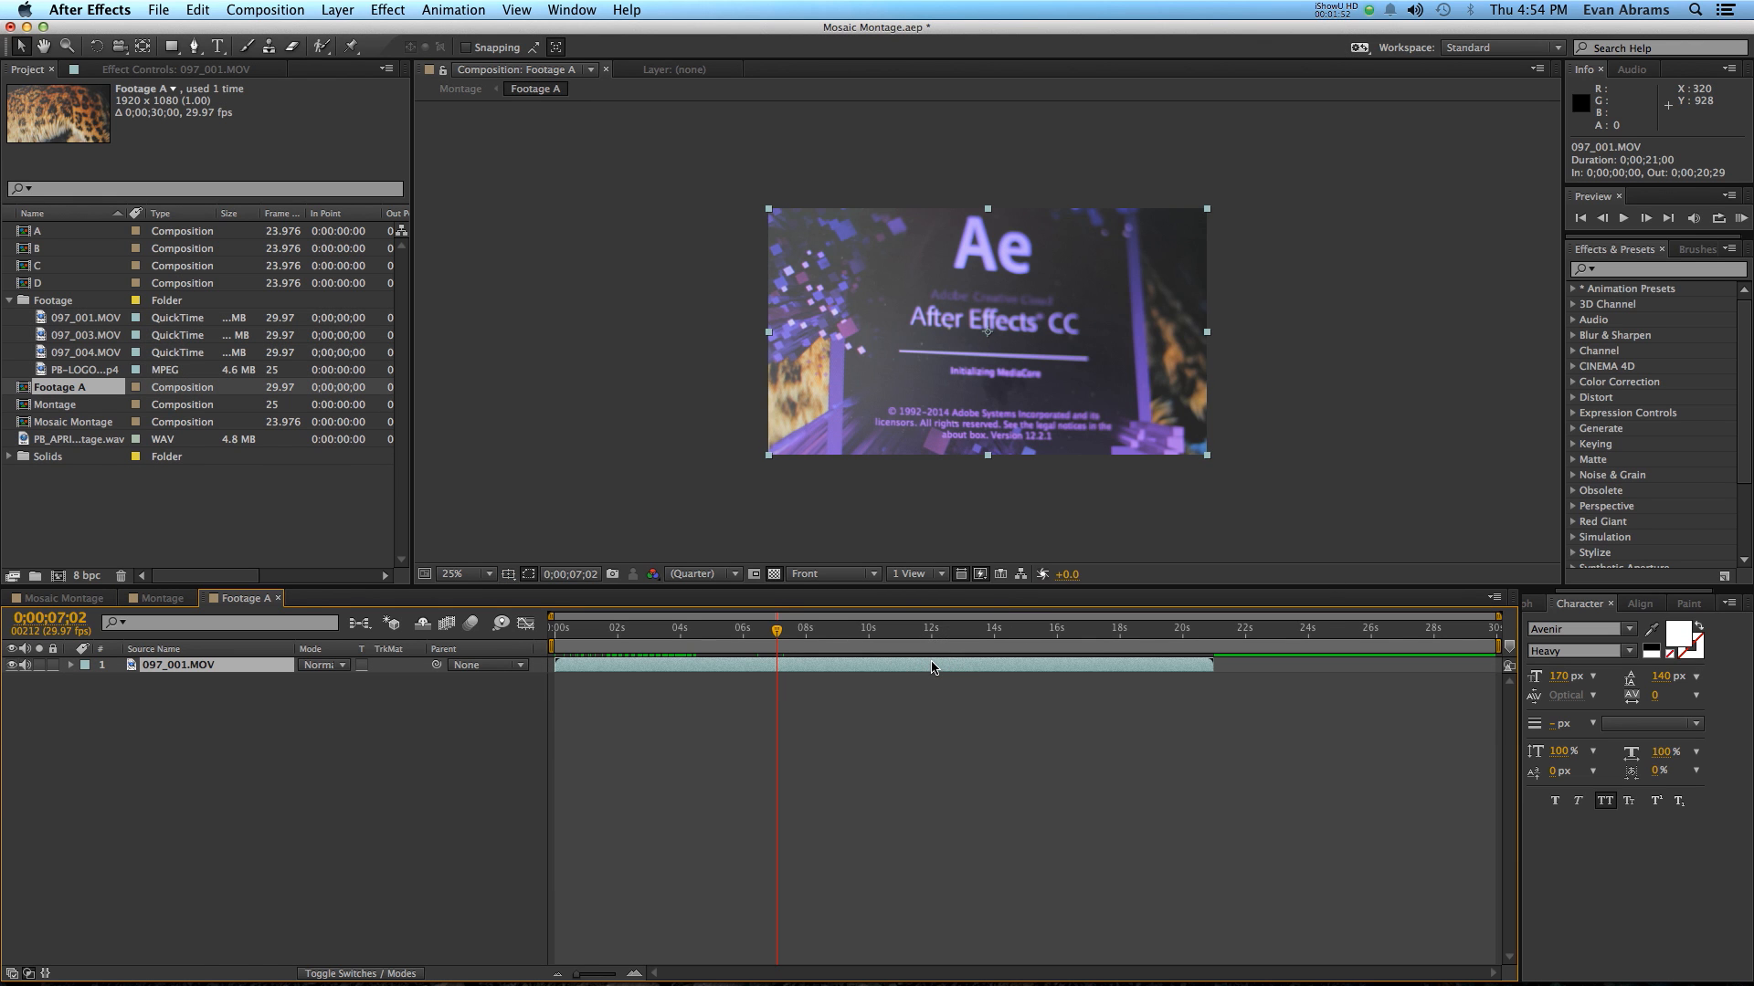
{"action": "mouse_move", "coordinate": [1252, 658]}
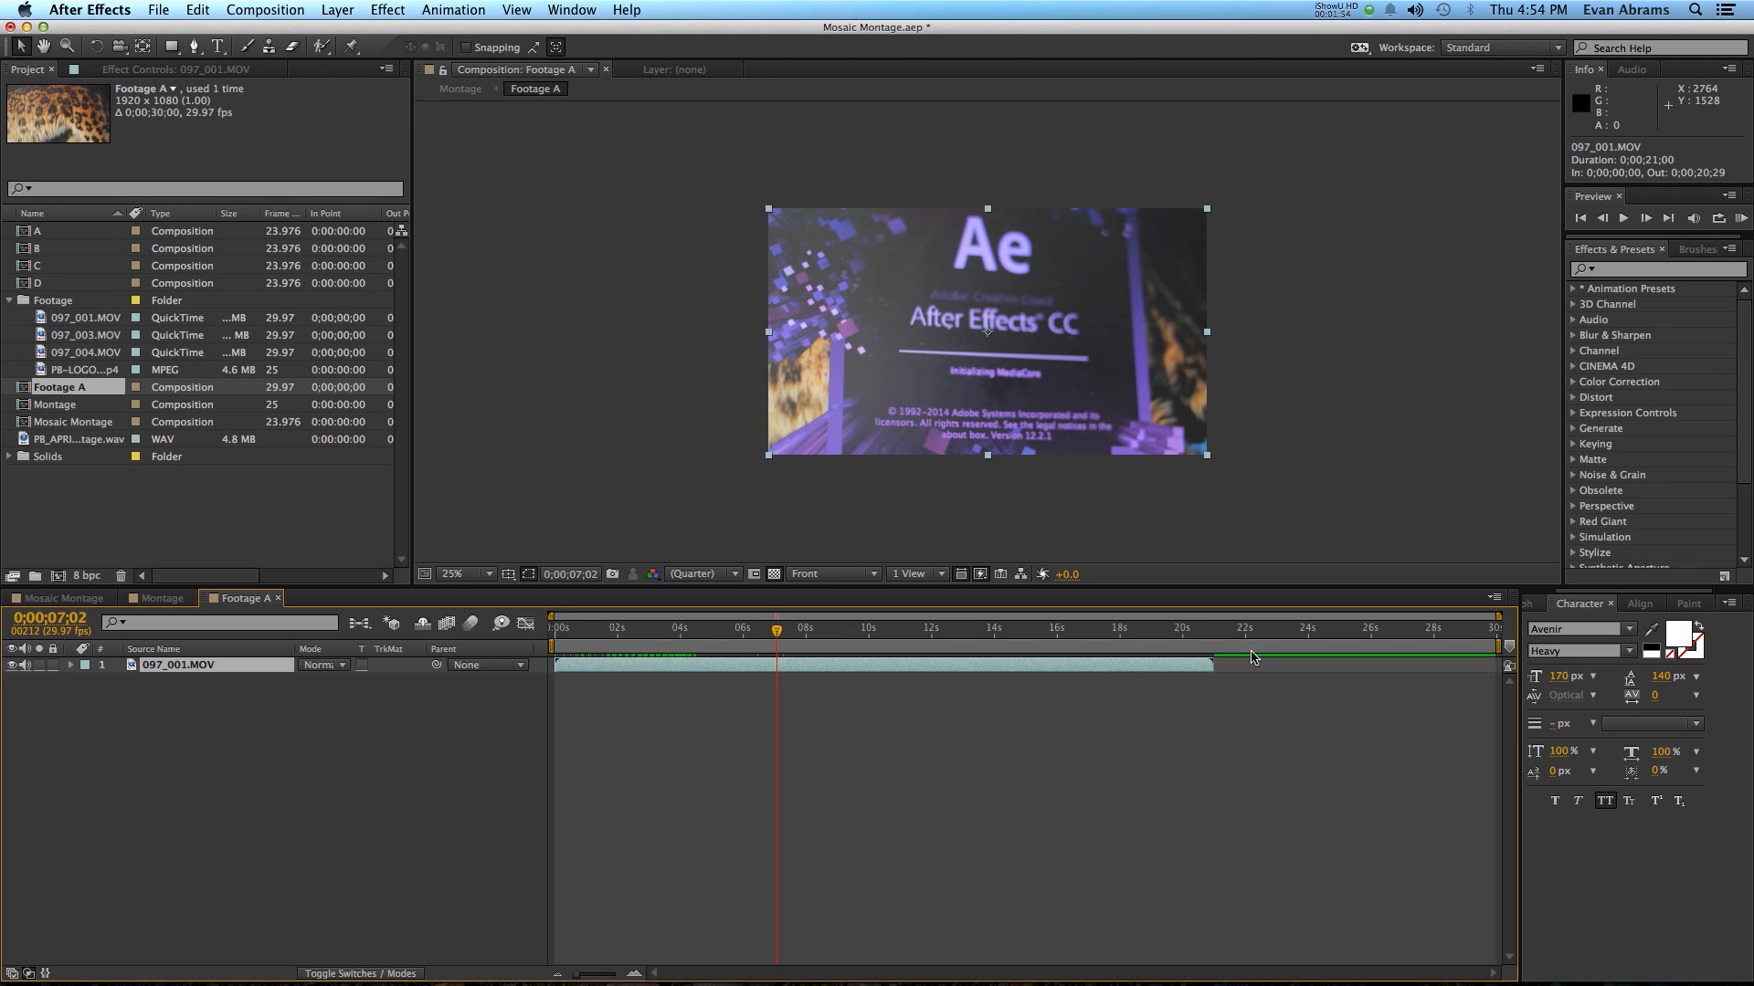
{"action": "mouse_move", "coordinate": [224, 672]}
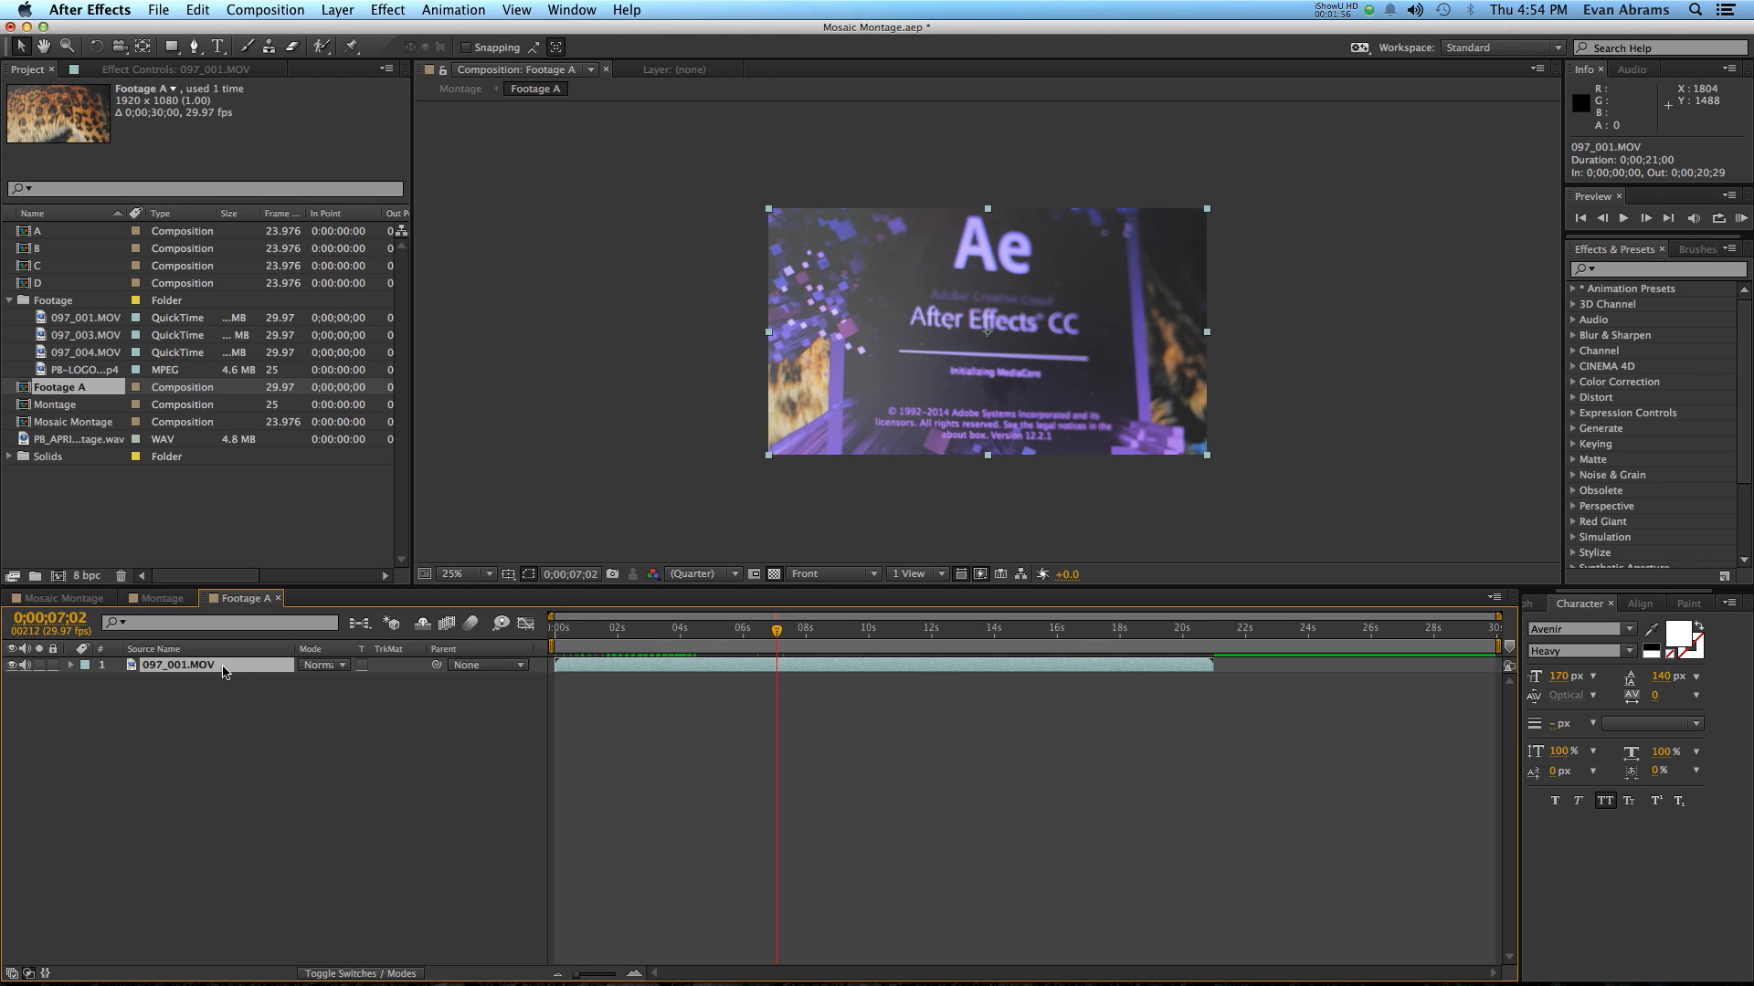
{"action": "mouse_move", "coordinate": [1680, 289]}
{"action": "type", "text": "Footage CV"}
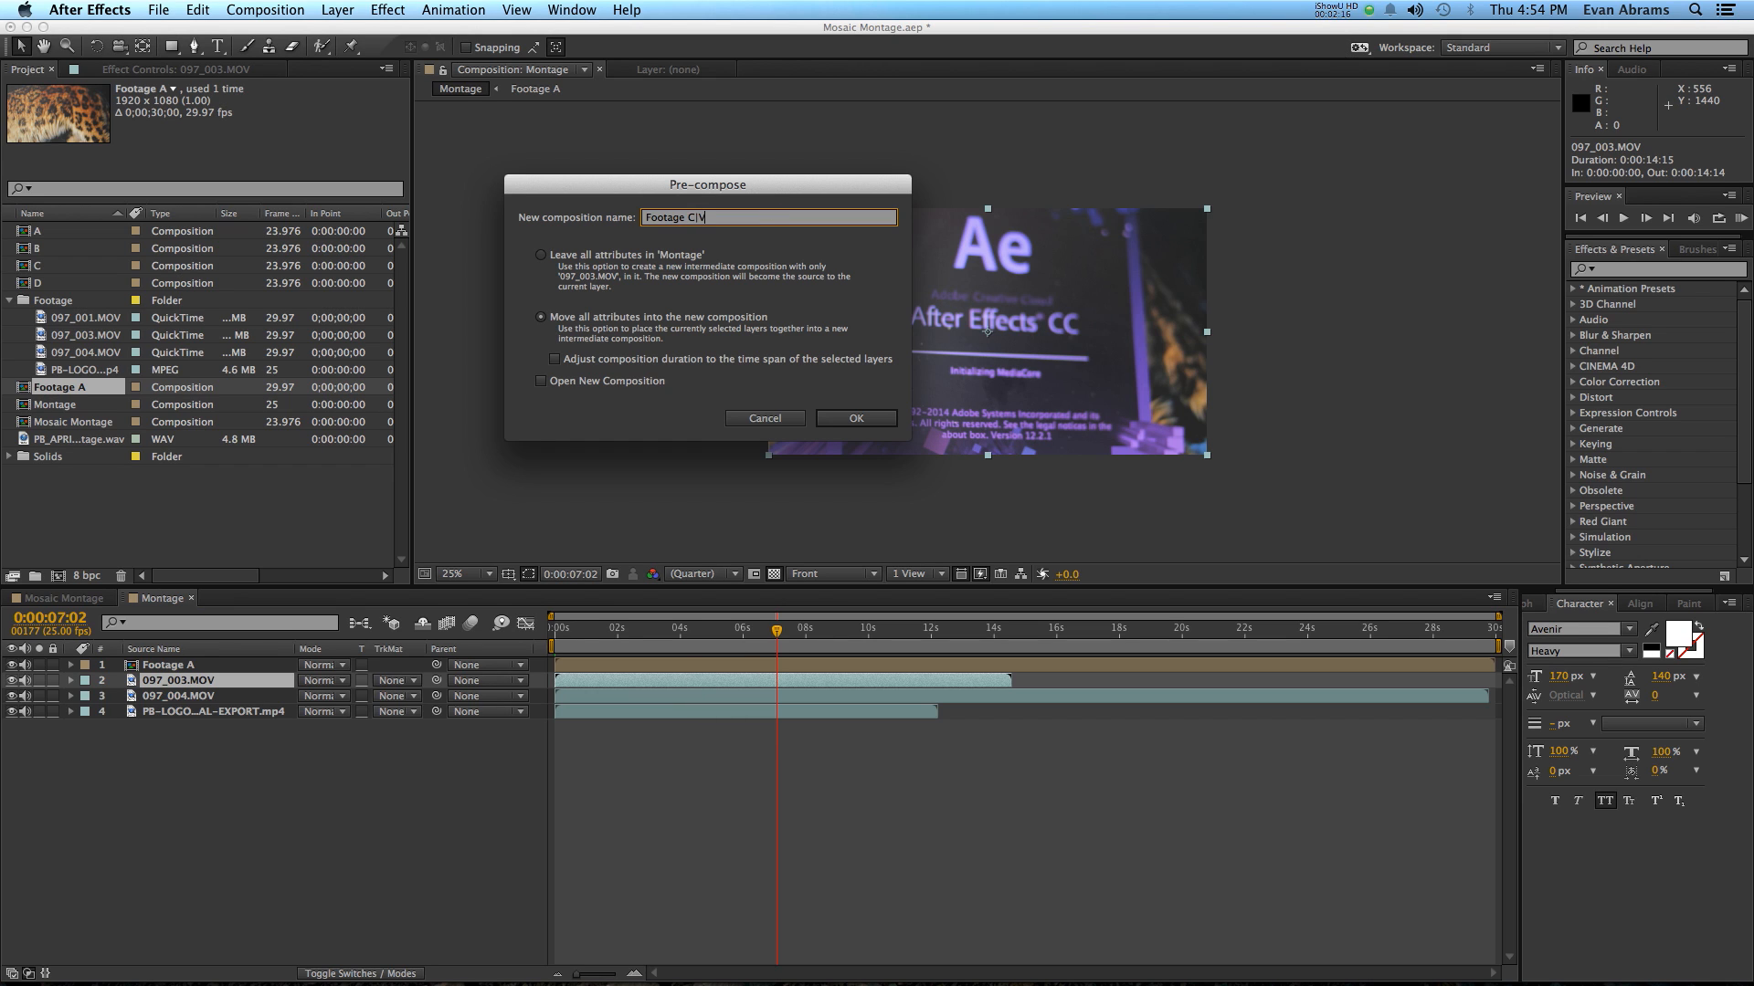
Step: Correct the name to Footage B and create that nested composition
{"action": "key", "text": "Backspace"}
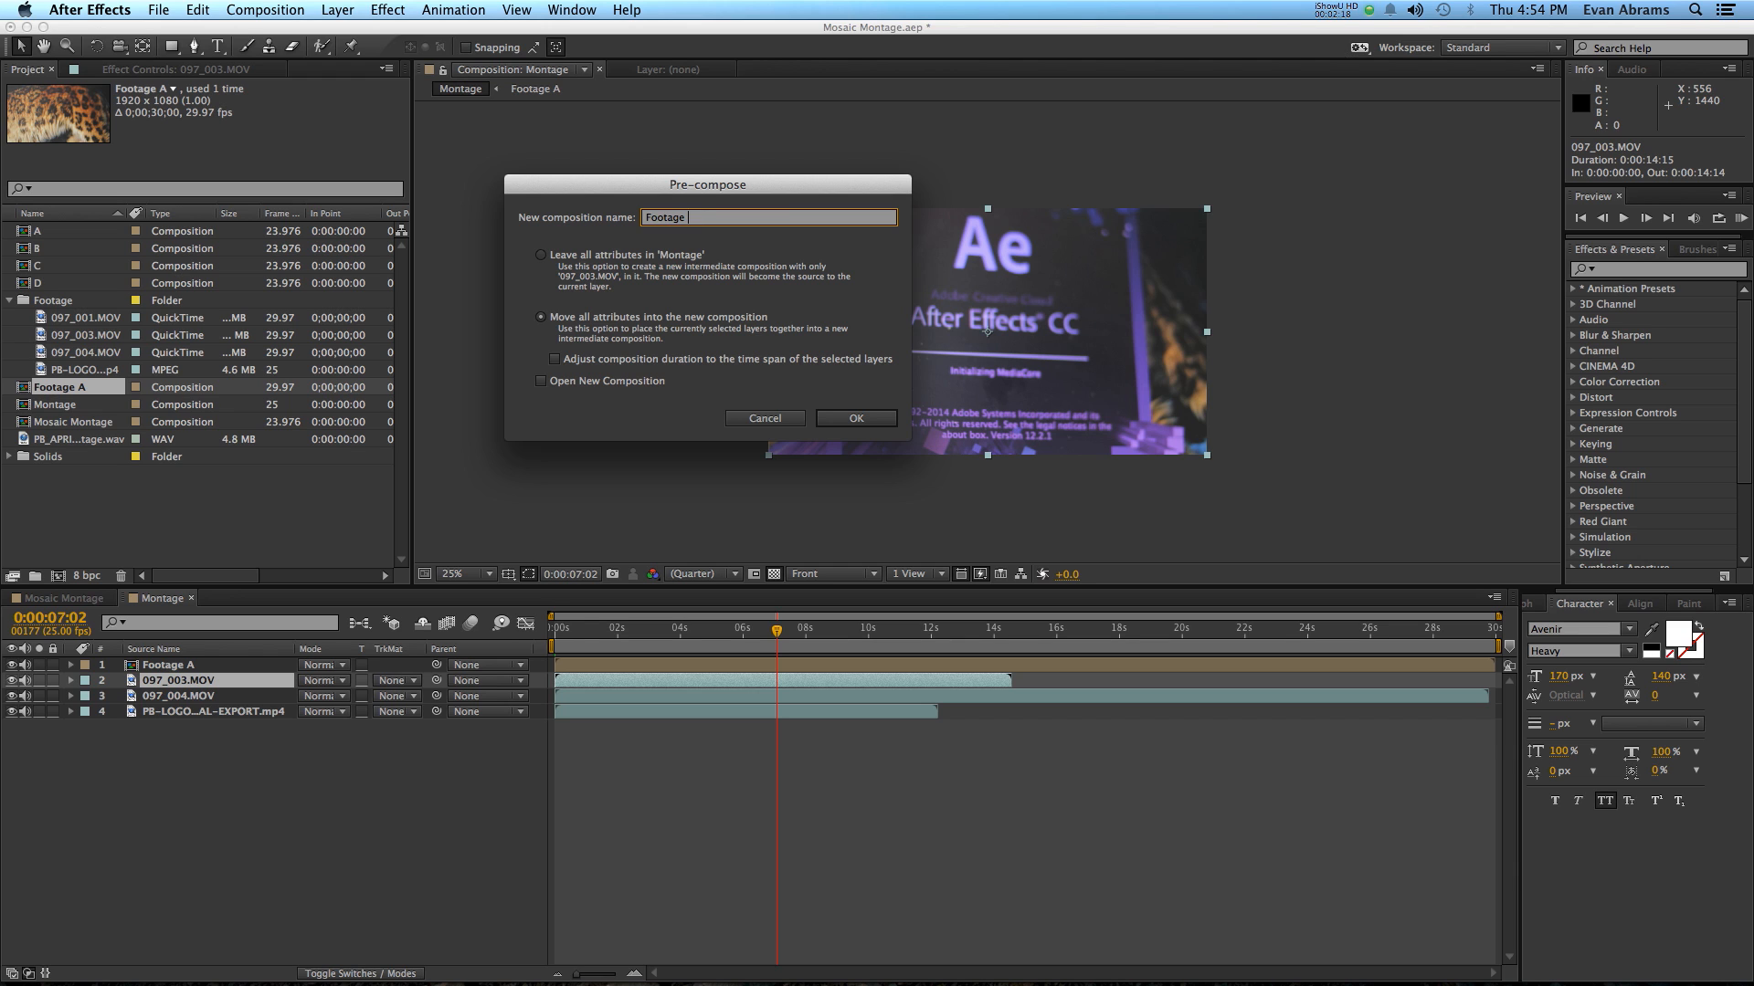
{"action": "type", "text": "B"}
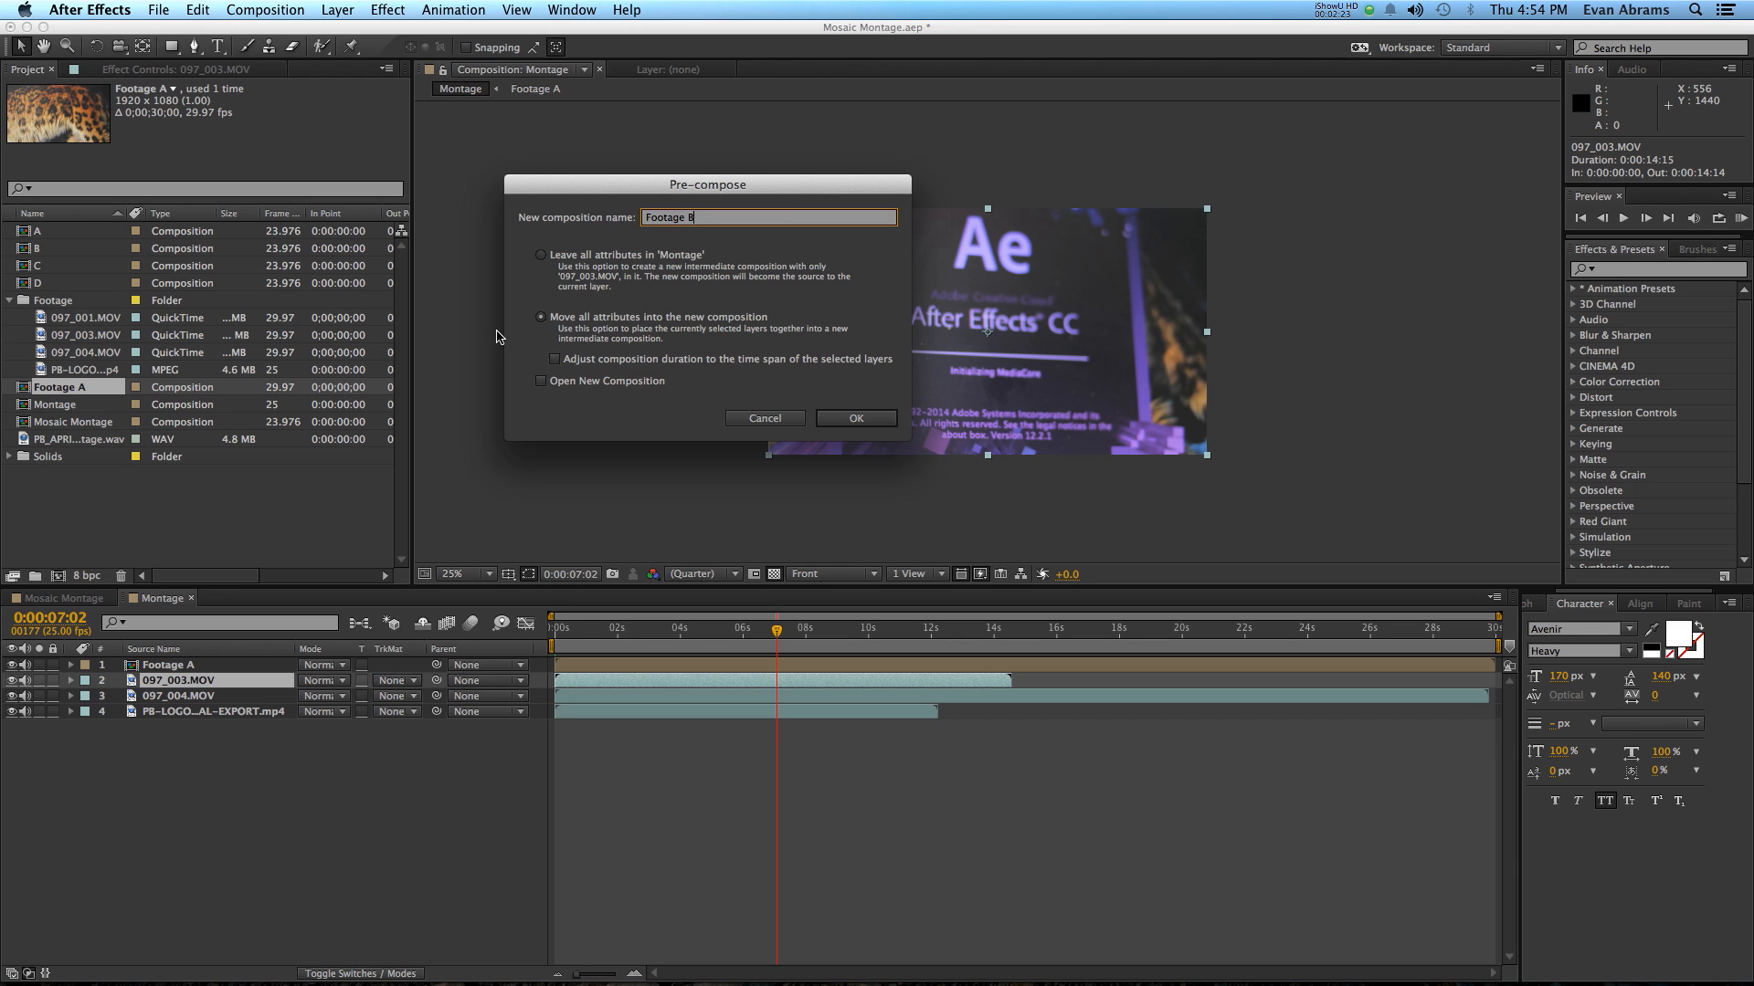
{"action": "left_click", "coordinate": [855, 417]}
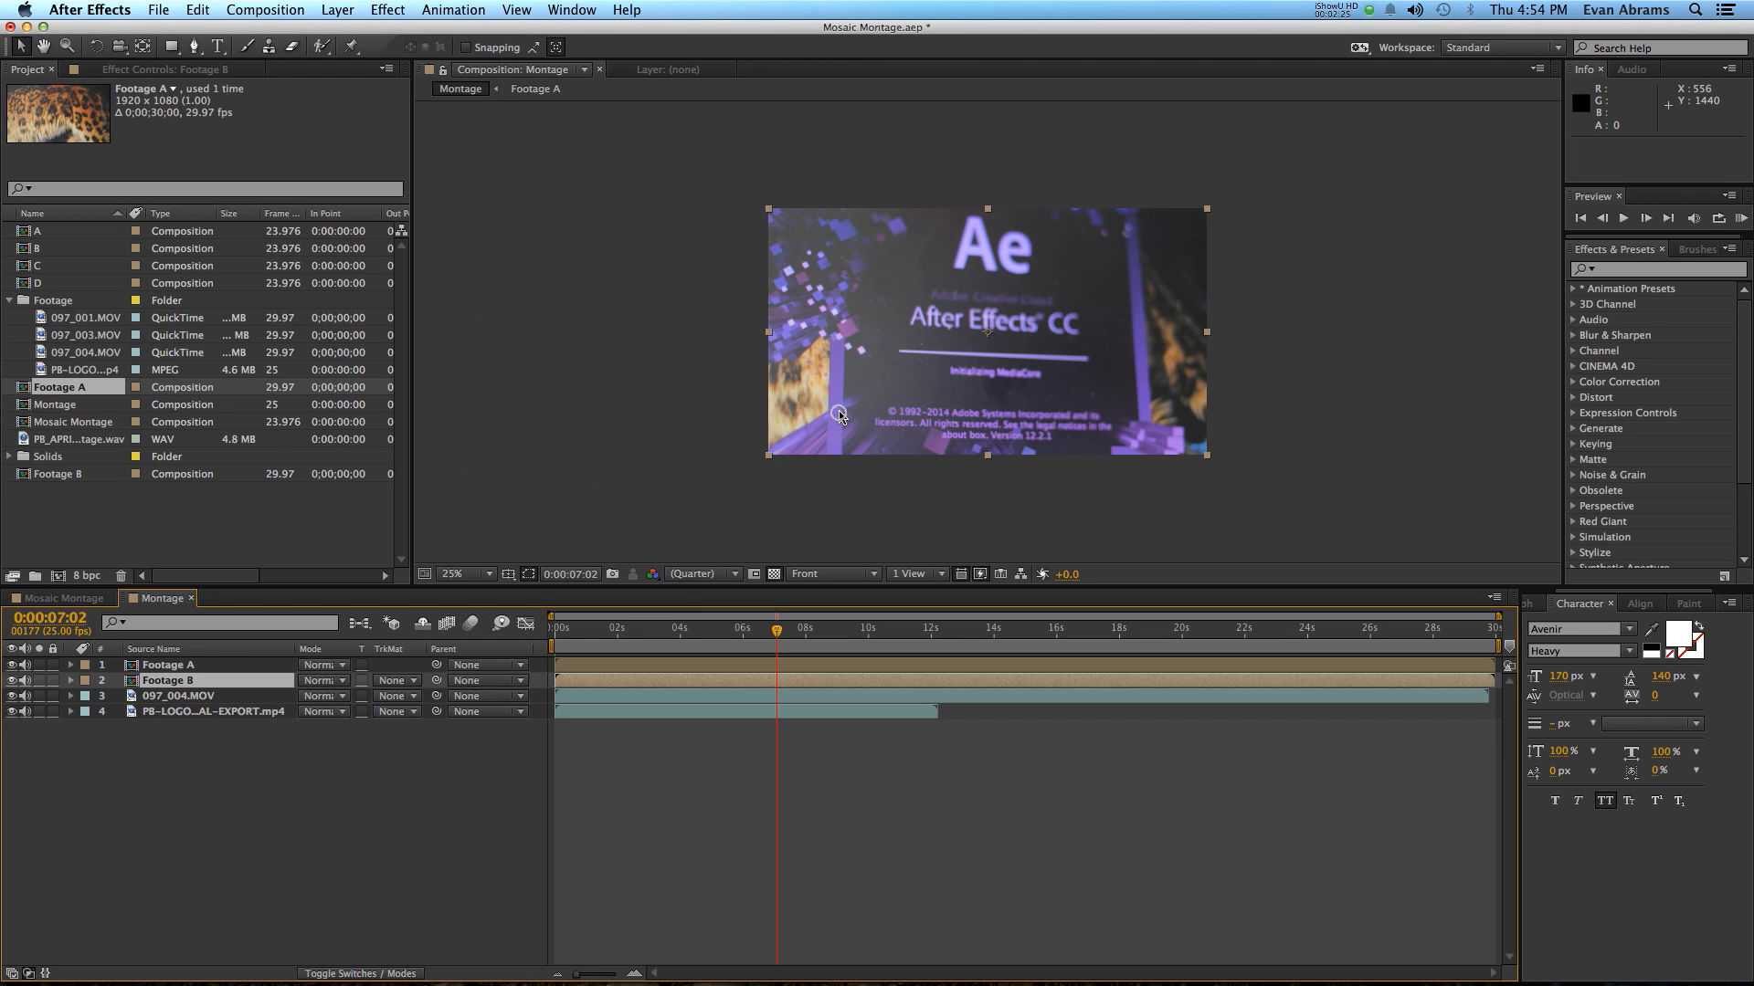
Step: Pre-compose 097_004.MOV and the last clip as Footage C and Footage D
{"action": "left_click", "coordinate": [337, 10]}
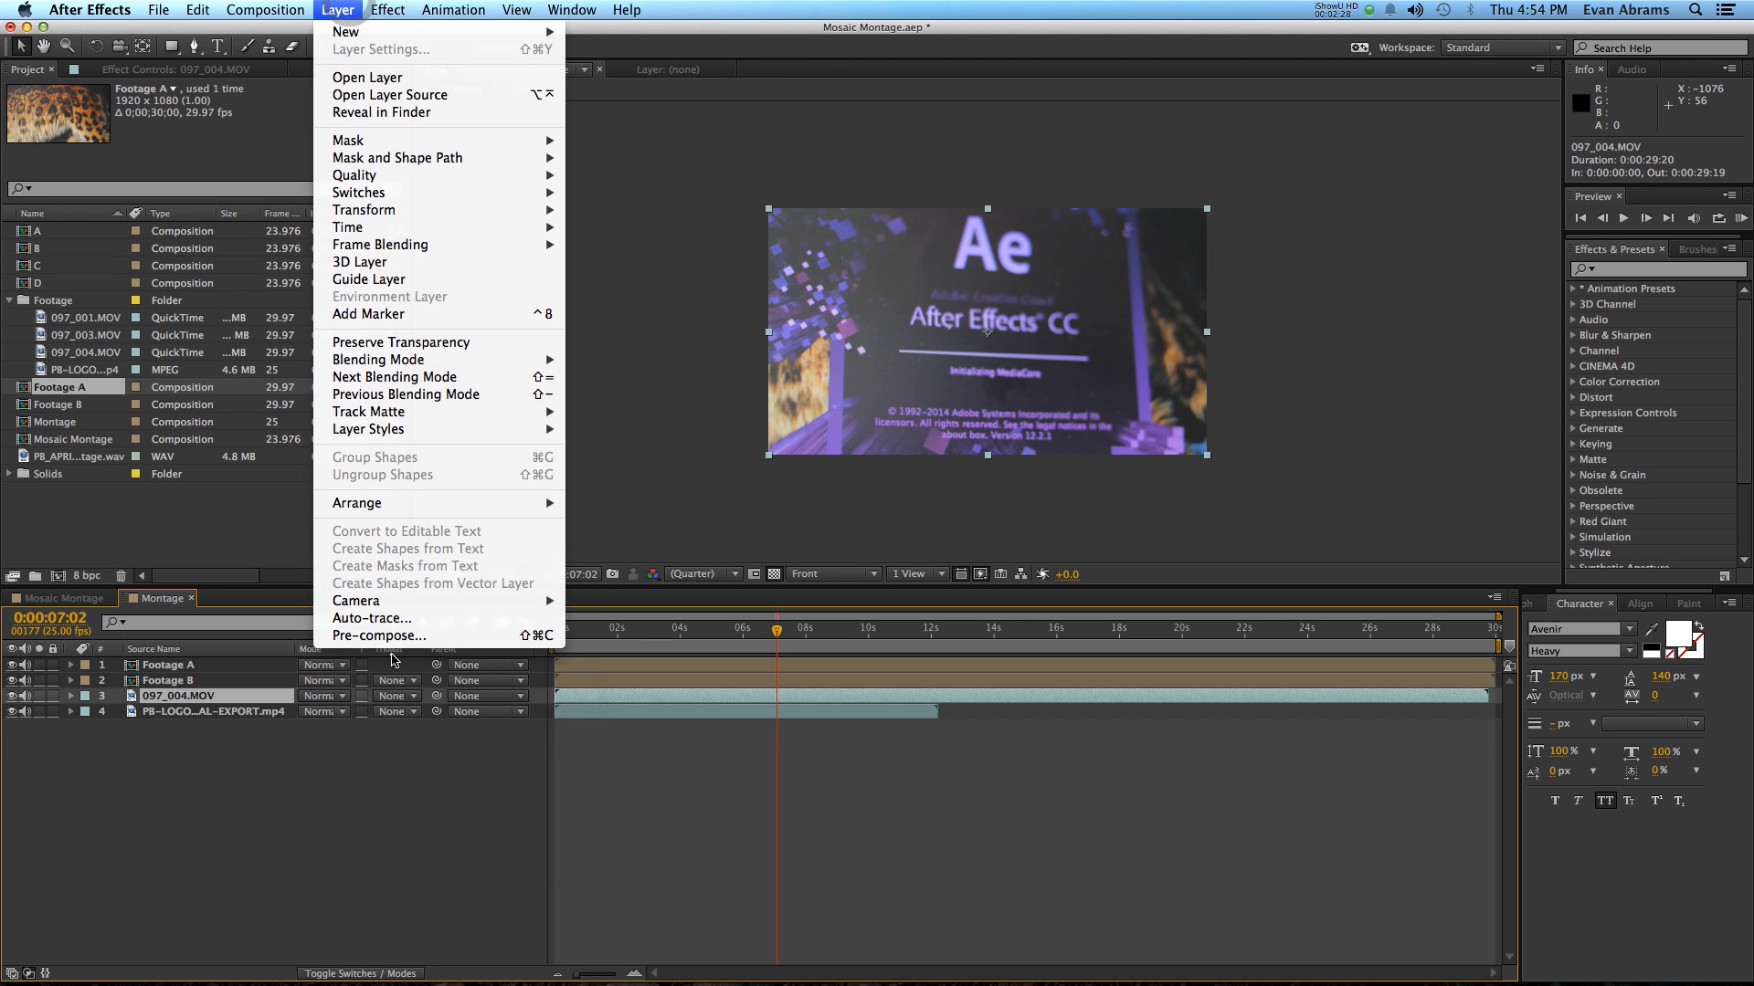
{"action": "mouse_move", "coordinate": [379, 636]}
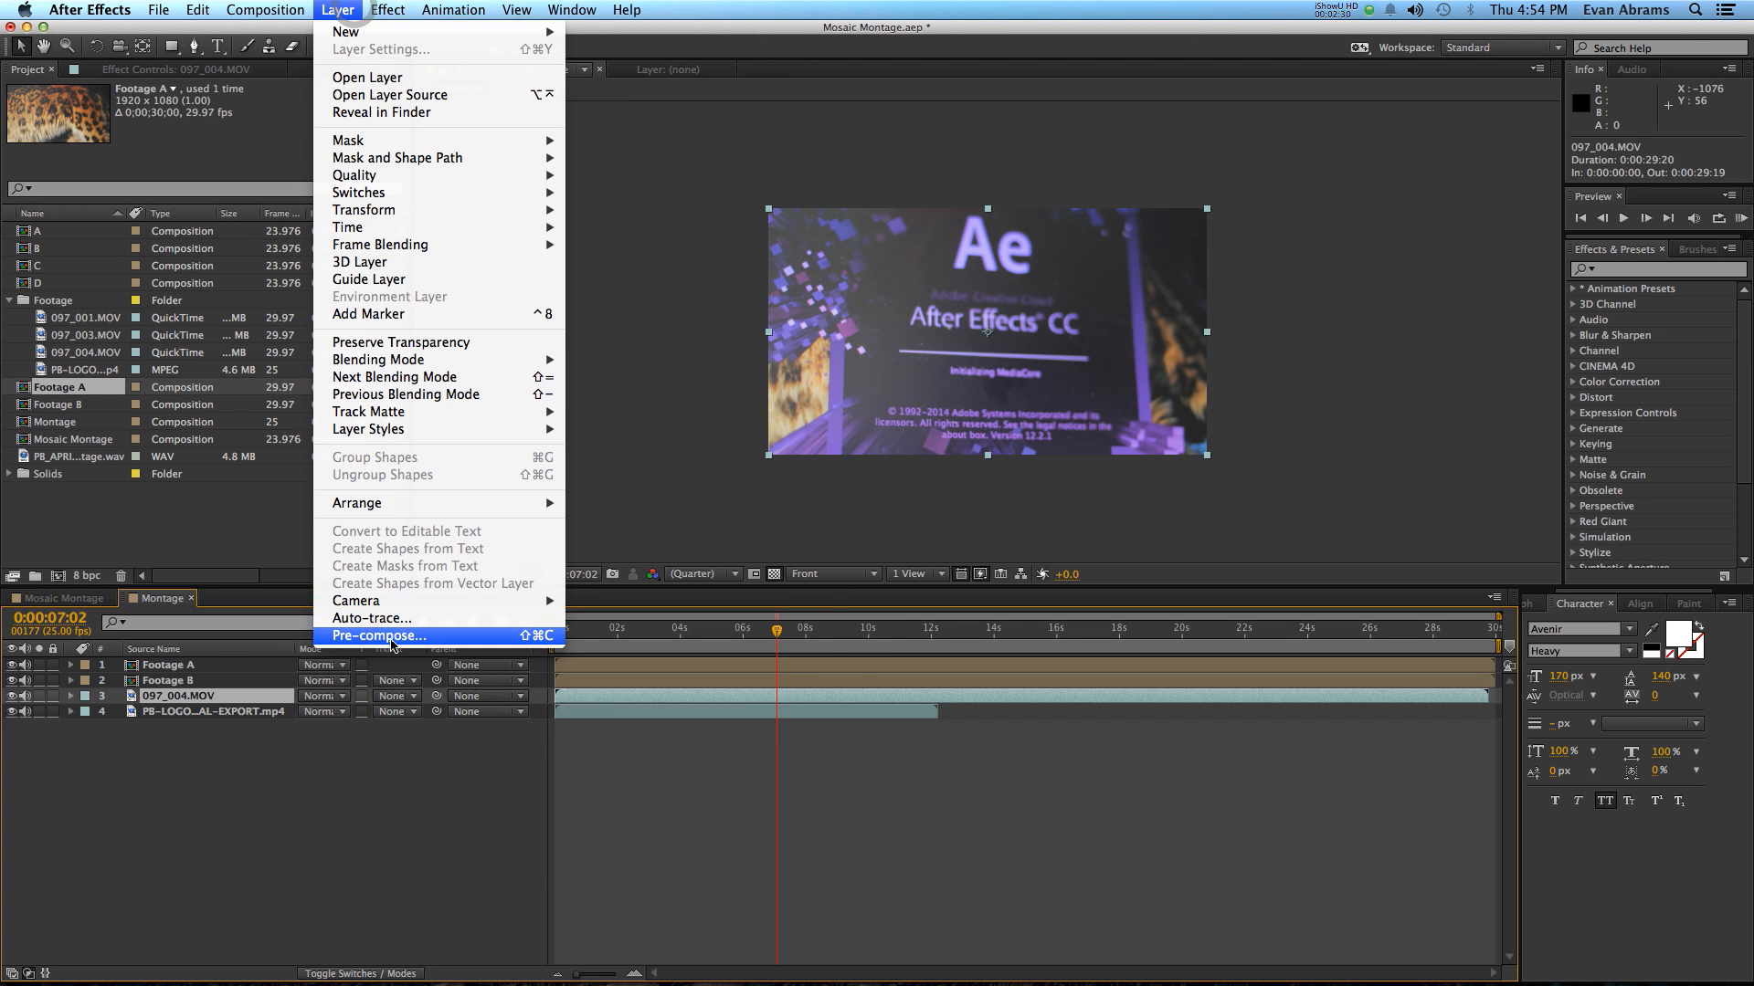
{"action": "left_click", "coordinate": [378, 636]}
{"action": "type", "text": "Footage D"}
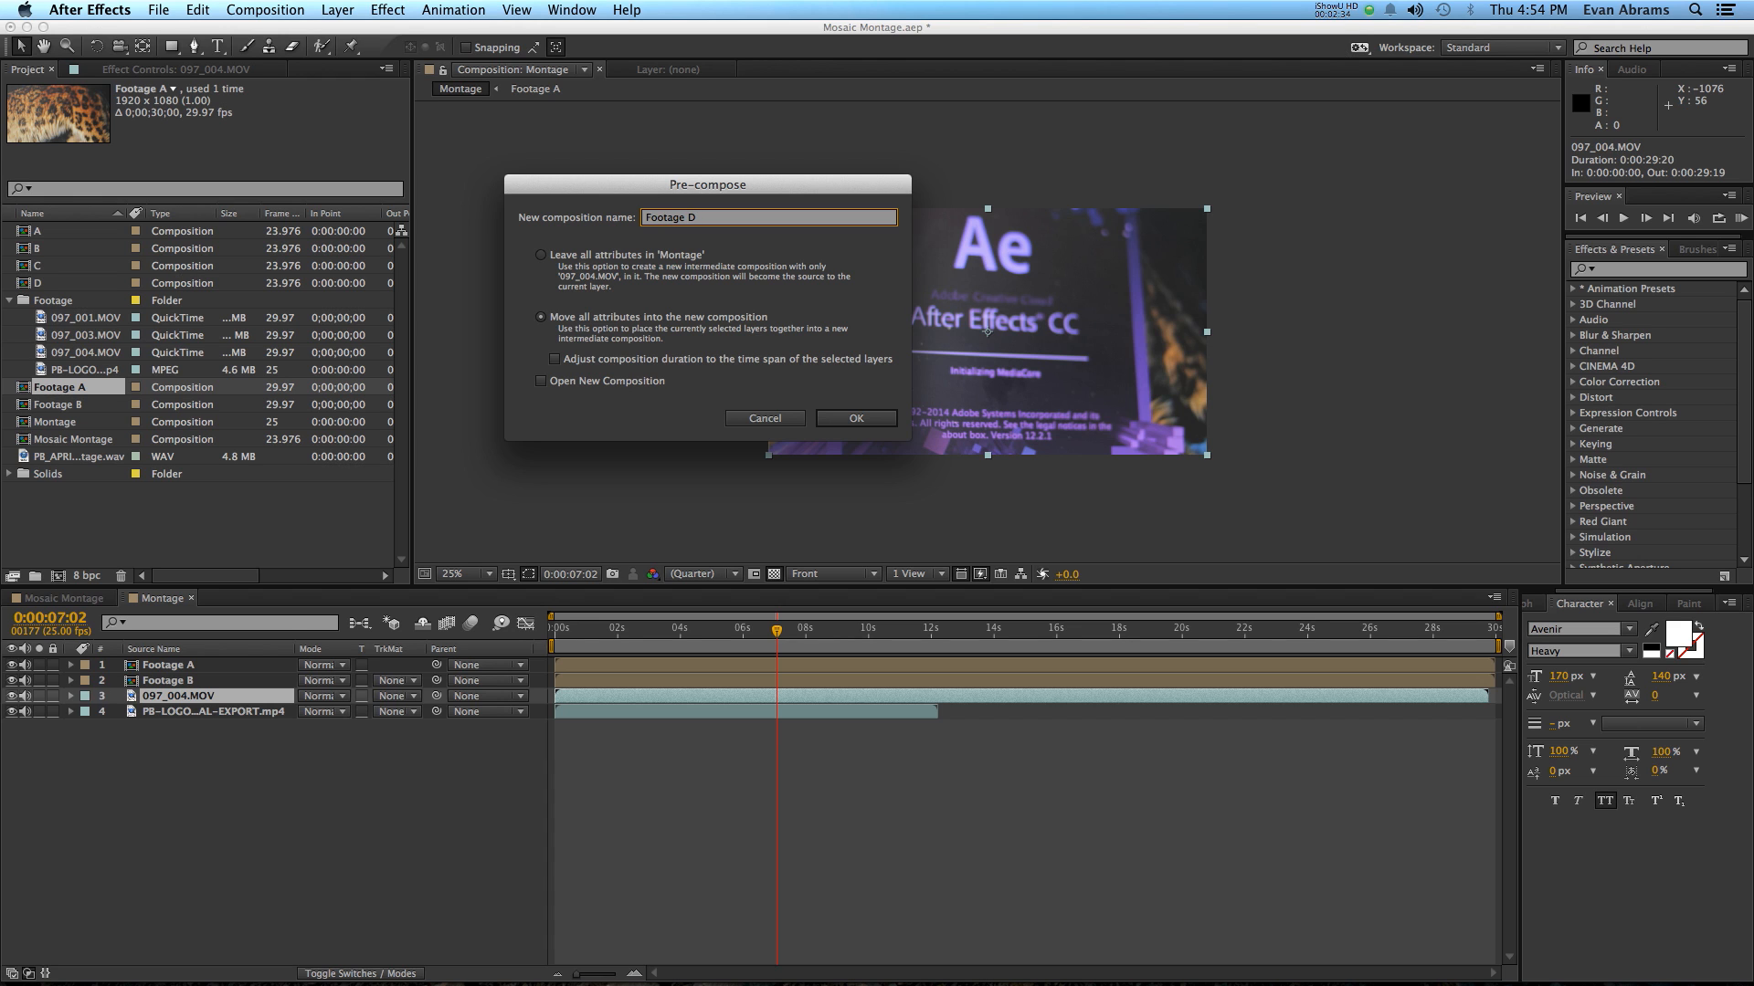
{"action": "left_click", "coordinate": [855, 417]}
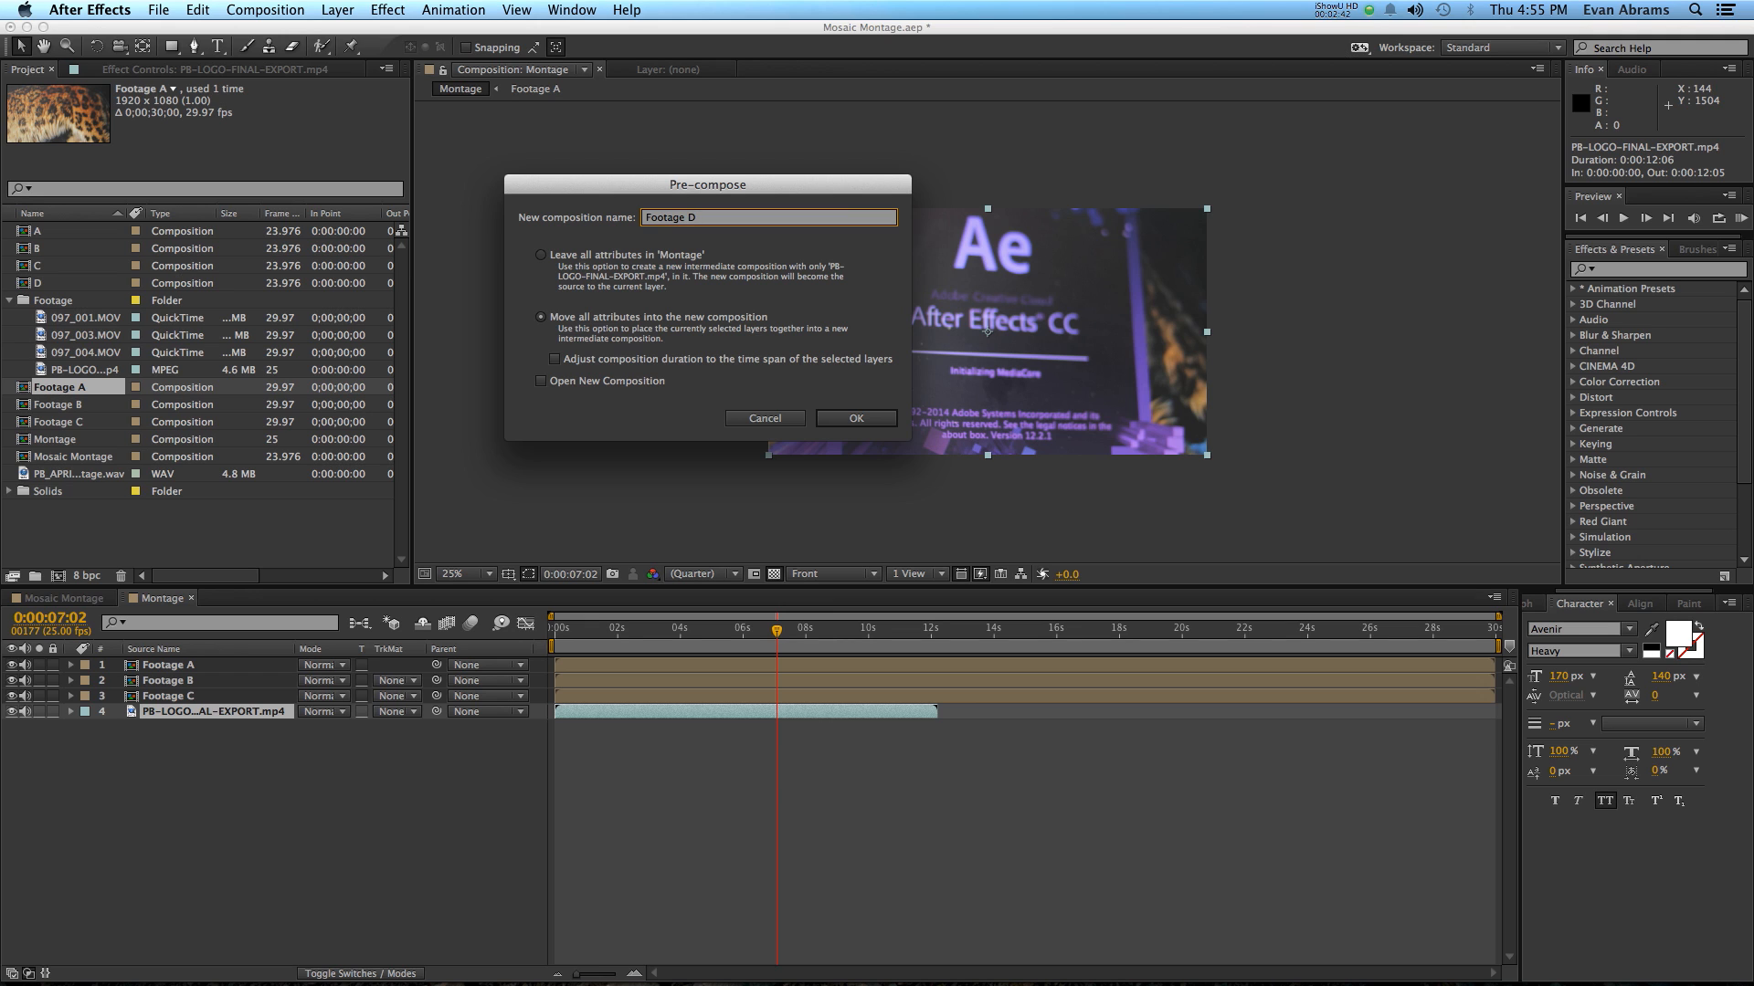
{"action": "left_click", "coordinate": [855, 418]}
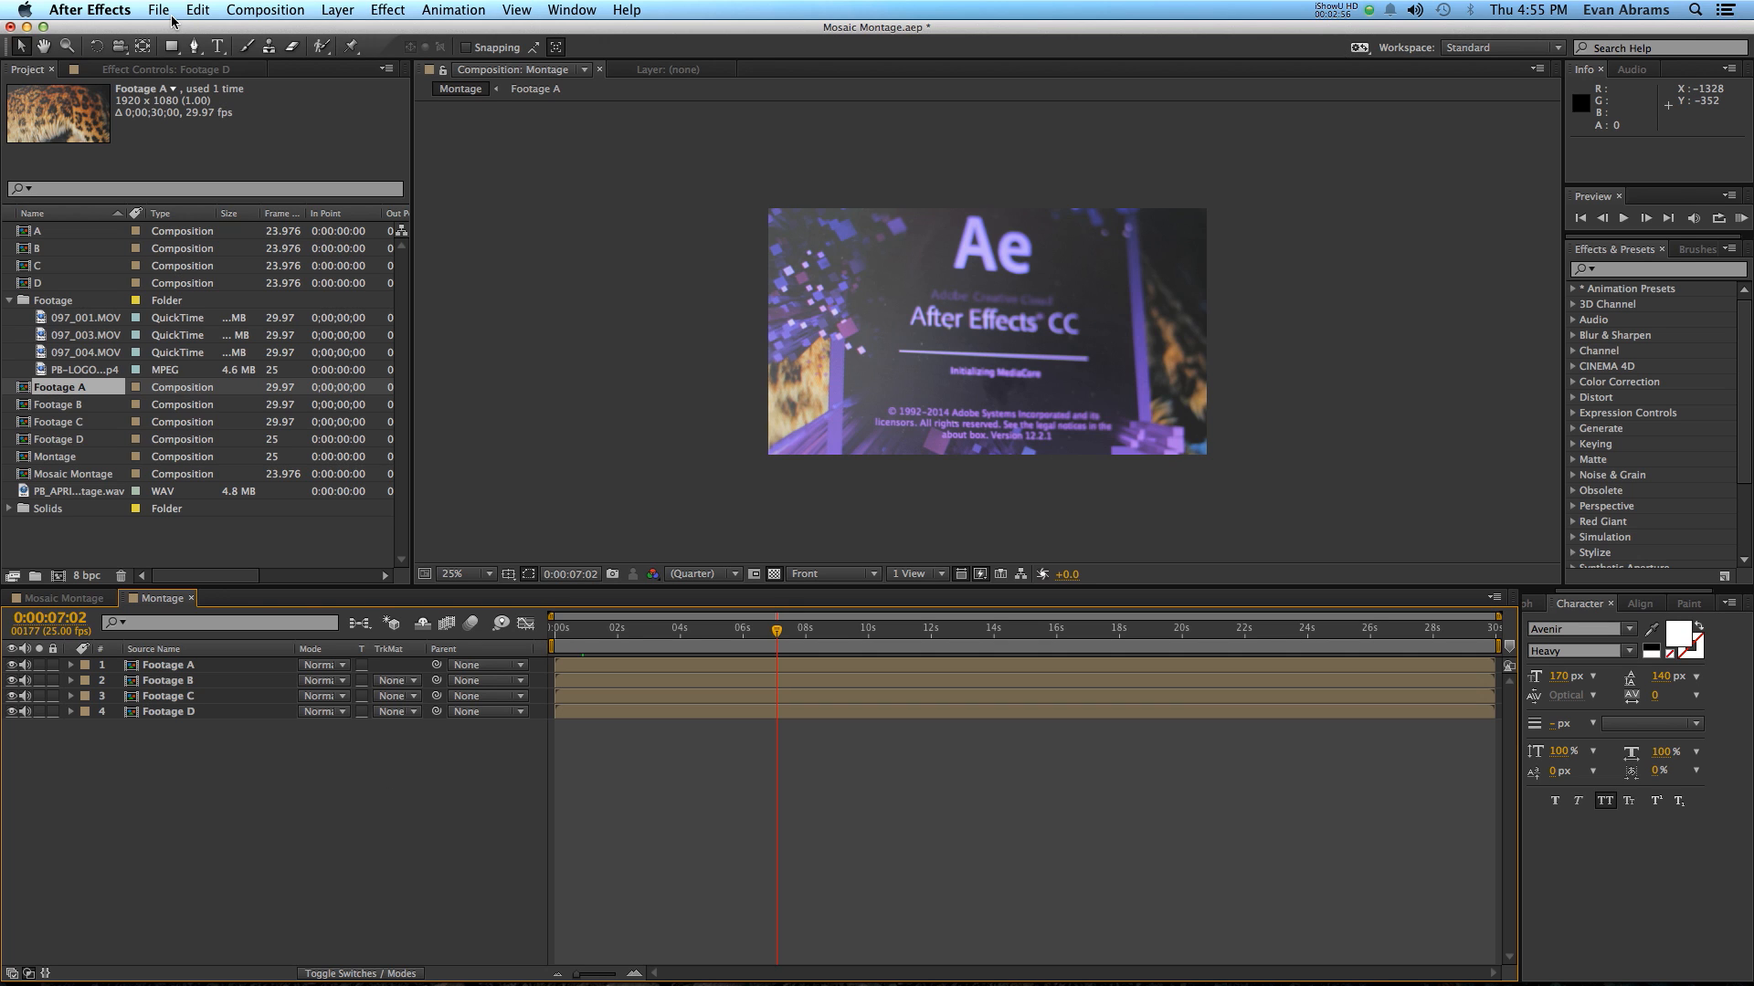
{"action": "mouse_move", "coordinate": [1200, 200]}
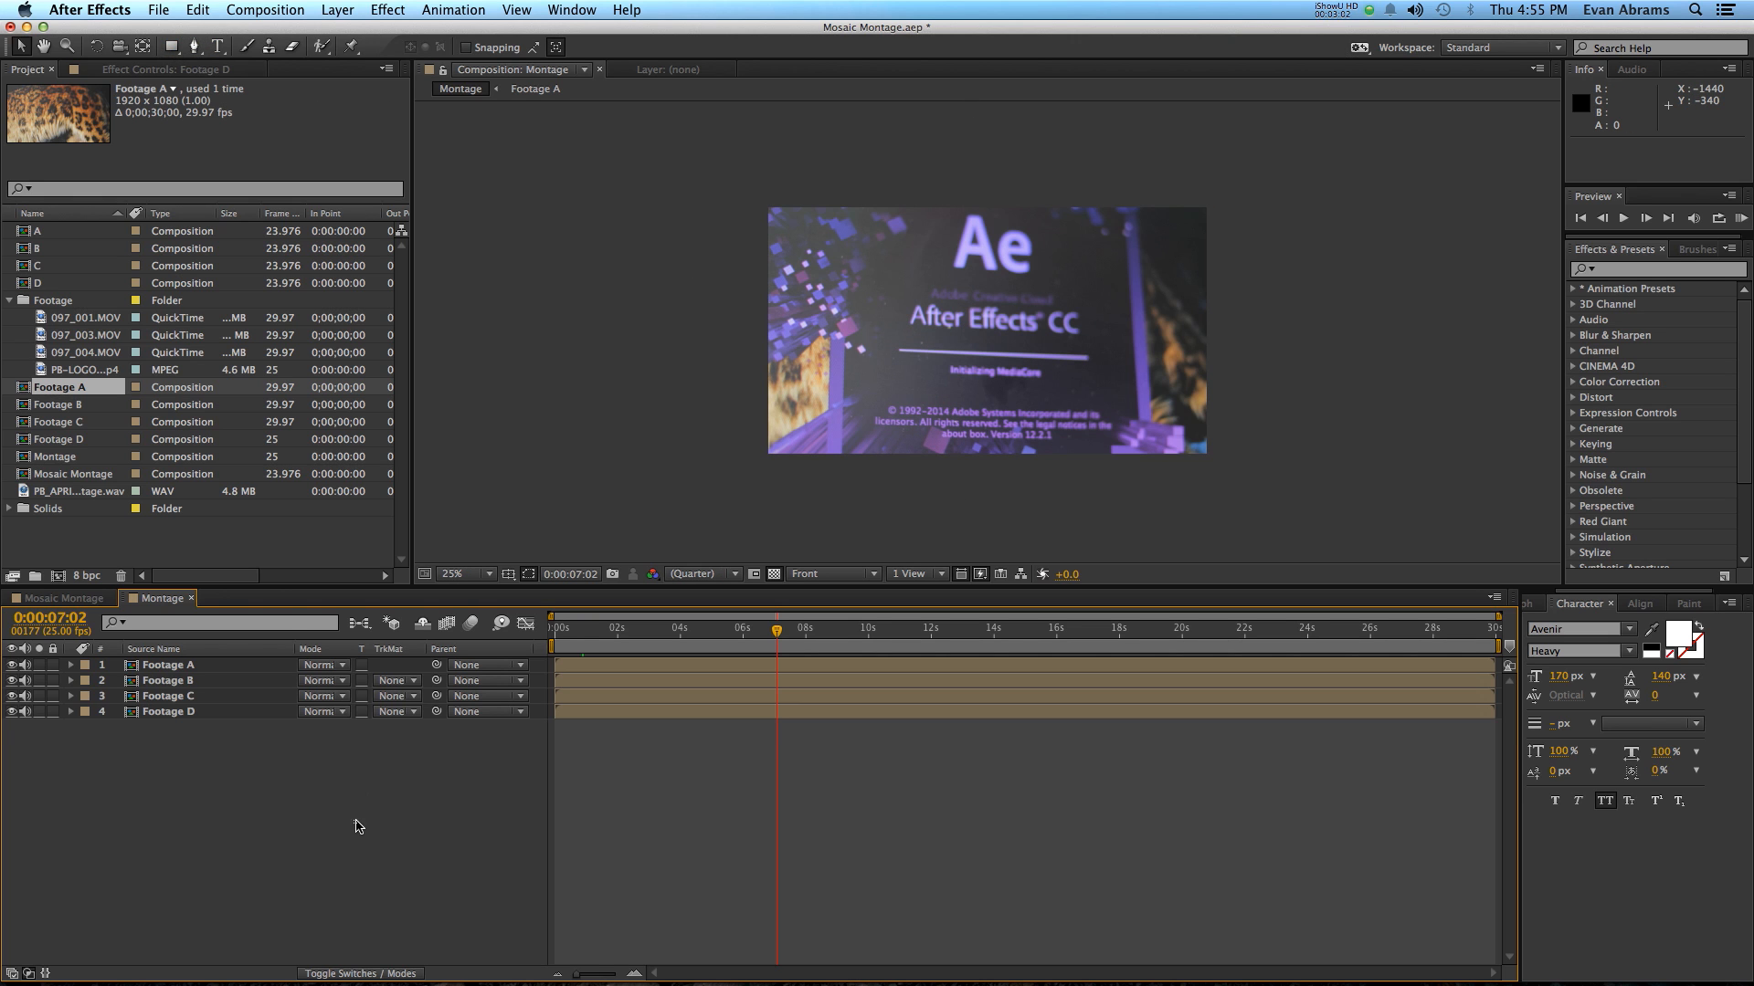
Step: Add a full-frame rectangle shape layer with a 1A1A1A dark grey fill
{"action": "left_click", "coordinate": [169, 47]}
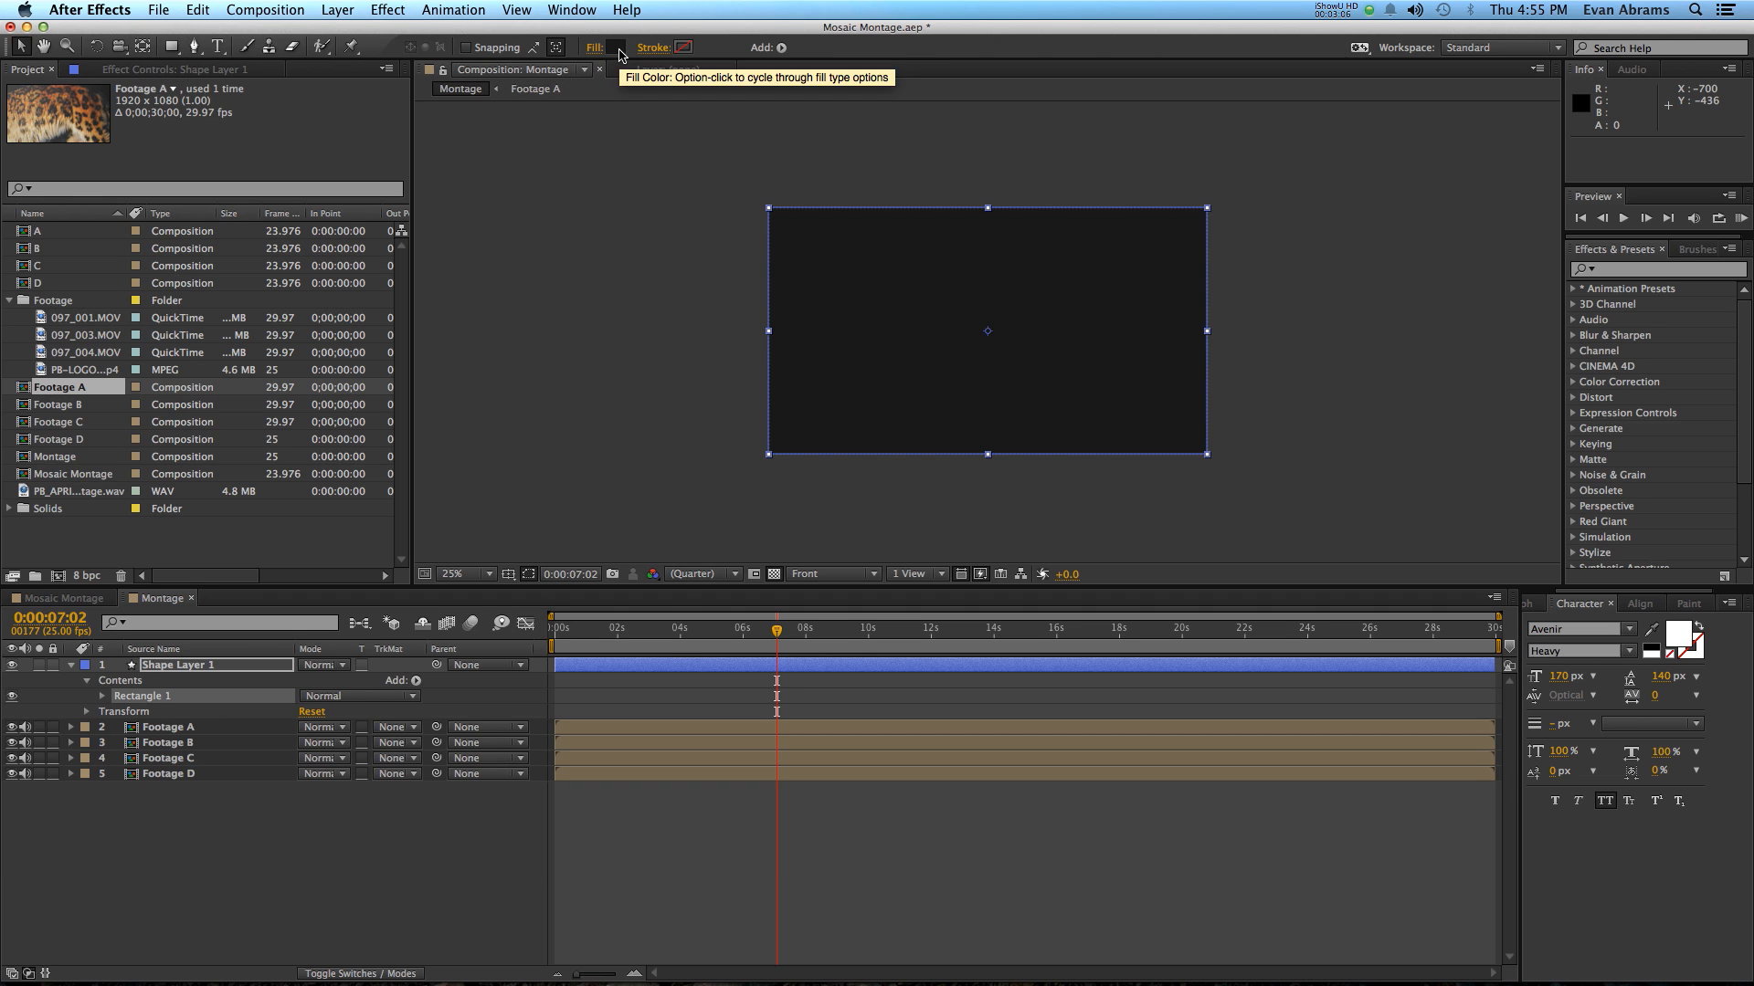
{"action": "left_click", "coordinate": [619, 46]}
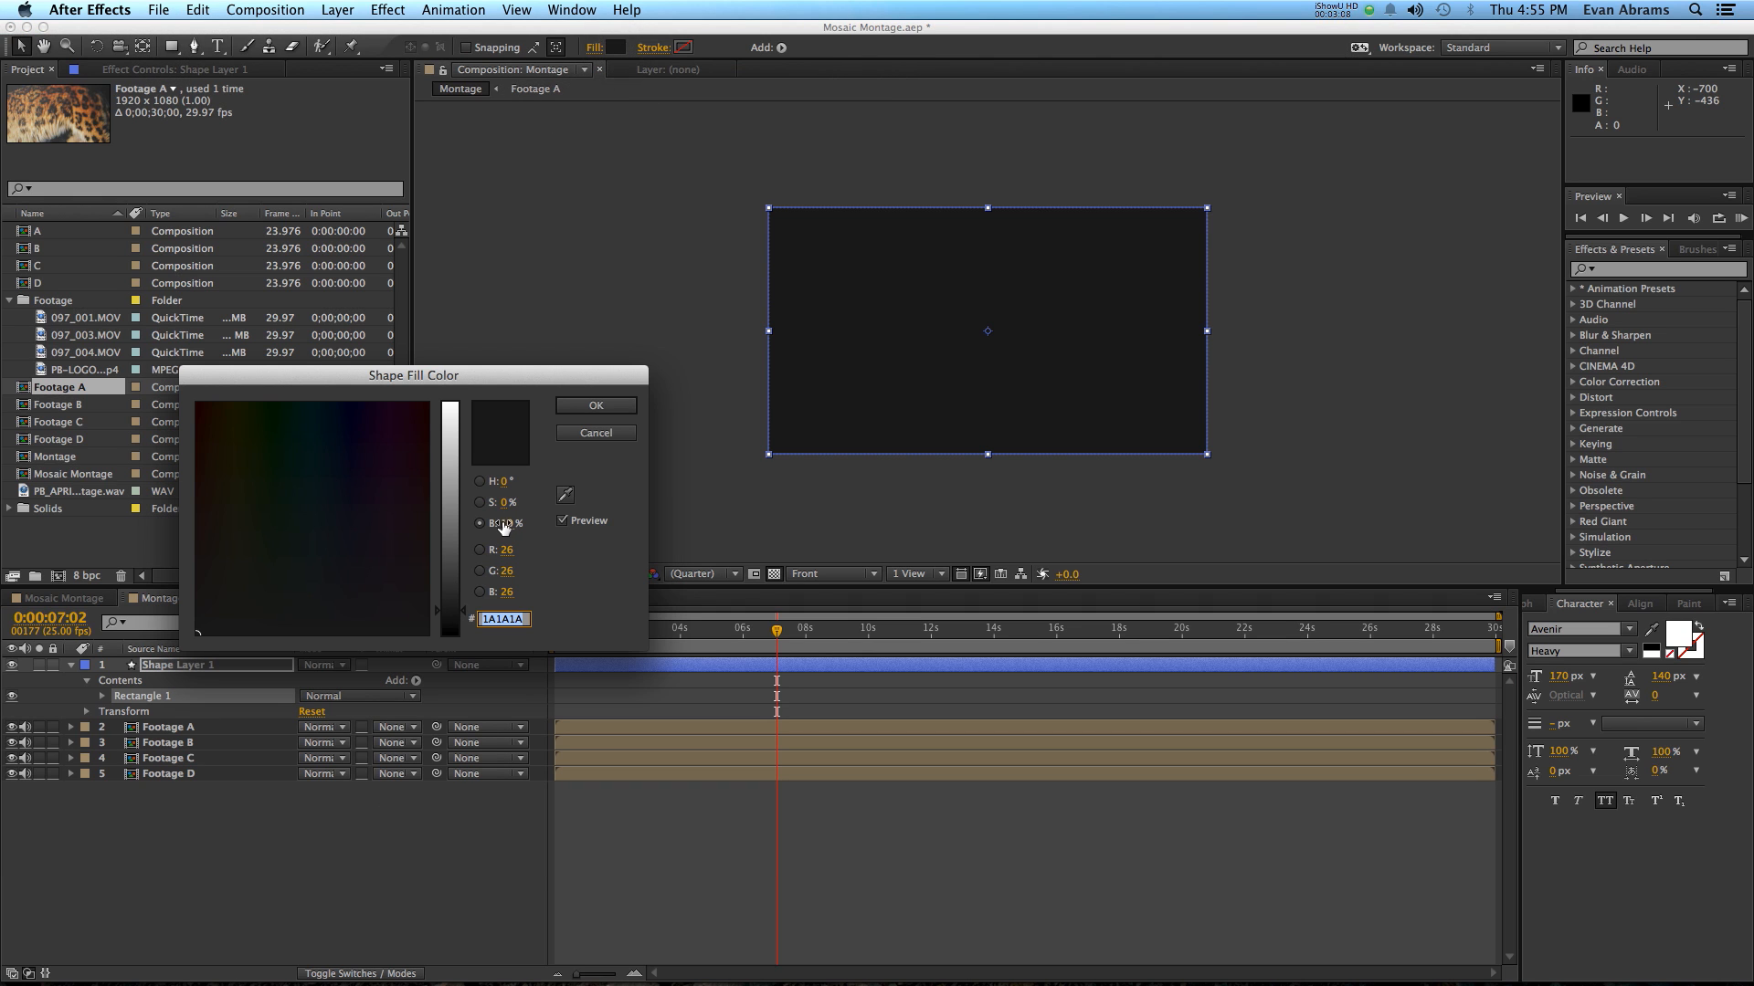
{"action": "left_click", "coordinate": [594, 405]}
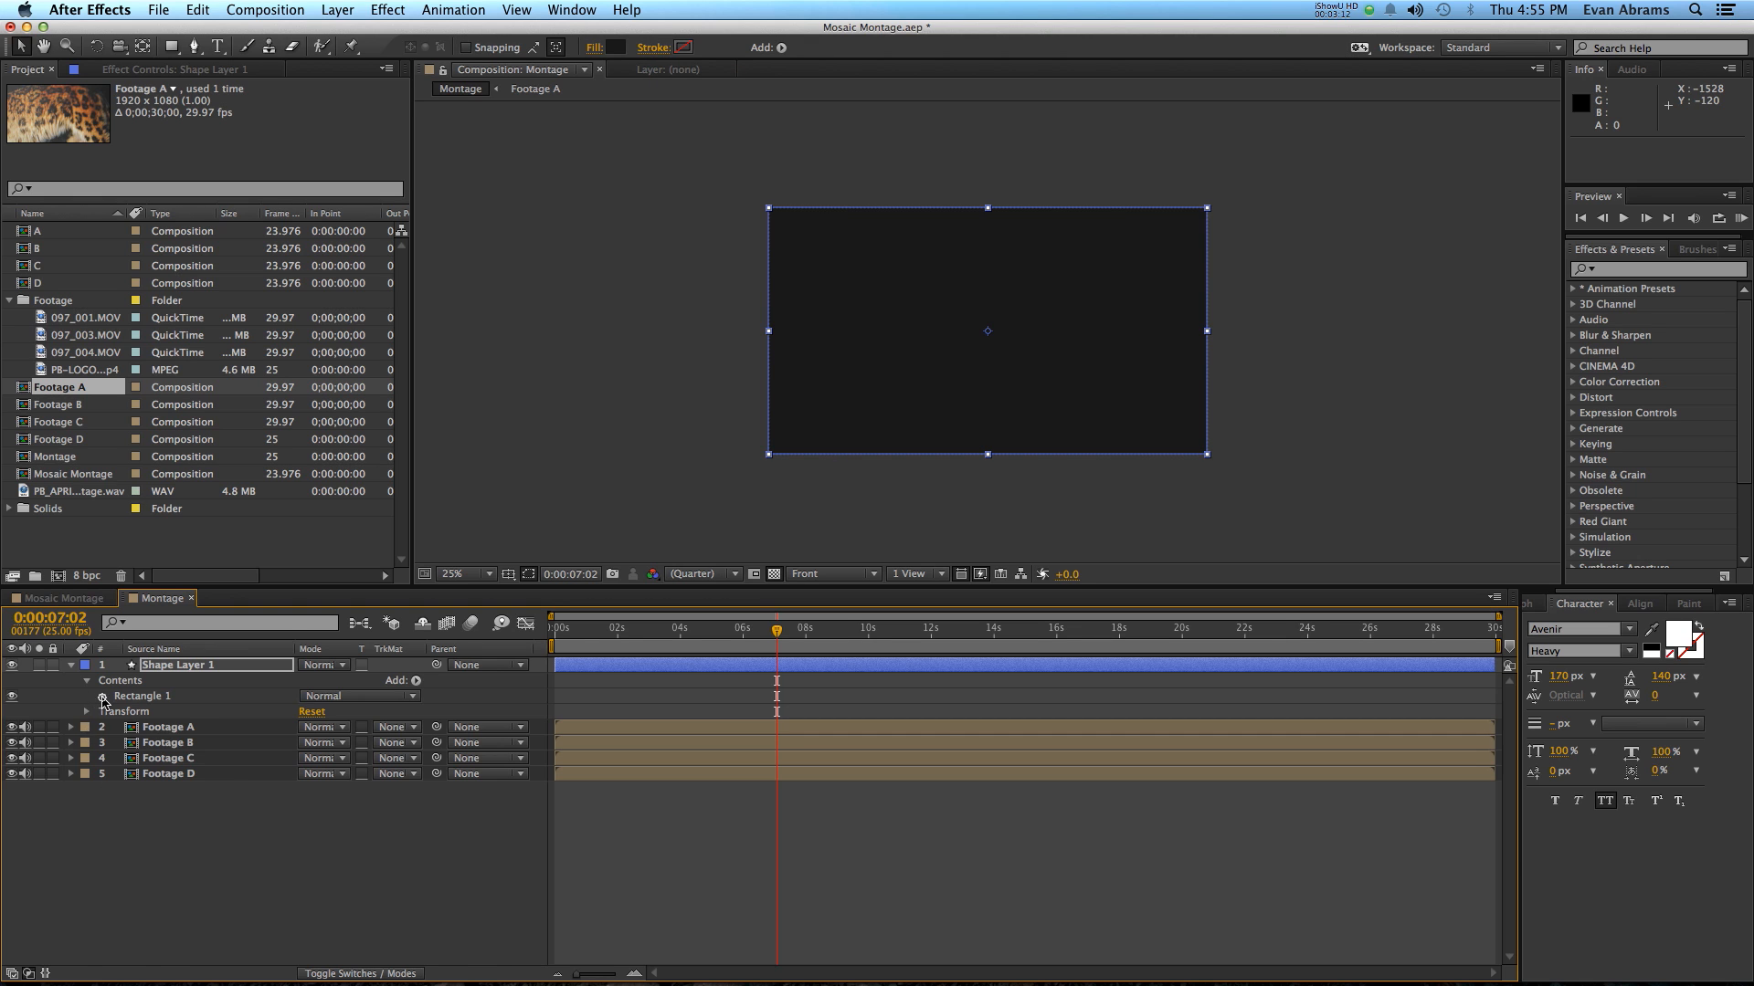
Step: Set the first rectangle path's height to 10 for a thin horizontal line
{"action": "left_click", "coordinate": [118, 711]}
{"action": "type", "text": "3840"}
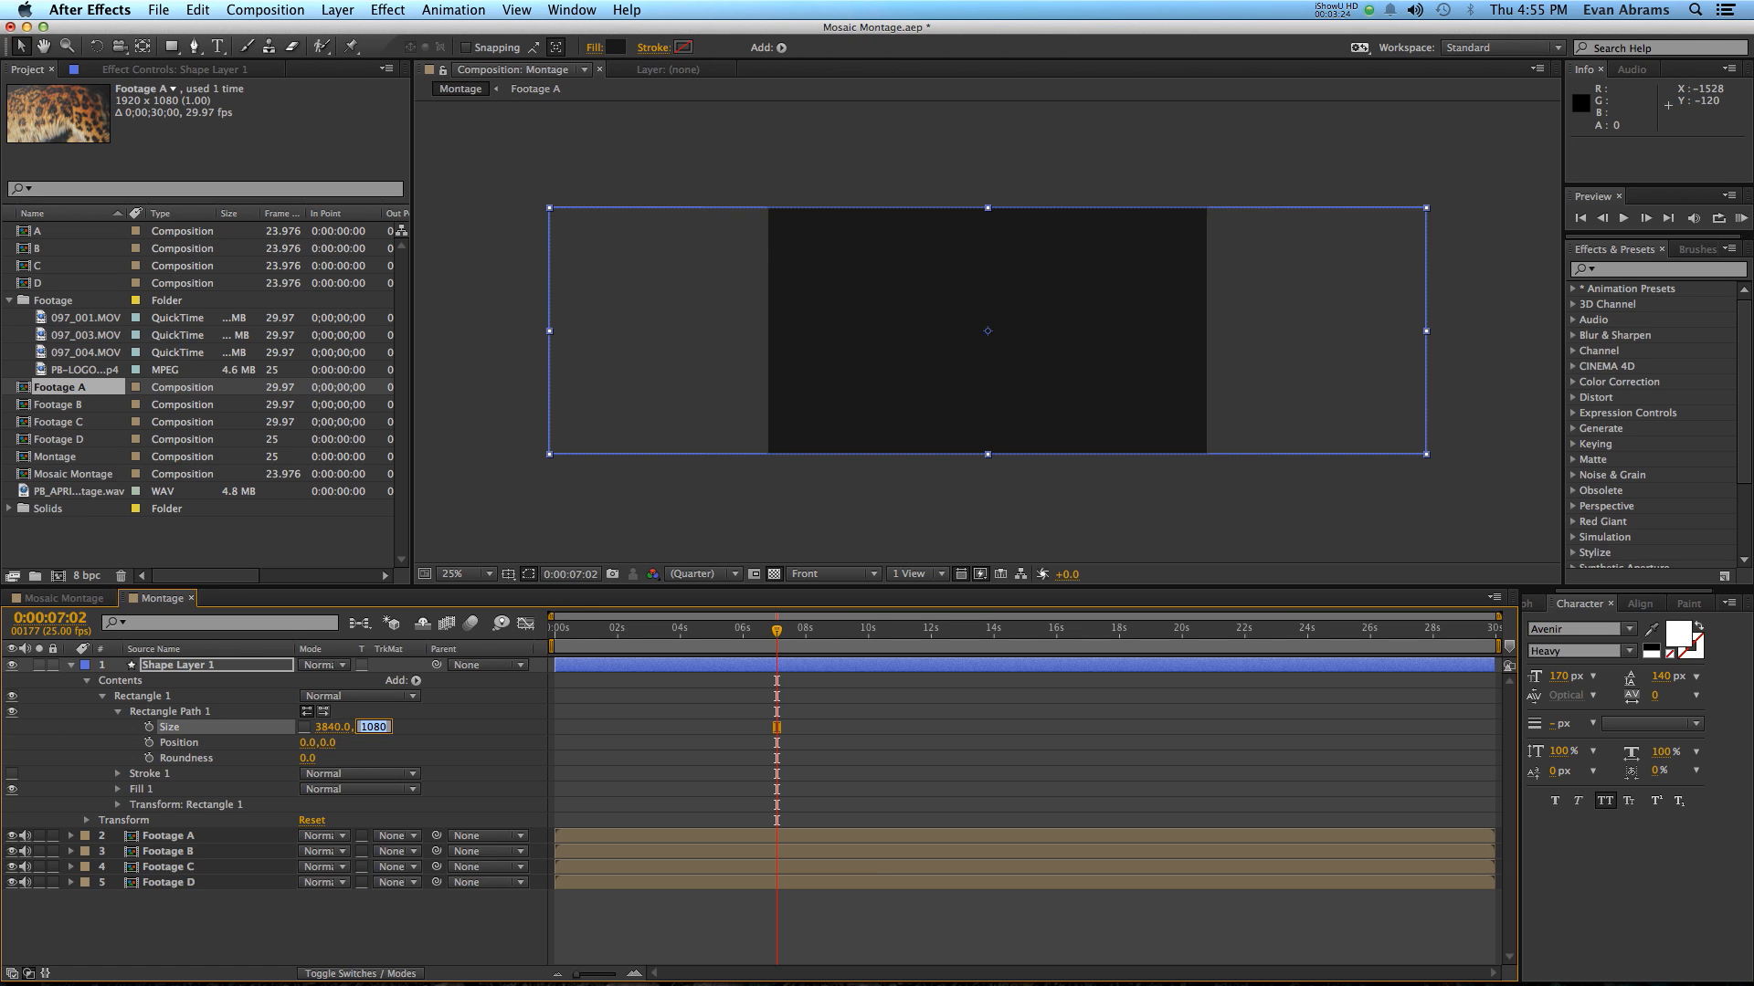
{"action": "type", "text": "10"}
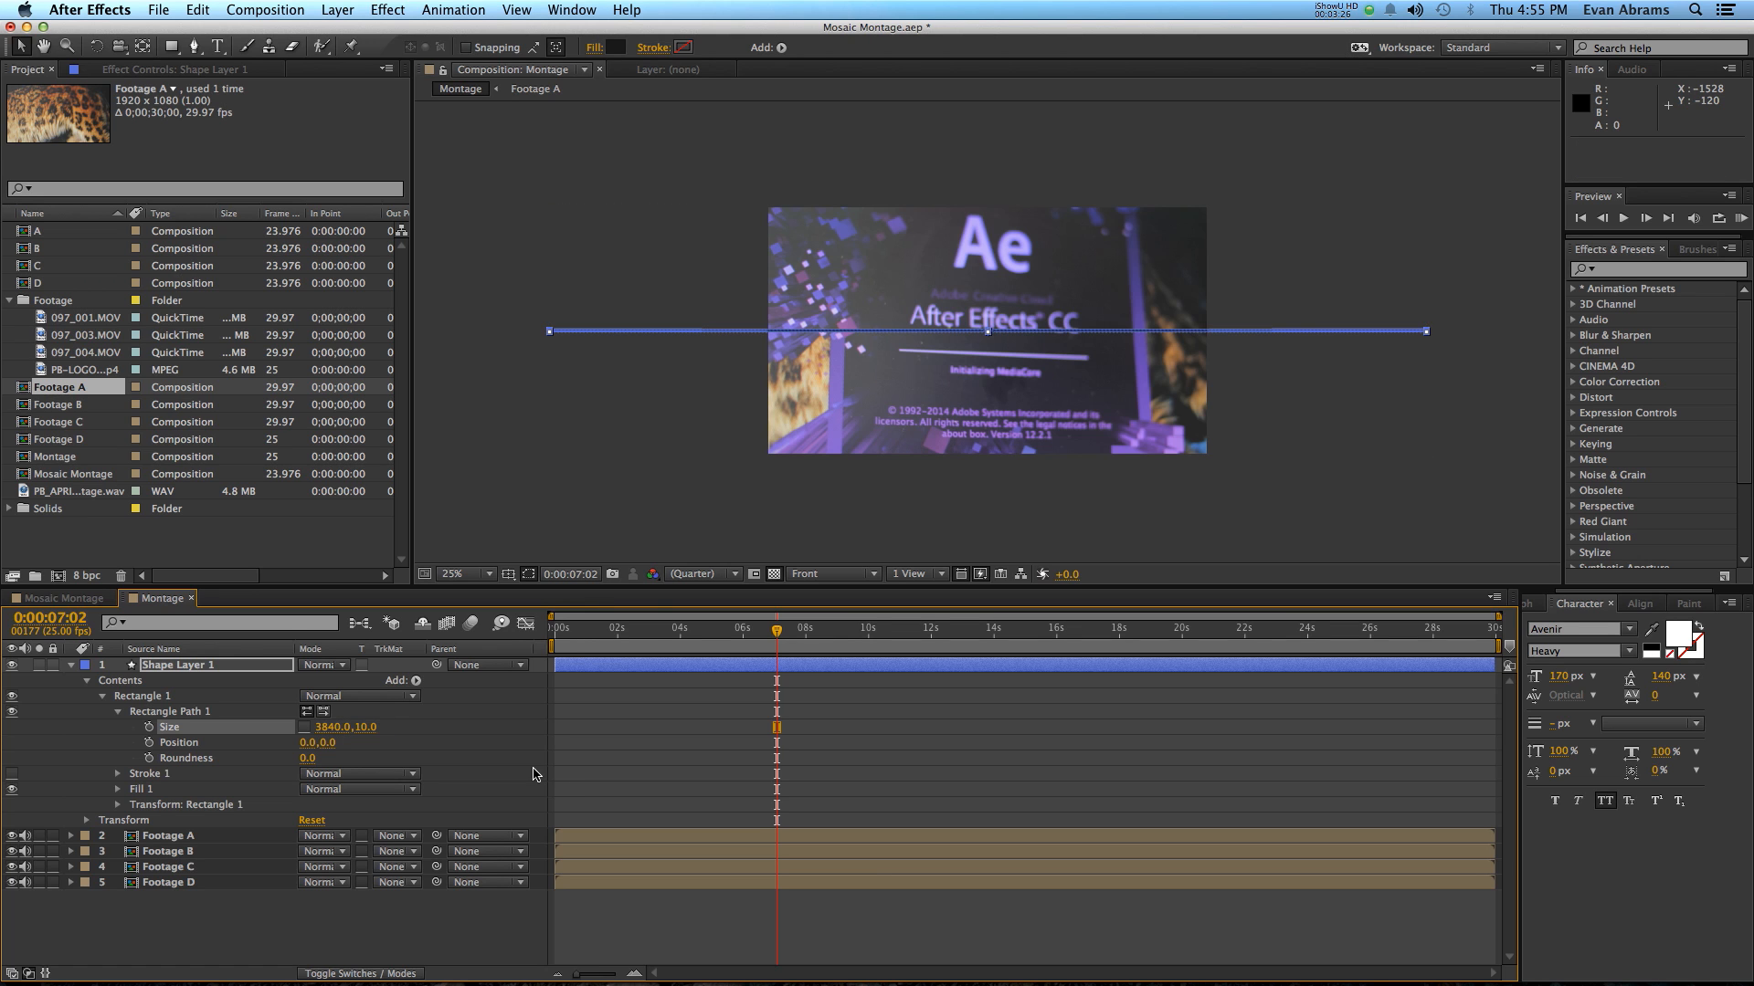
{"action": "double_click", "coordinate": [343, 727]}
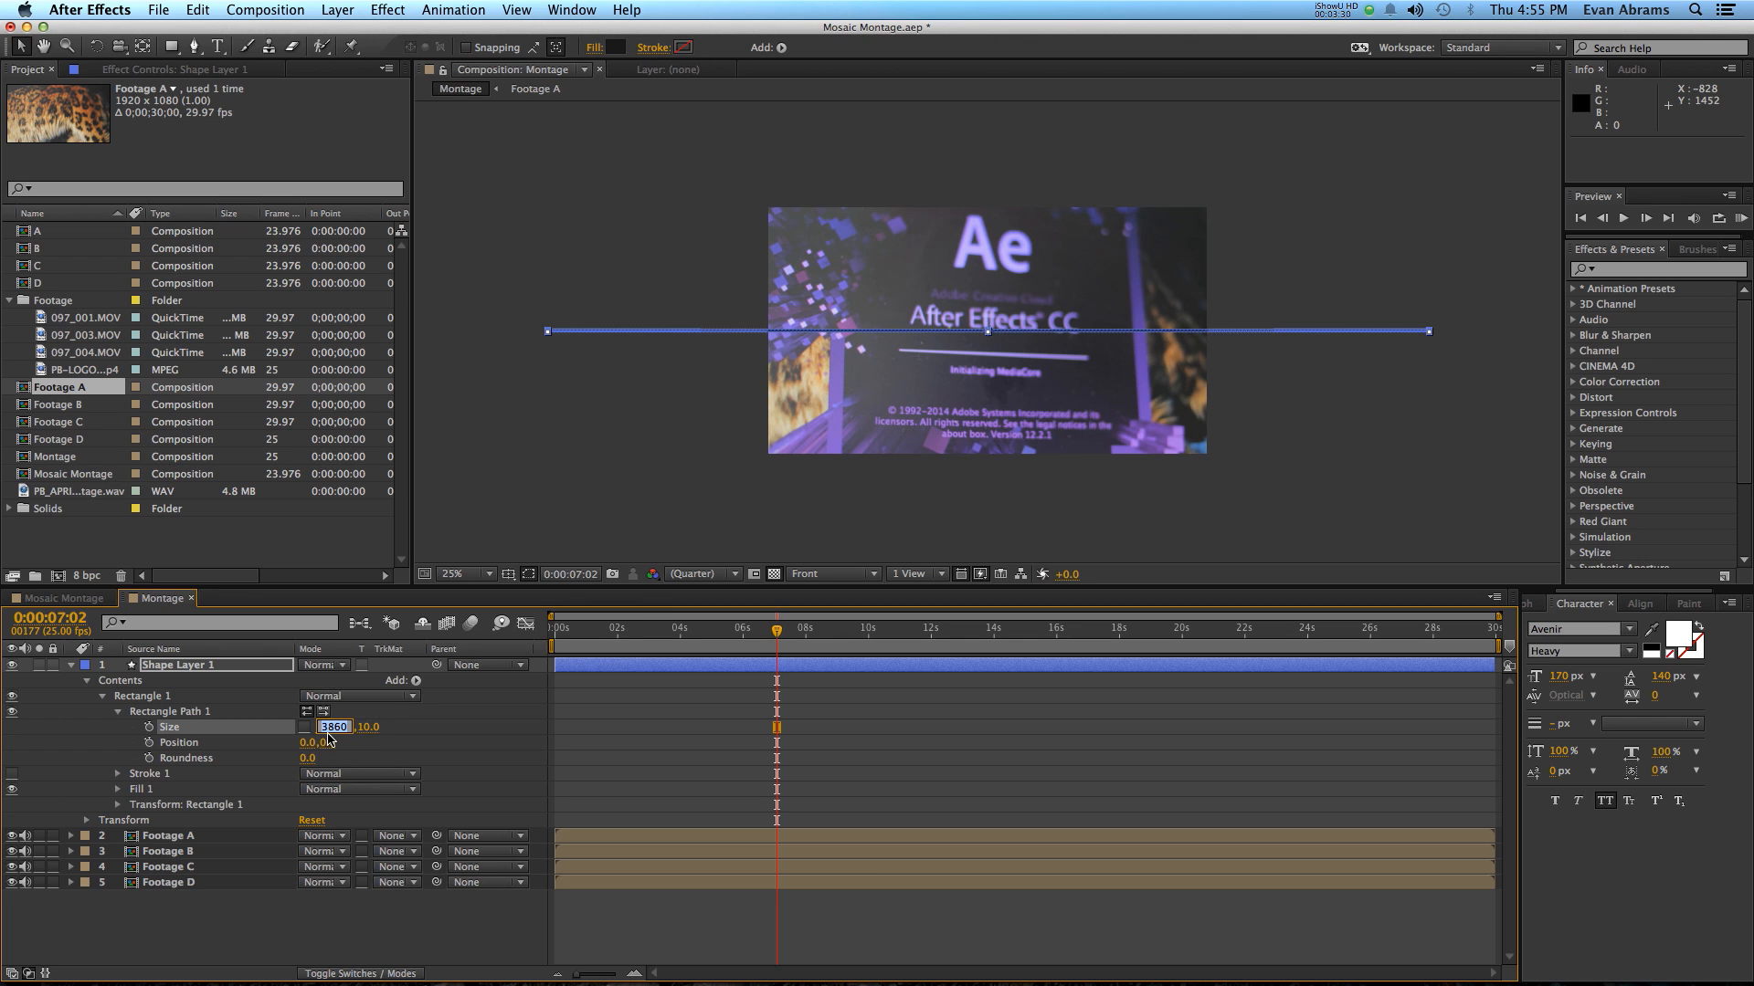
{"action": "mouse_move", "coordinate": [428, 731]}
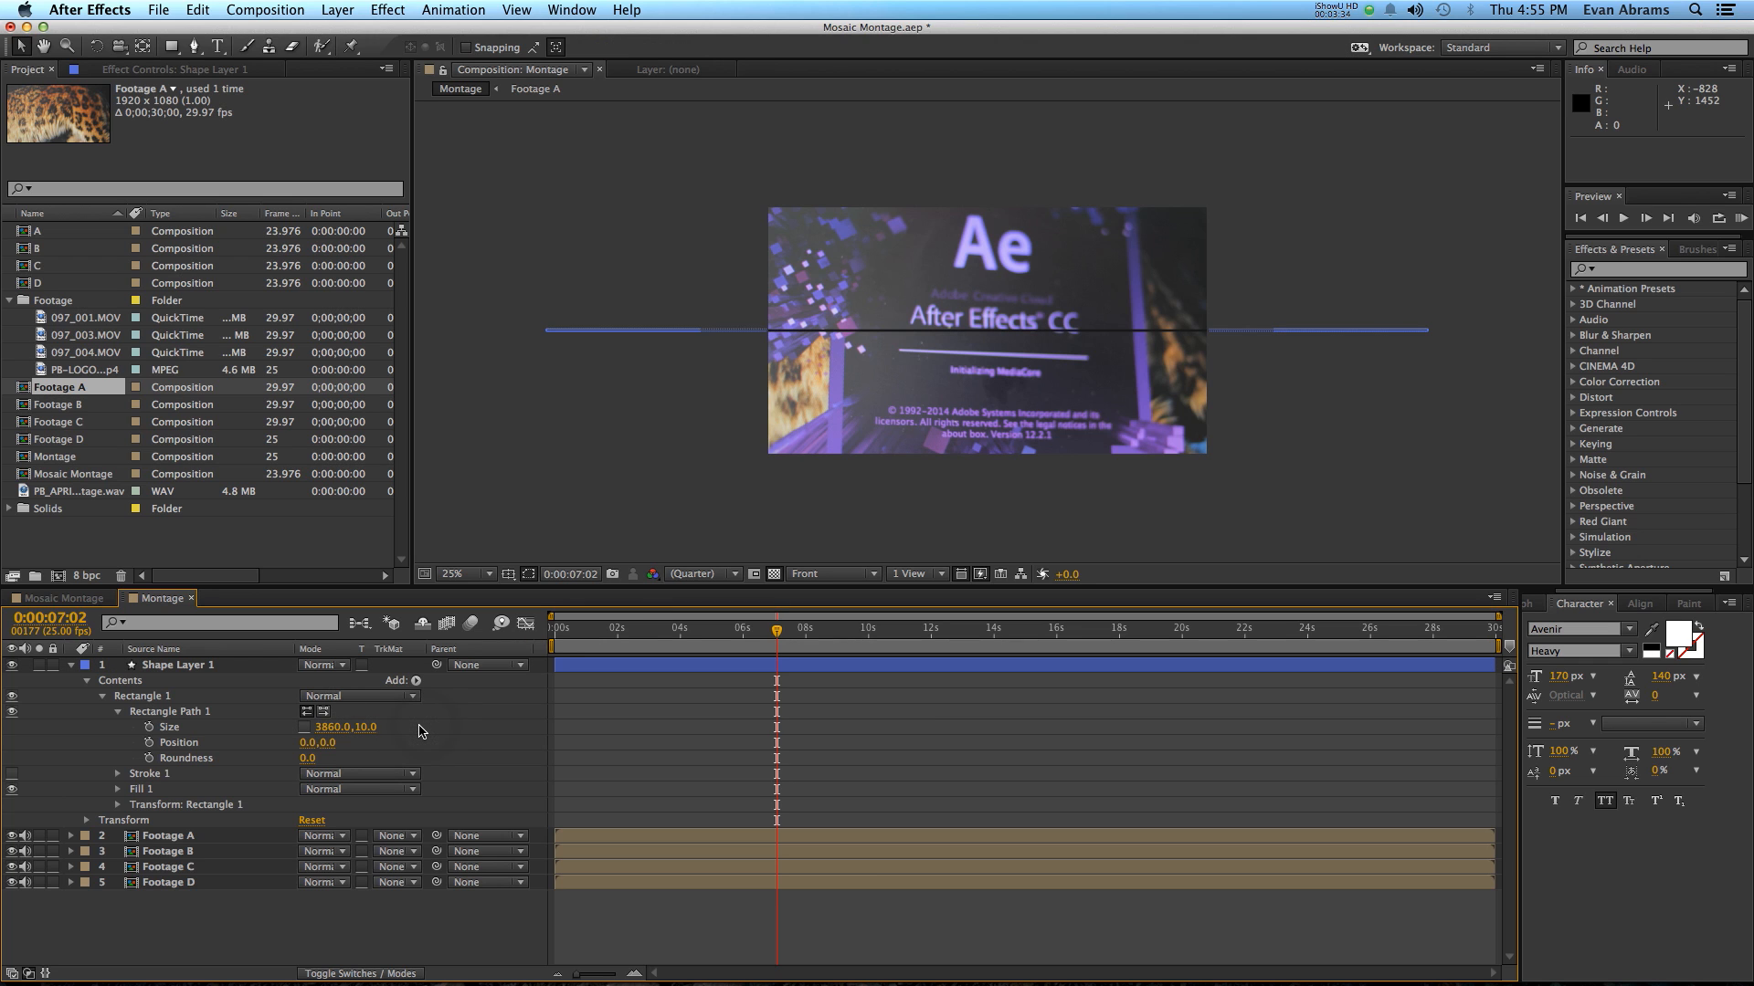
{"action": "mouse_move", "coordinate": [798, 483]}
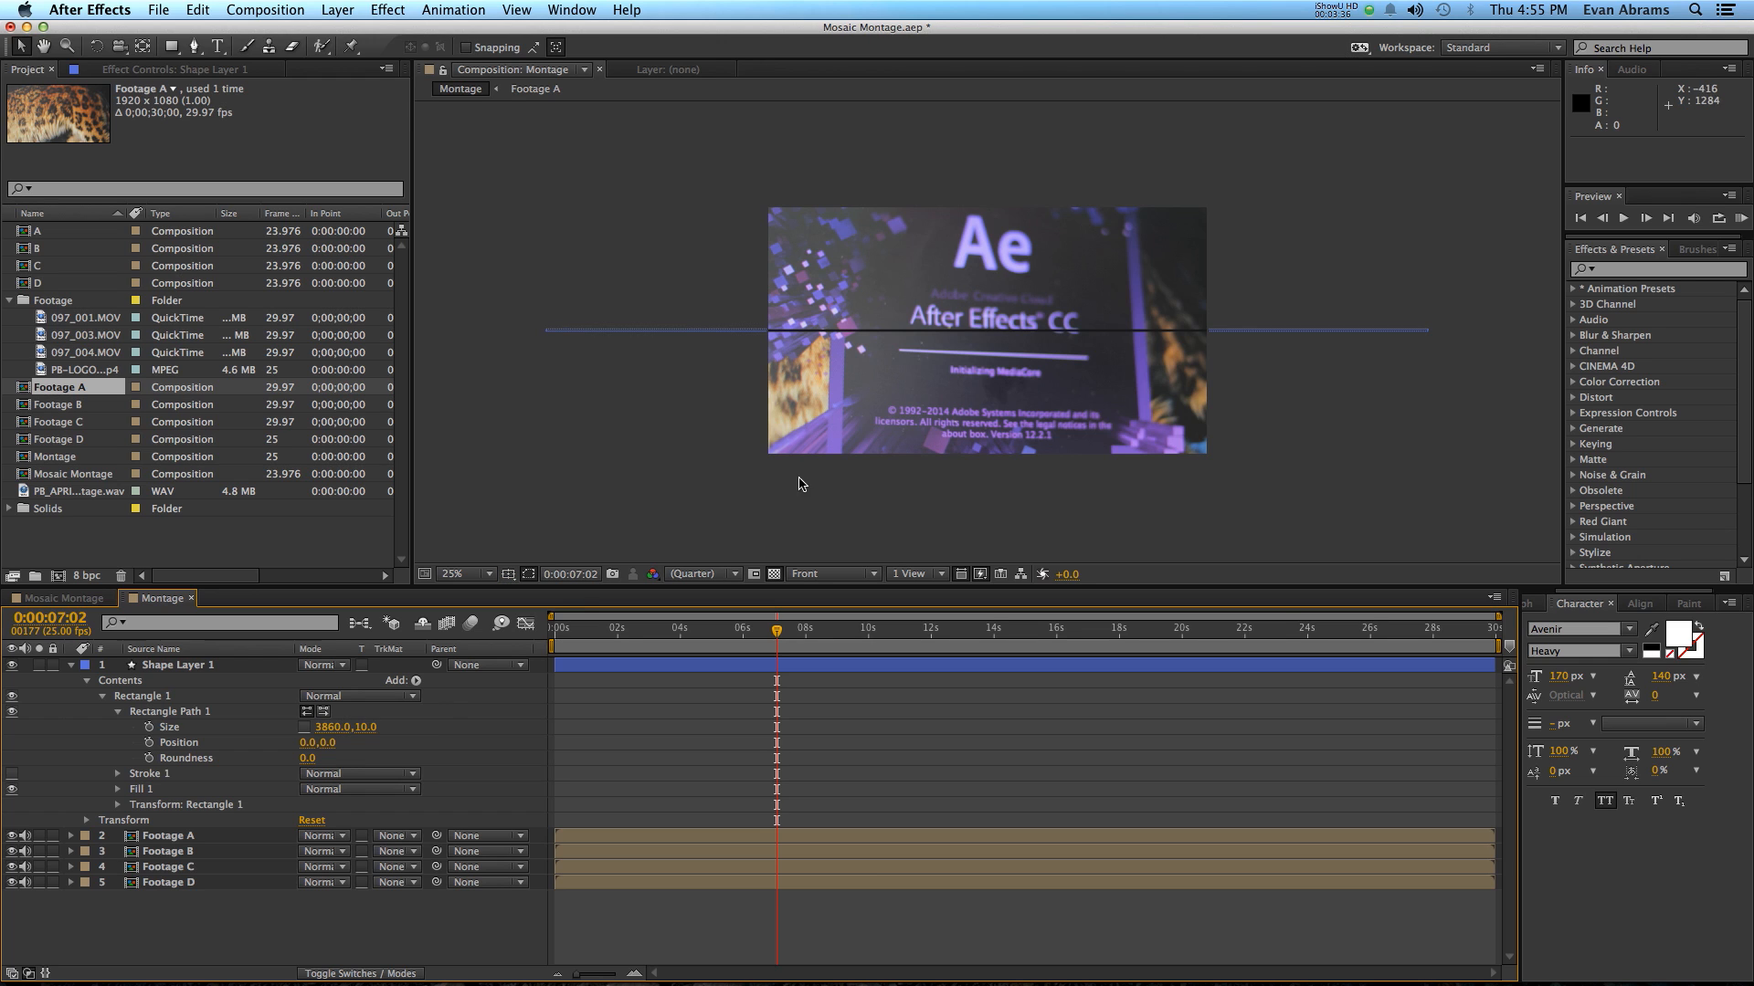
{"action": "mouse_move", "coordinate": [686, 344]}
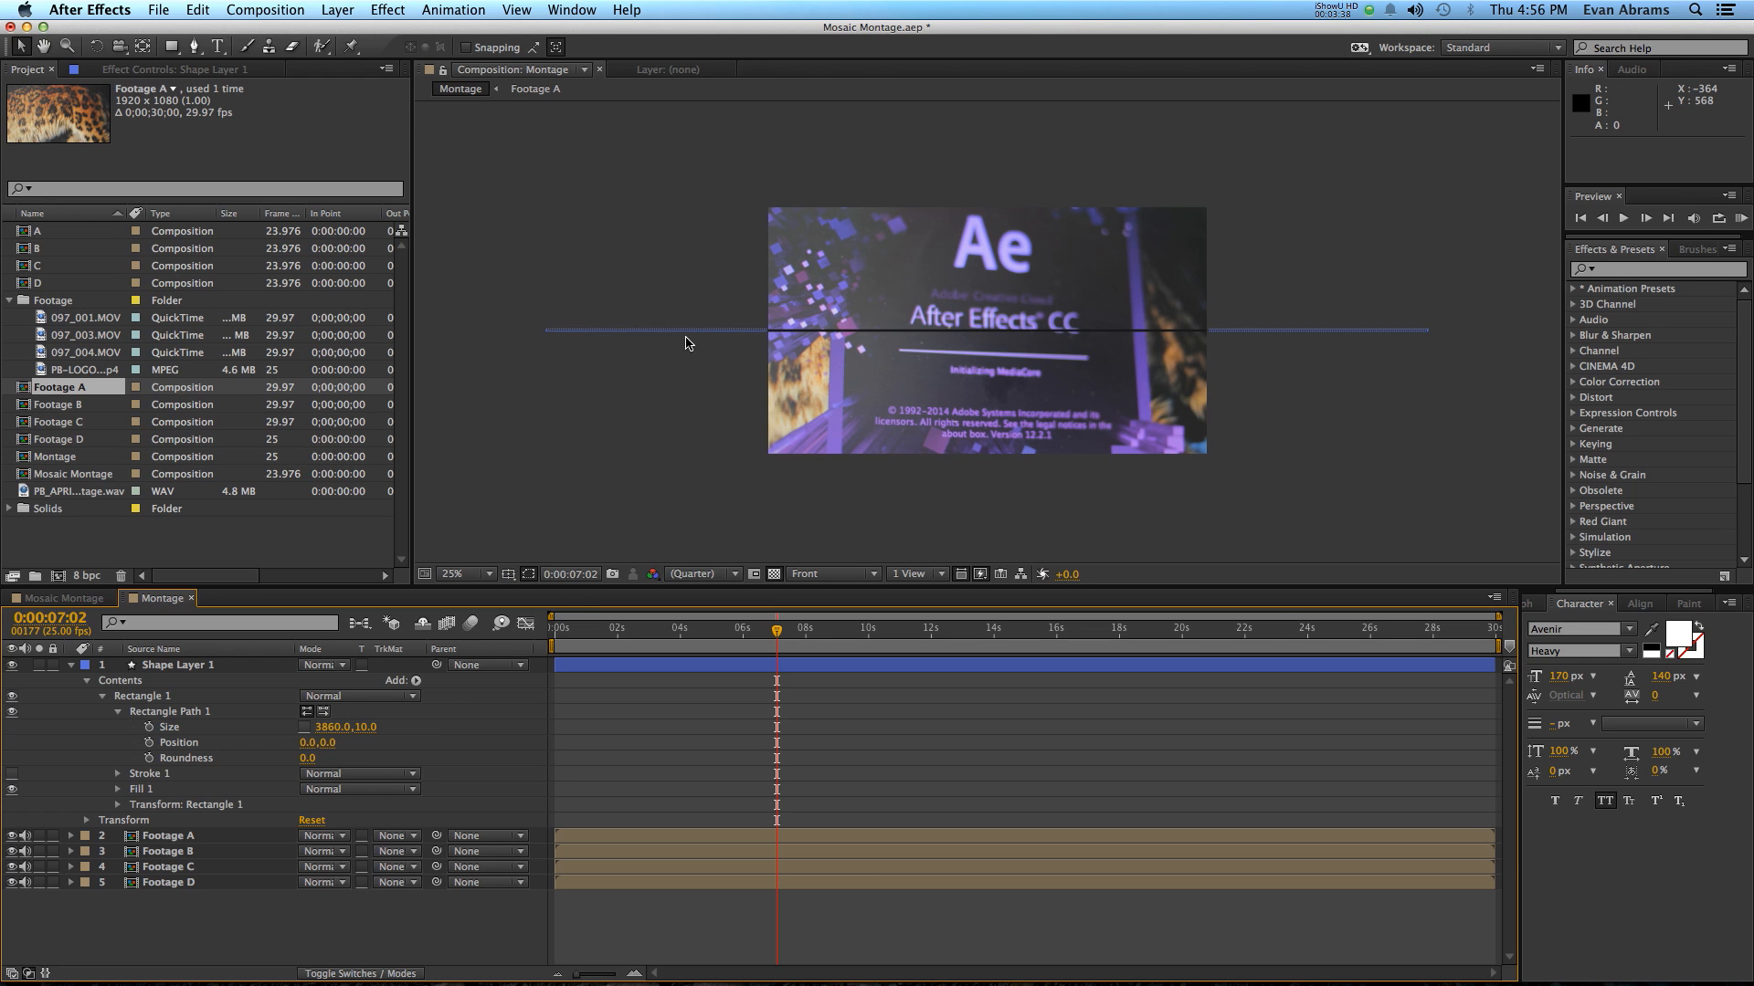
{"action": "mouse_move", "coordinate": [1287, 345]}
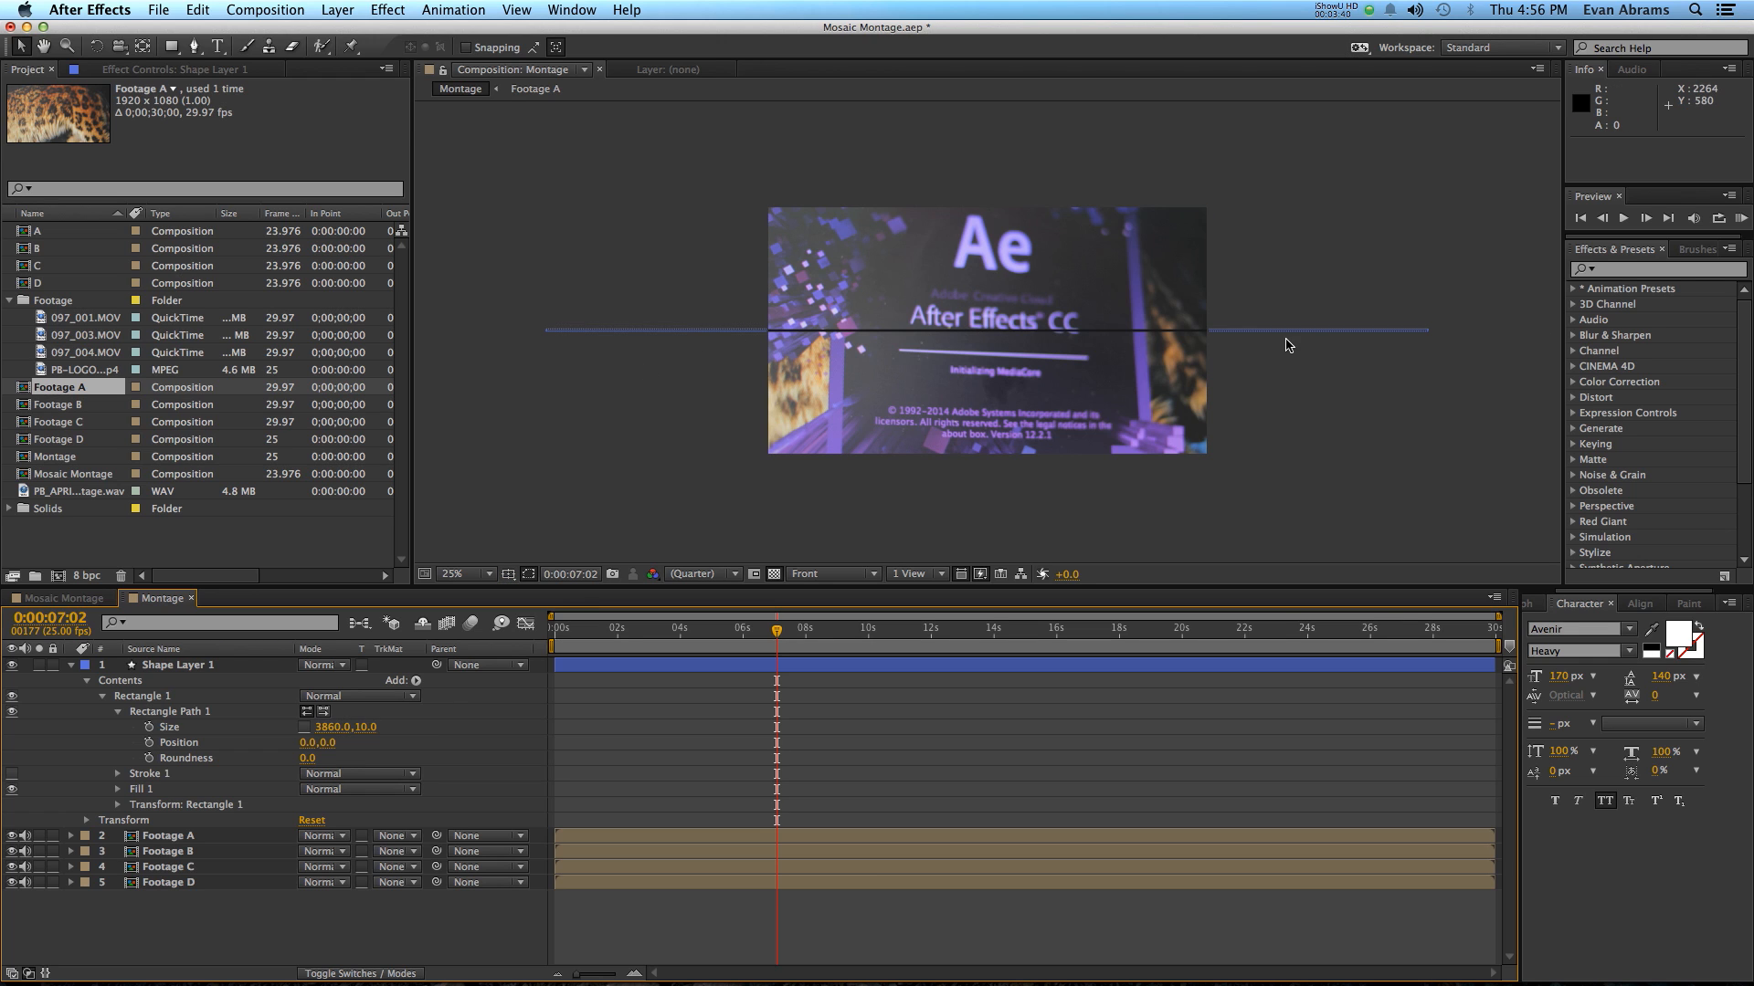
{"action": "mouse_move", "coordinate": [164, 714]}
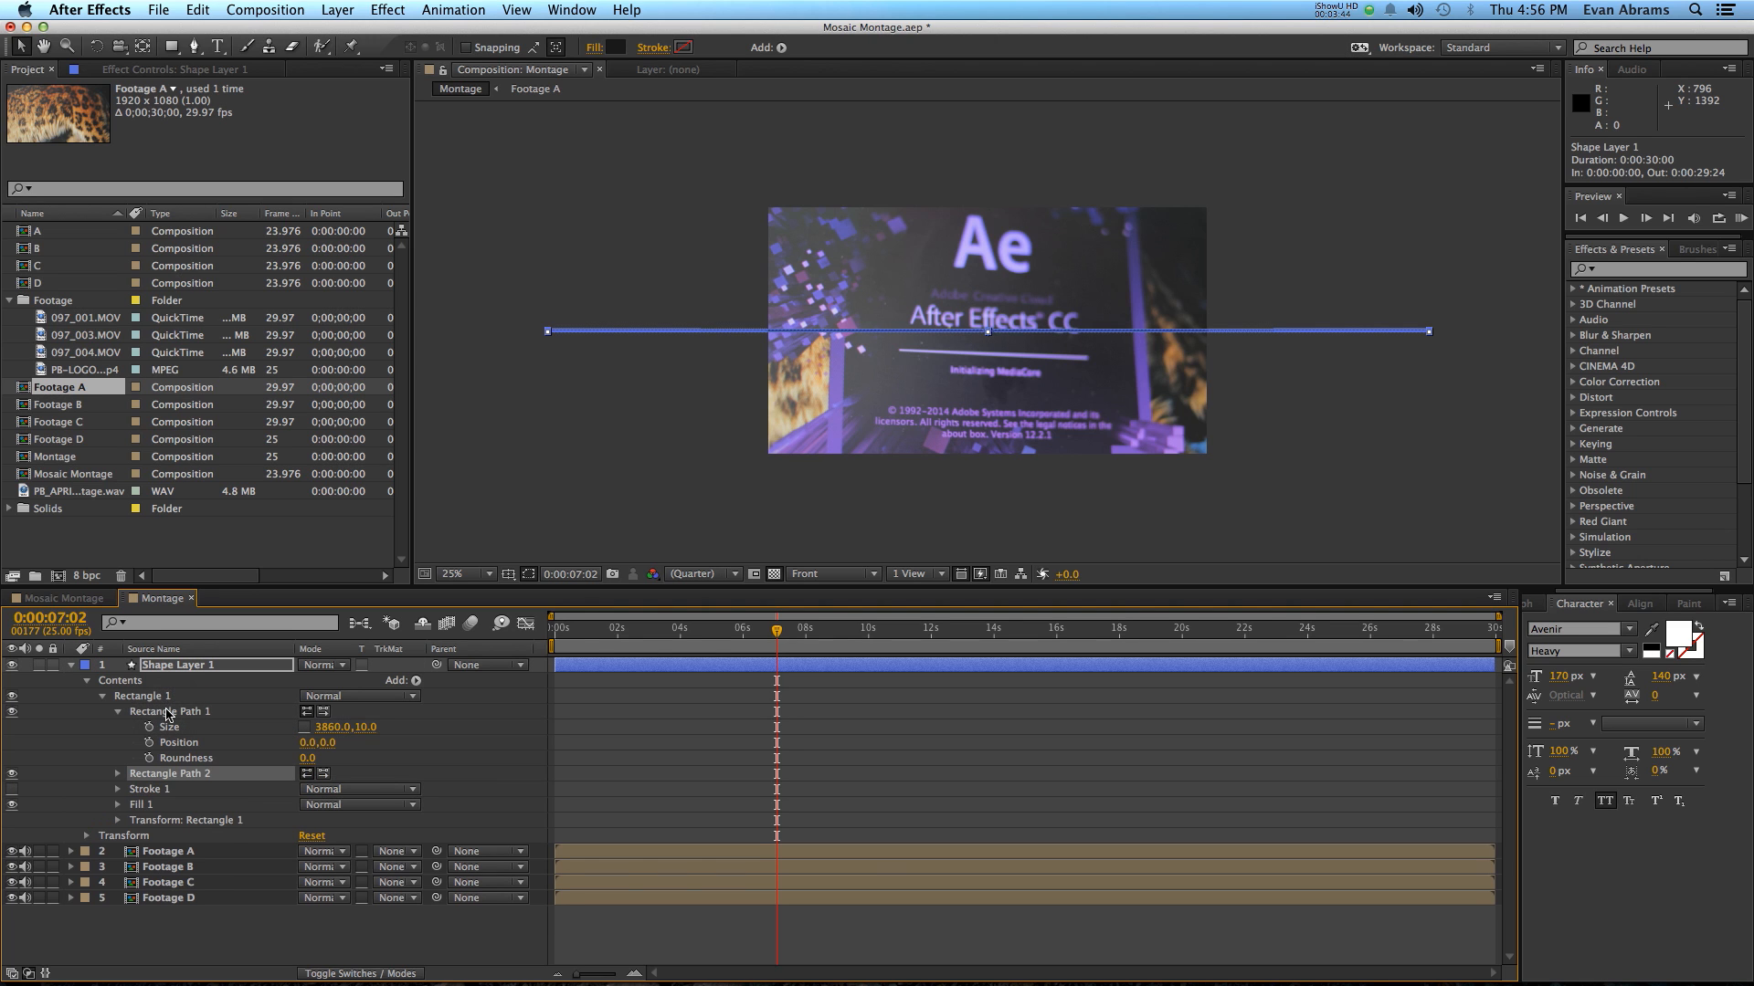
Step: Give the second rectangle path a size of 10 by 2180
{"action": "left_click", "coordinate": [116, 774]}
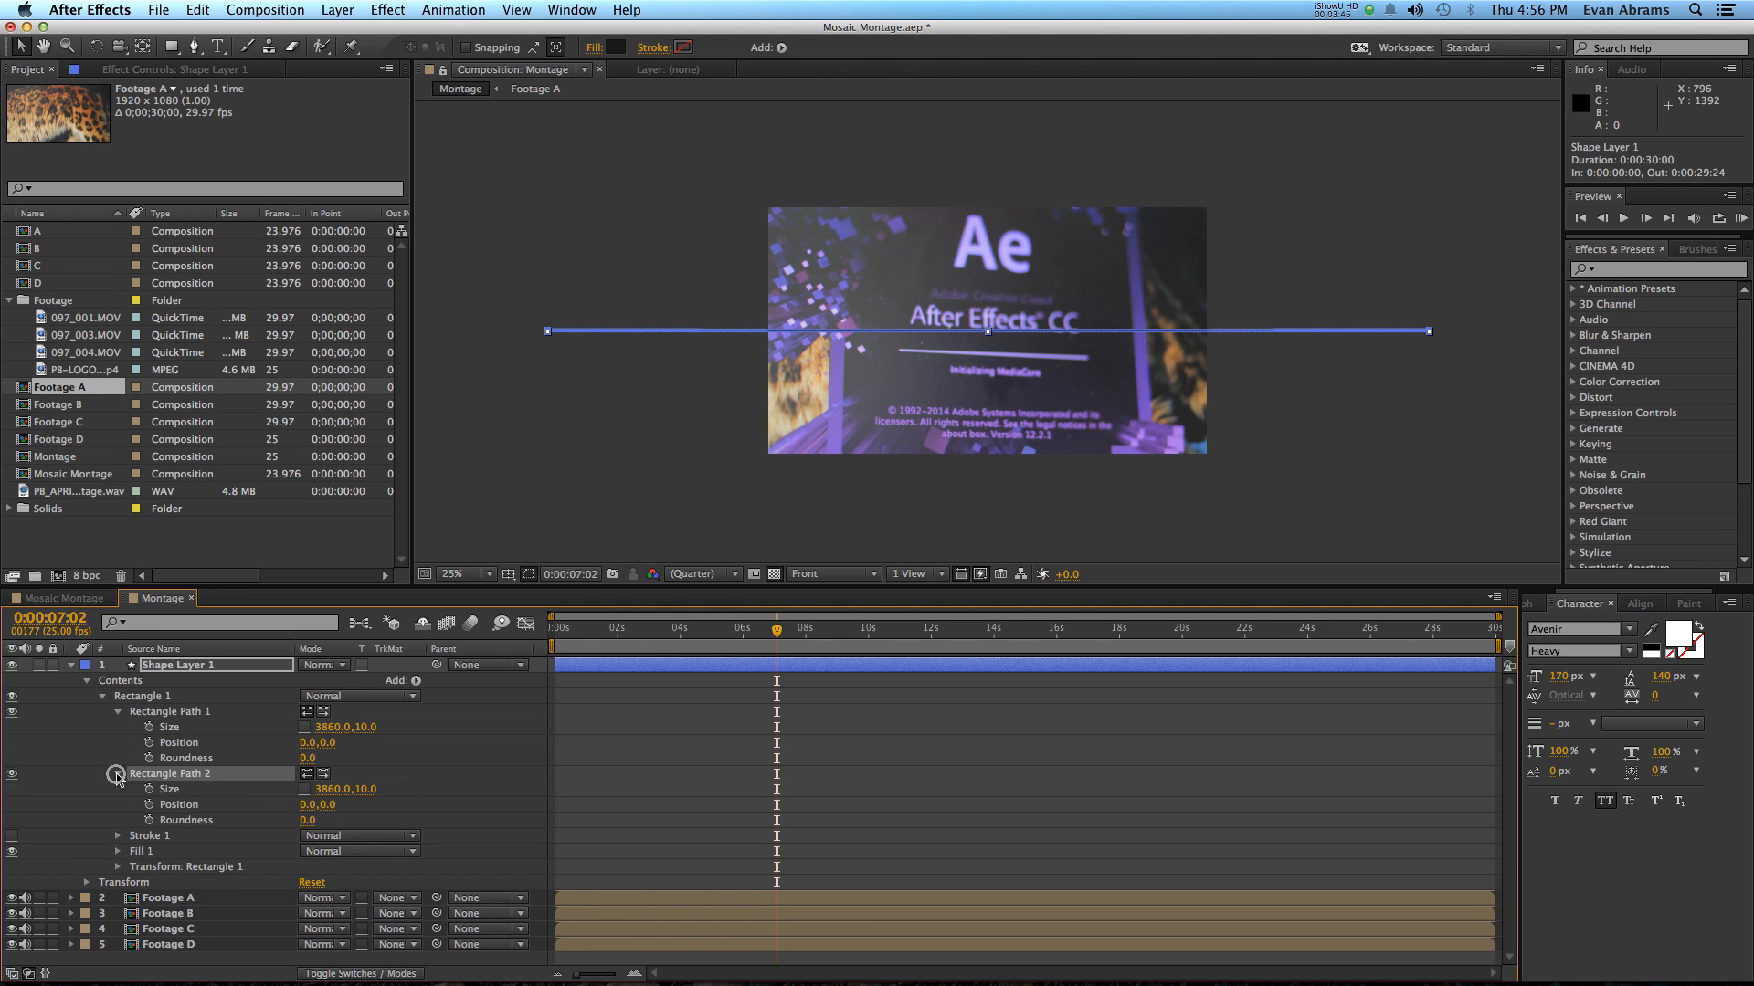
{"action": "double_click", "coordinate": [344, 788]}
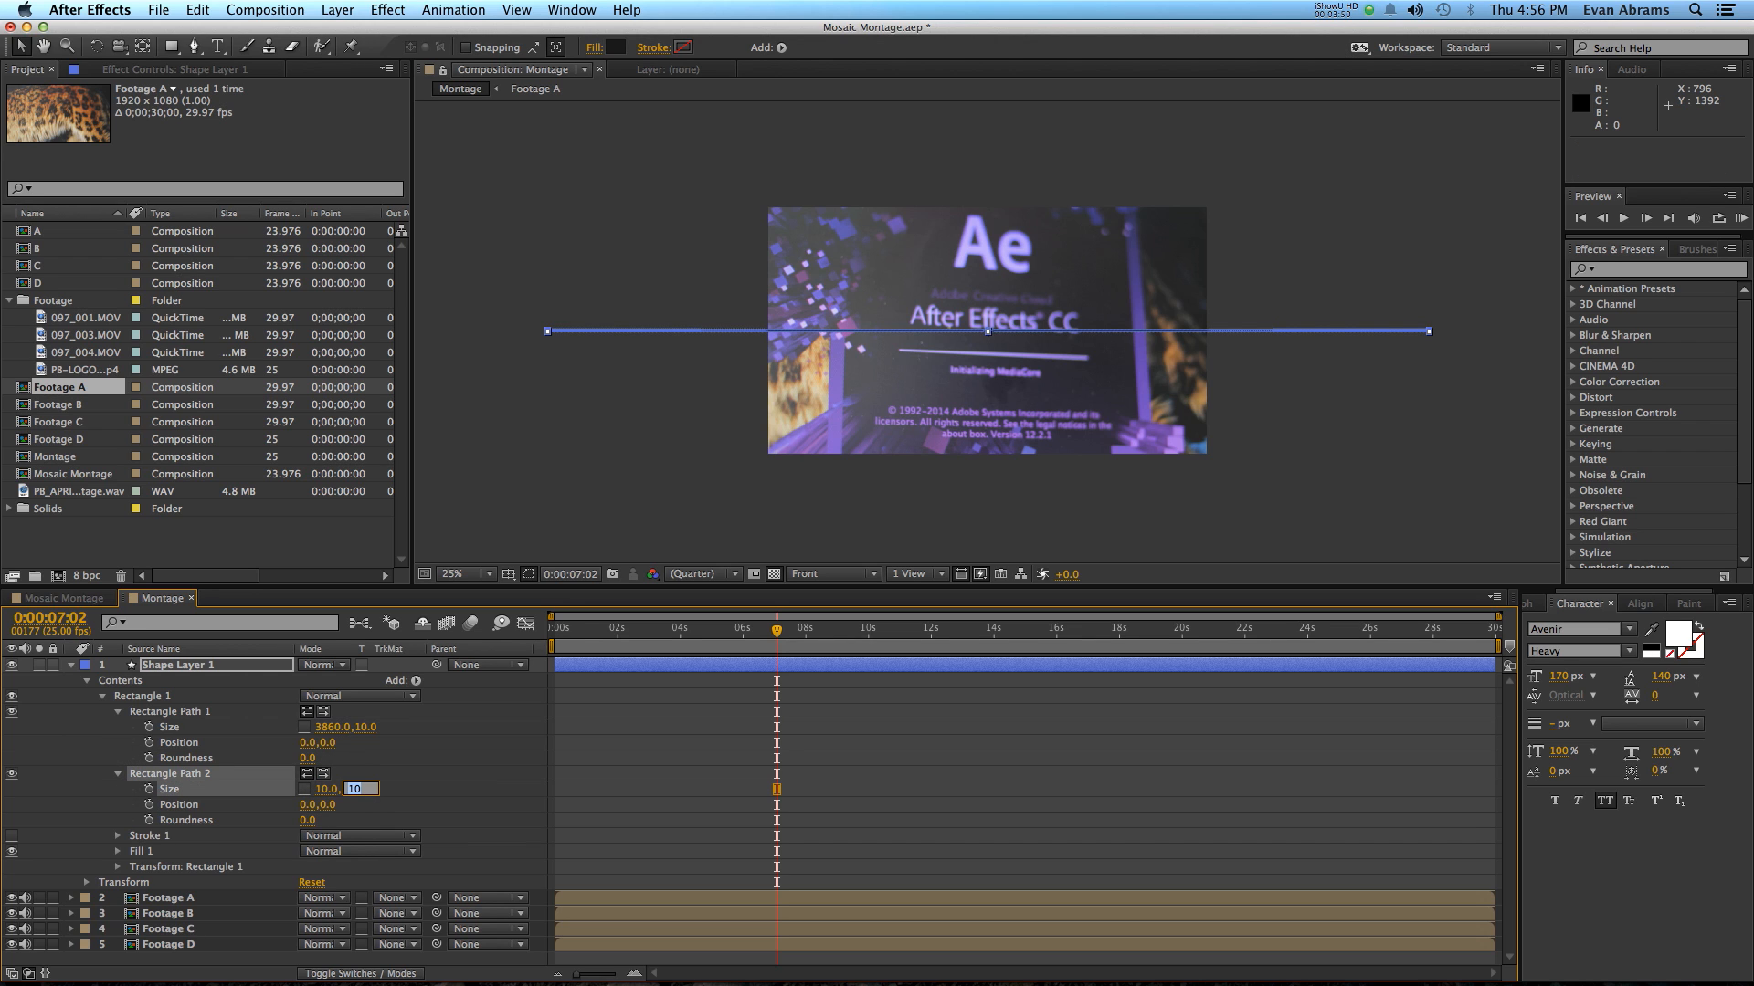
{"action": "type", "text": "1080"}
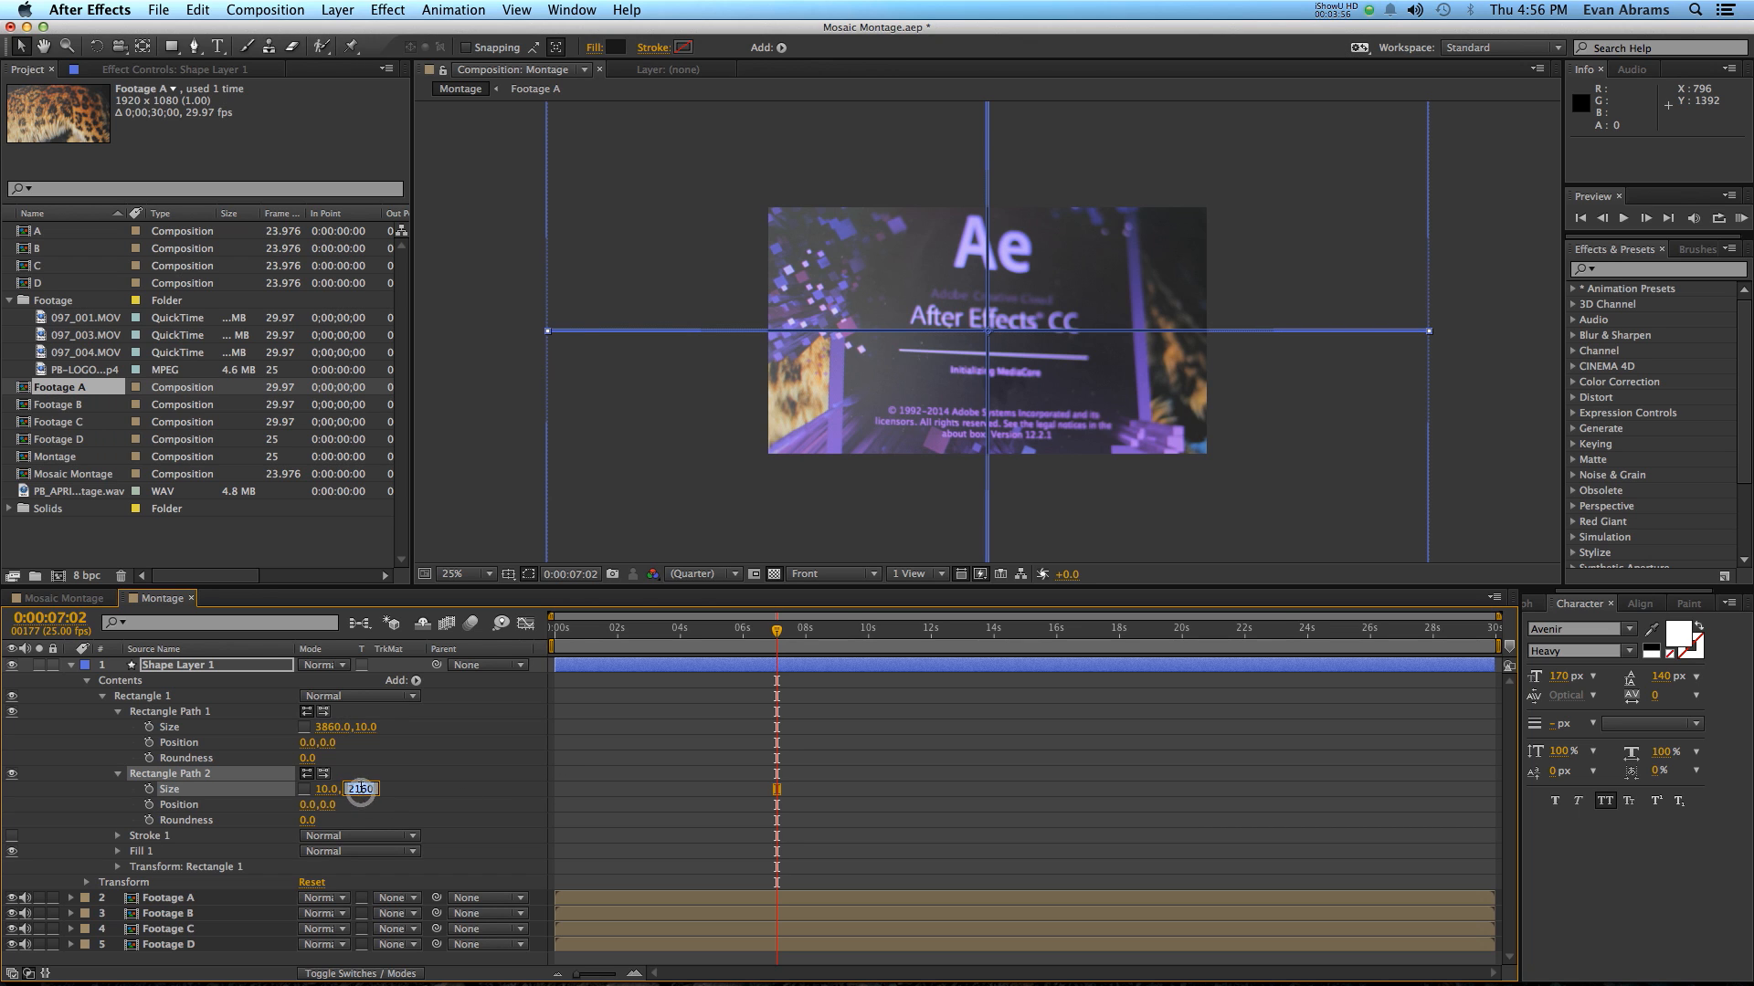
{"action": "type", "text": "2180.0"}
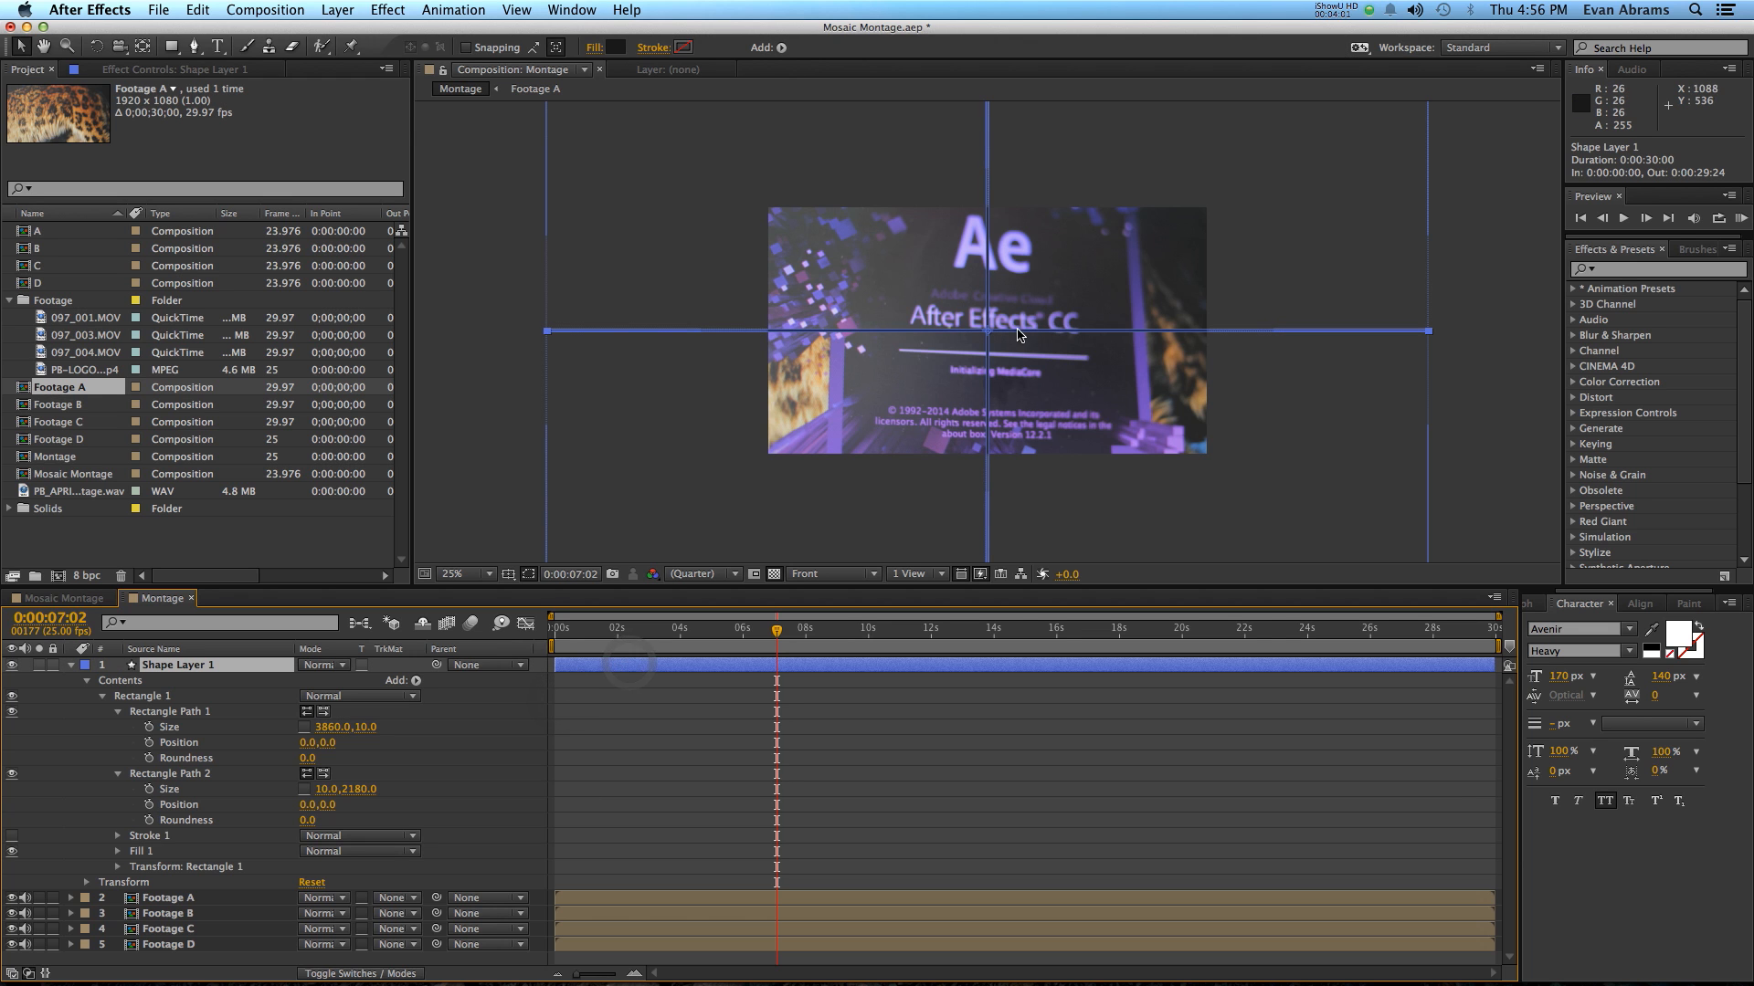
{"action": "left_click_drag", "start_coordinate": [1015, 331], "coordinate": [1191, 453]}
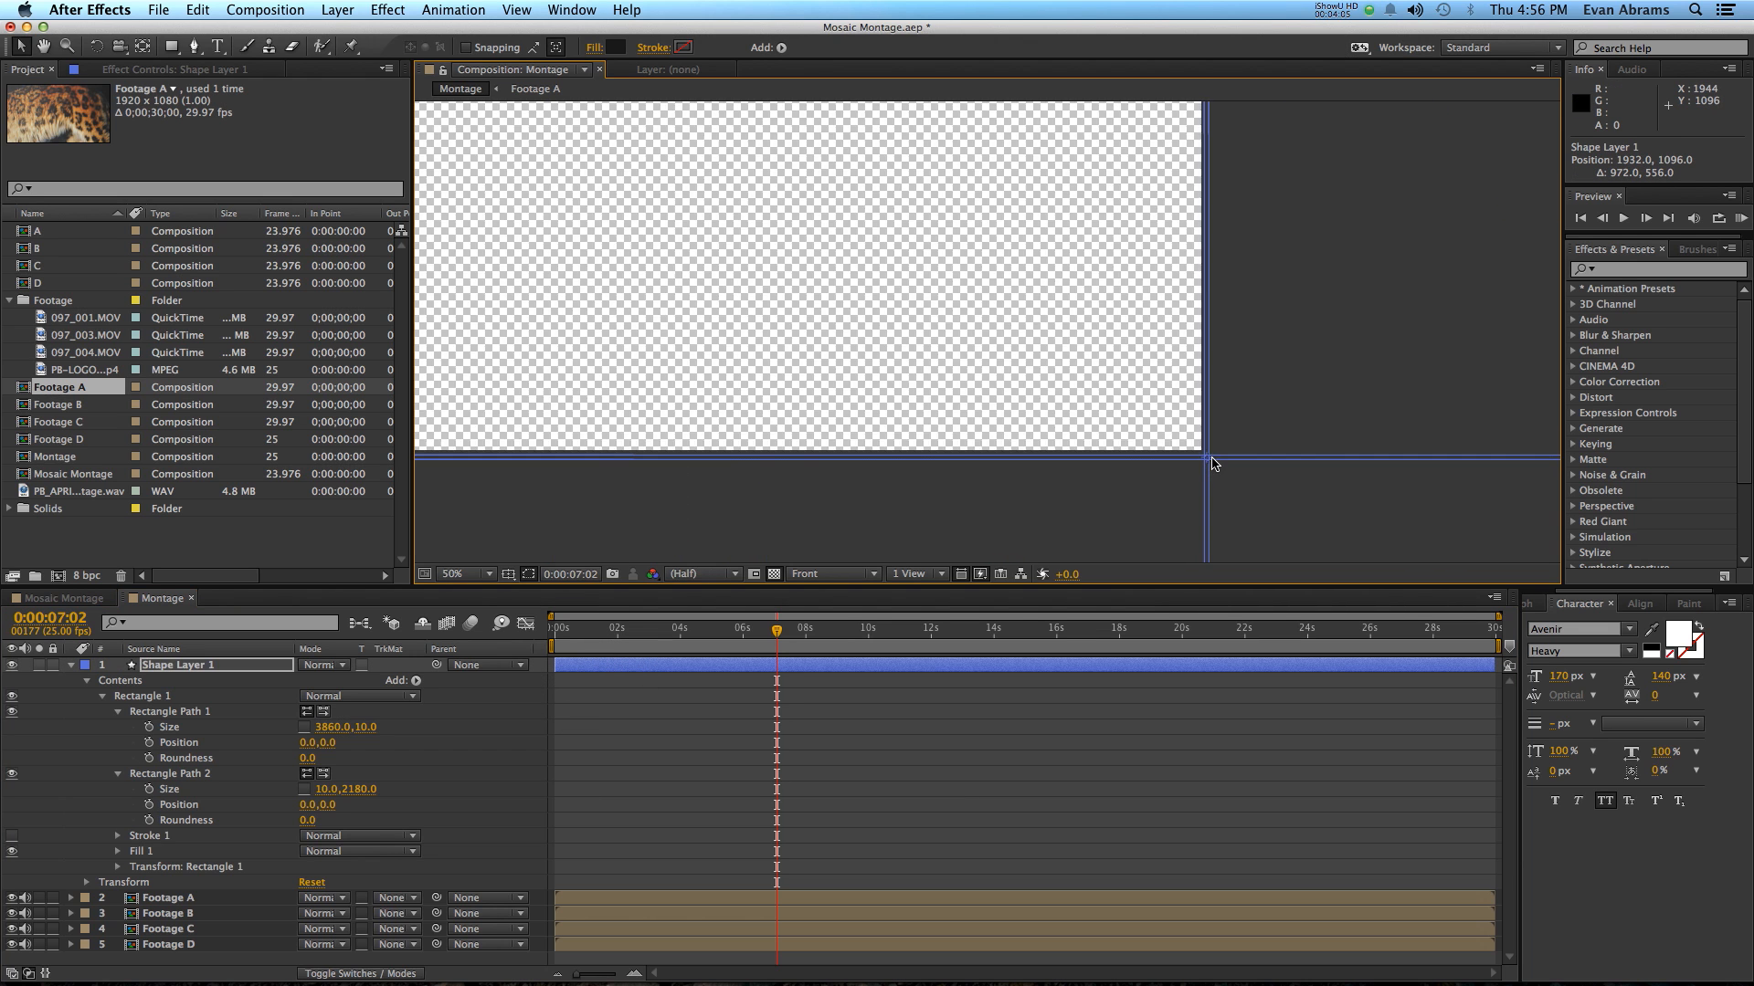
Step: Zoom to the frame edges and lengthen the paths to 4208×10 and 10×2564
{"action": "left_click", "coordinate": [453, 573]}
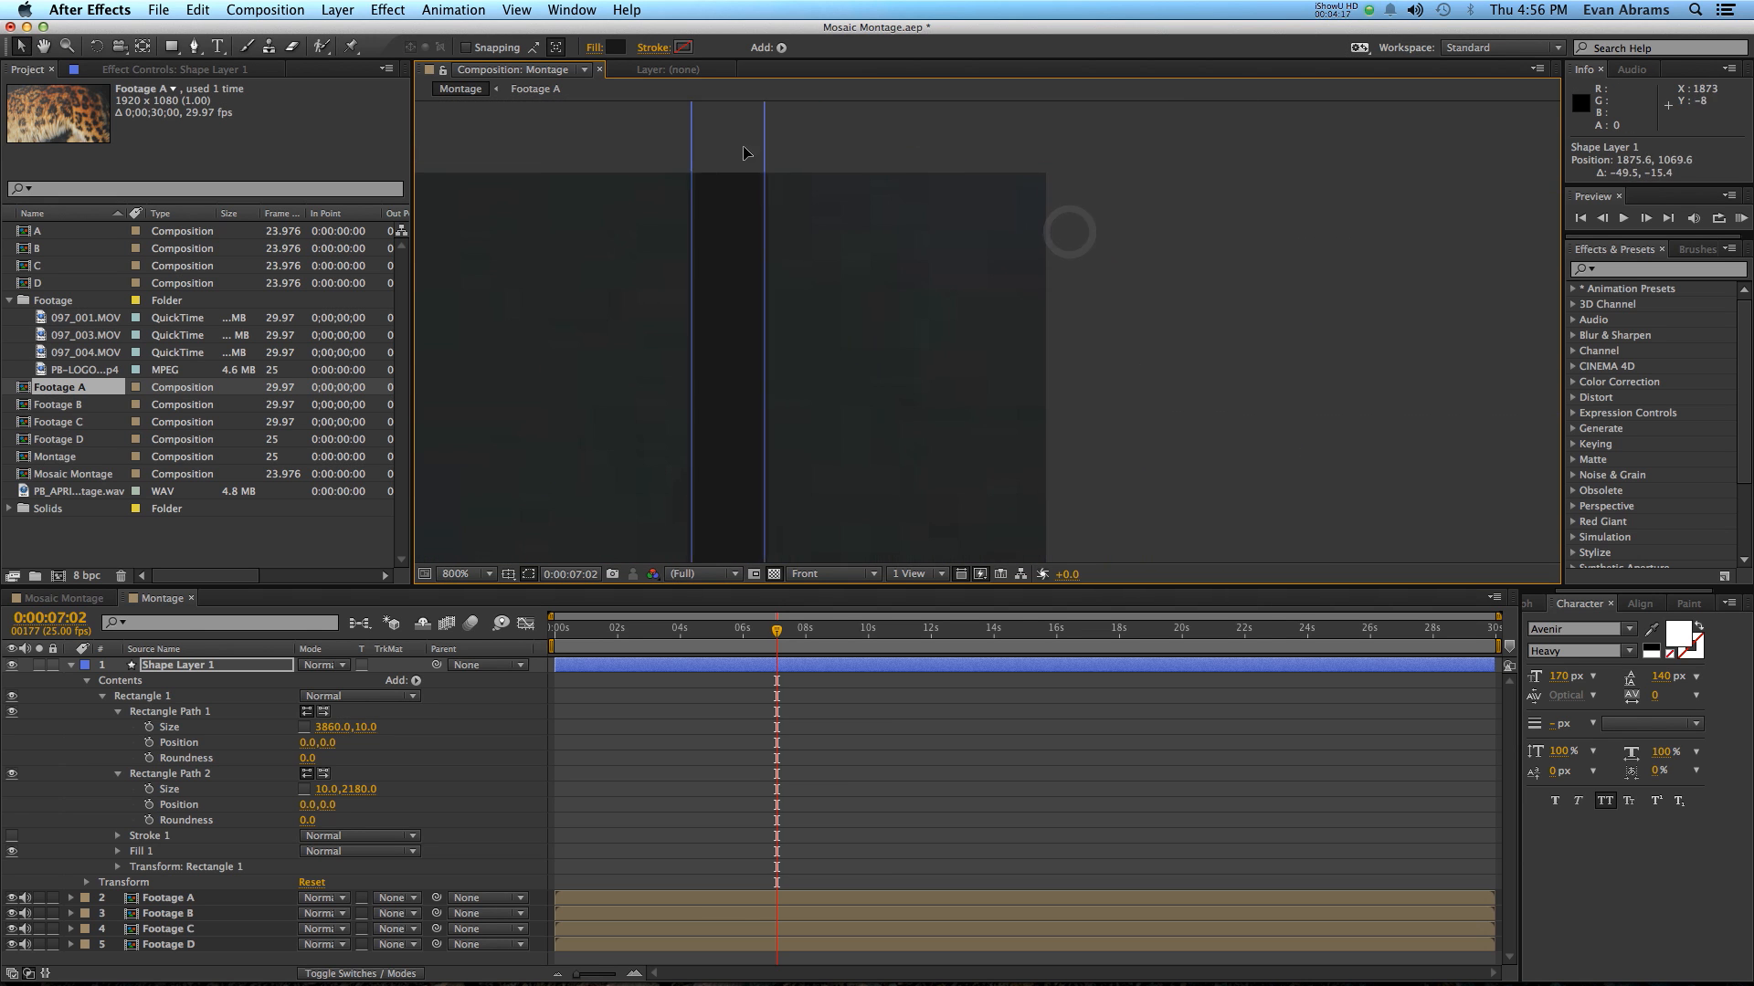
{"action": "left_click_drag", "start_coordinate": [727, 151], "coordinate": [1096, 168]}
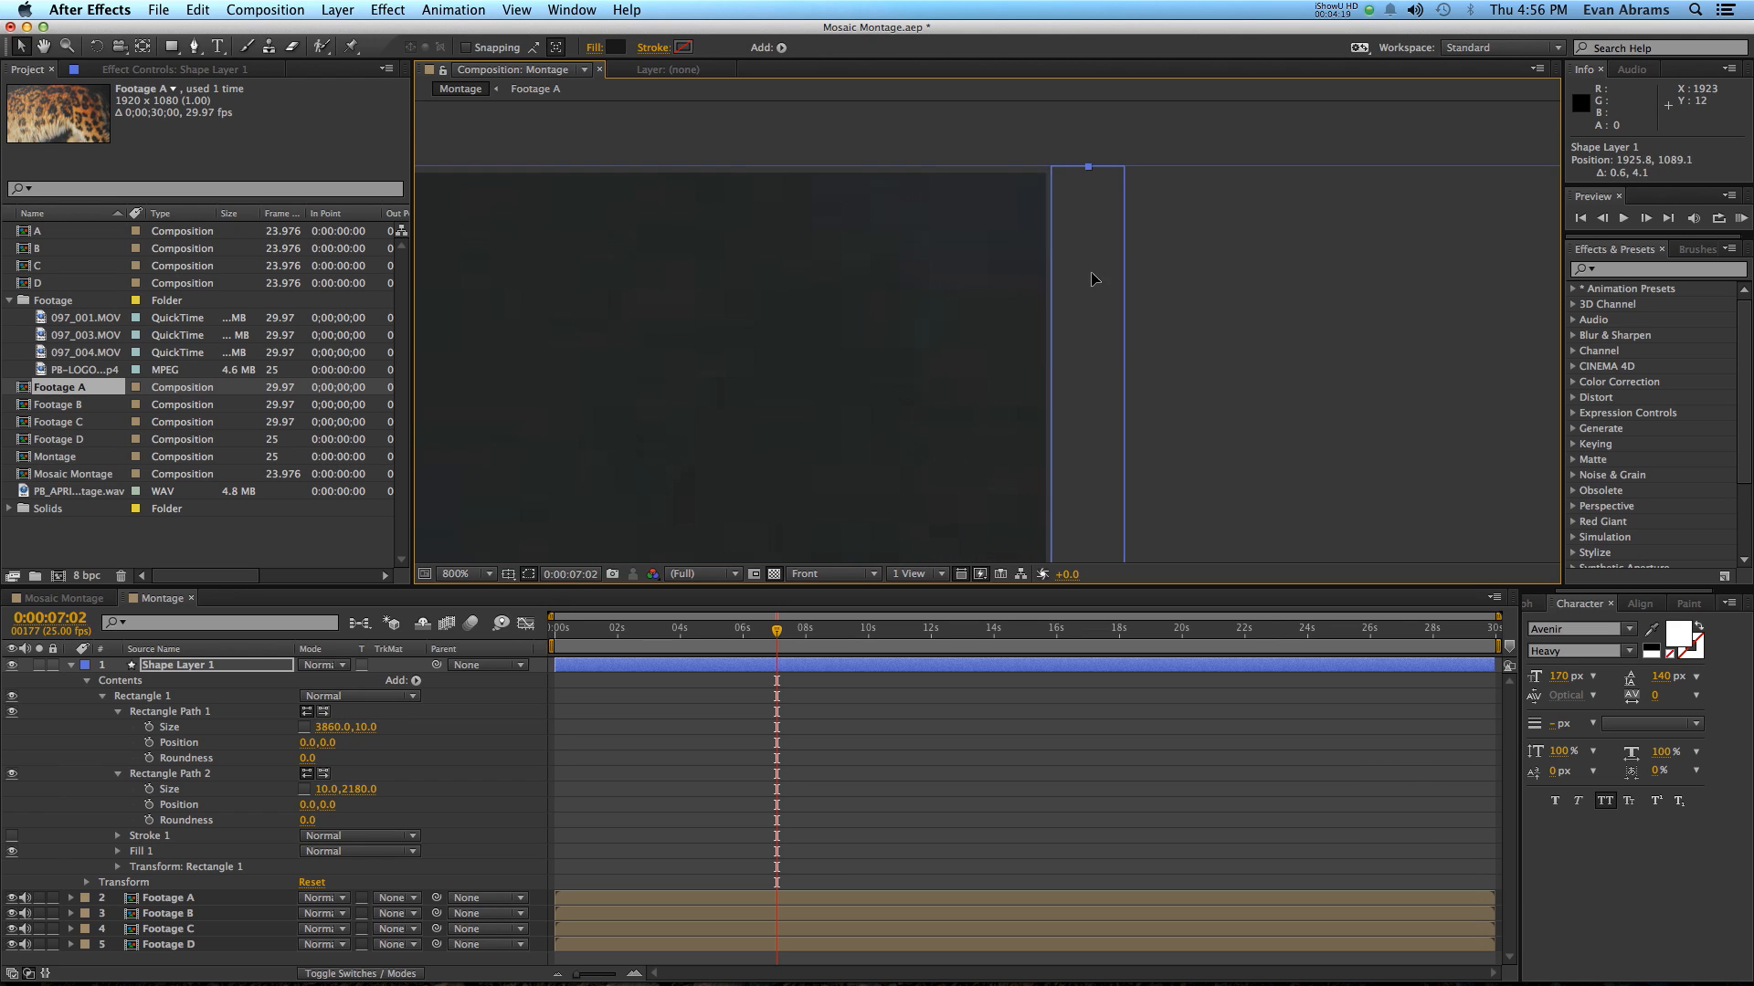
{"action": "left_click_drag", "start_coordinate": [1085, 166], "coordinate": [1027, 265]}
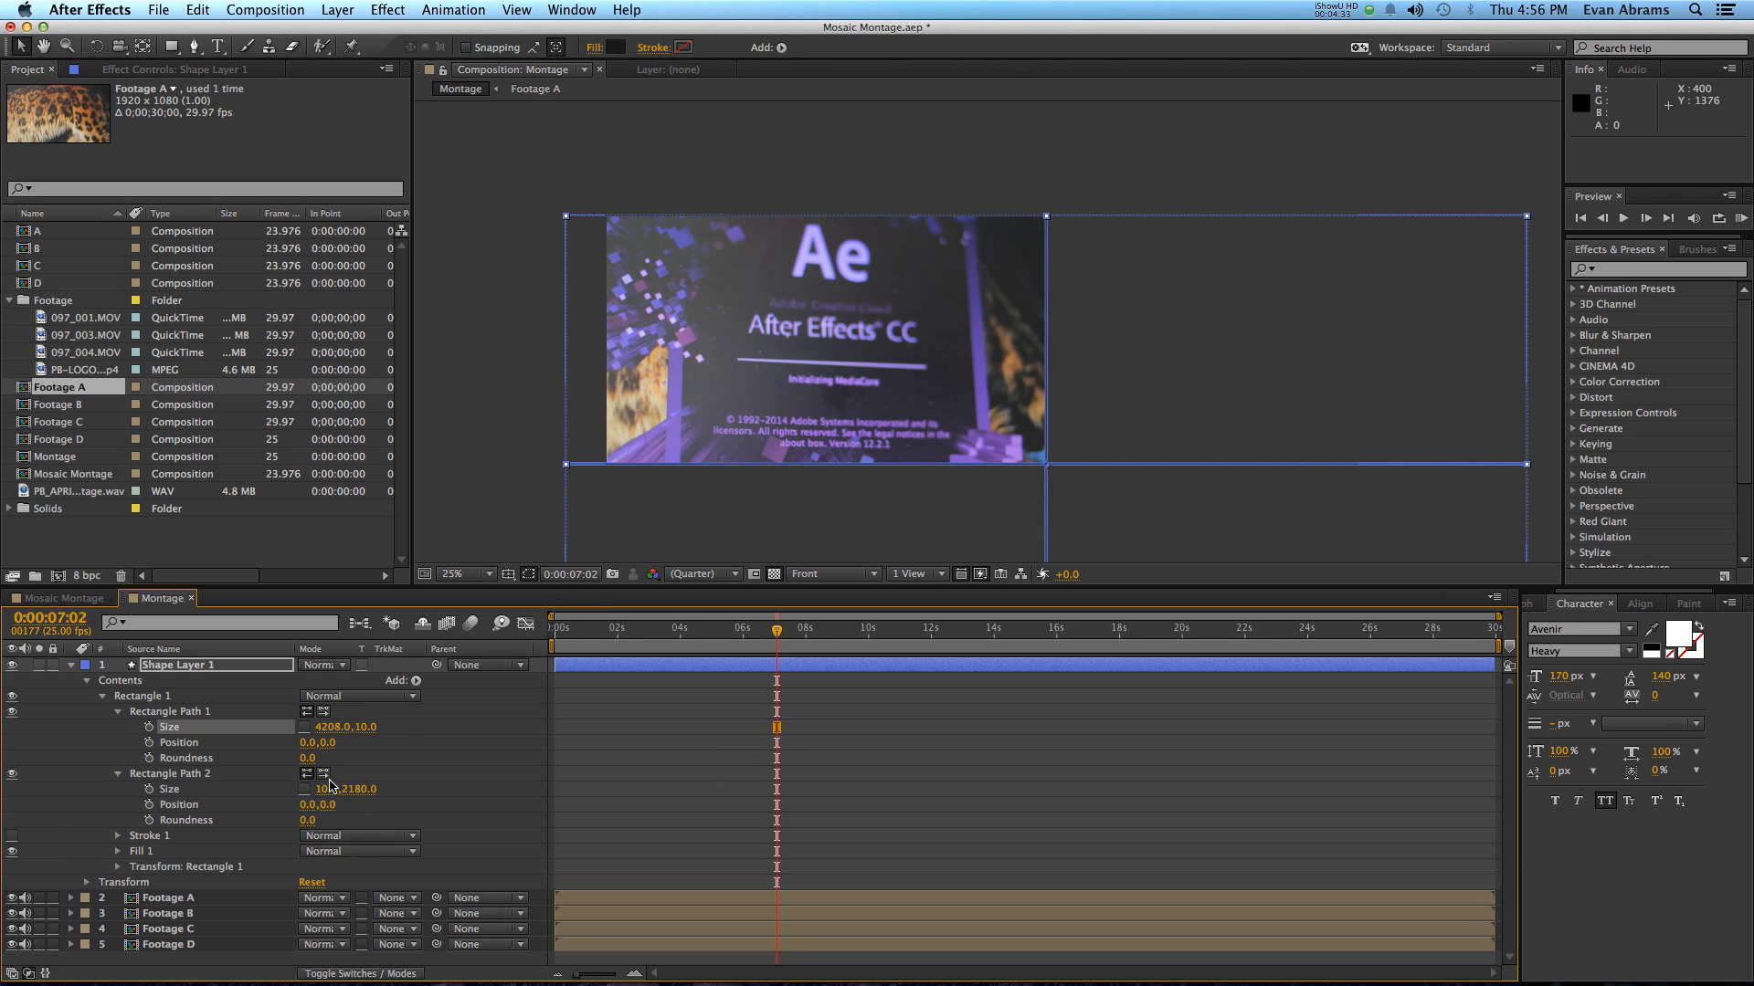
{"action": "left_click_drag", "start_coordinate": [343, 788], "coordinate": [369, 788]}
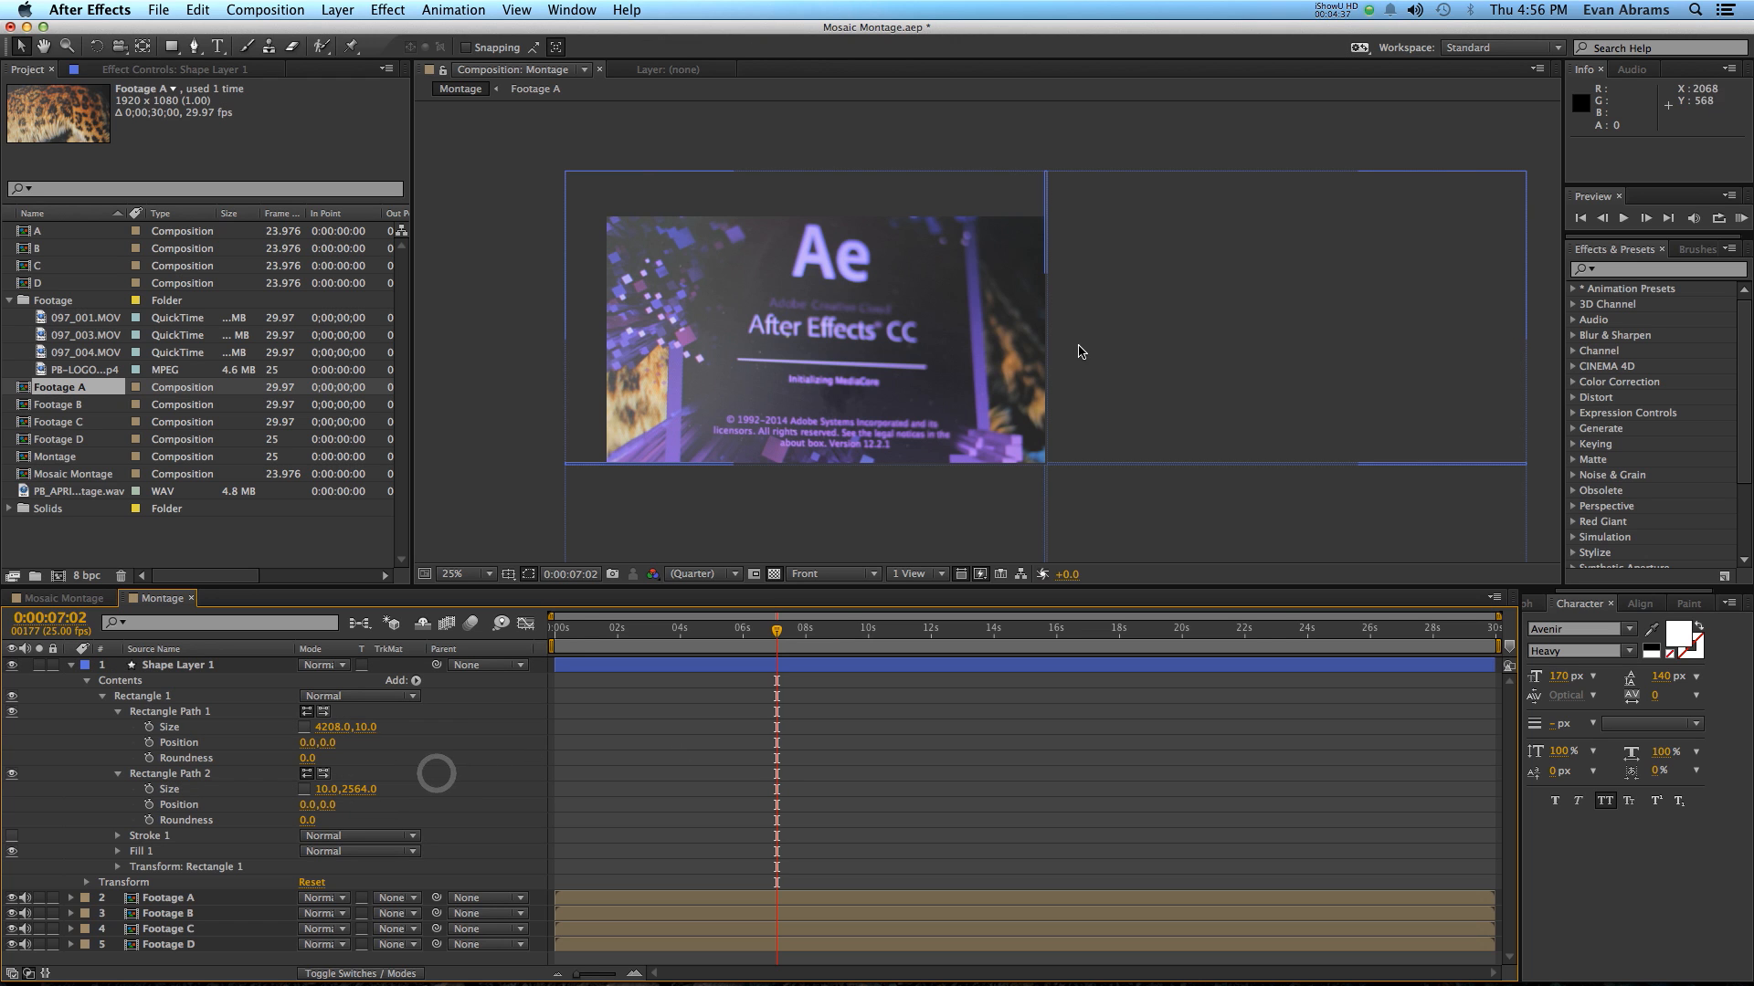
{"action": "right_click", "coordinate": [761, 664]}
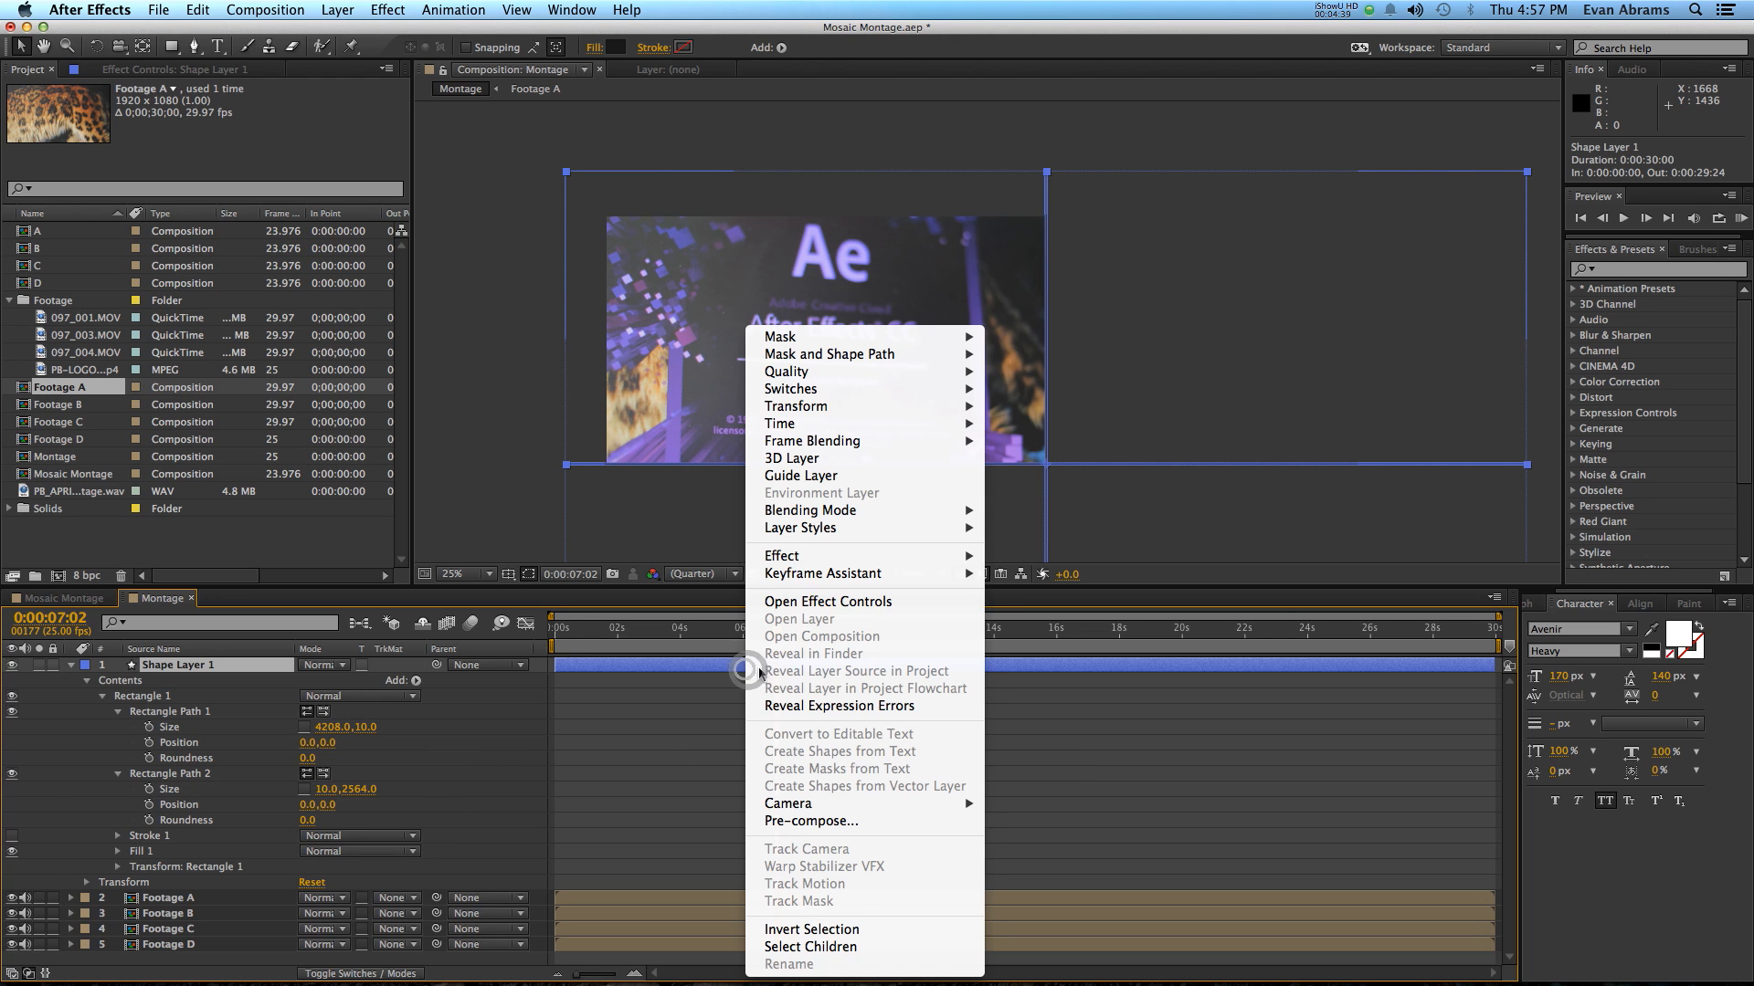
{"action": "mouse_move", "coordinate": [797, 406]}
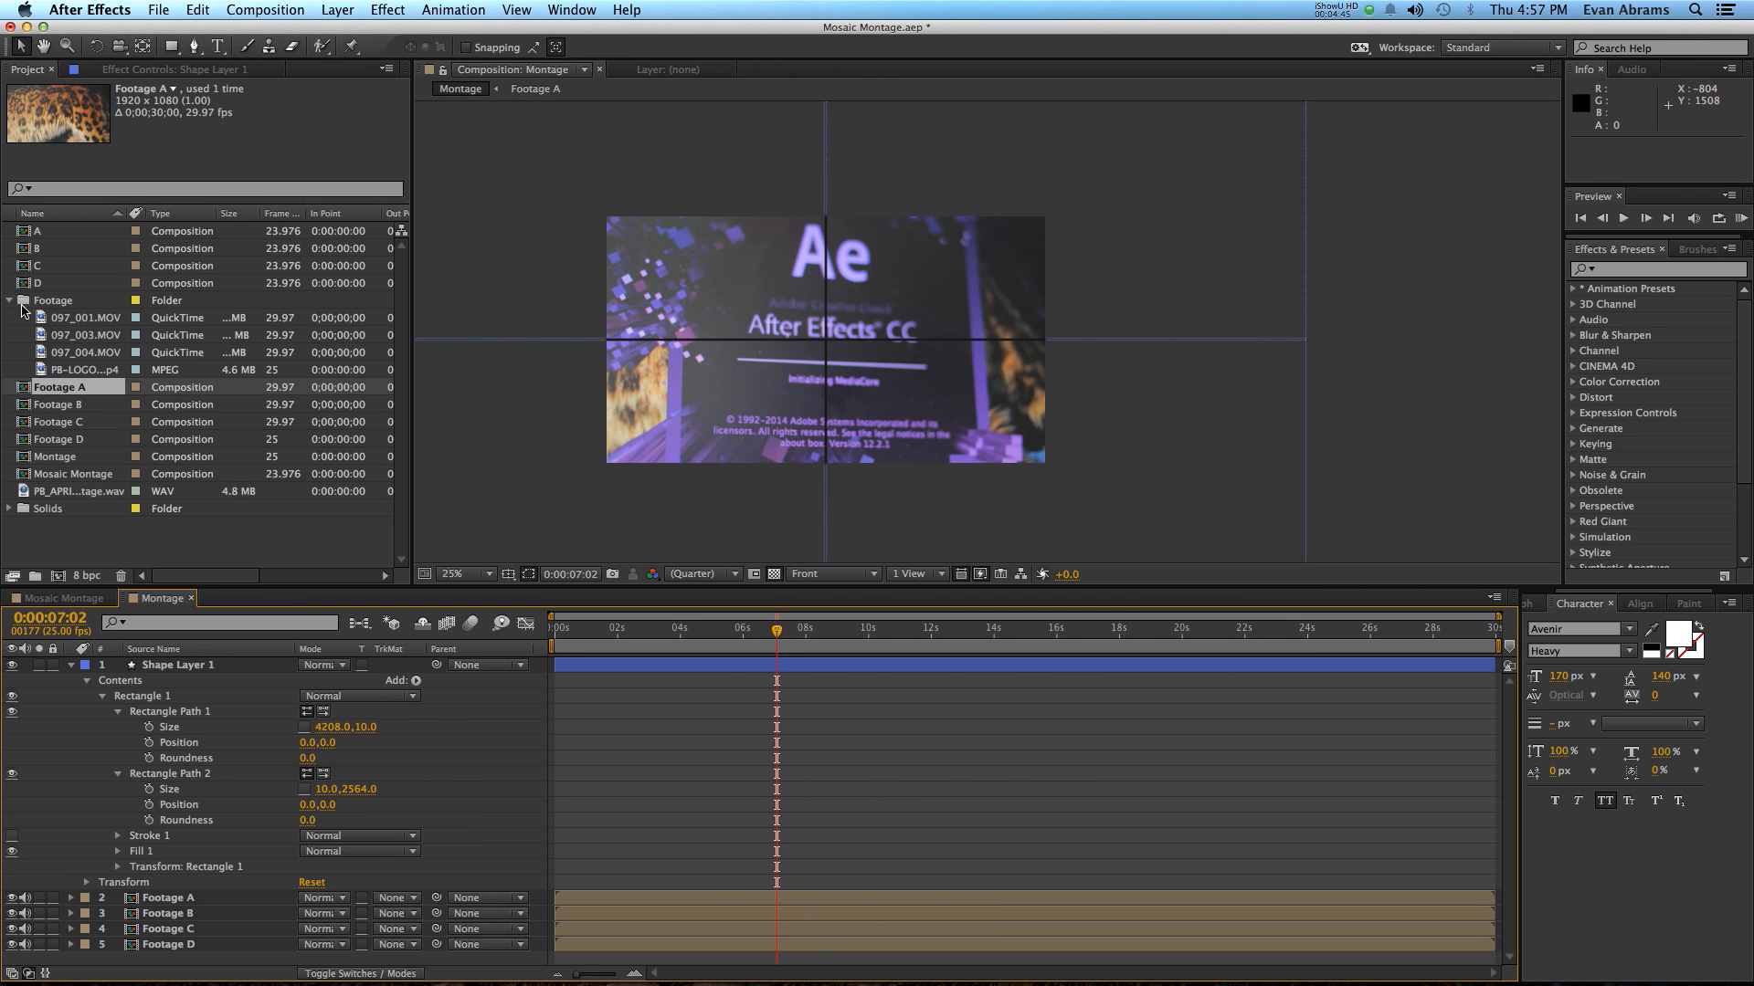
Step: Collapse the Footage folder and select Black Solid 1 to move below Footage D
{"action": "left_click", "coordinate": [10, 299]}
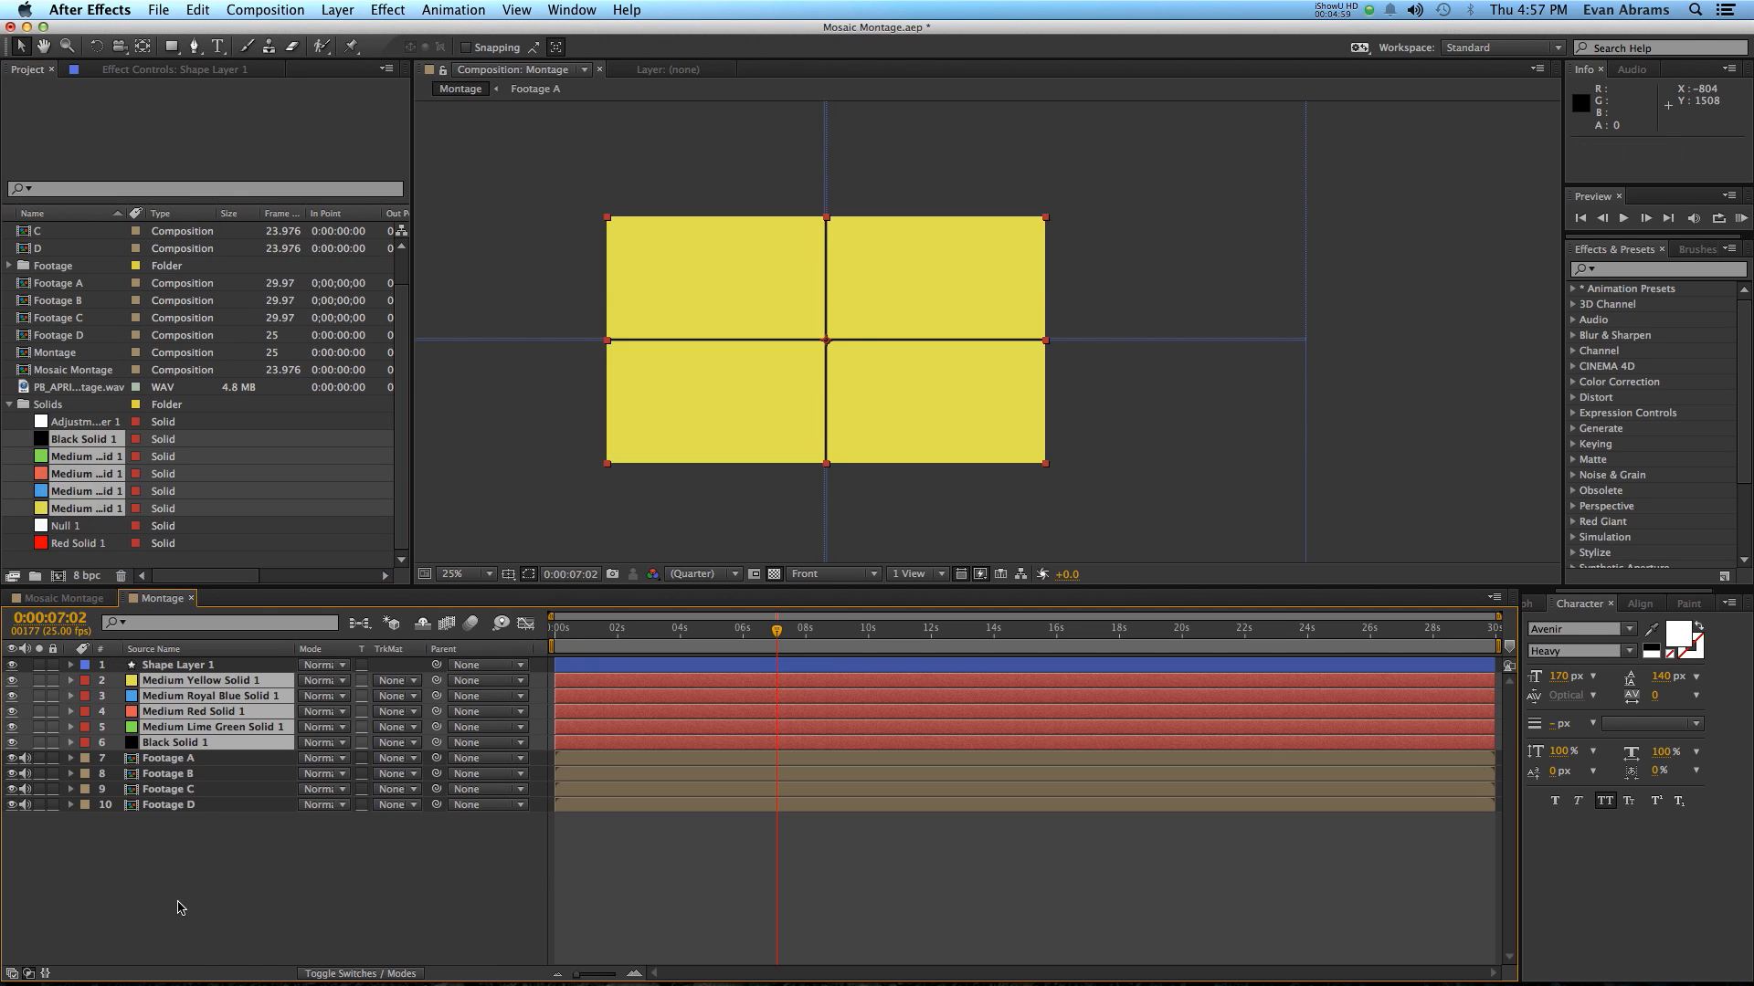
{"action": "left_click", "coordinate": [196, 712]}
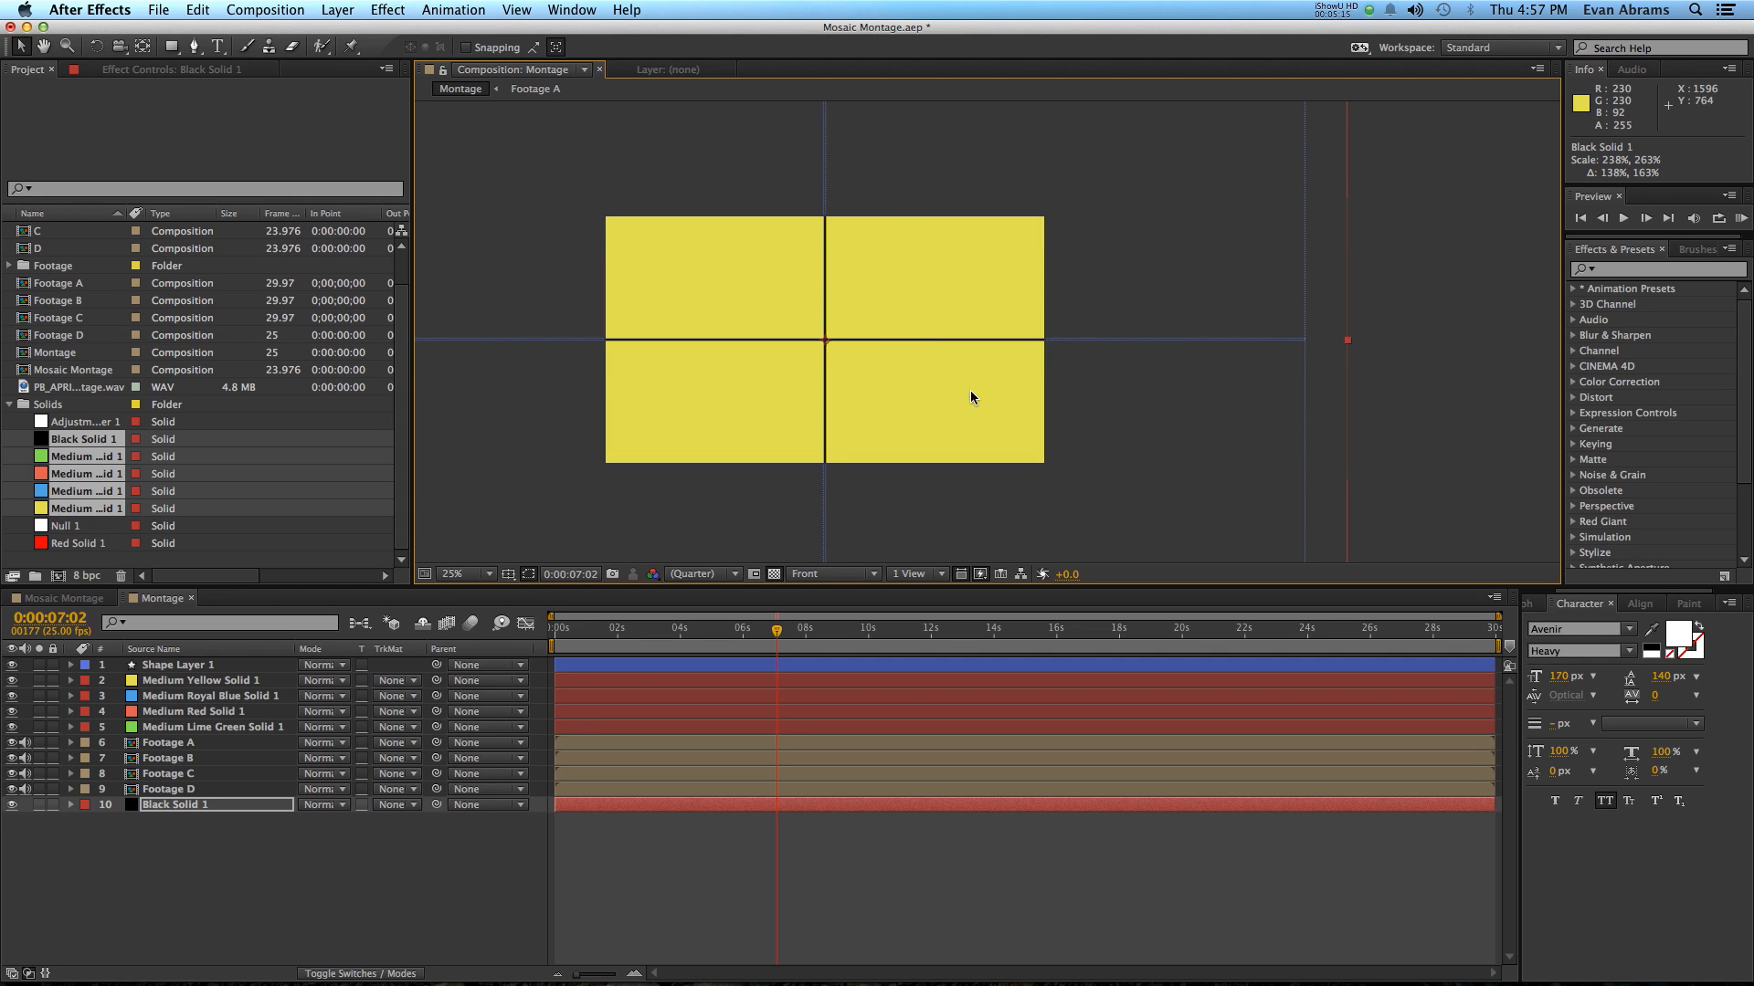
{"action": "mouse_move", "coordinate": [323, 831]}
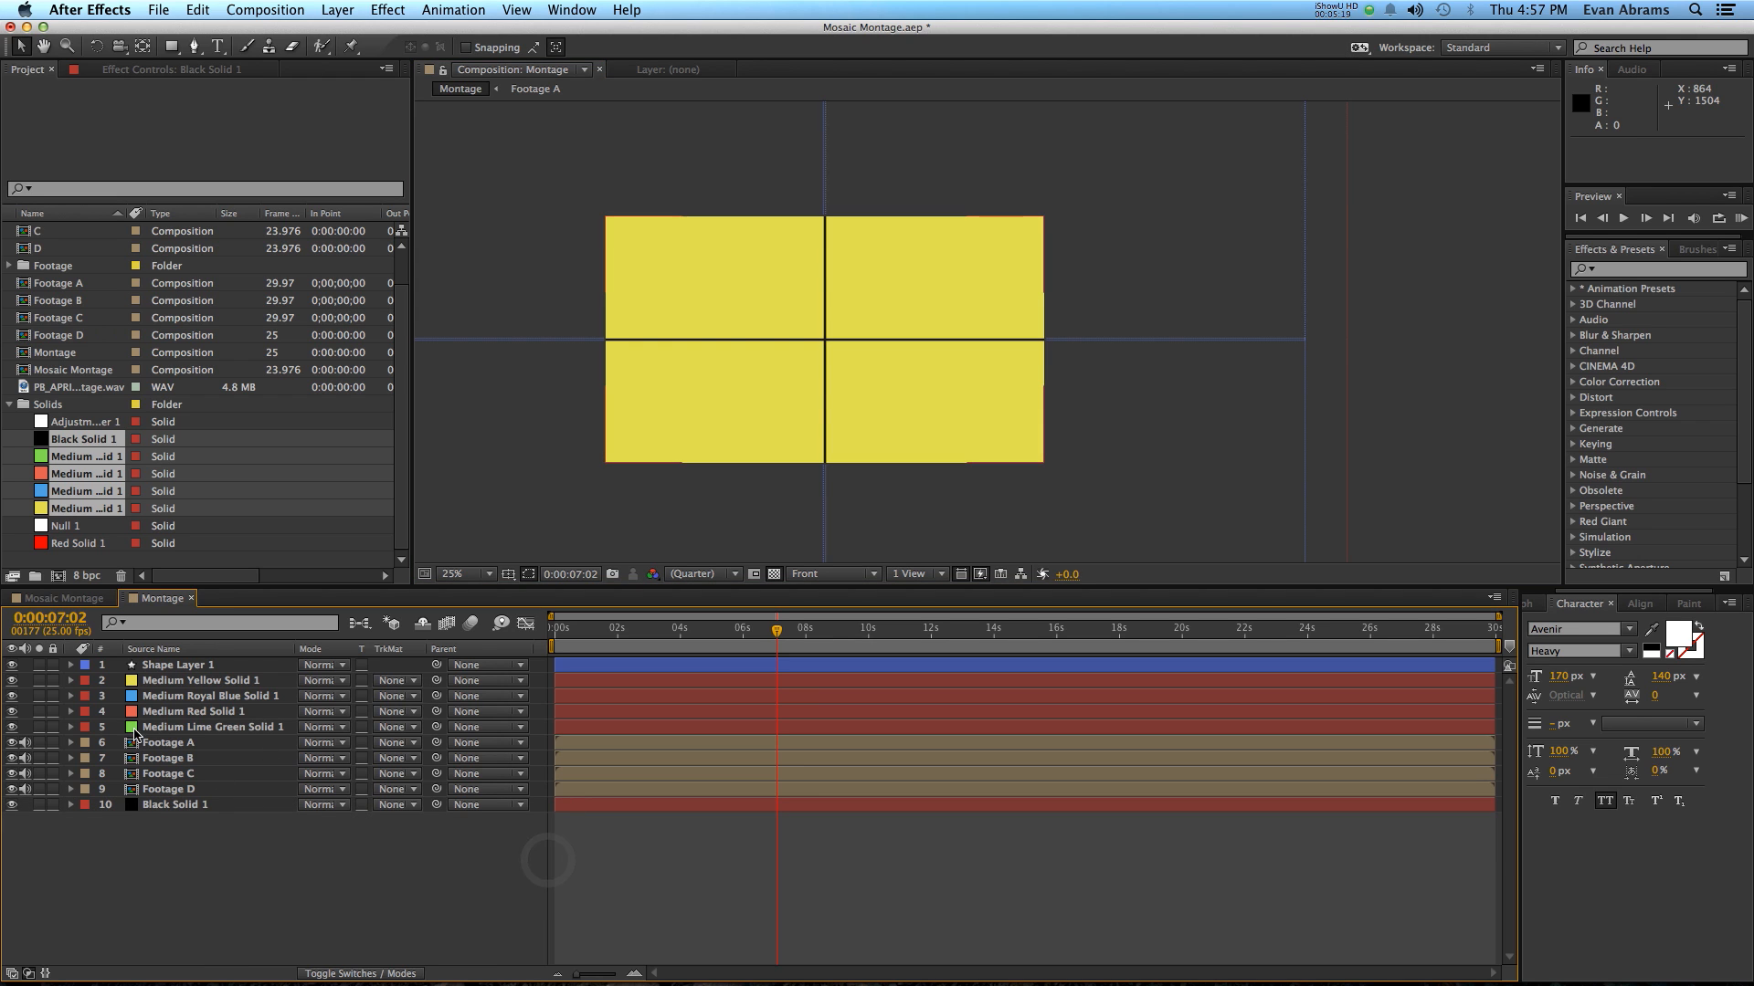
Step: Move the green and blue solids' anchor points to the frame centre
{"action": "left_click", "coordinate": [213, 726]}
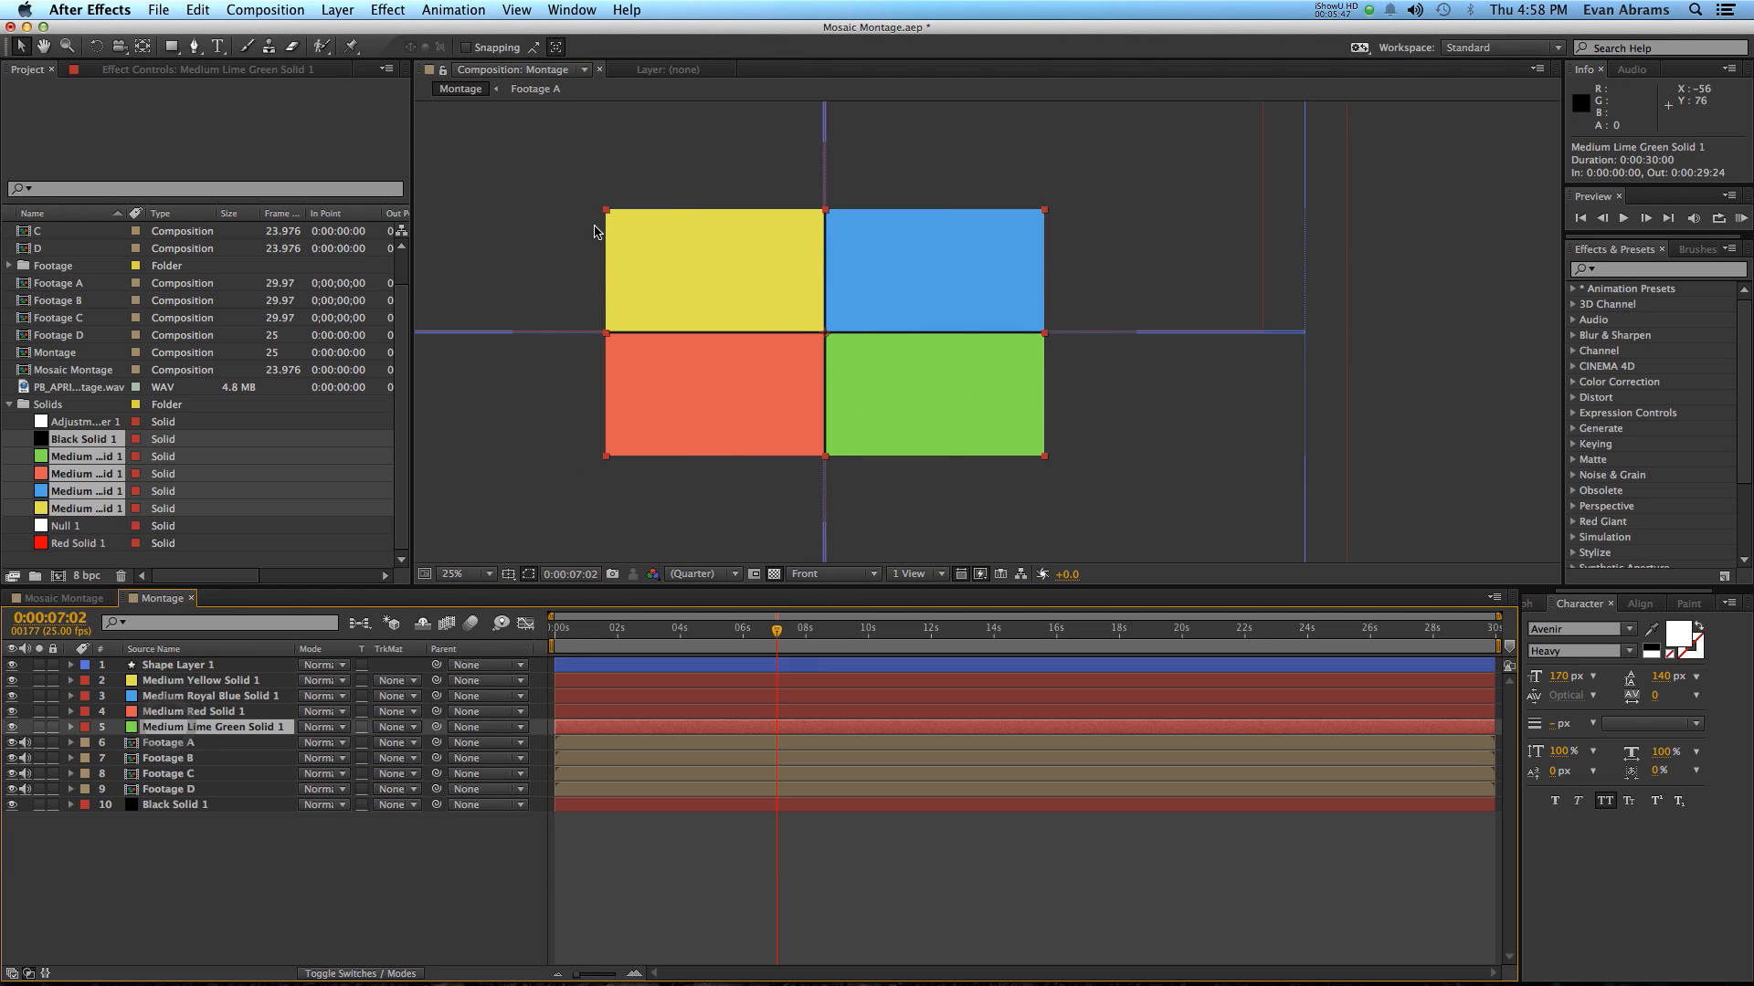
{"action": "left_click", "coordinate": [714, 268]}
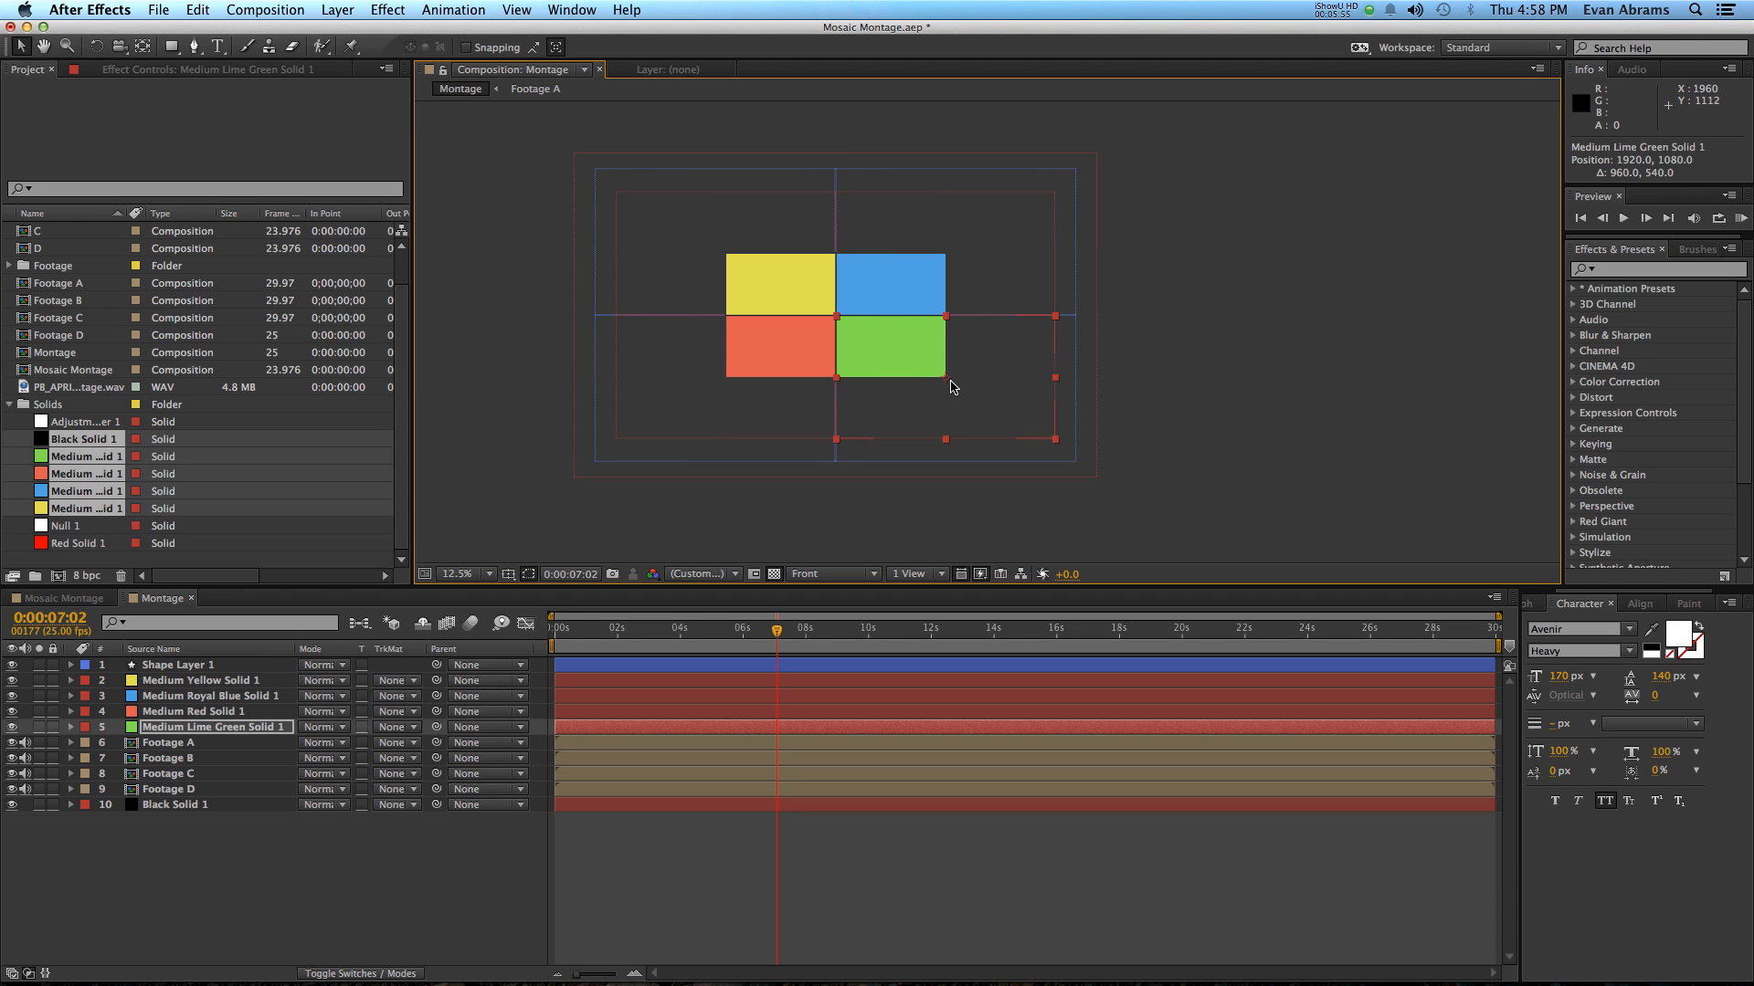
{"action": "left_click_drag", "start_coordinate": [951, 385], "coordinate": [942, 385]}
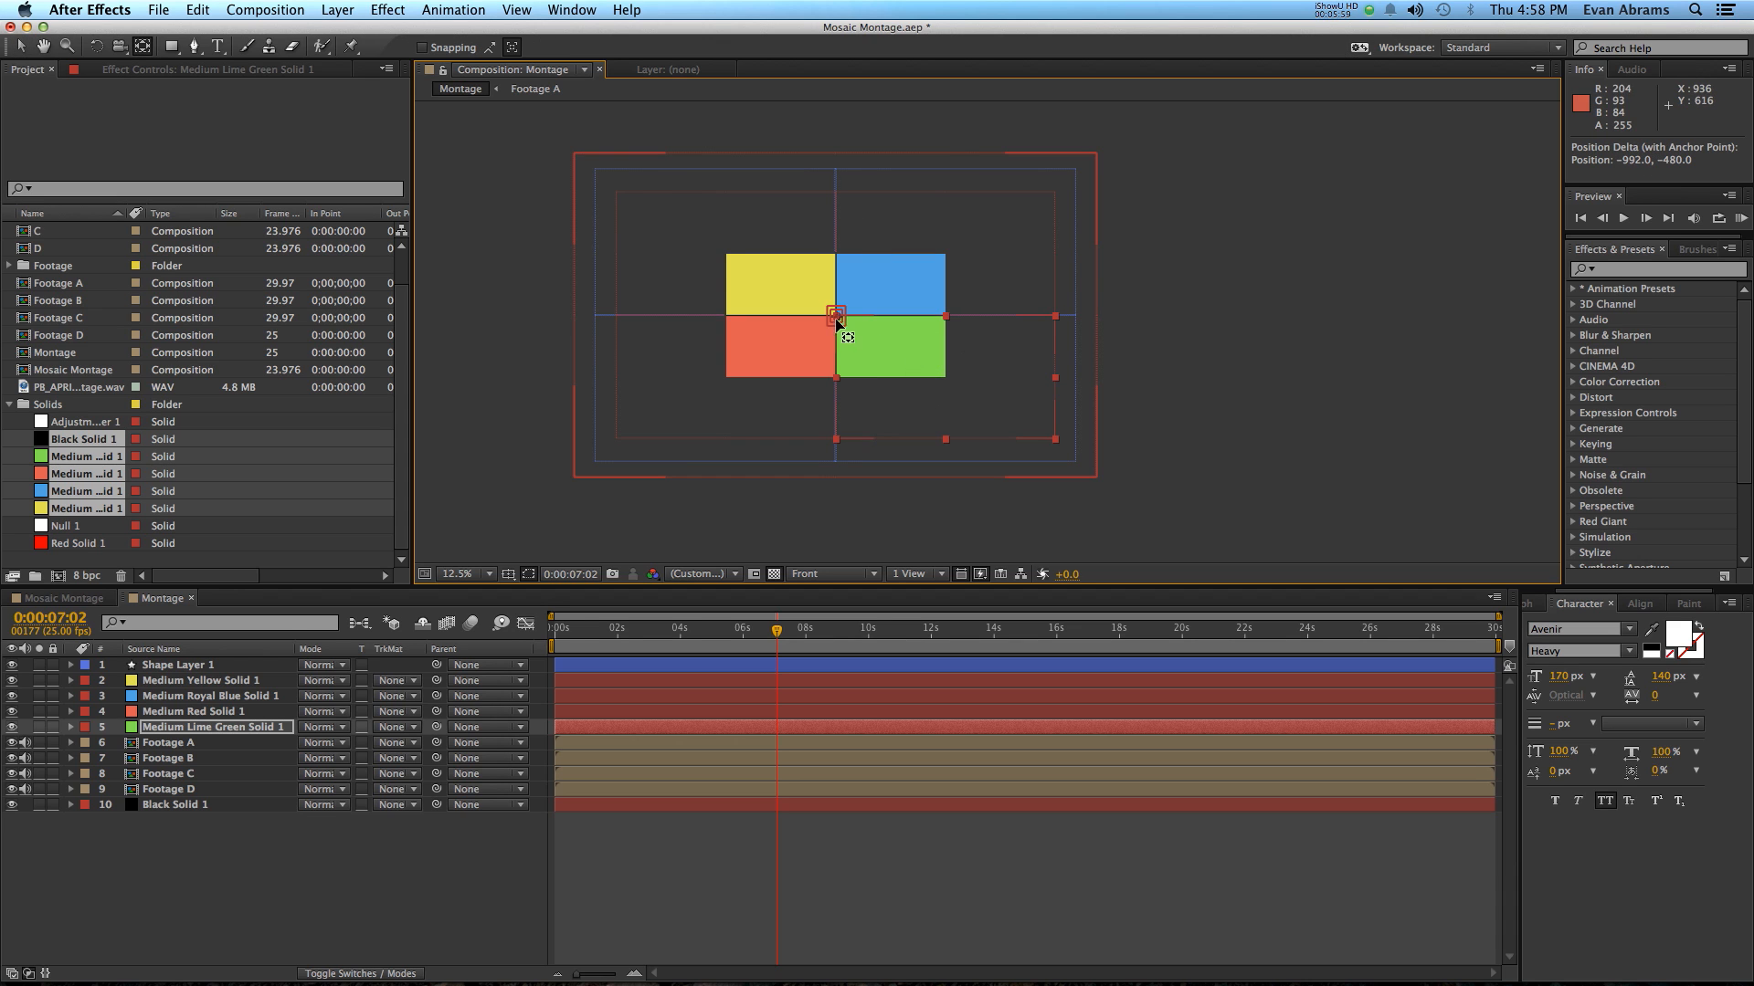
{"action": "left_click", "coordinate": [456, 574]}
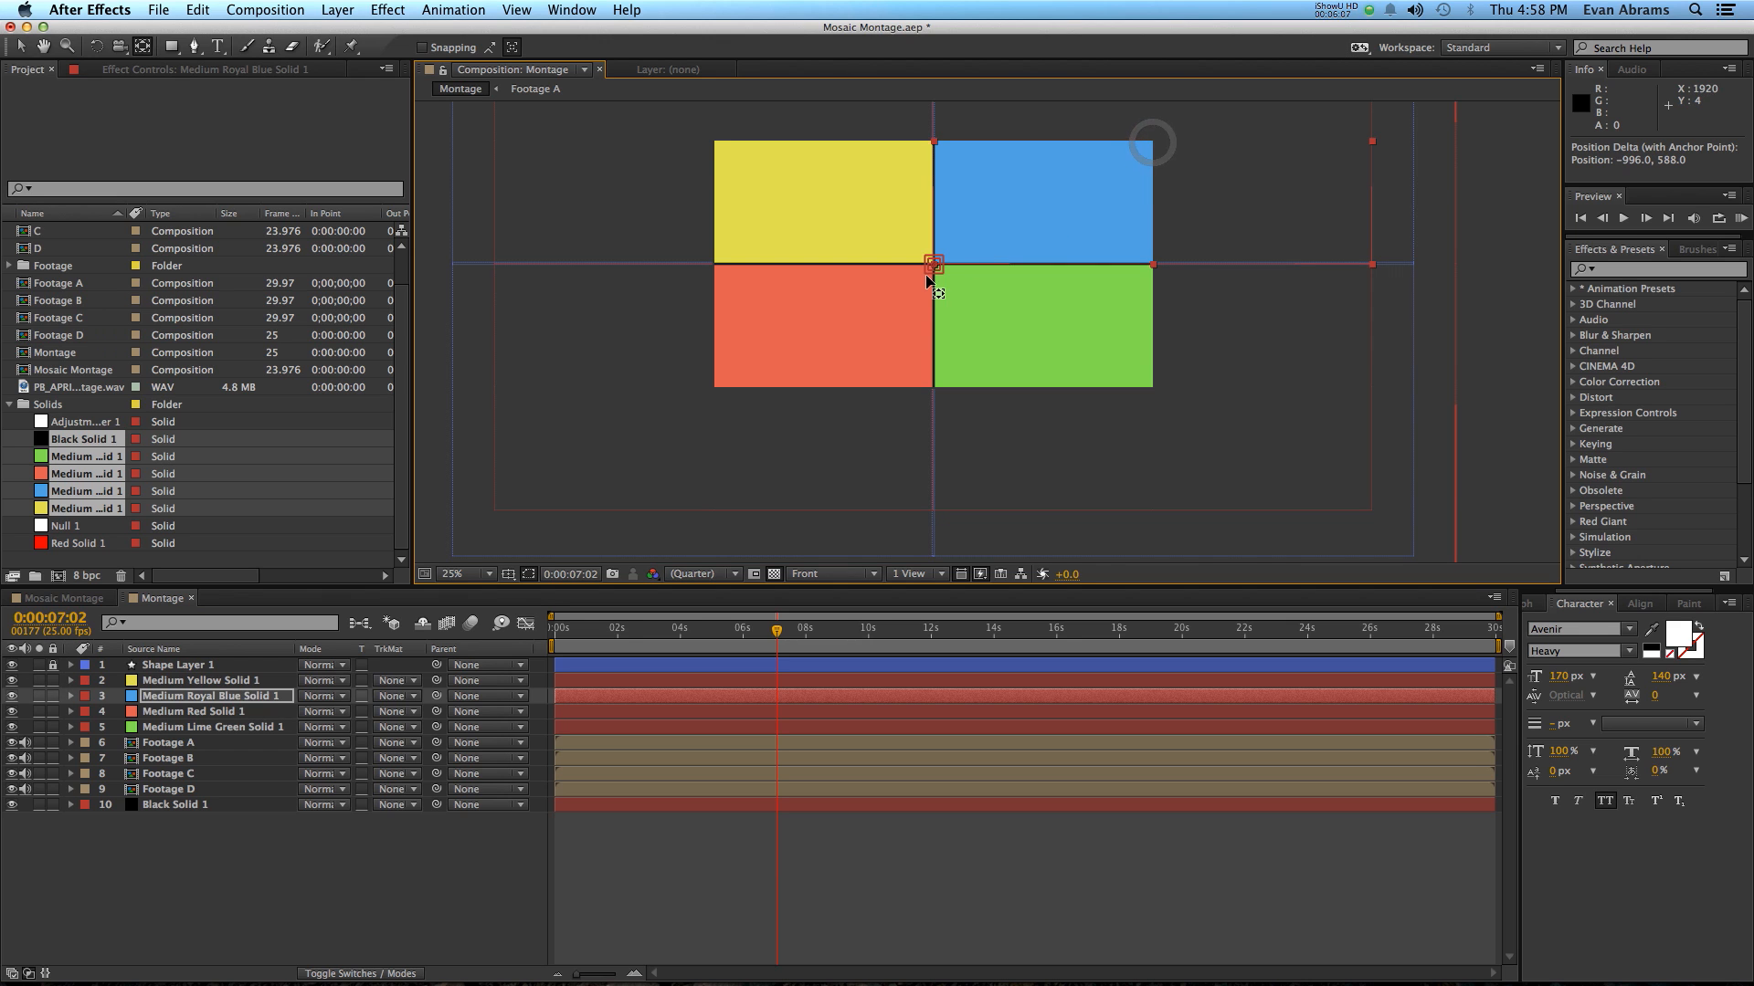
{"action": "left_click", "coordinate": [201, 679]}
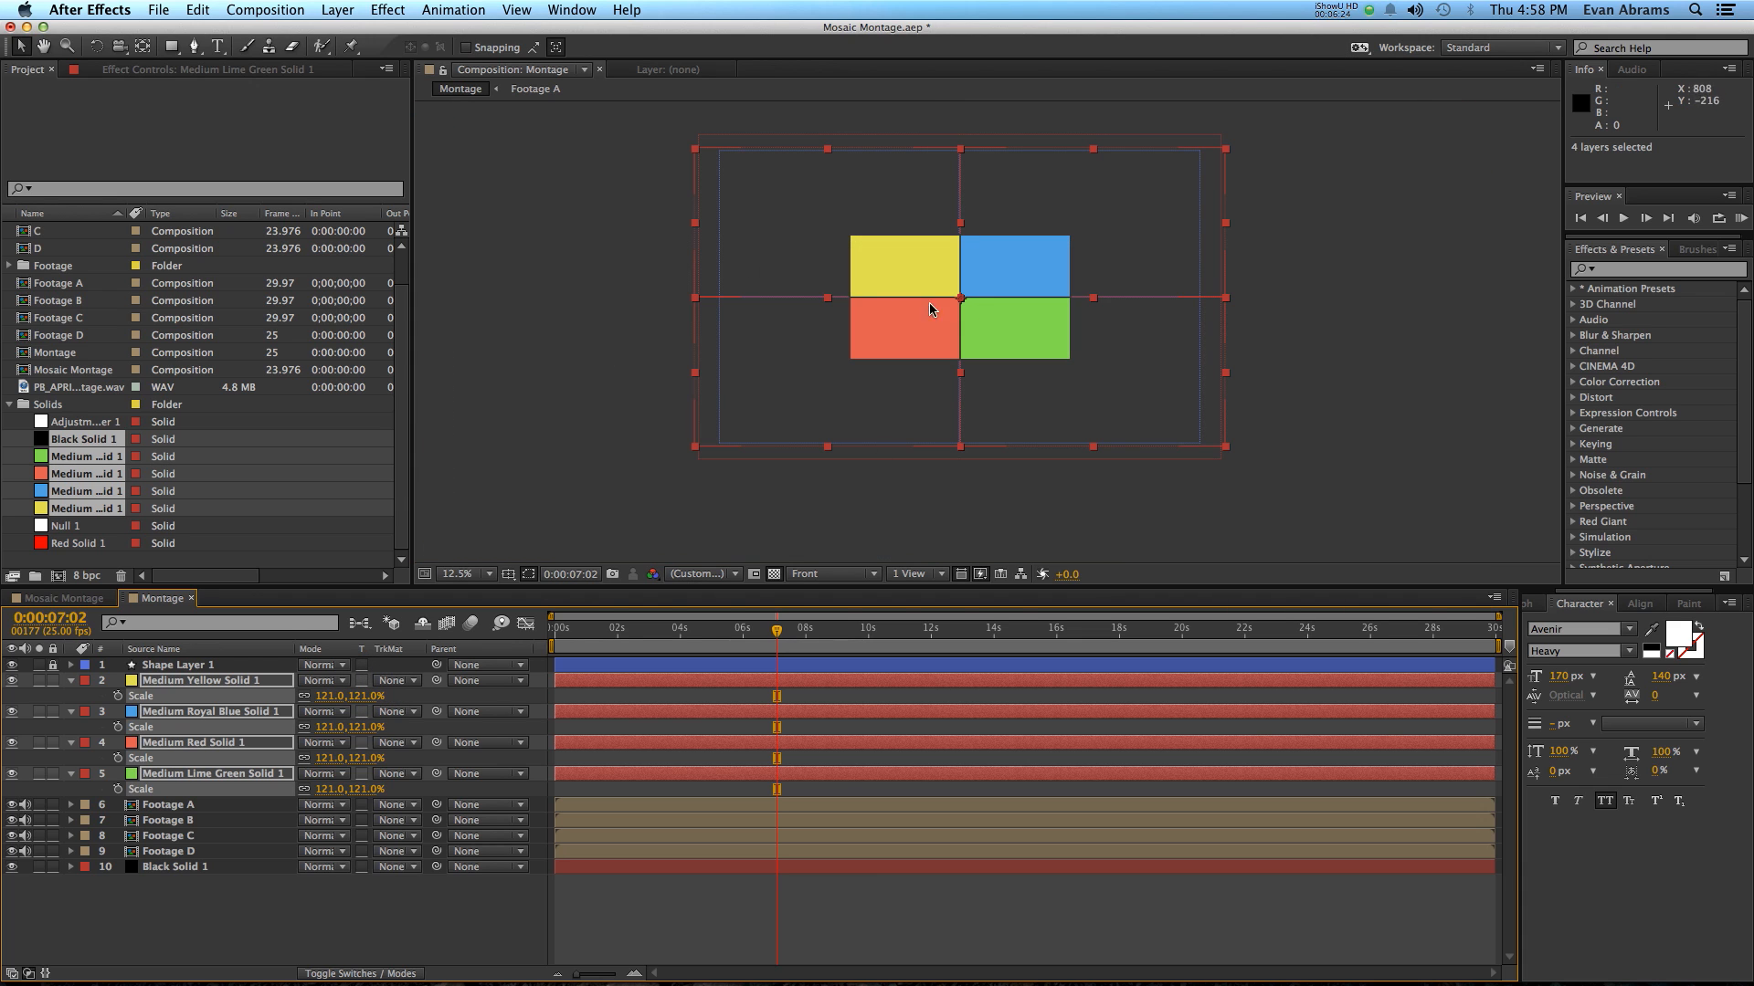
{"action": "mouse_move", "coordinate": [444, 779]}
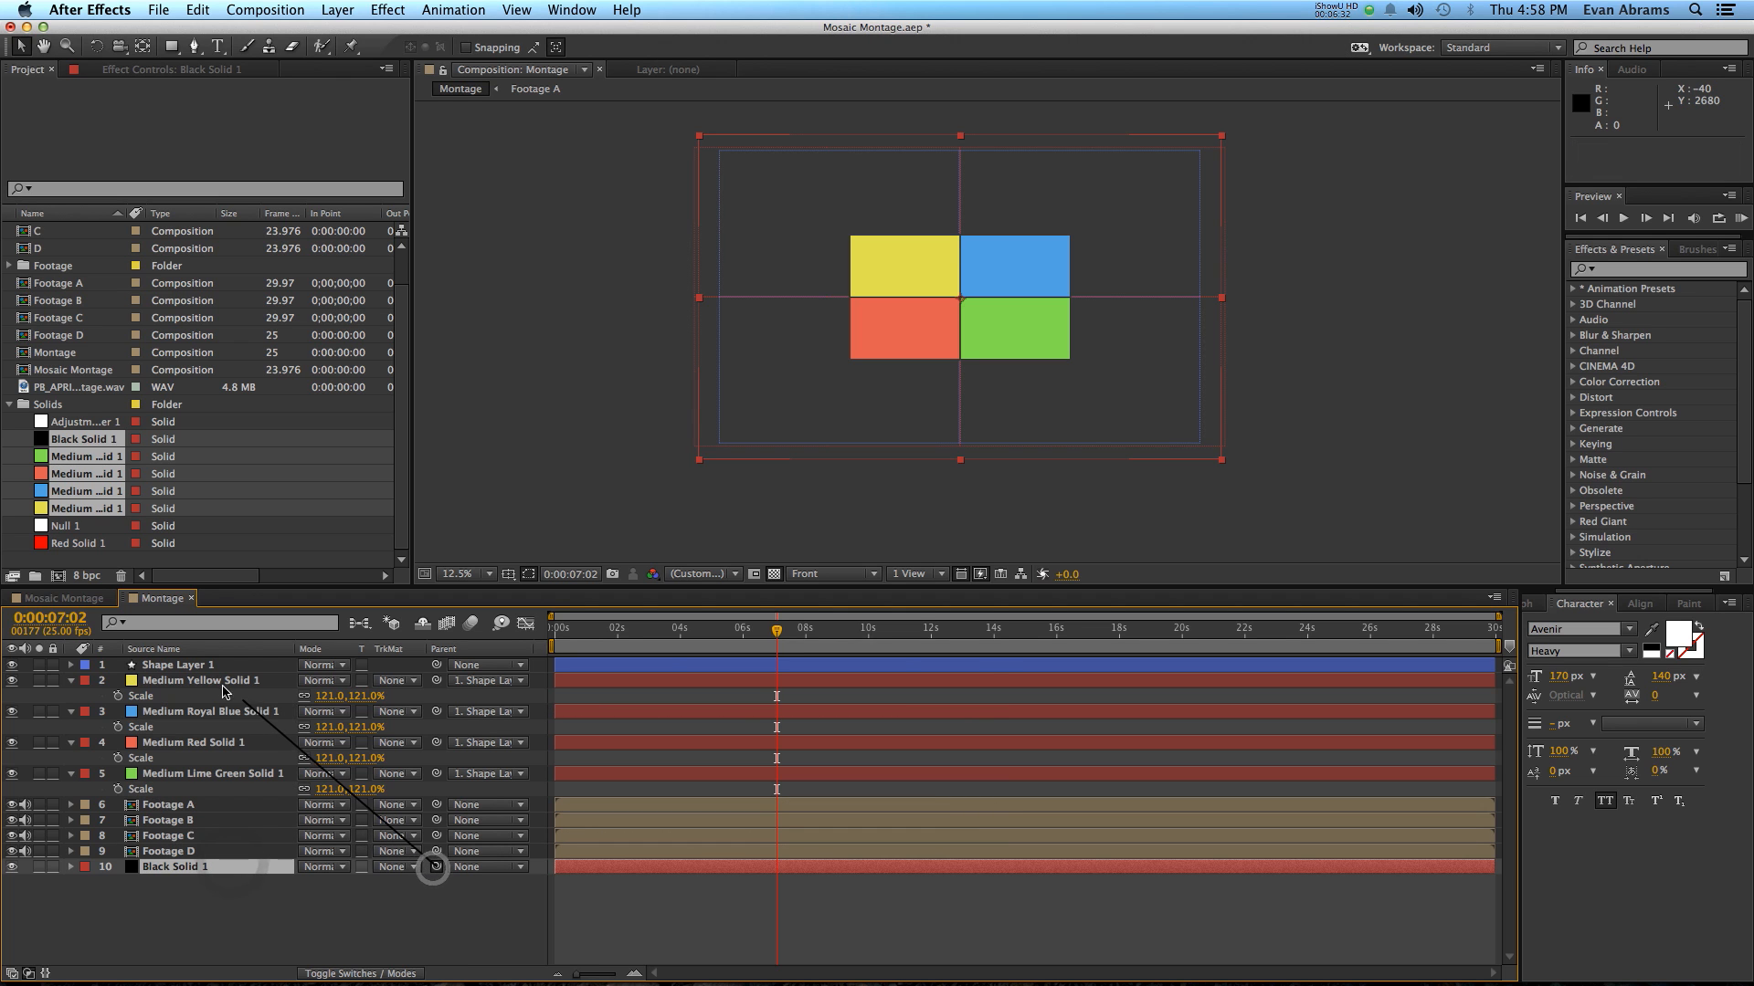
Step: Pick-whip the four coloured solids' Parent to Shape Layer 1
{"action": "left_click_drag", "start_coordinate": [434, 870], "coordinate": [244, 861]}
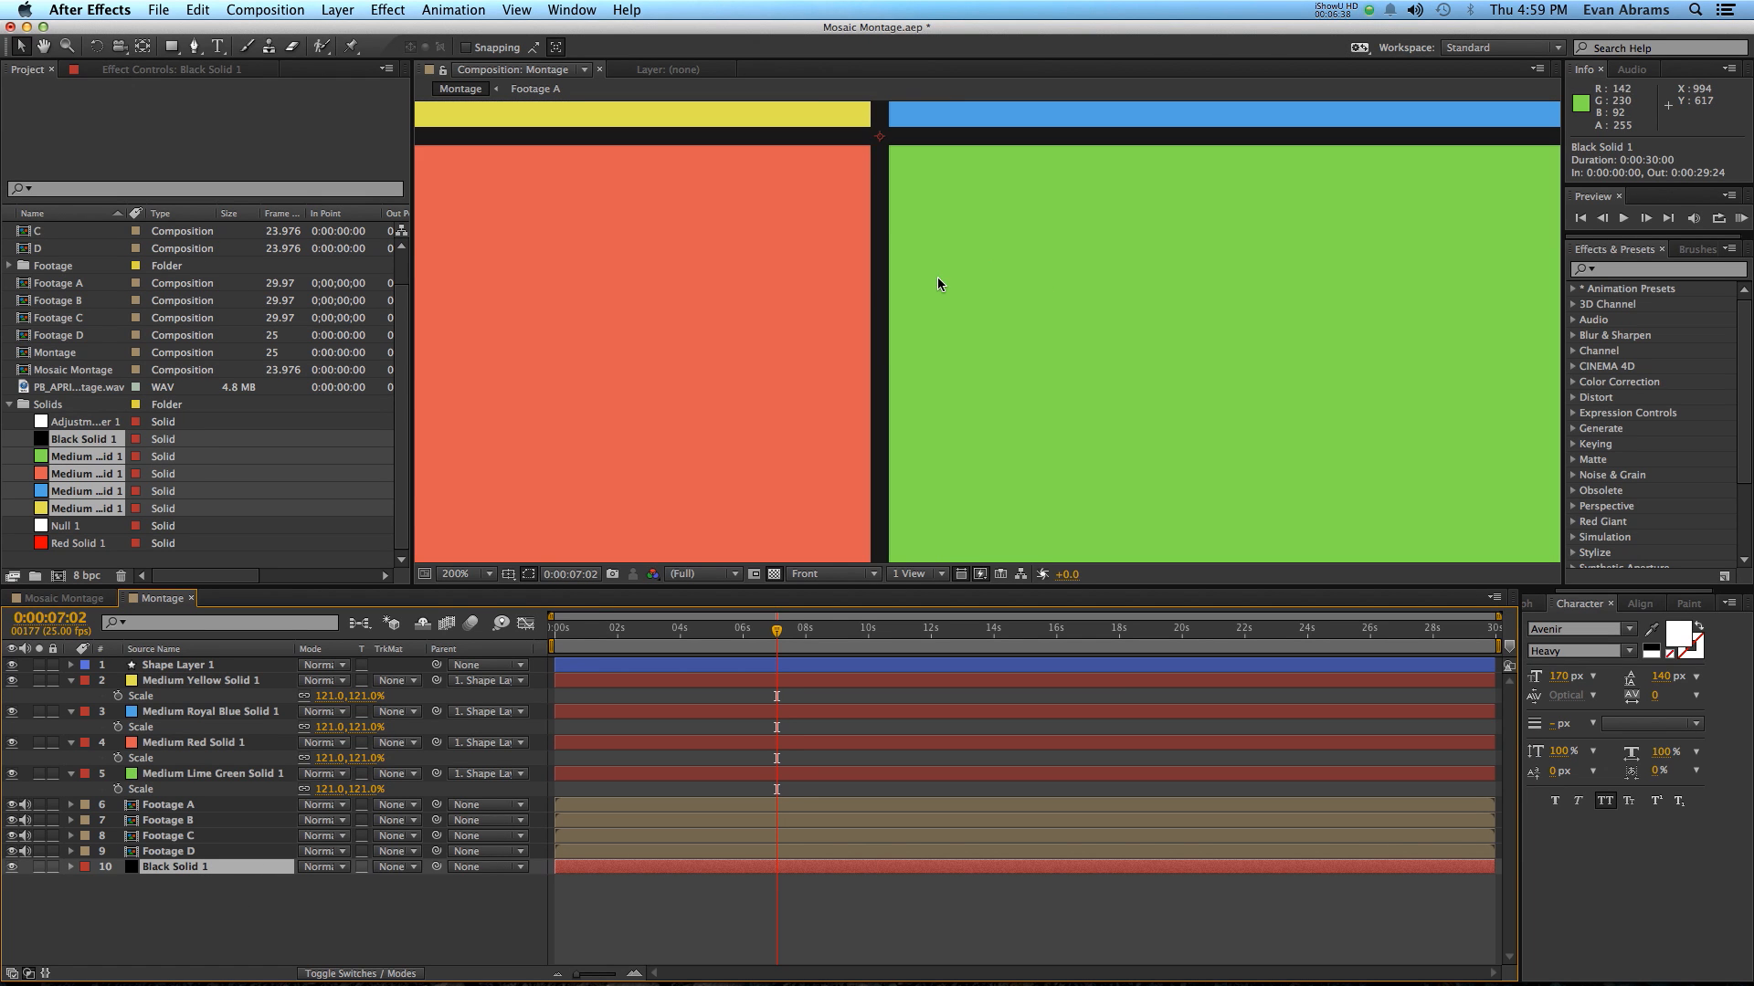
{"action": "left_click", "coordinate": [457, 573]}
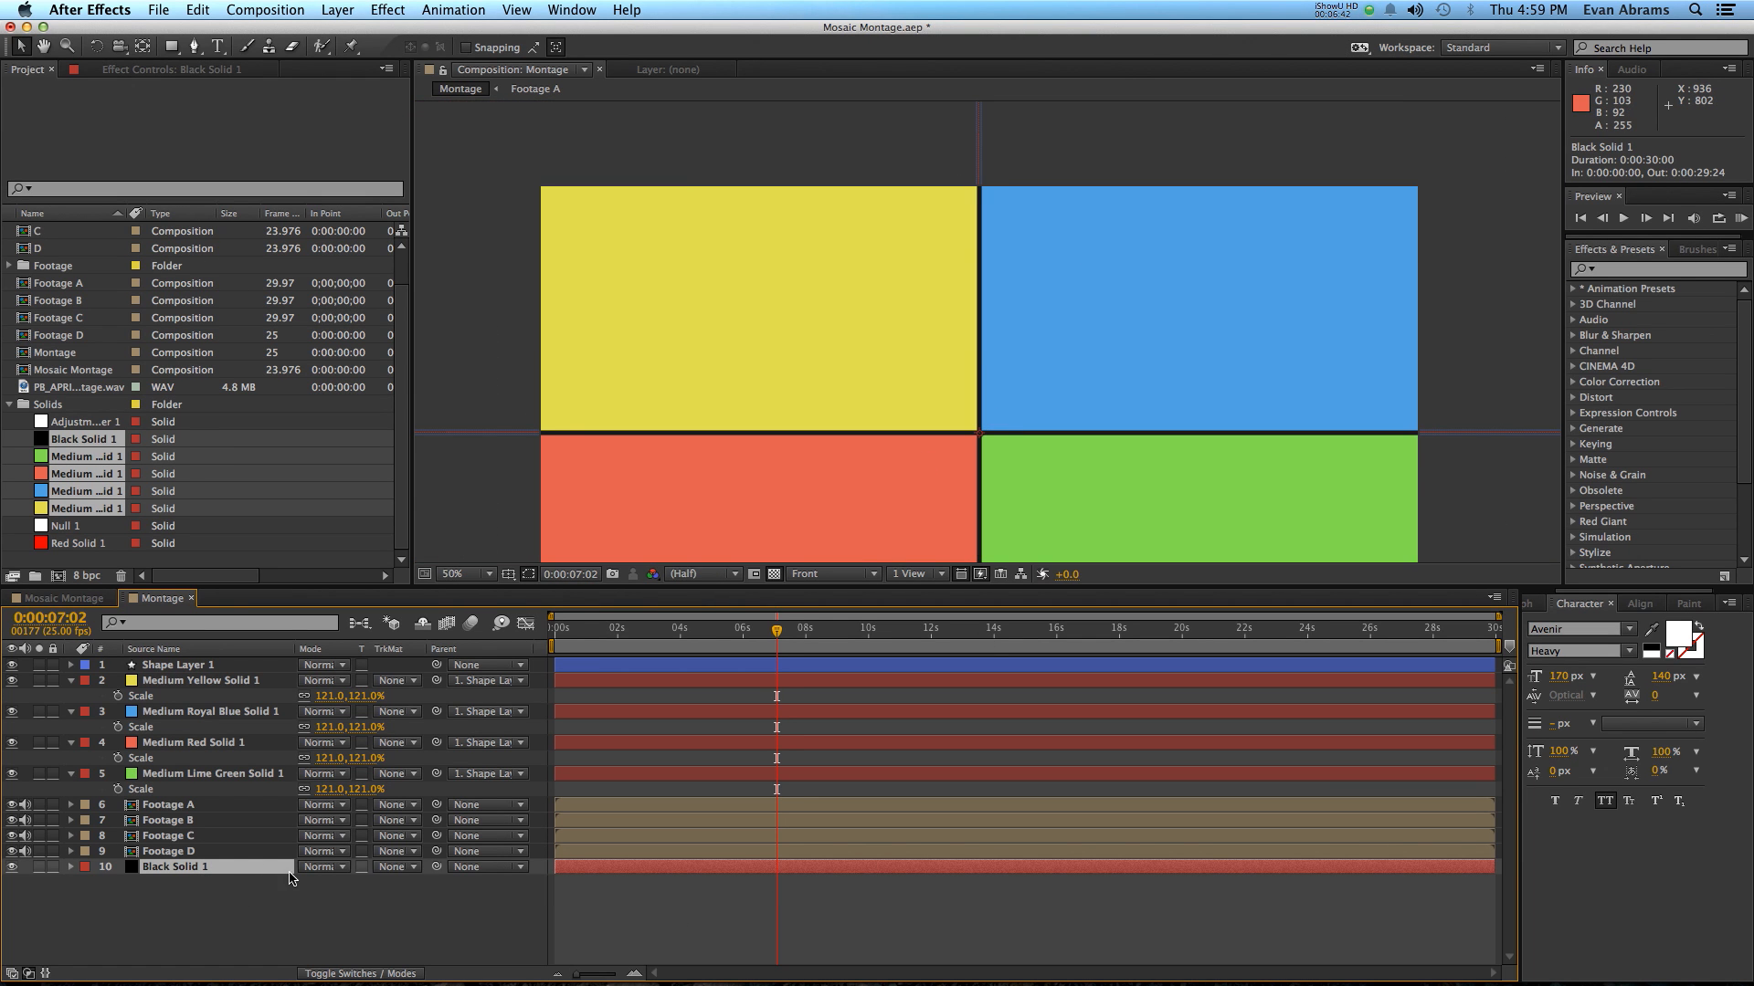
{"action": "mouse_move", "coordinate": [1068, 319]}
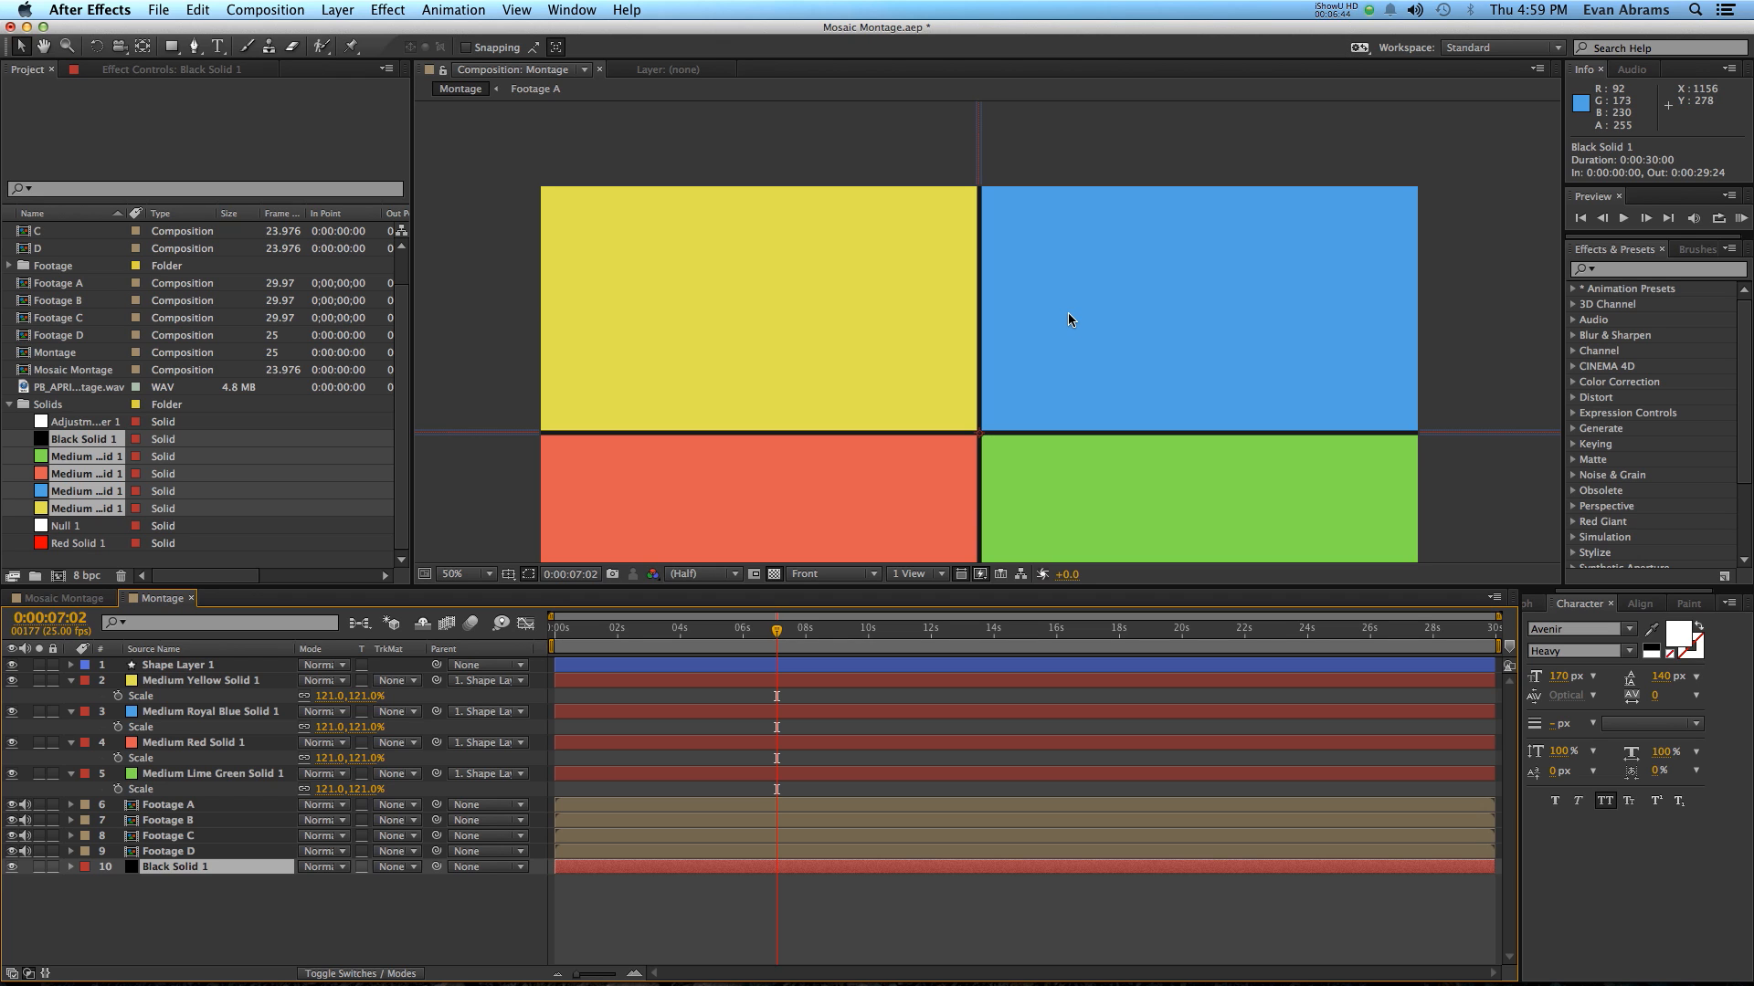
{"action": "mouse_move", "coordinate": [979, 190]}
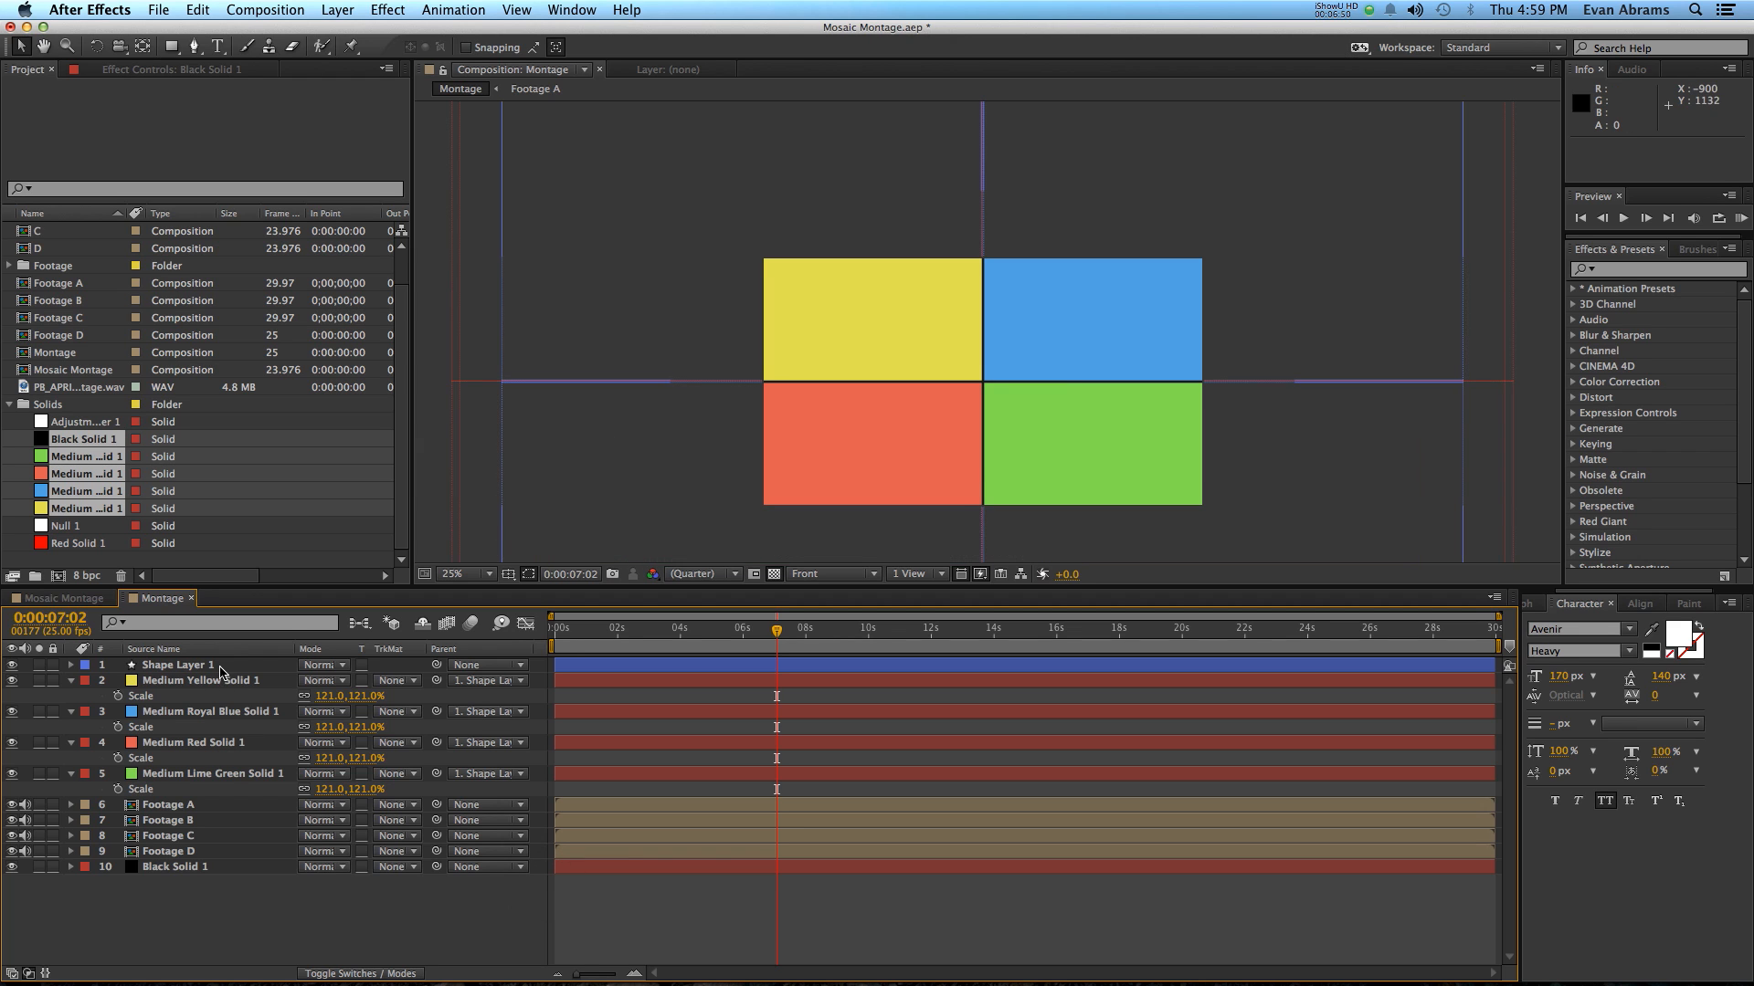
{"action": "left_click", "coordinate": [179, 664]}
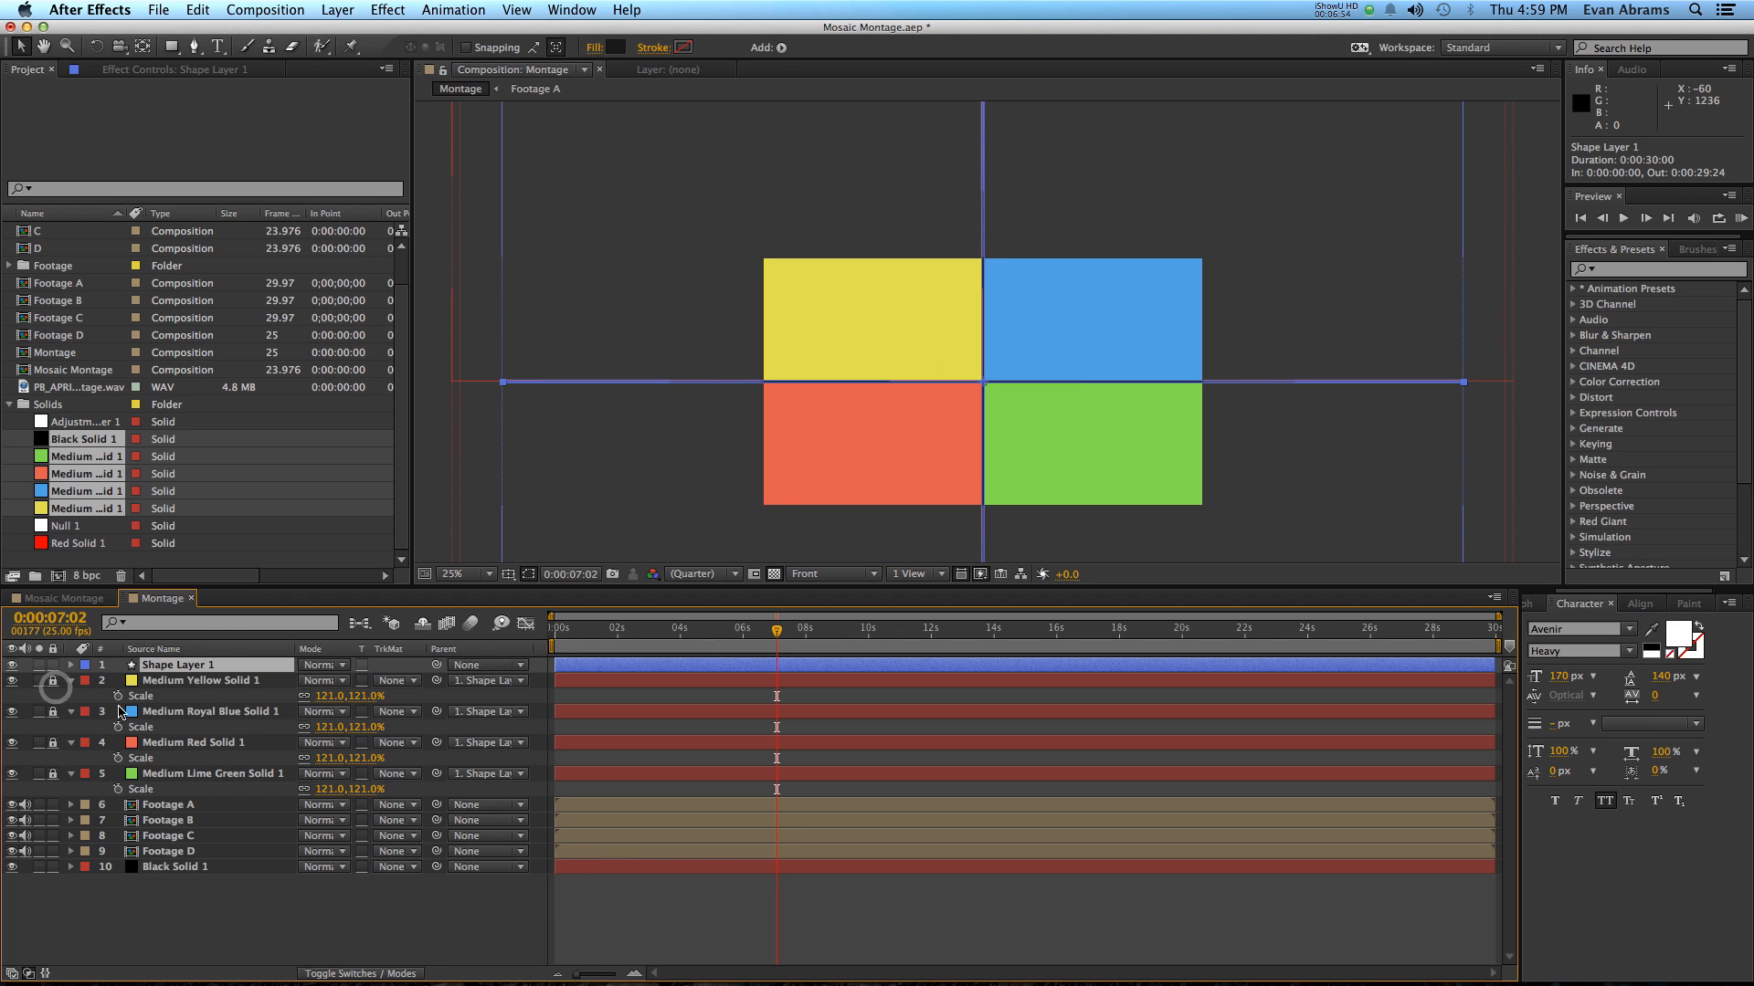
{"action": "mouse_move", "coordinate": [1072, 365]}
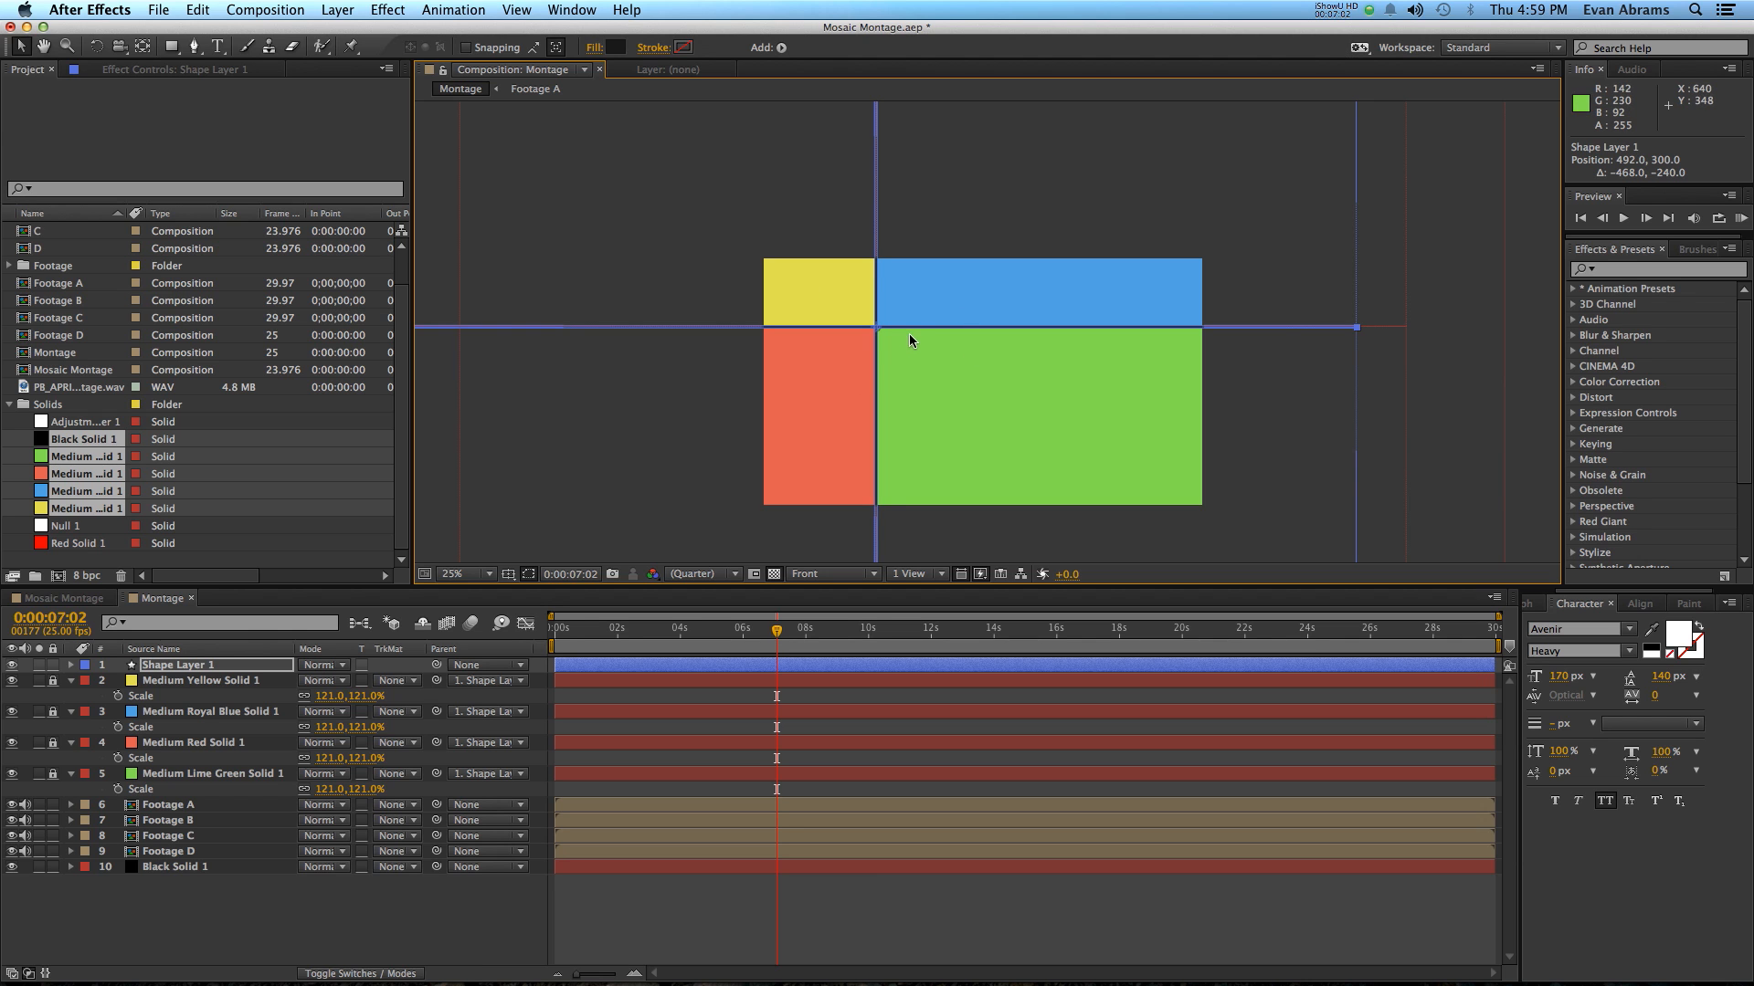
Step: Drag the cross top-left so green fills the frame, then bottom-right for yellow
{"action": "left_click_drag", "start_coordinate": [910, 341], "coordinate": [1221, 469]}
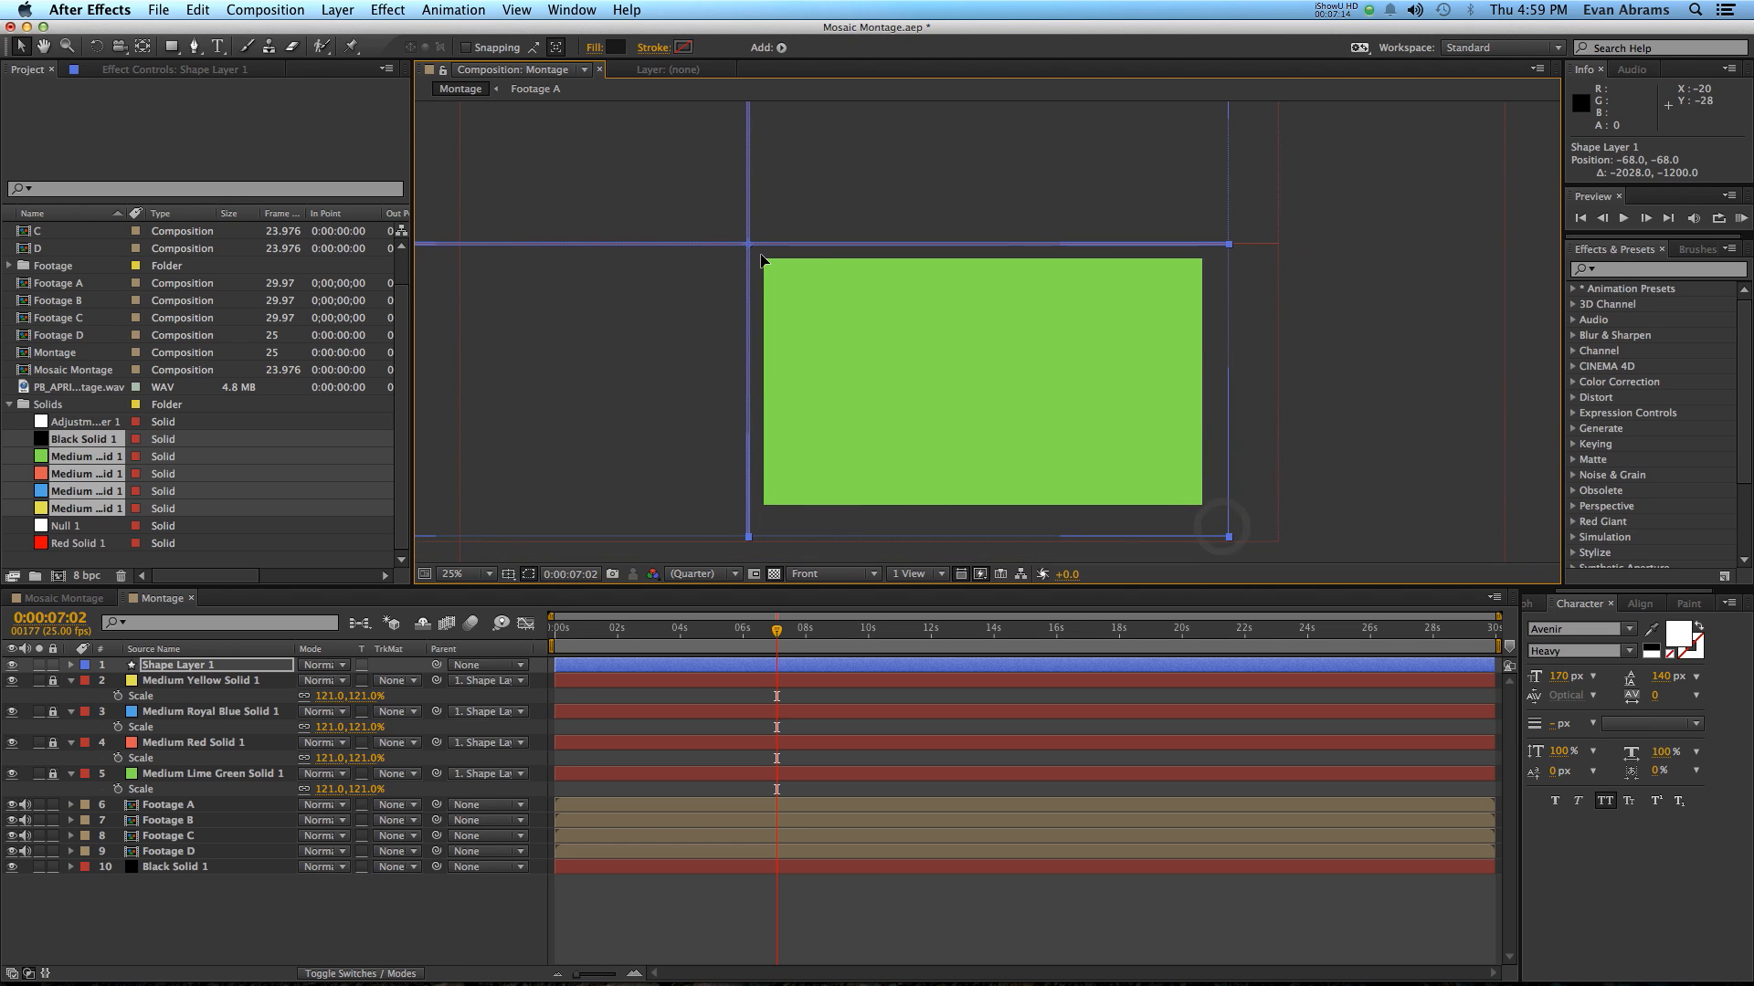
{"action": "left_click_drag", "start_coordinate": [761, 260], "coordinate": [792, 502]}
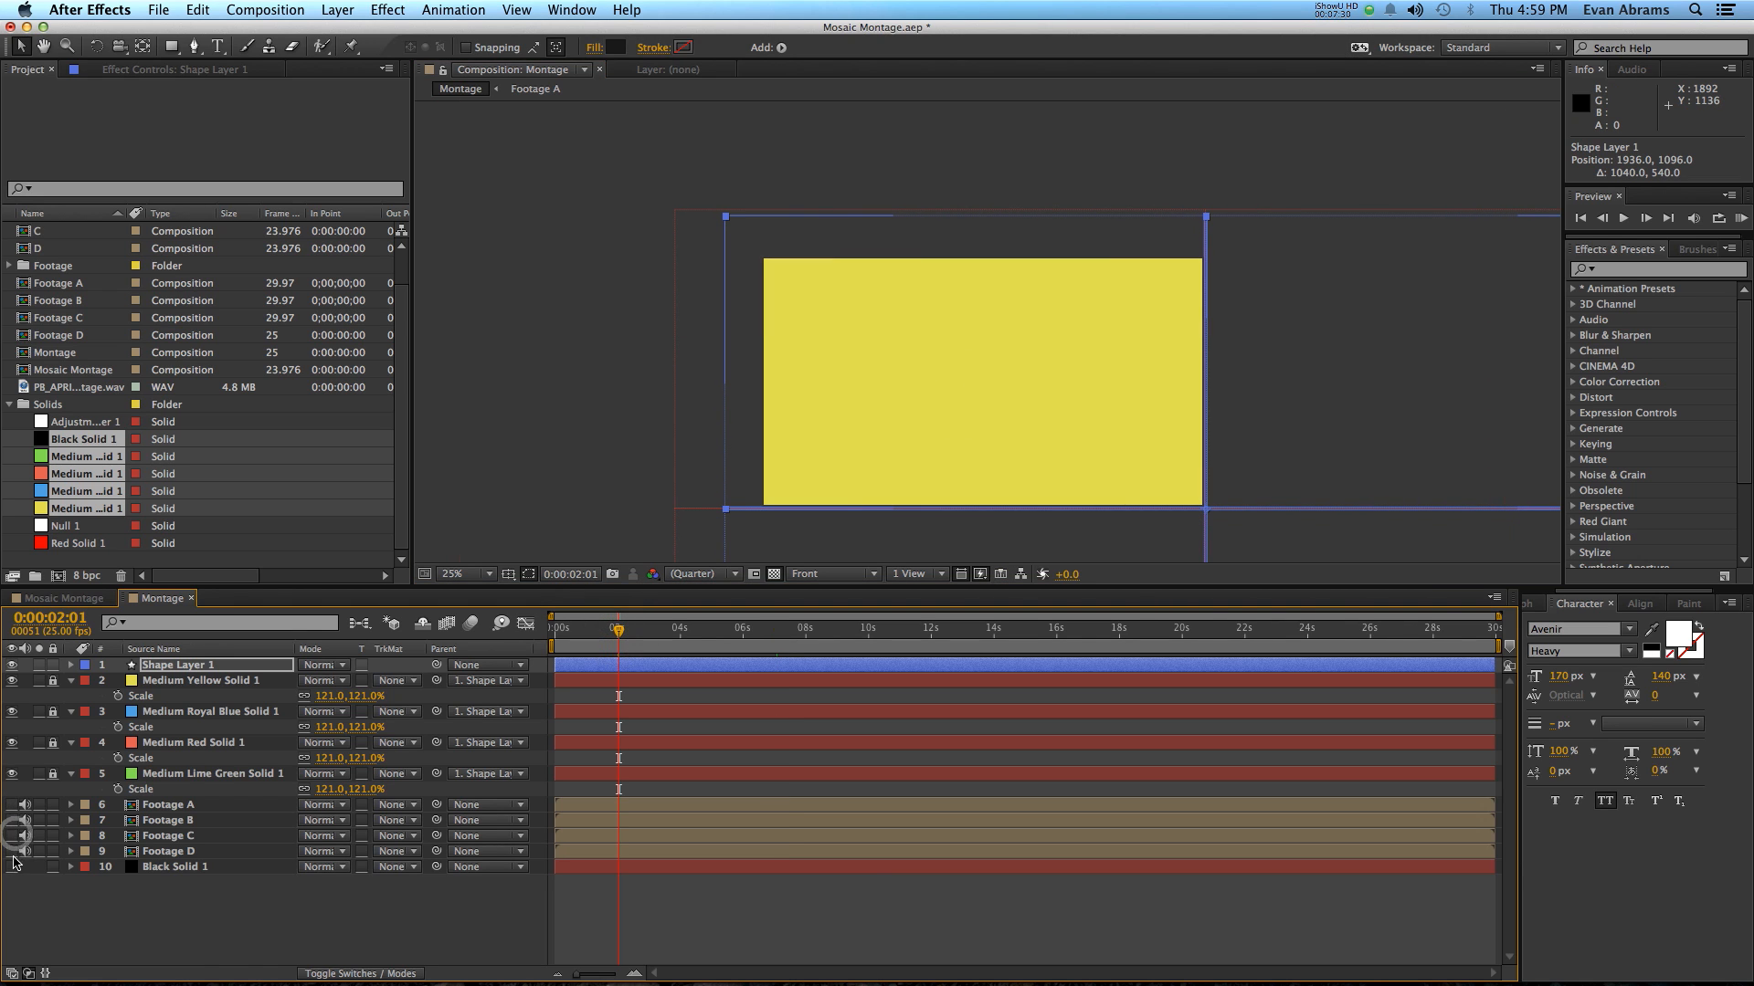
{"action": "mouse_move", "coordinate": [577, 652]}
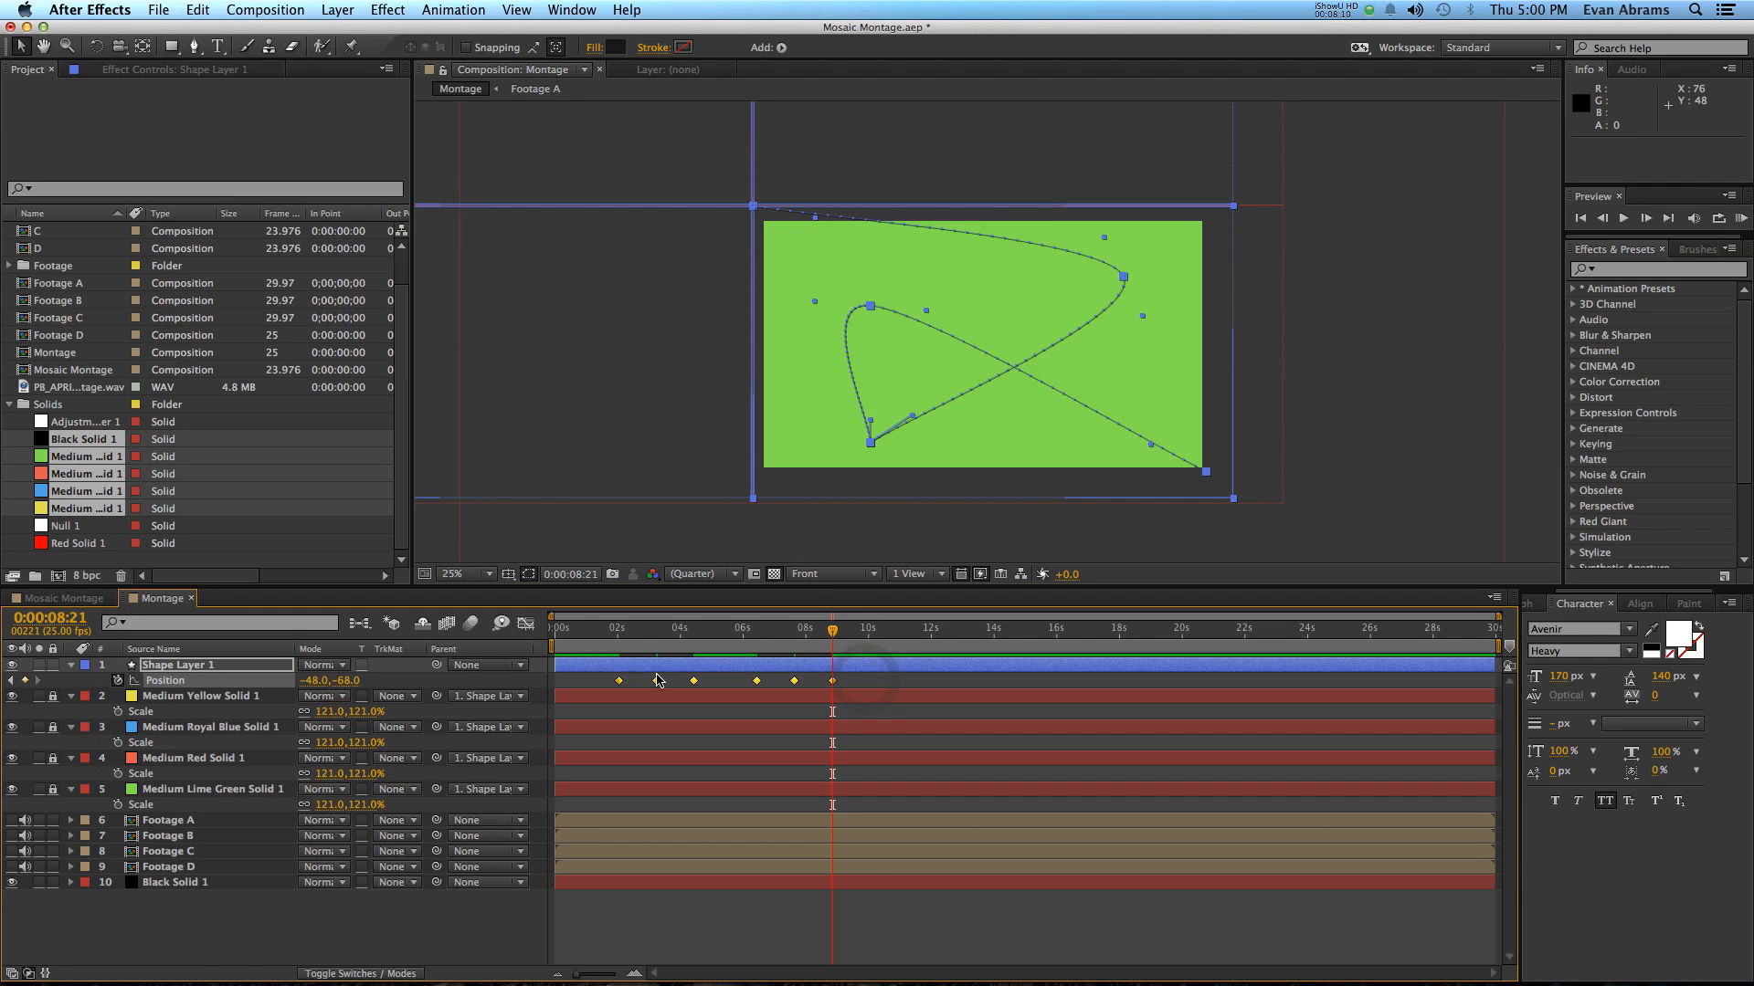
Step: Ease Shape Layer 1's position keyframes and set their spatial interpolation to Linear
{"action": "right_click", "coordinate": [656, 680]}
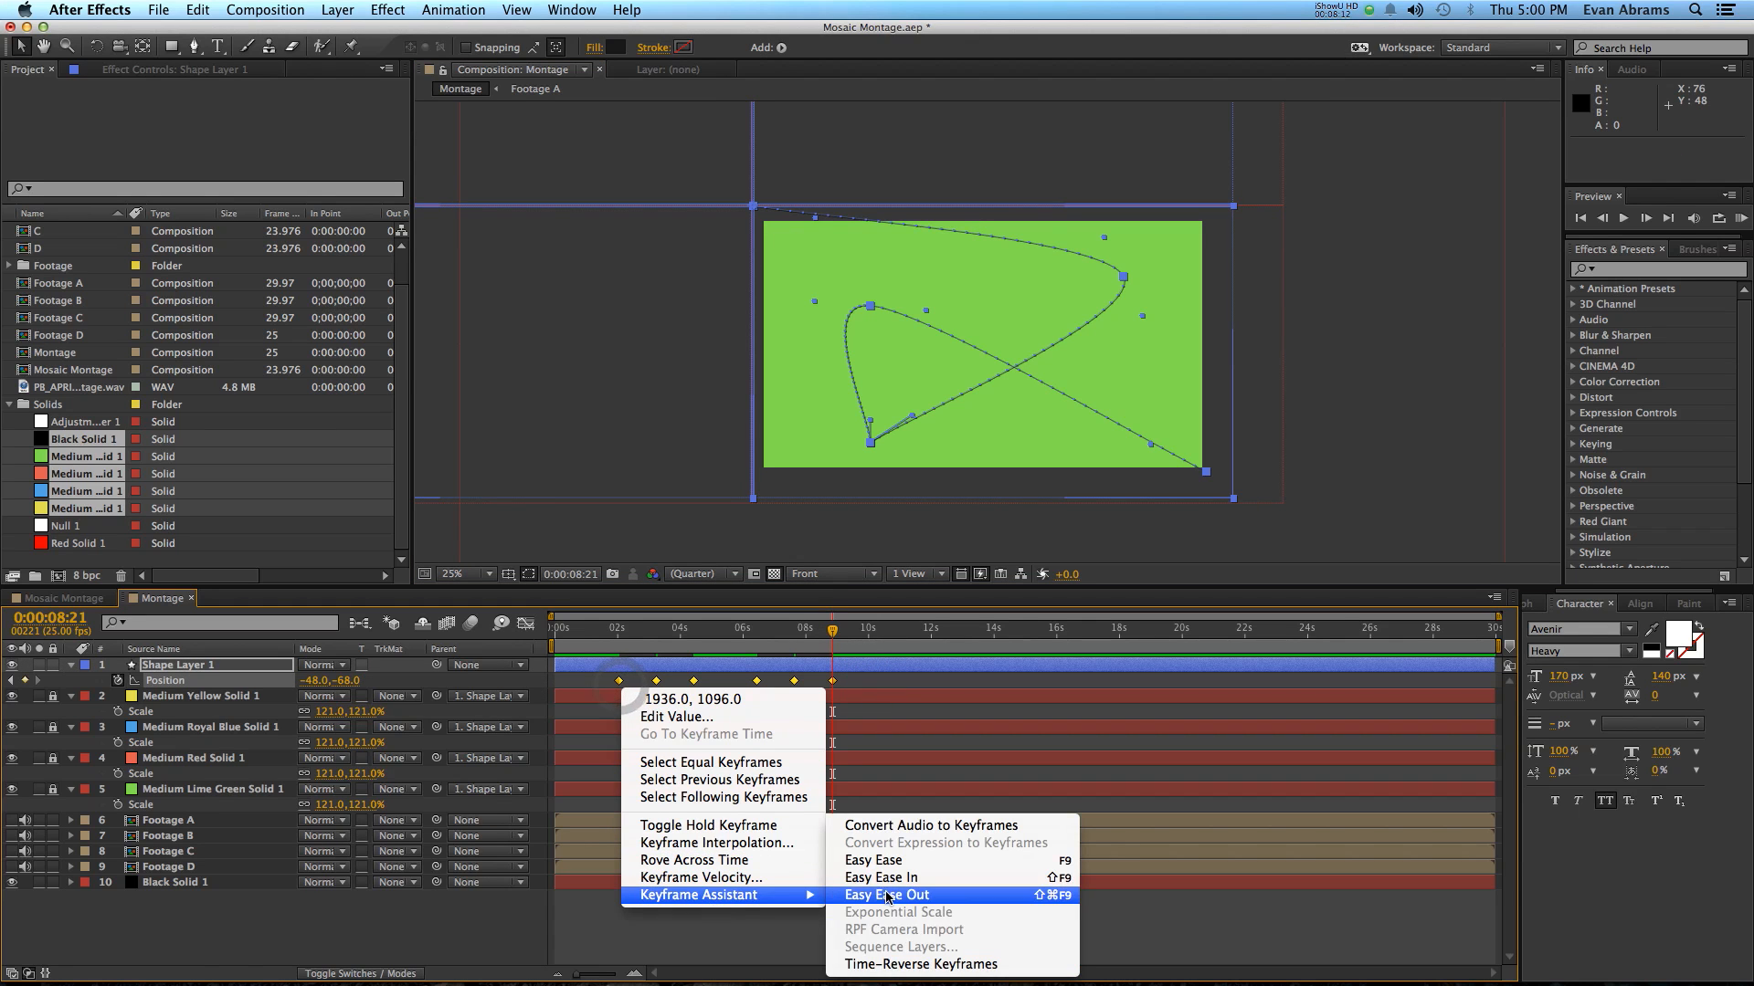
{"action": "left_click", "coordinate": [886, 895]}
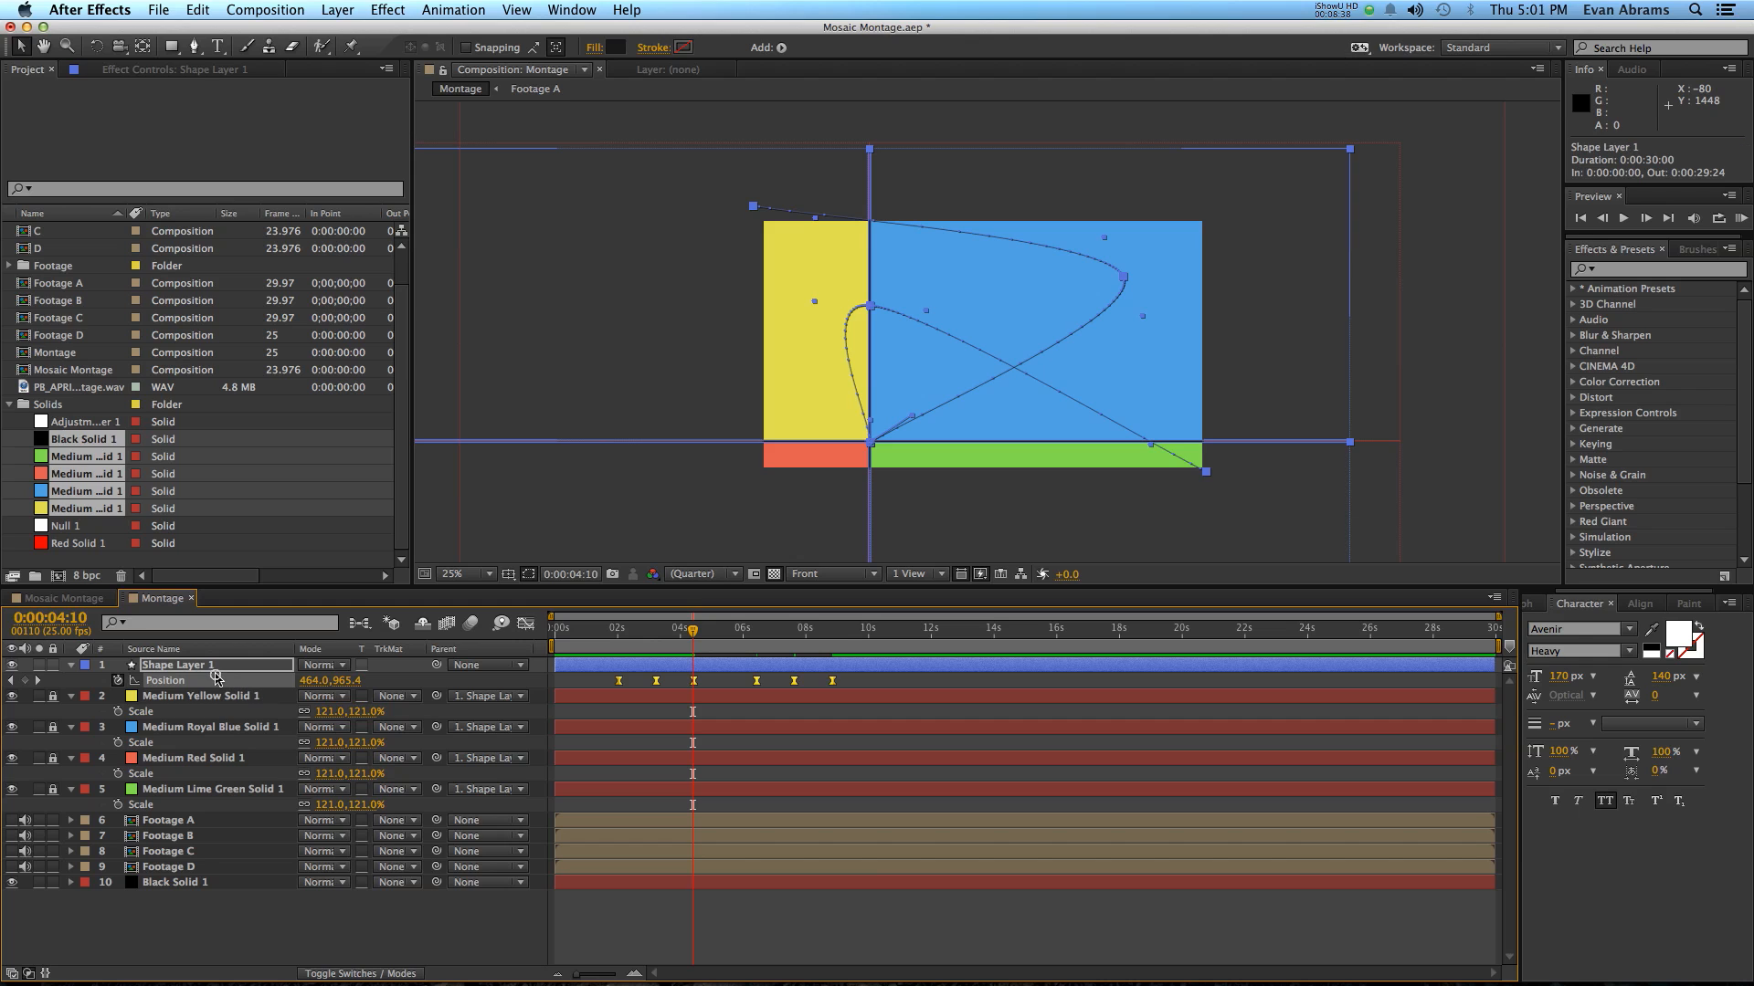
{"action": "right_click", "coordinate": [618, 680]}
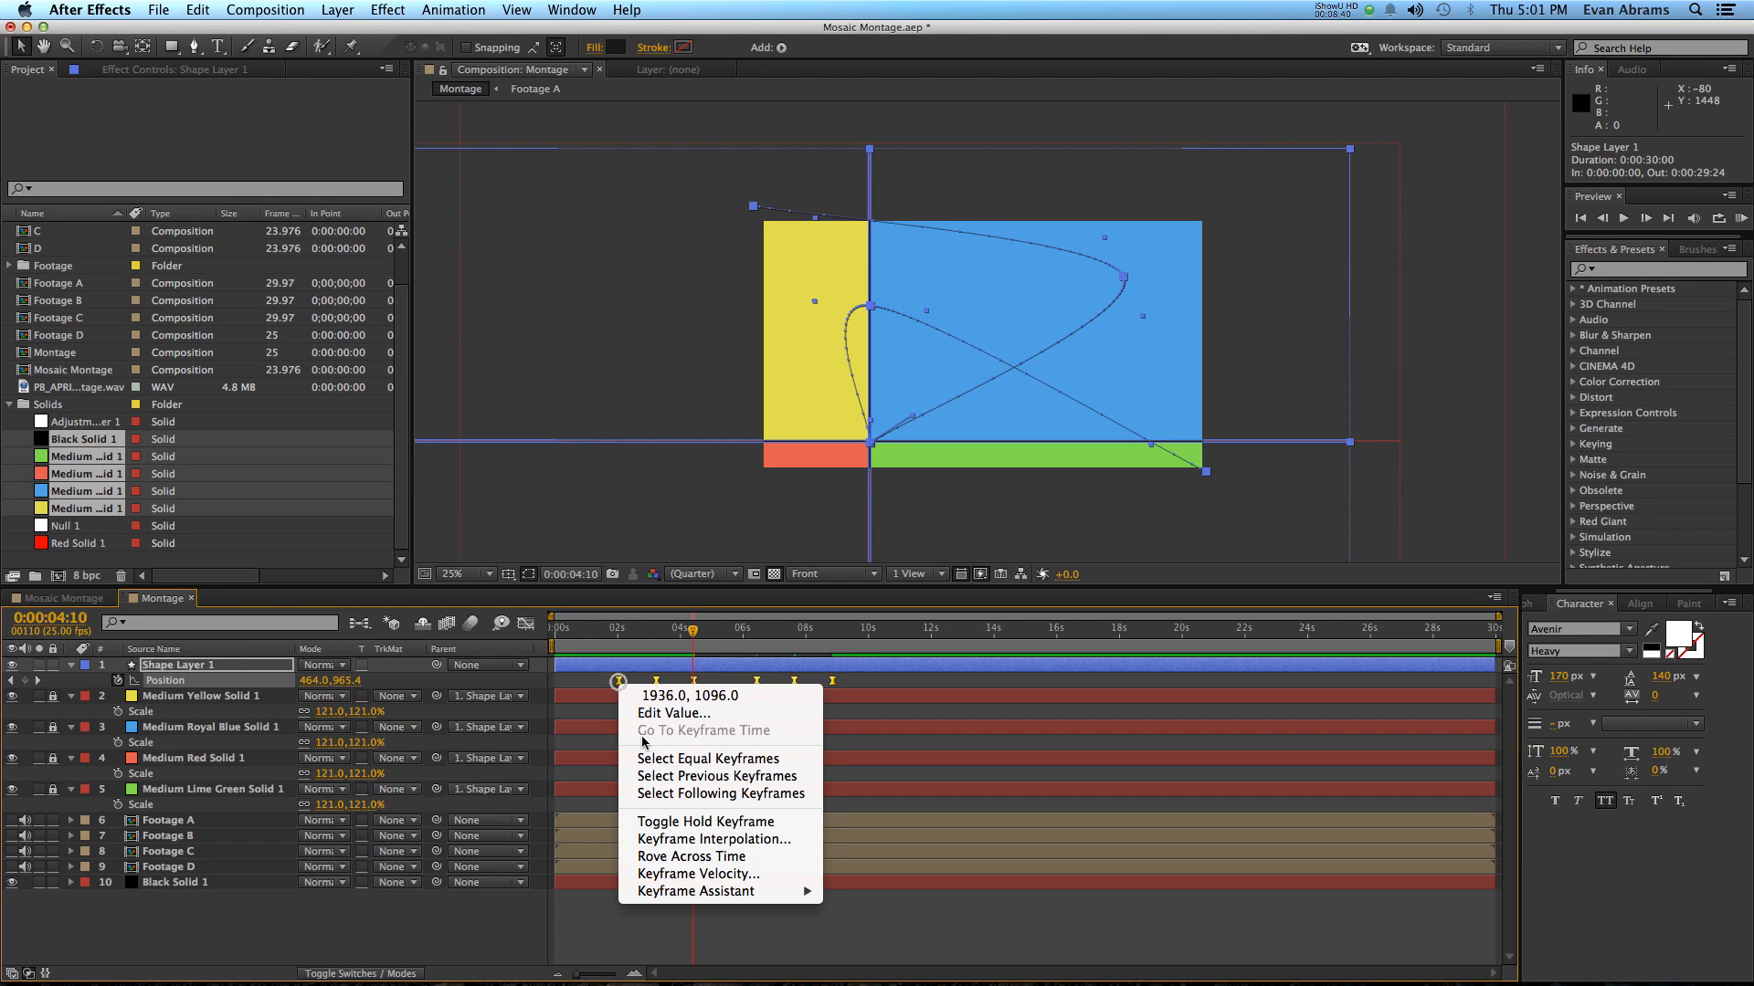
{"action": "left_click", "coordinate": [713, 839]}
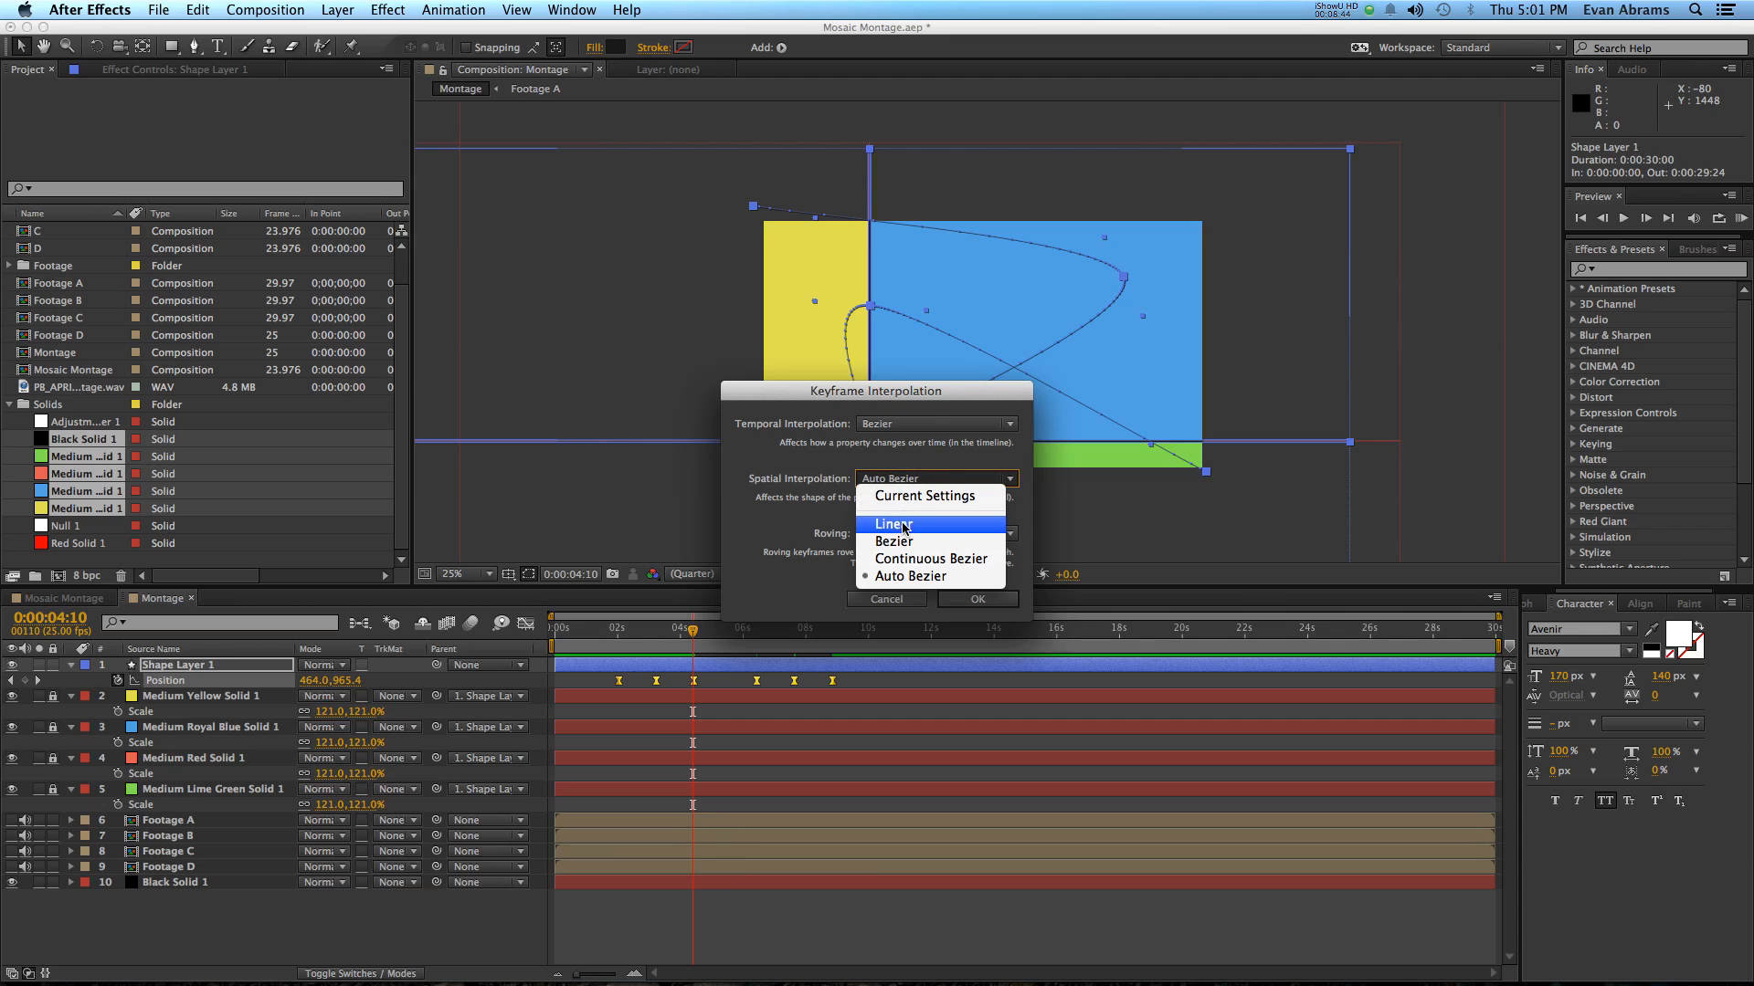
{"action": "left_click", "coordinate": [895, 524]}
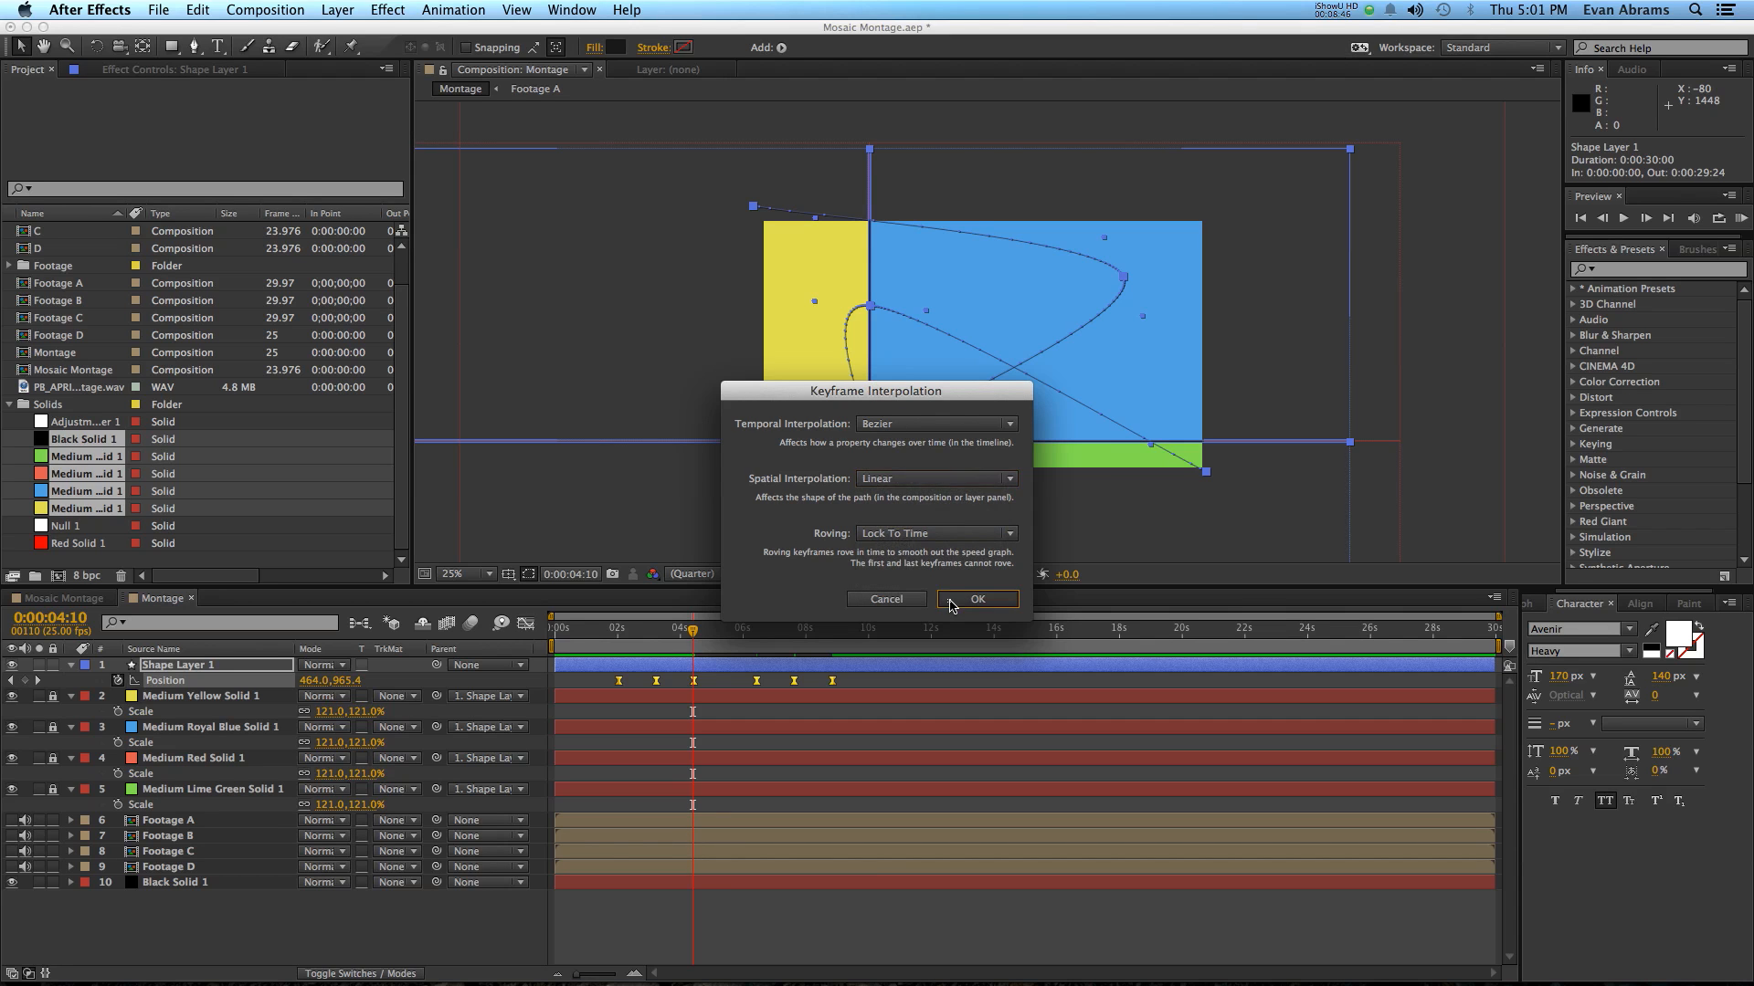
{"action": "left_click", "coordinate": [975, 598]}
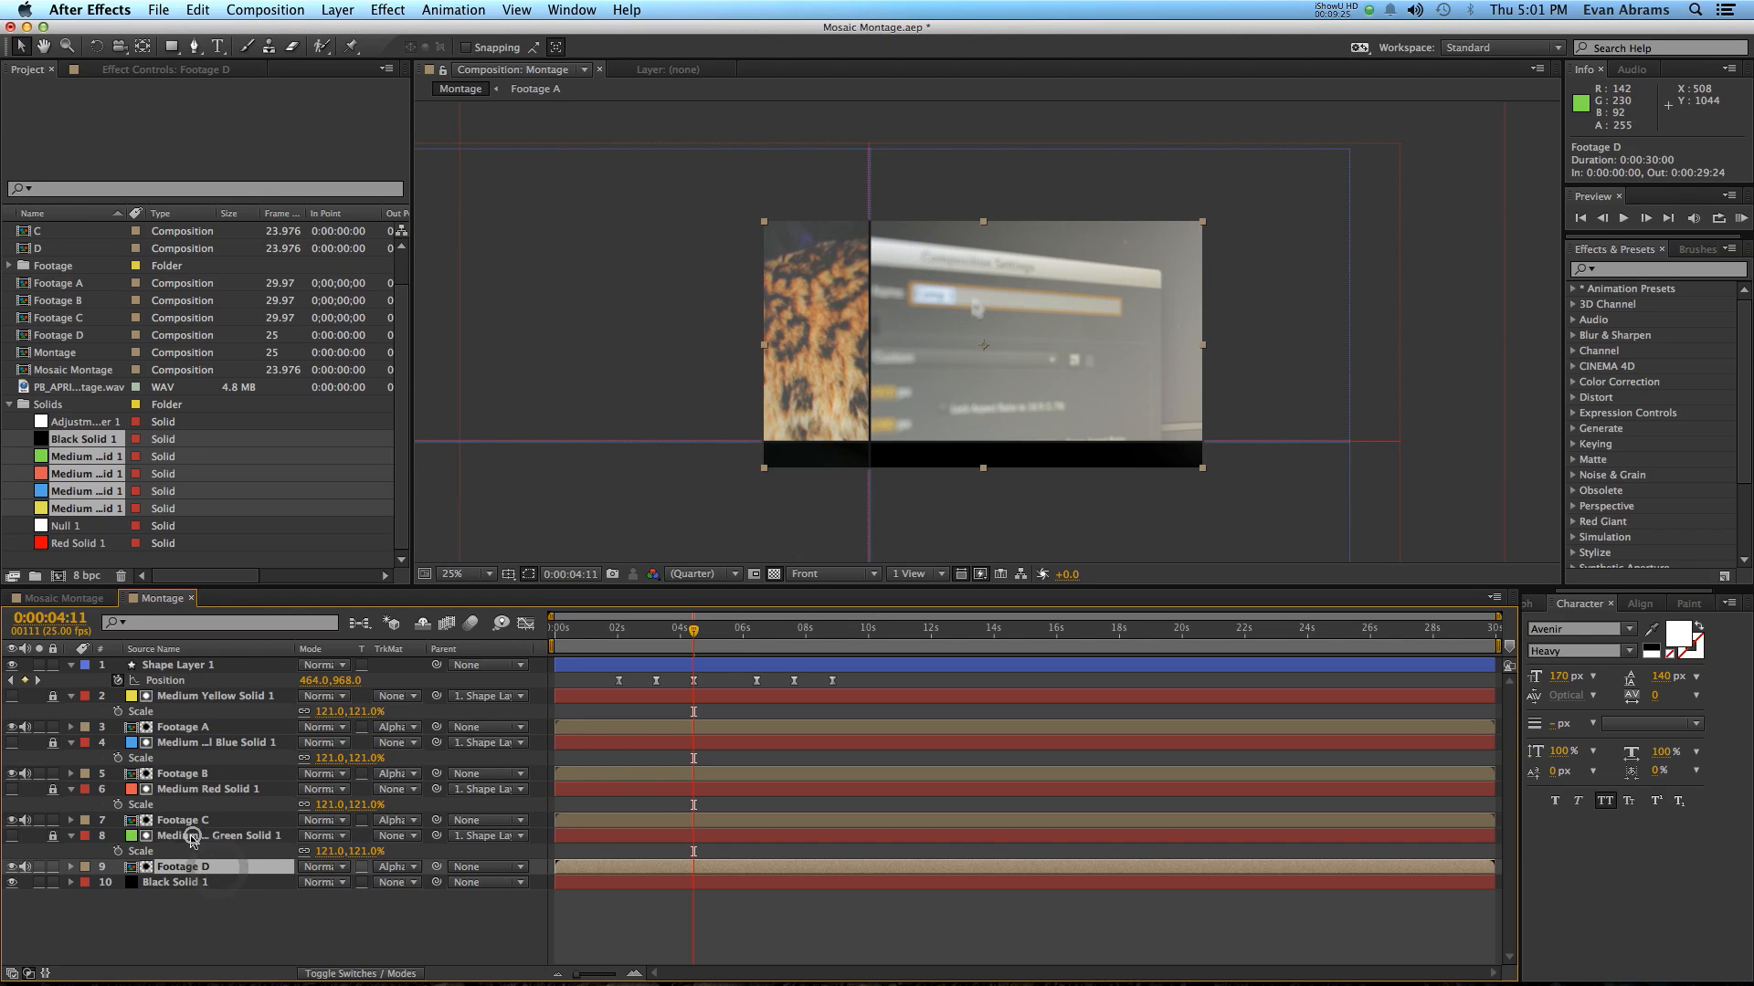
Step: Scrub the timeline to about five seconds and beyond to preview the alpha-matted footage tiles
{"action": "left_click_drag", "start_coordinate": [693, 631], "coordinate": [666, 631]}
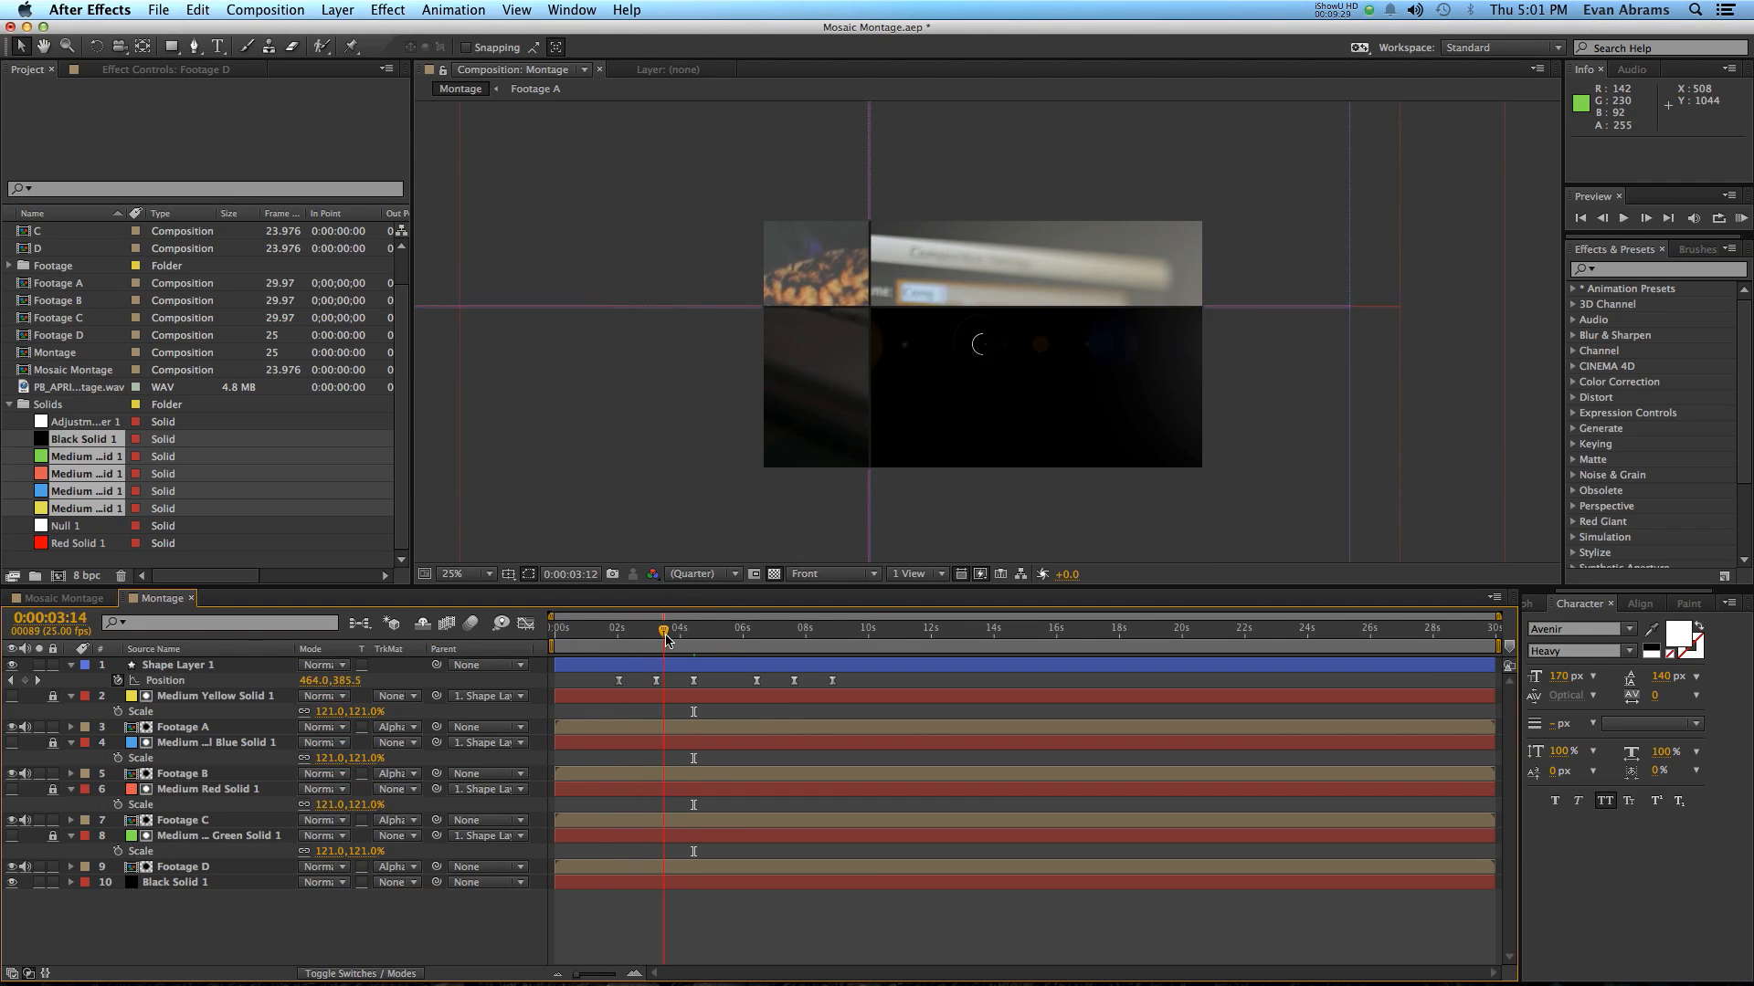
{"action": "left_click", "coordinate": [724, 627]}
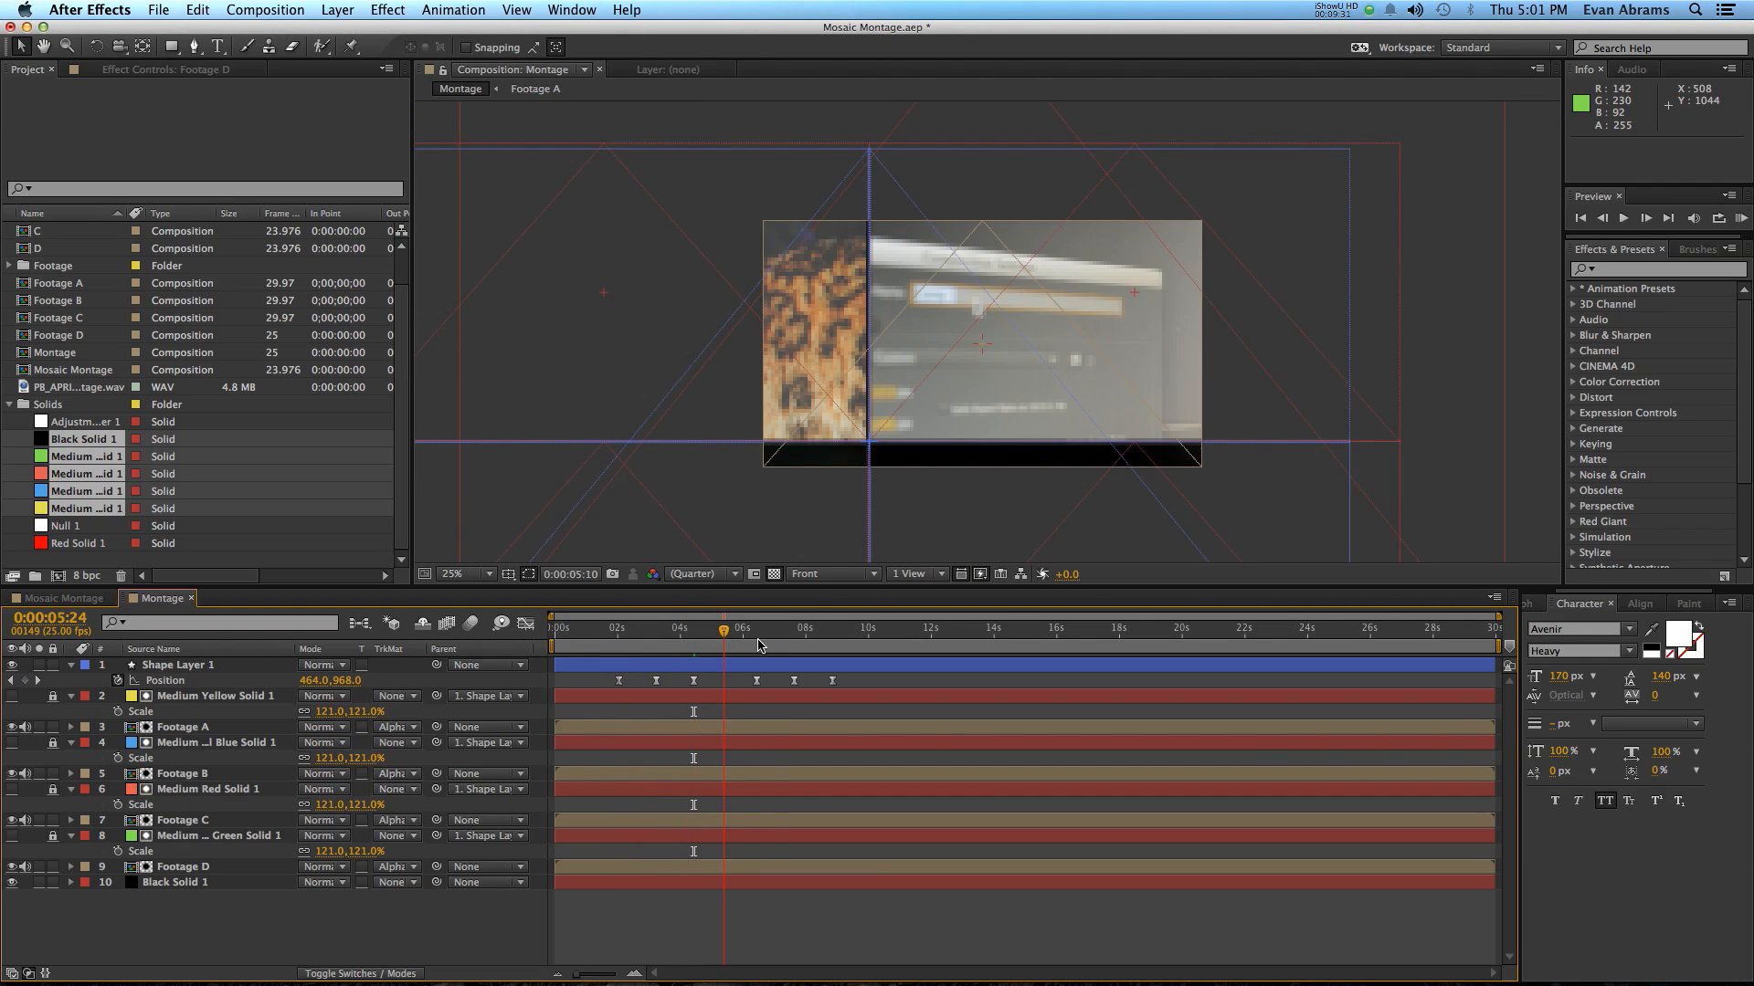
{"action": "left_click", "coordinate": [772, 638]}
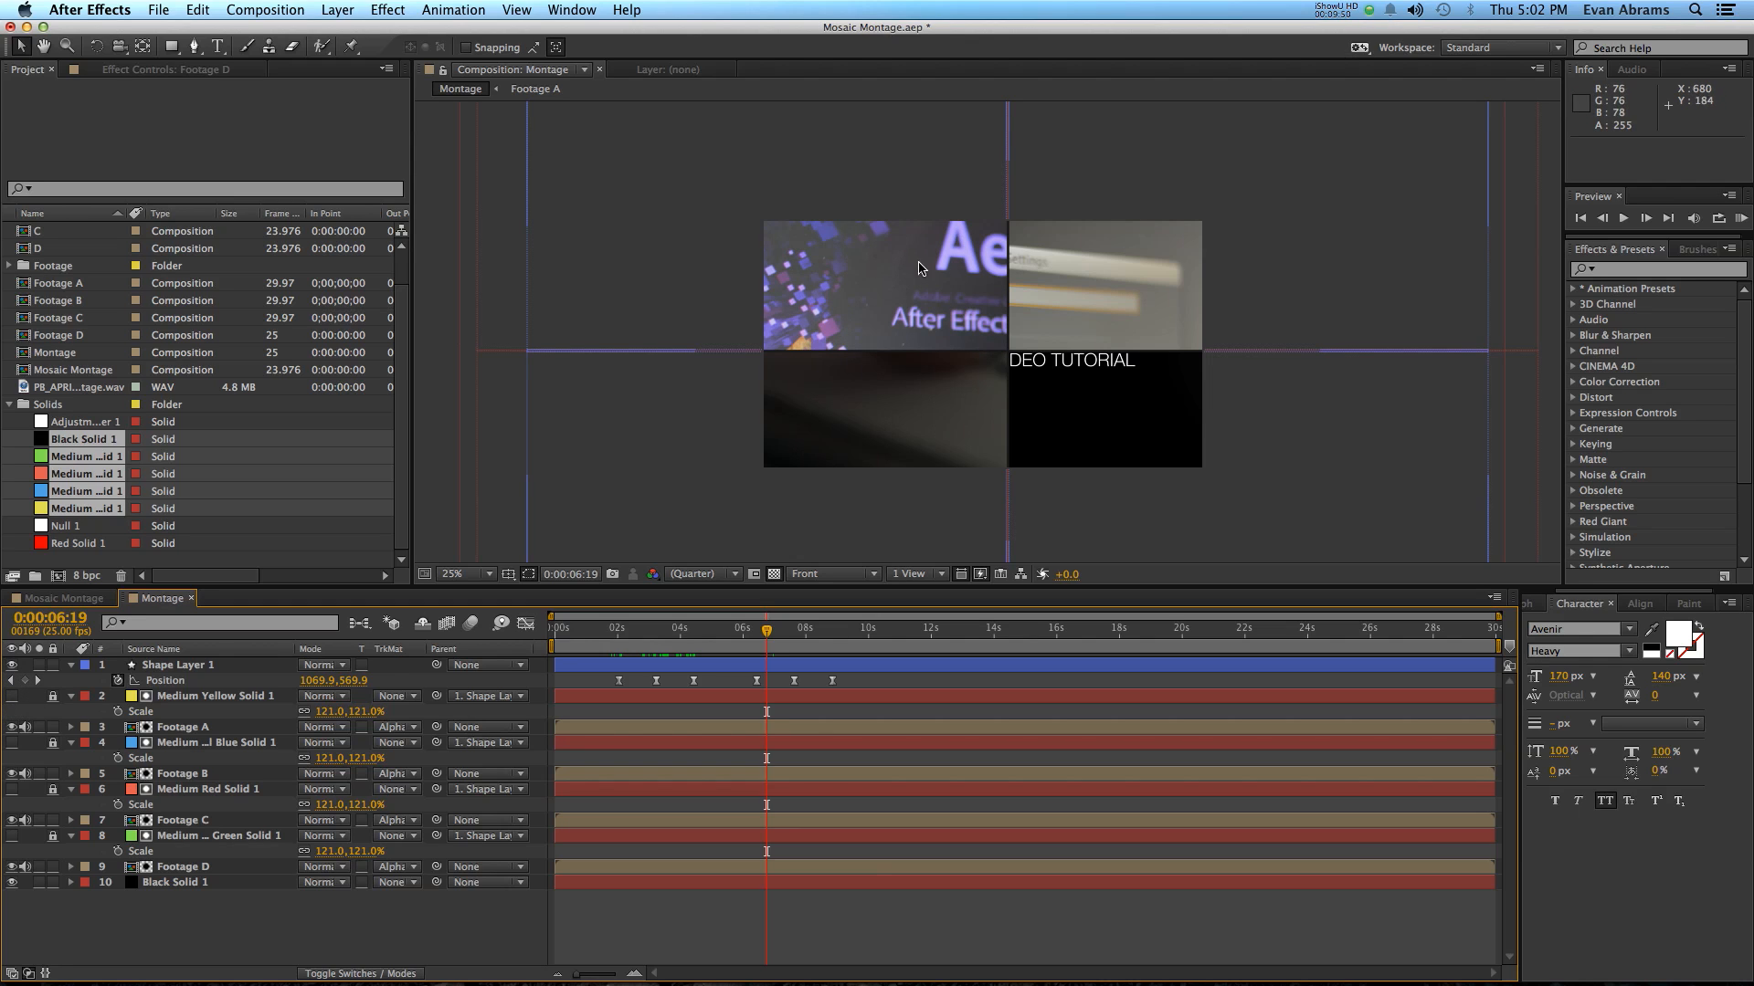
{"action": "mouse_move", "coordinate": [822, 298]}
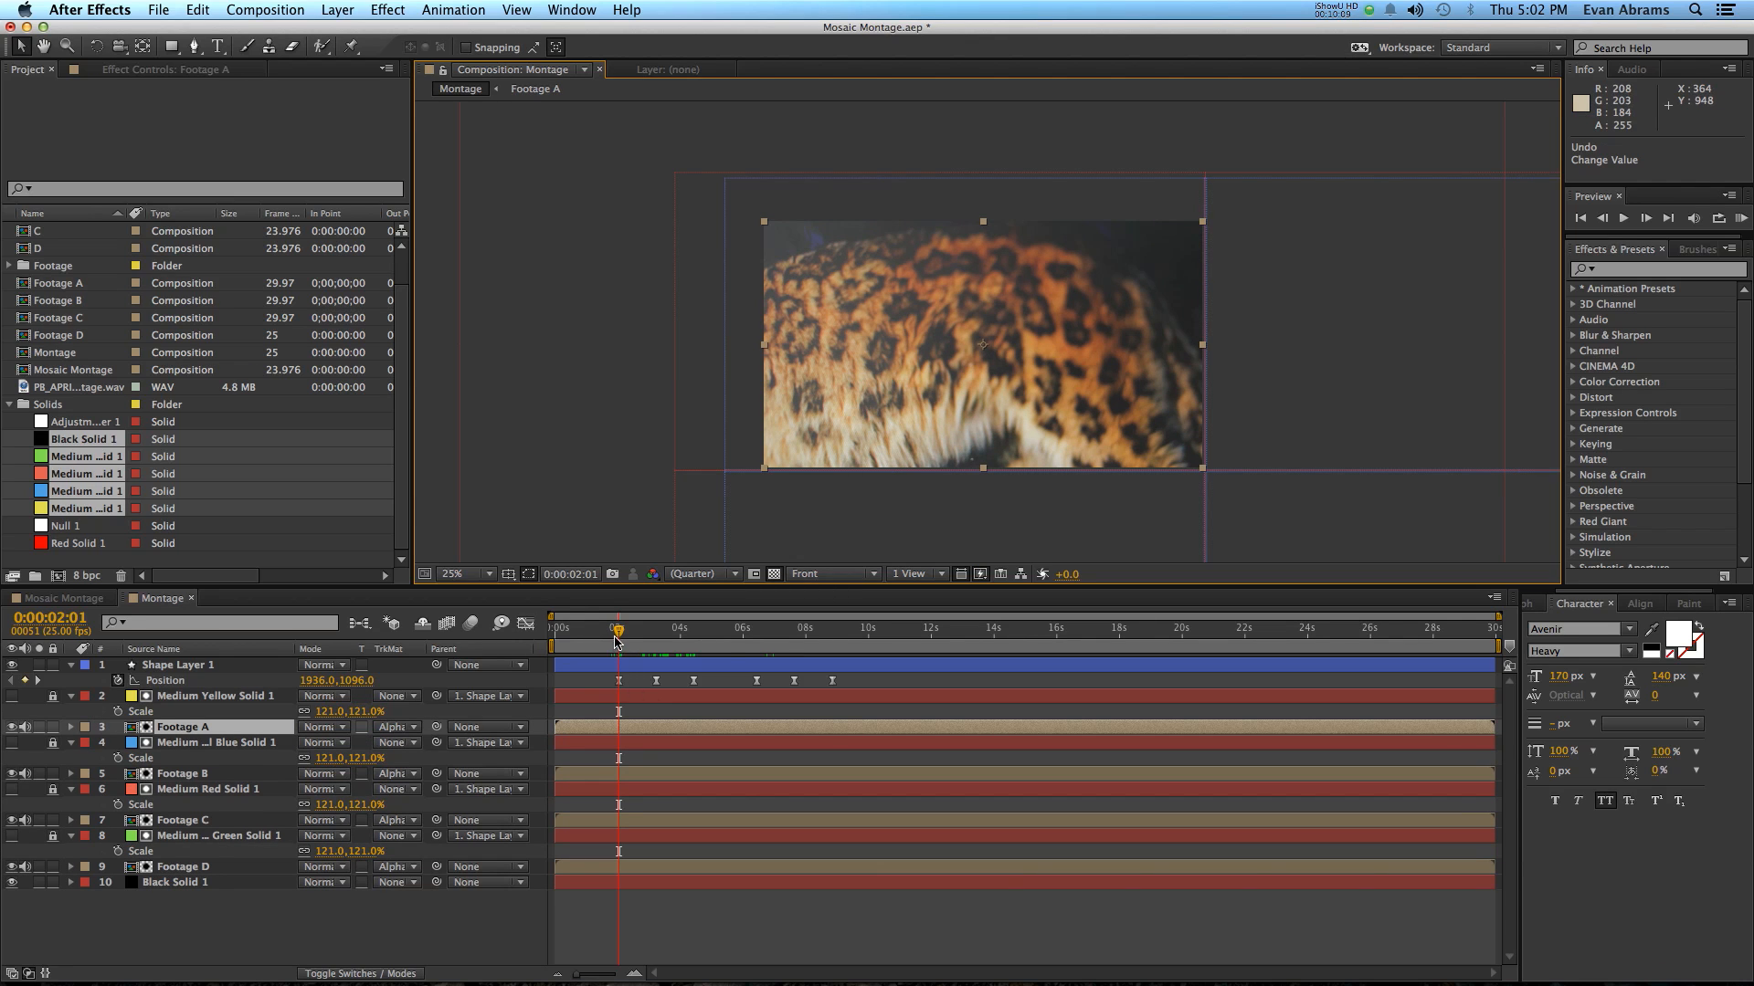
{"action": "mouse_move", "coordinate": [619, 637]}
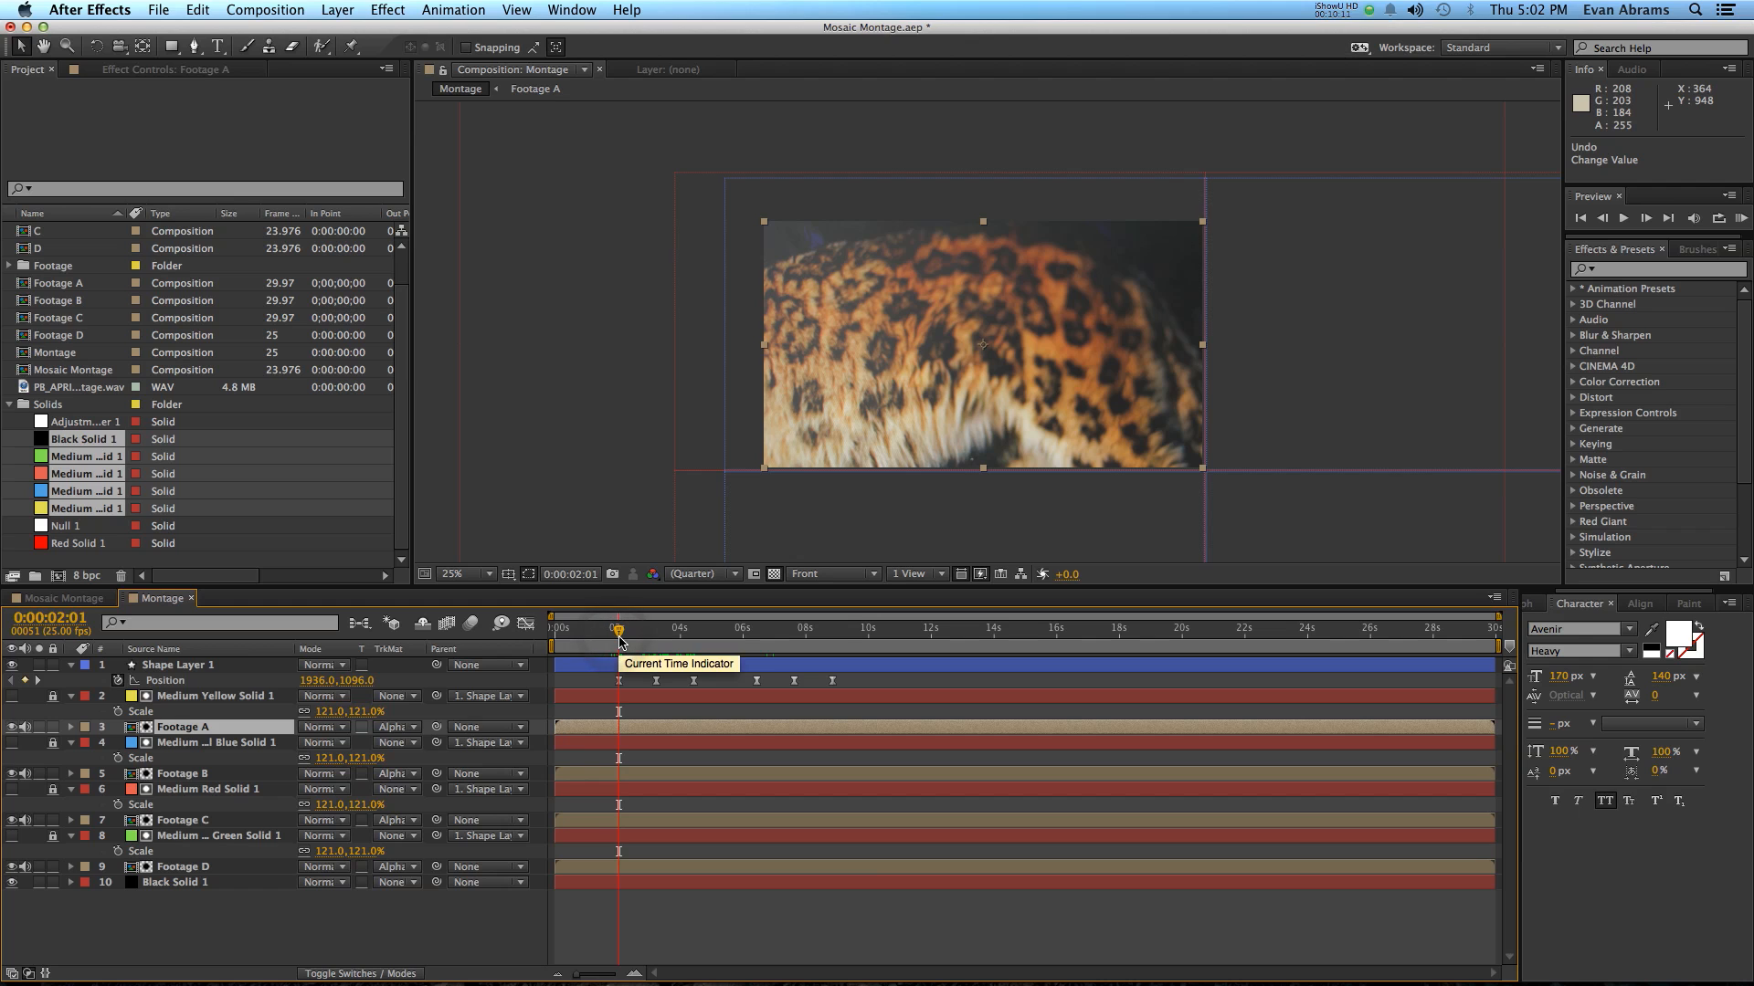
Step: Preview the tile animation, then set Footage A, B, C and D to 125% scale
{"action": "left_click_drag", "start_coordinate": [617, 633], "coordinate": [636, 634]}
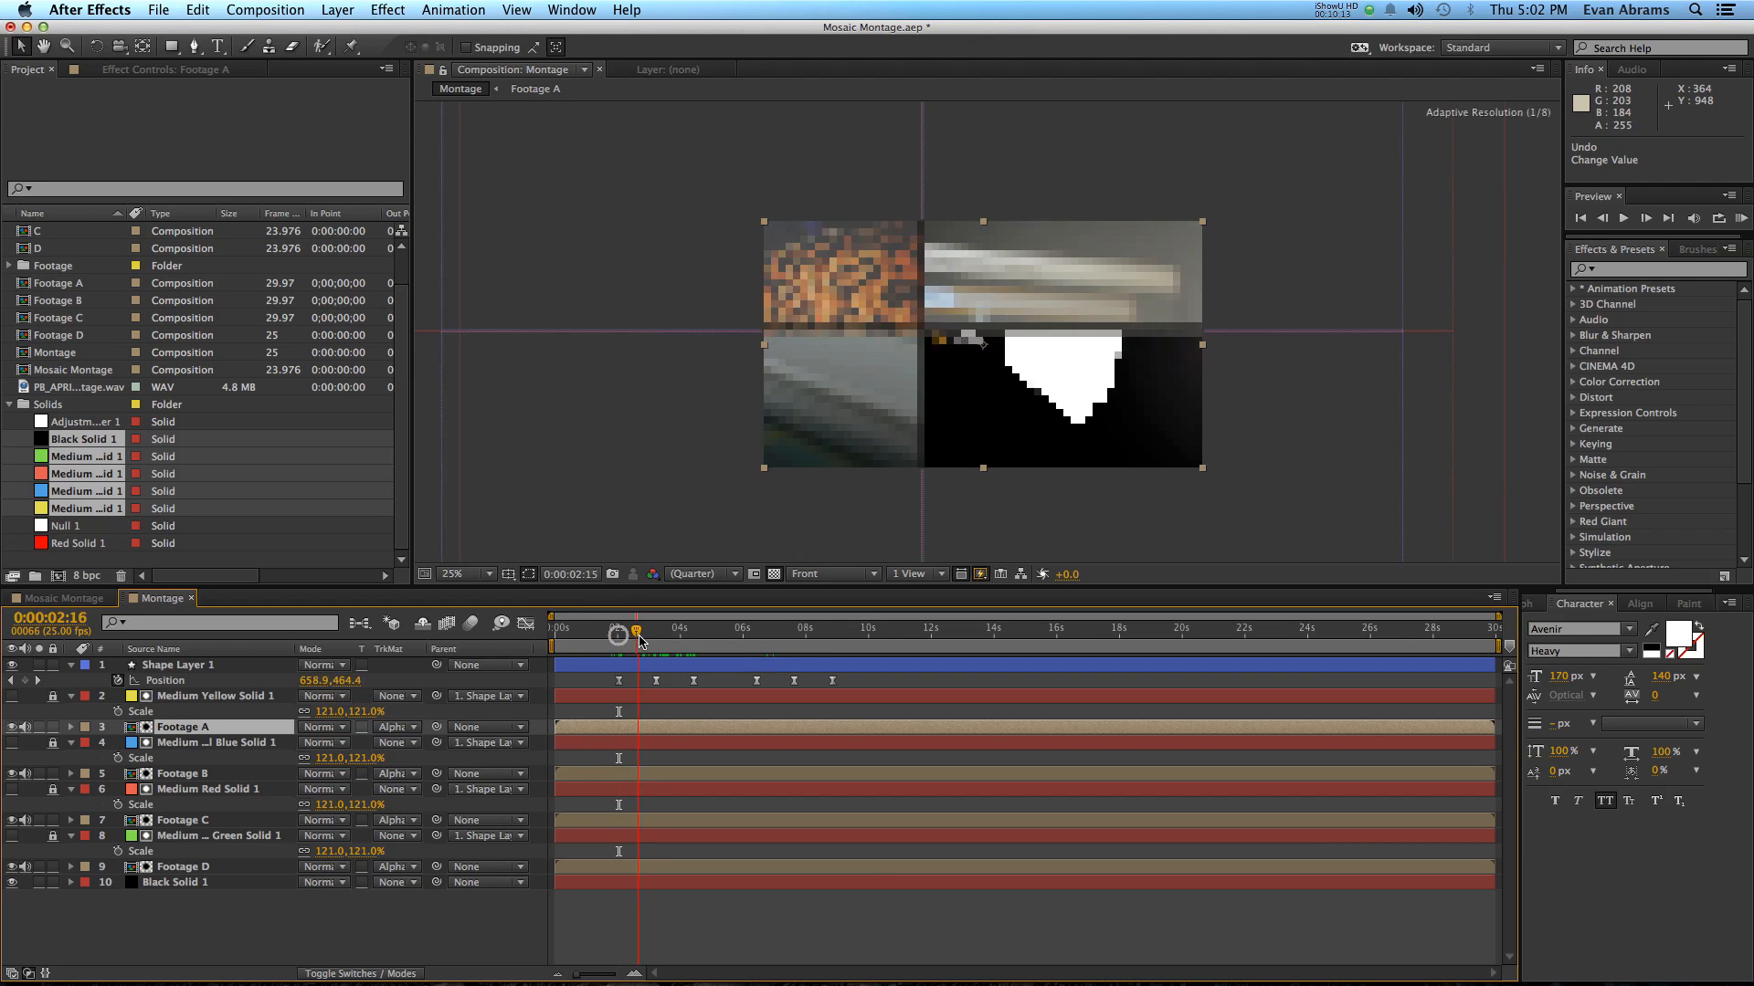
{"action": "left_click_drag", "start_coordinate": [634, 633], "coordinate": [671, 634]}
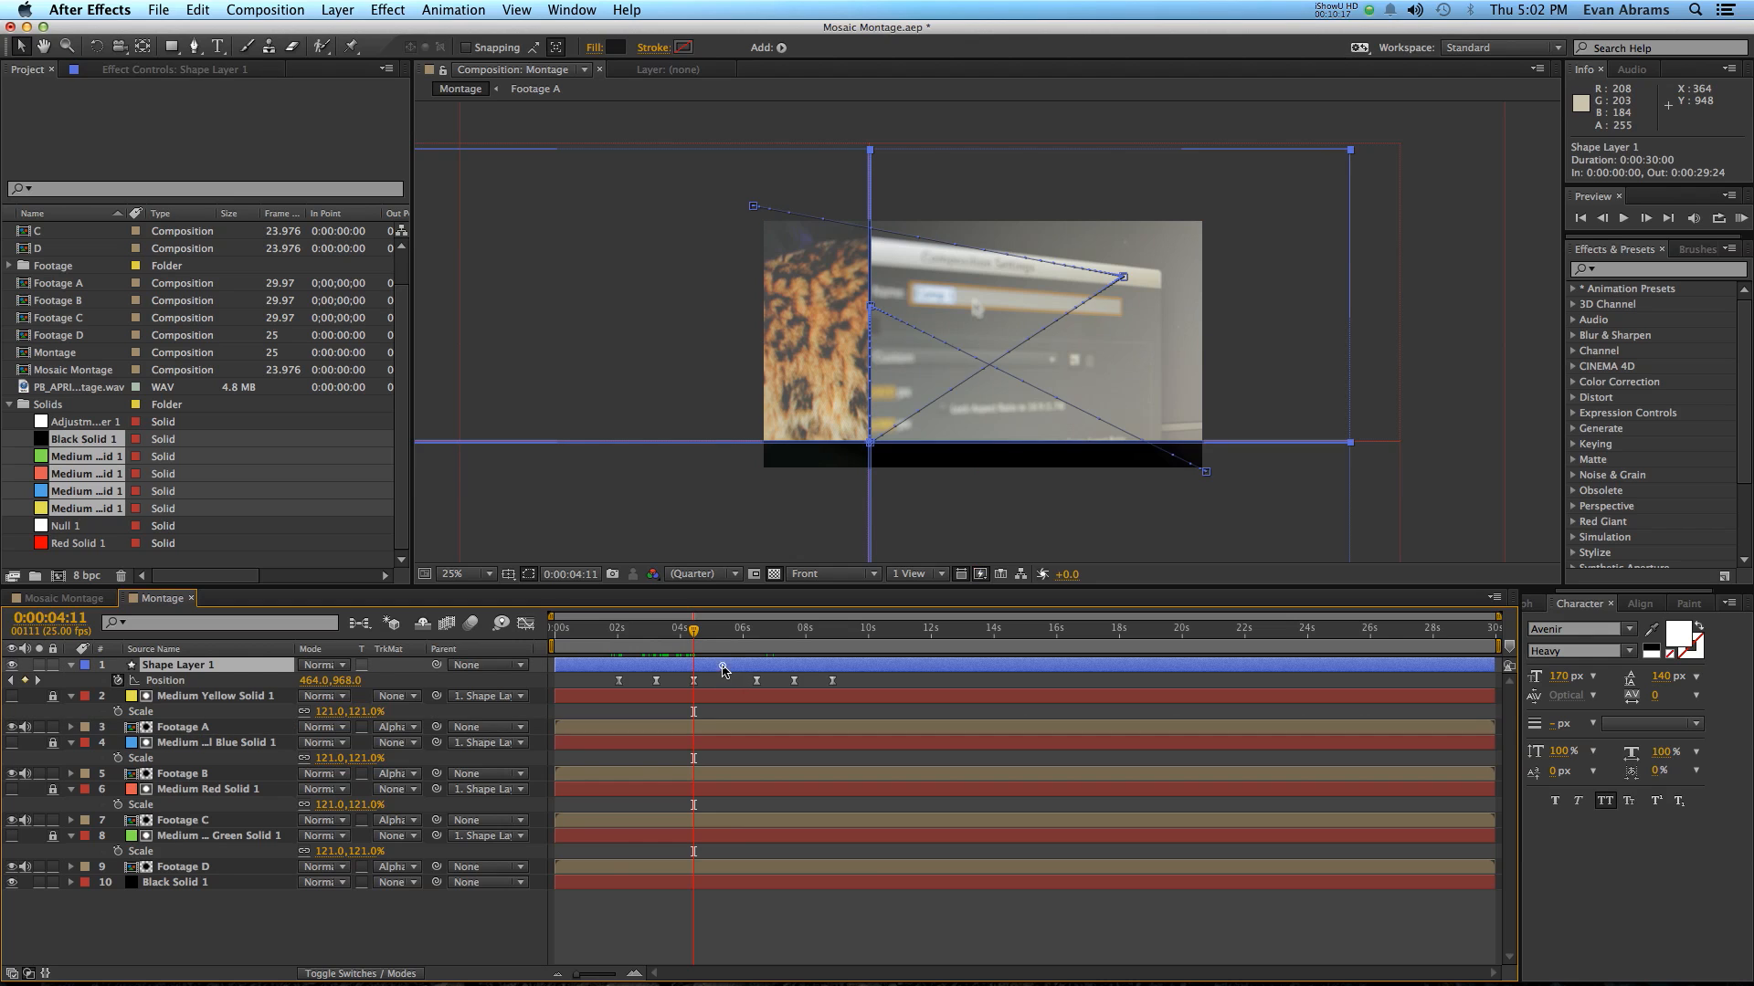
{"action": "left_click", "coordinate": [183, 726]}
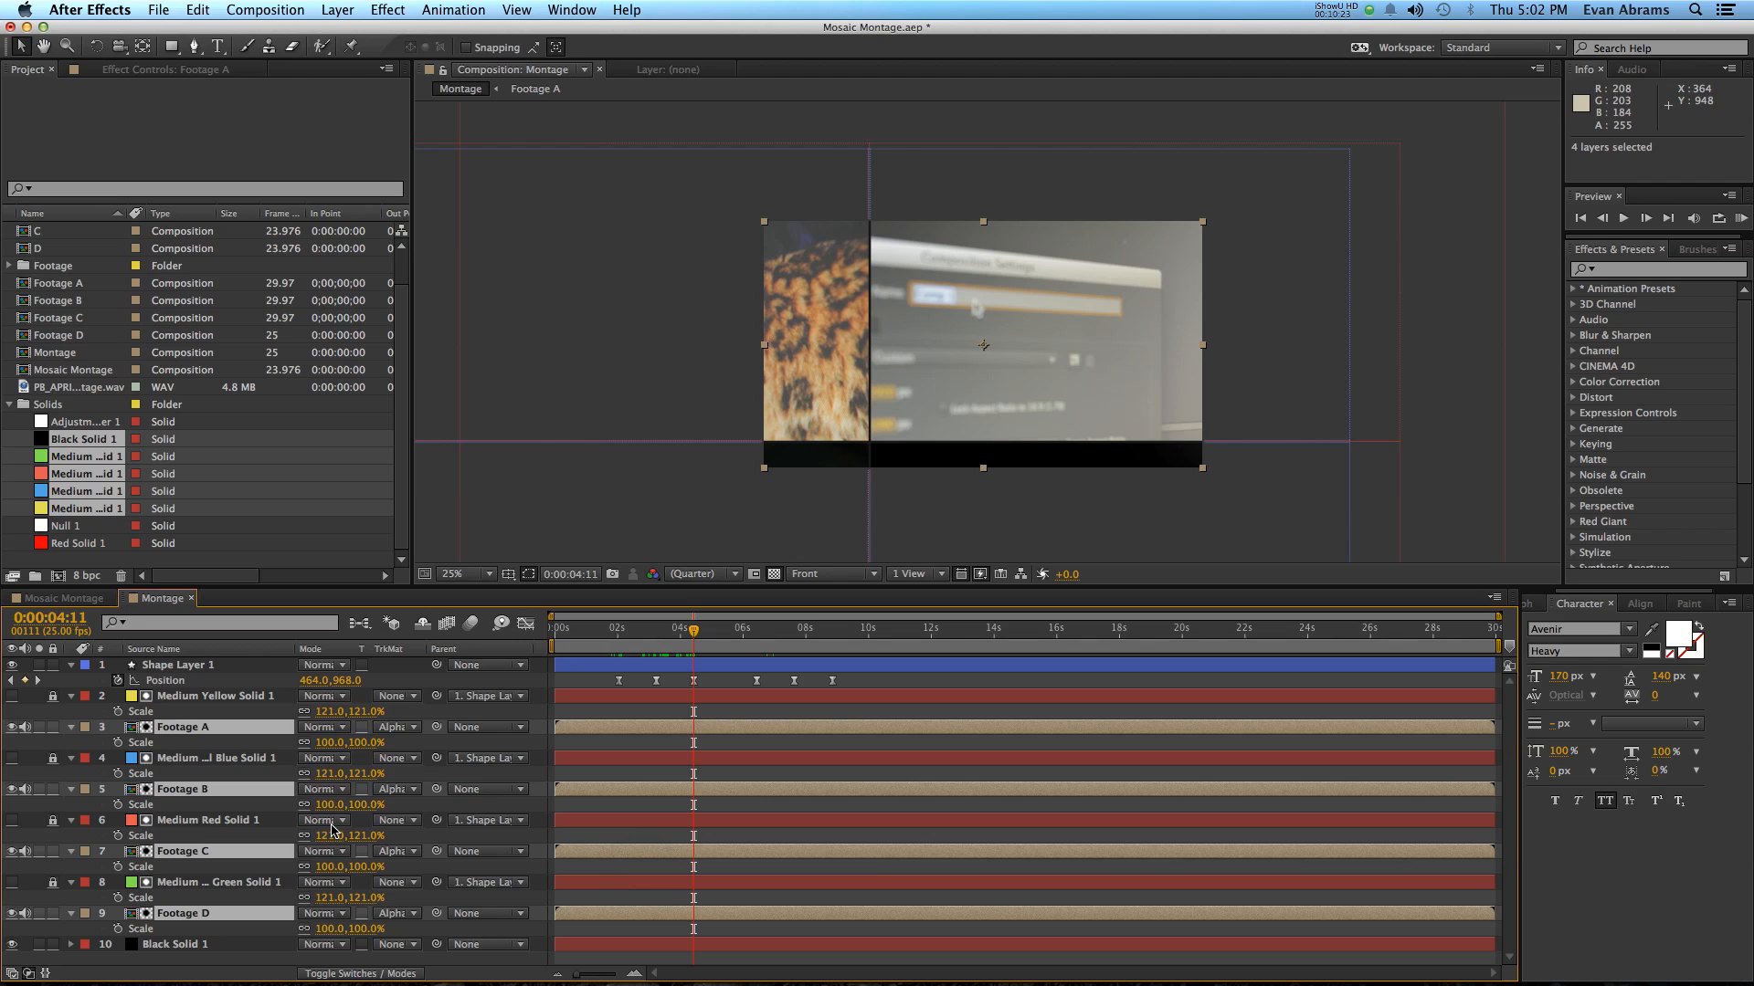
{"action": "double_click", "coordinate": [336, 804]}
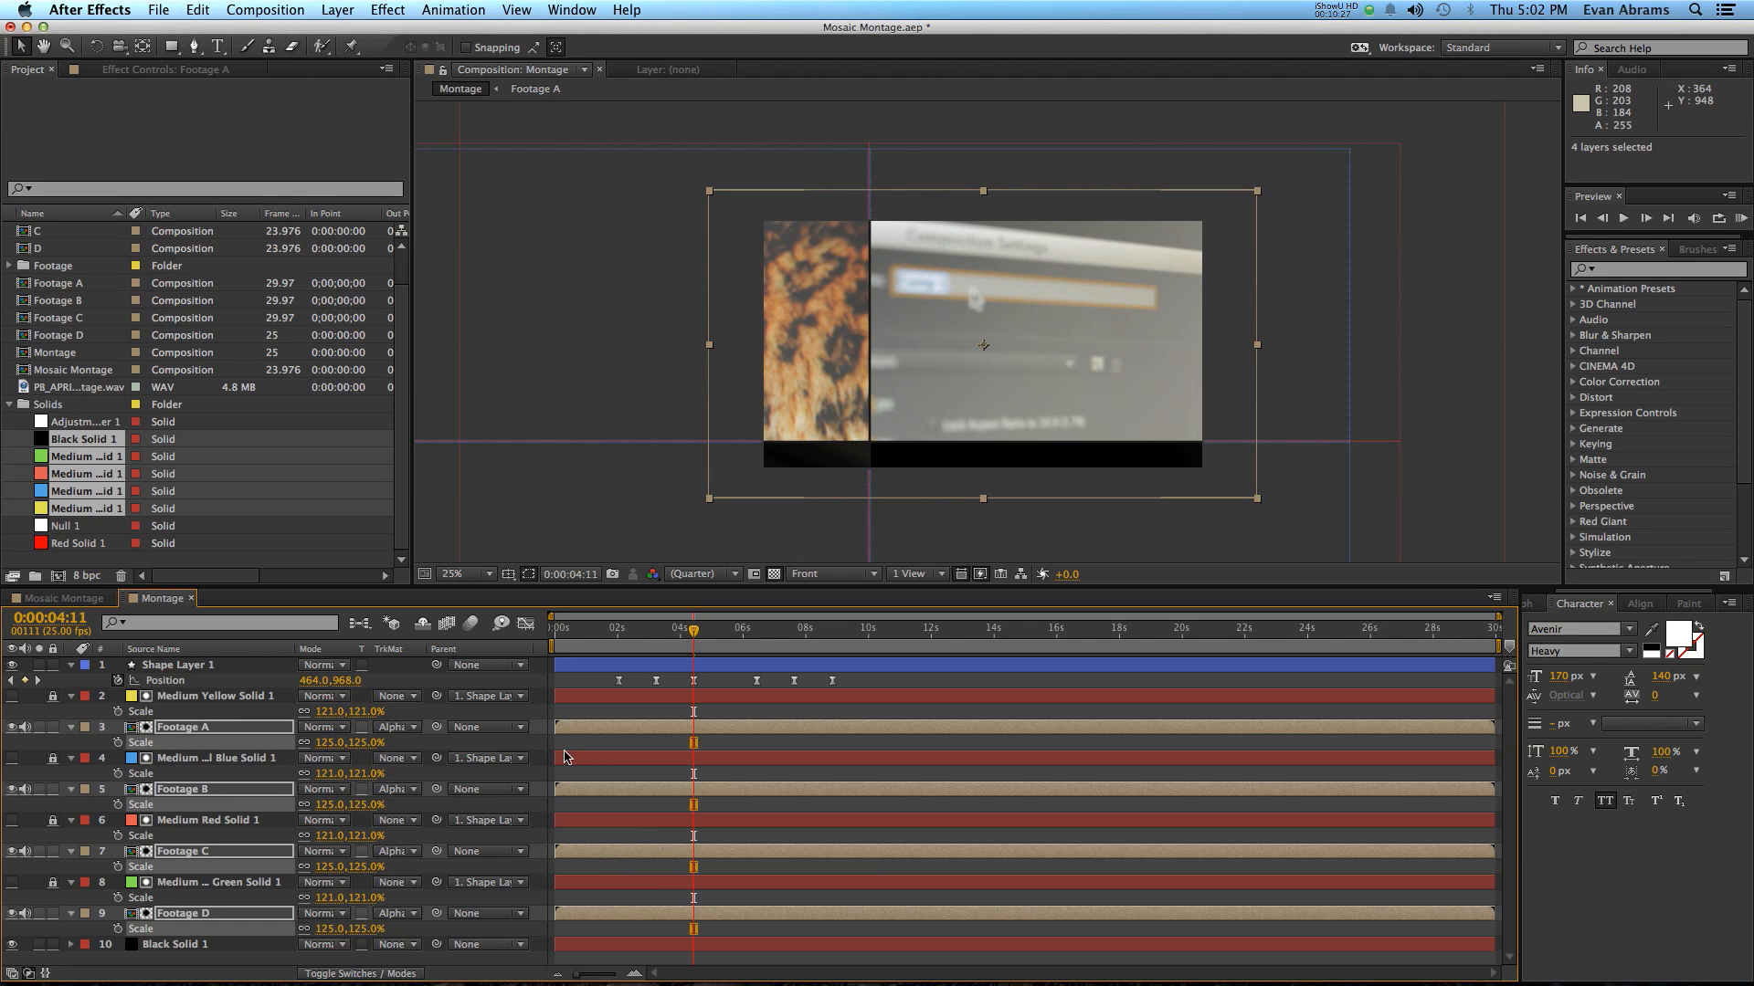
{"action": "mouse_move", "coordinate": [647, 751]}
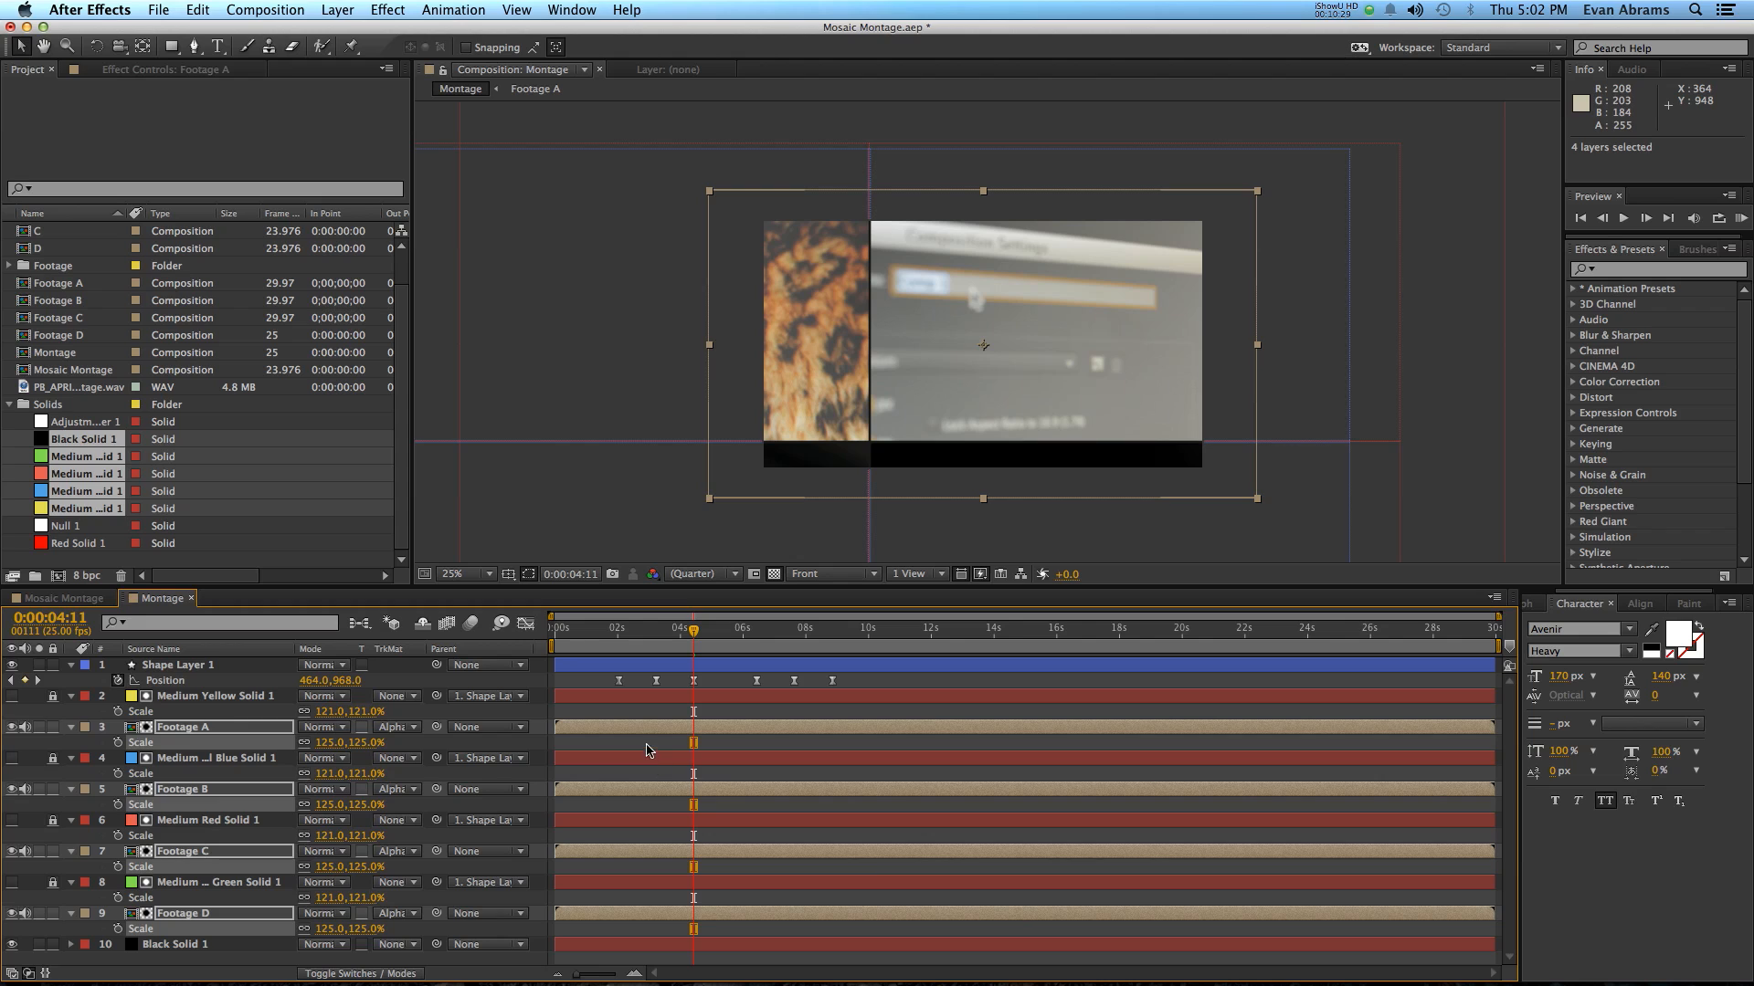
{"action": "left_click", "coordinate": [179, 727]}
{"action": "type", "text": "x="}
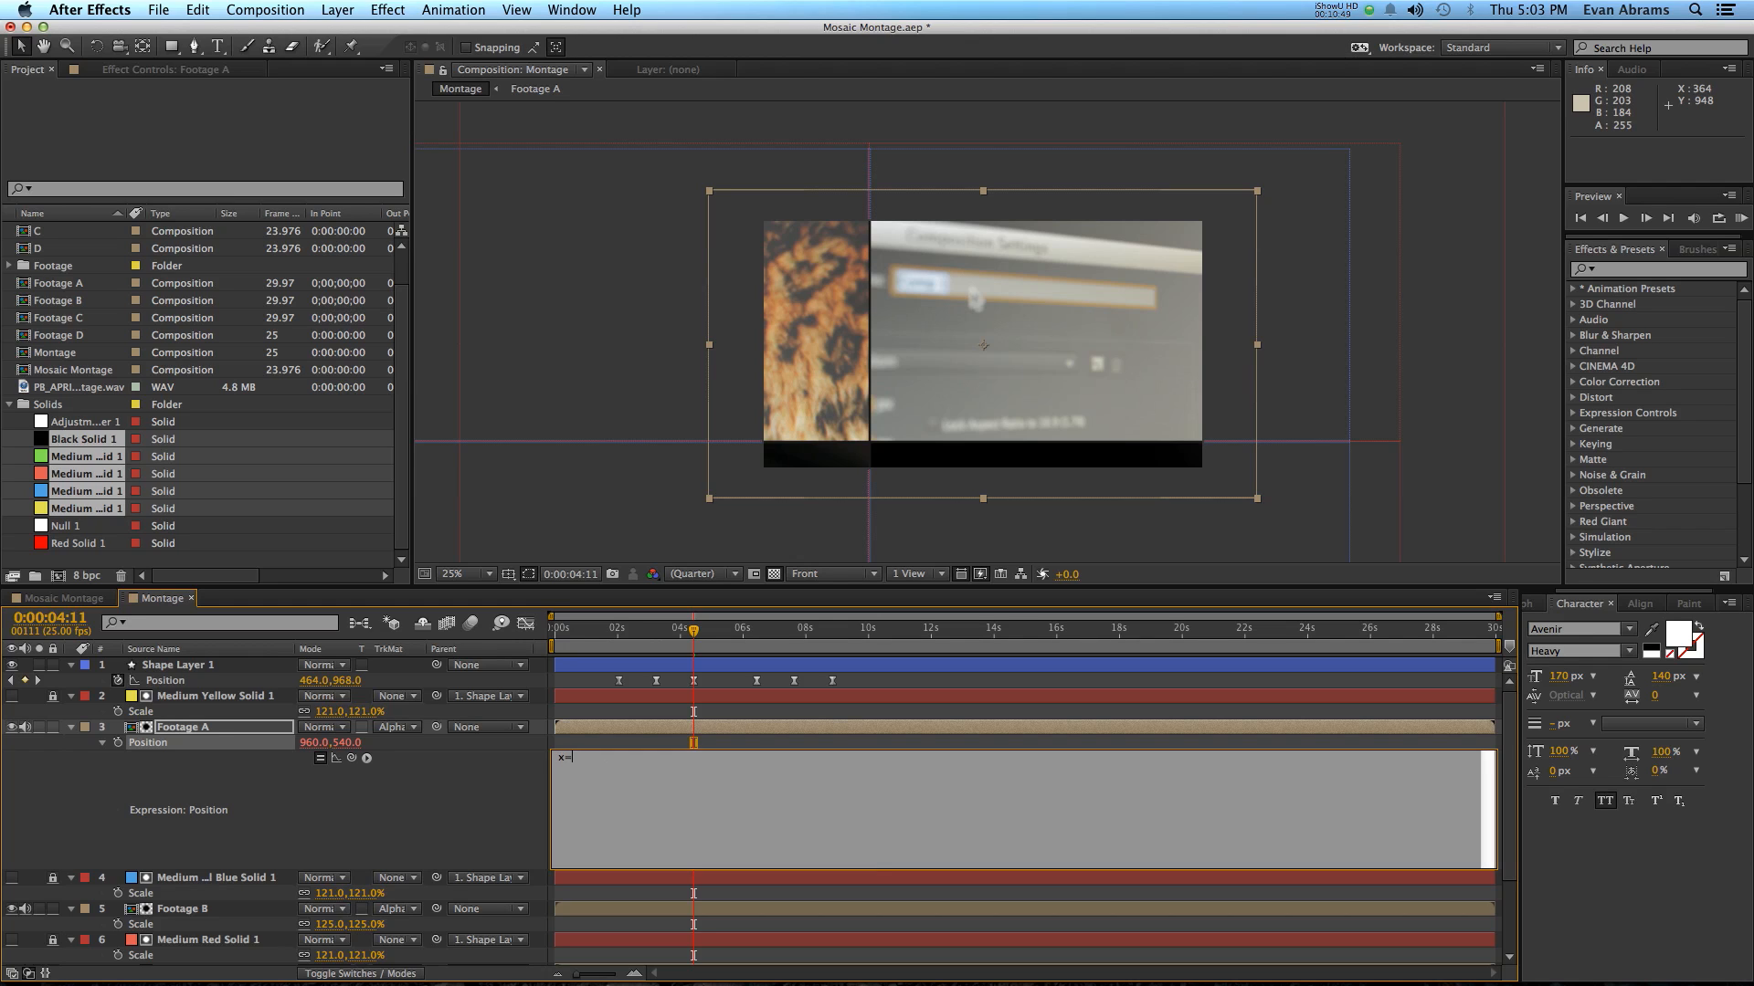
Step: Write Footage A's position expression: offset from 960 by Shape Layer 1's position times .25, returning x,y
{"action": "type", "text": "960"}
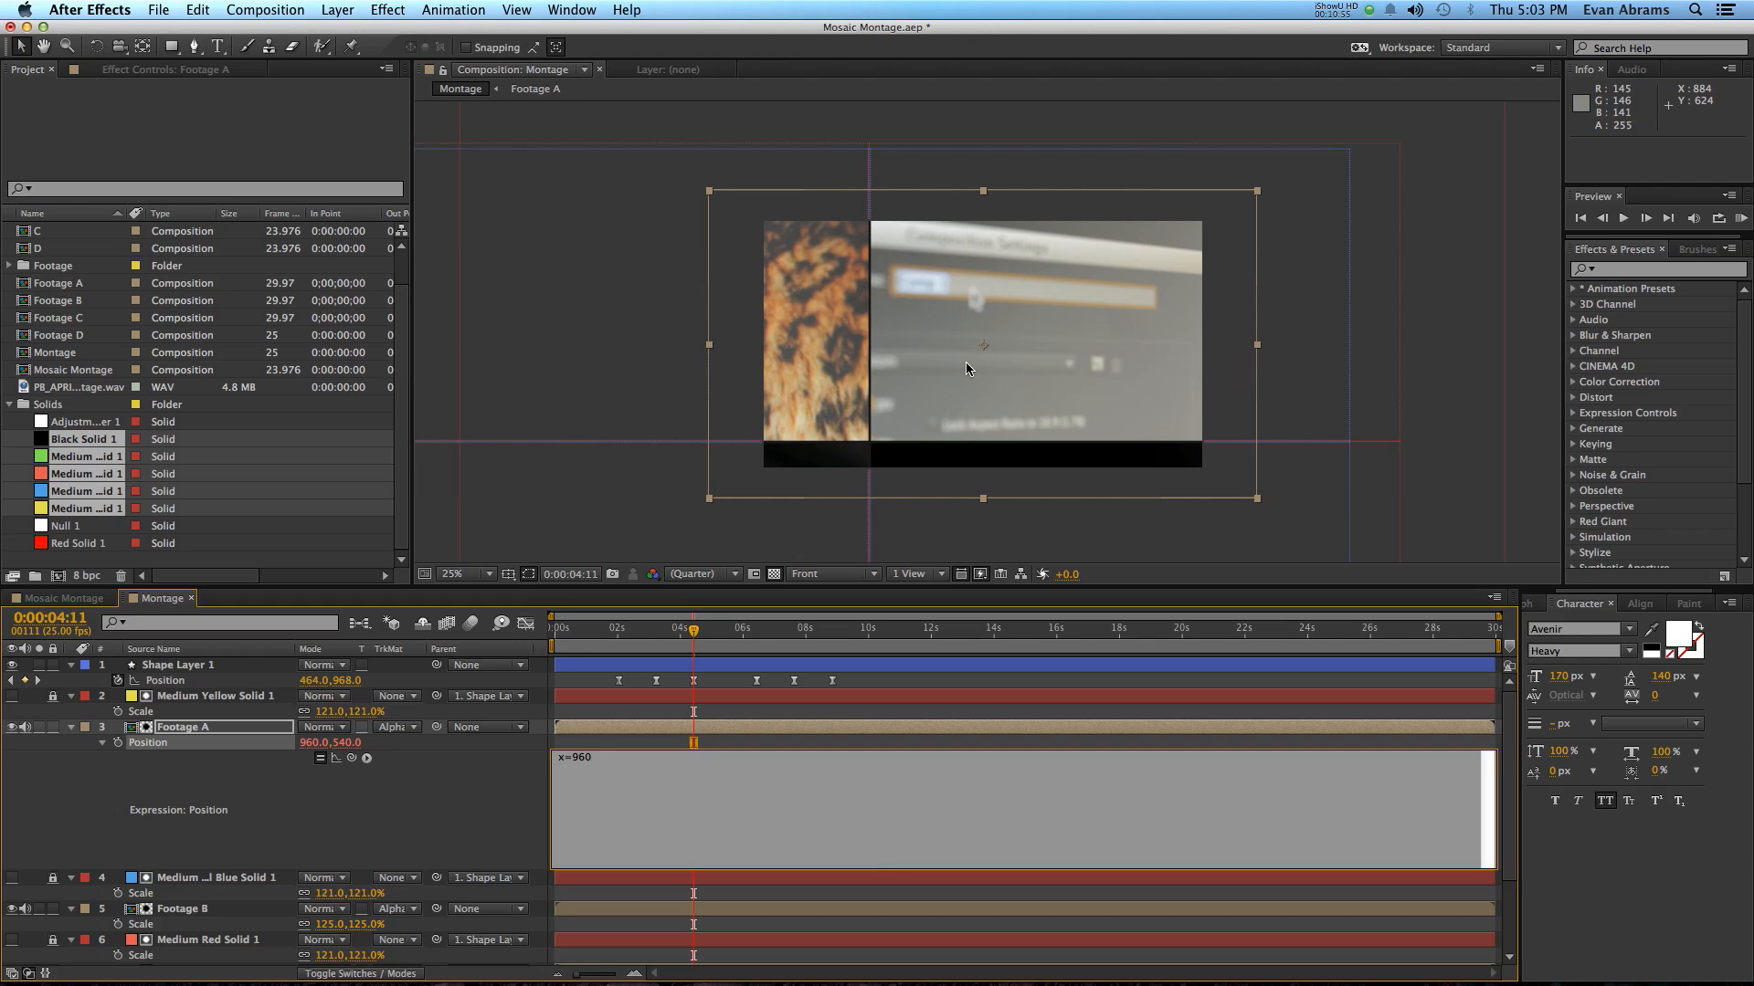
{"action": "type", "text": "-"}
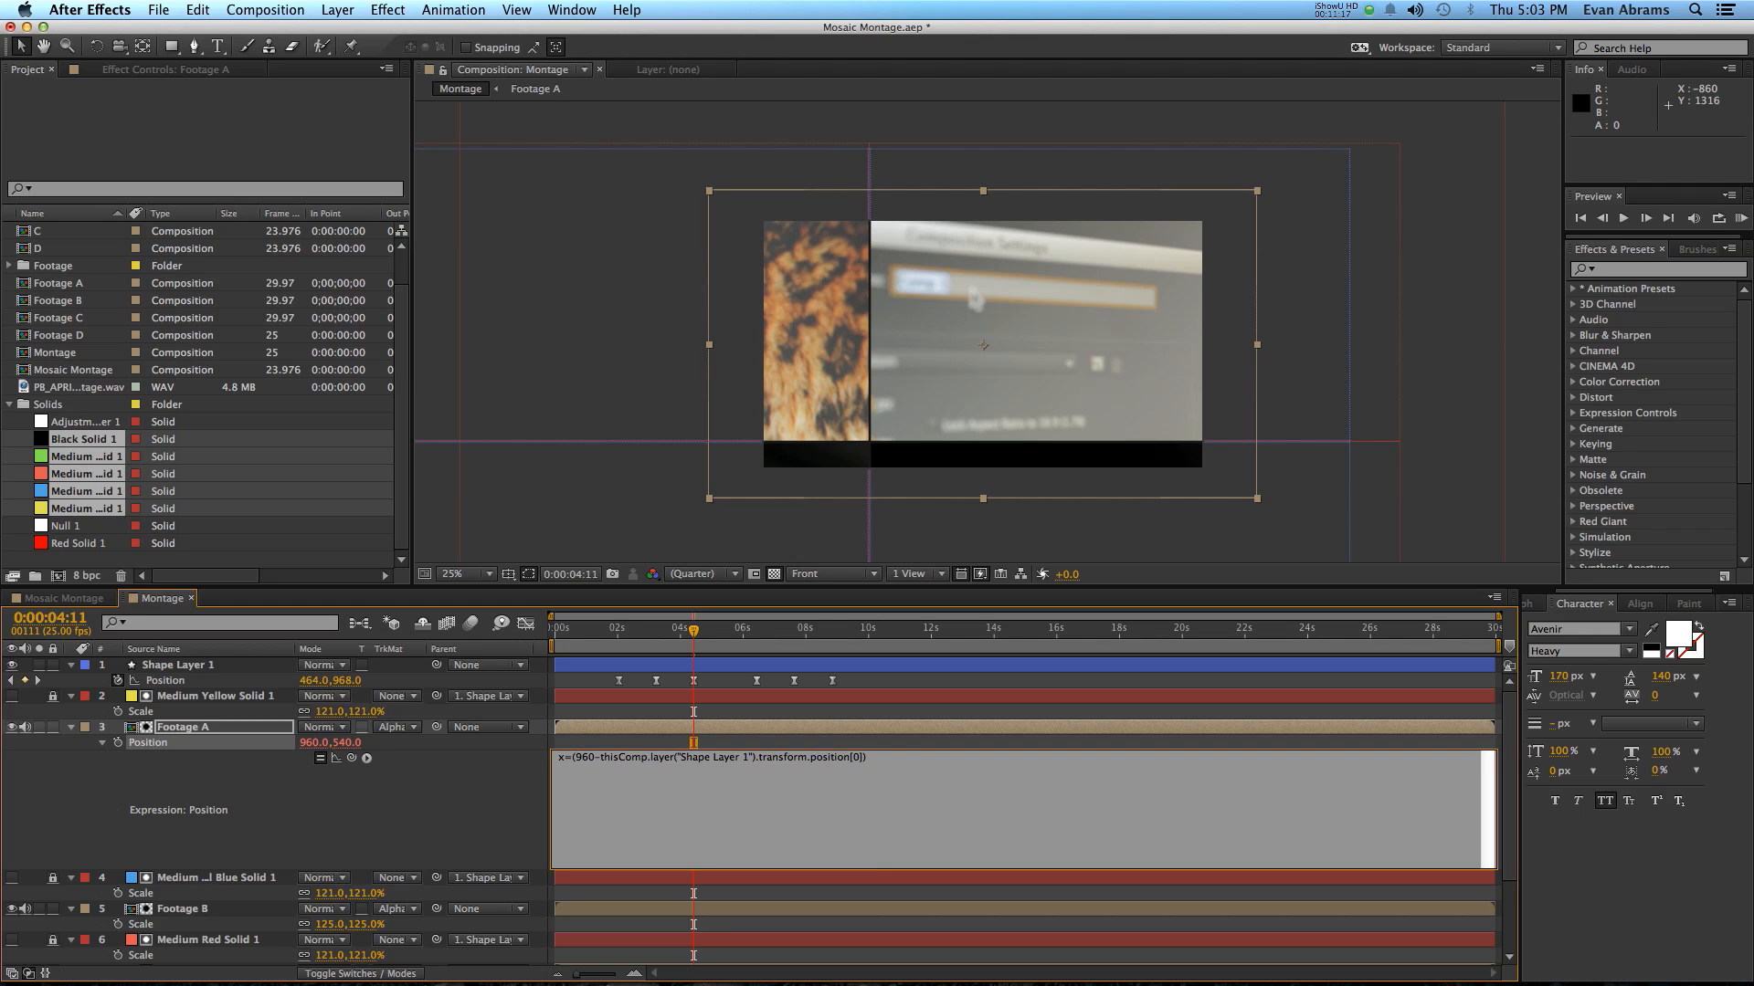
{"action": "mouse_move", "coordinate": [940, 764]}
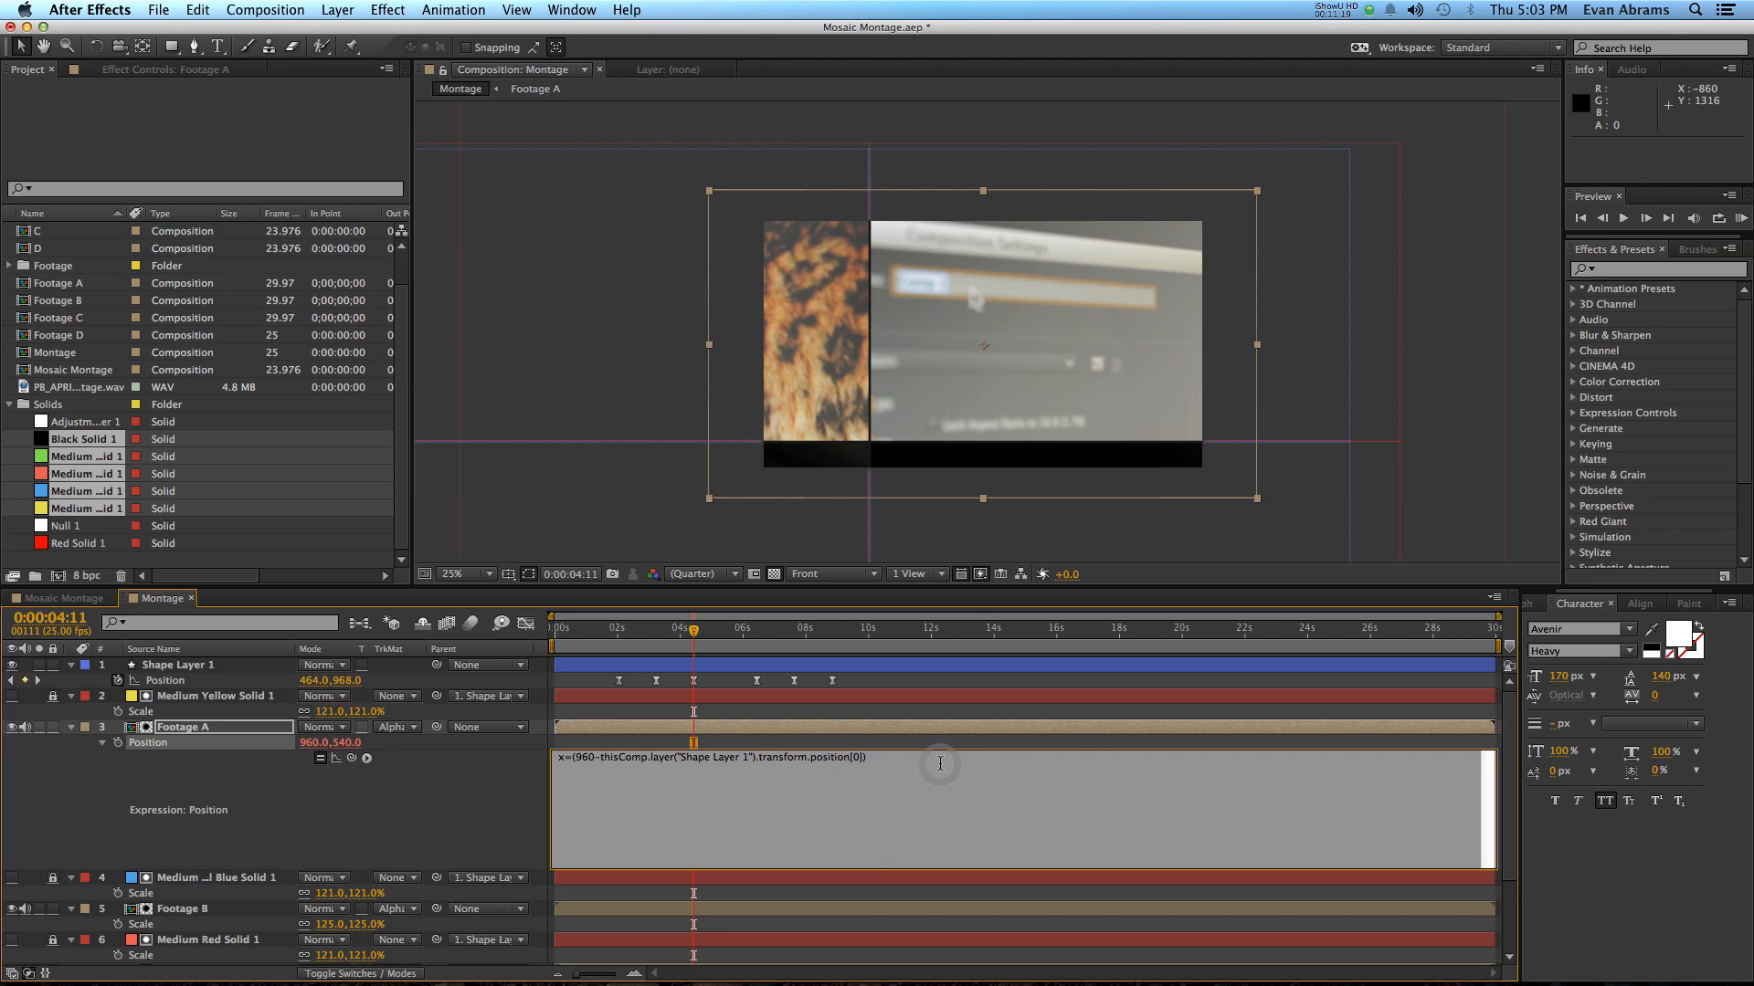
{"action": "type", "text": "*.25;"}
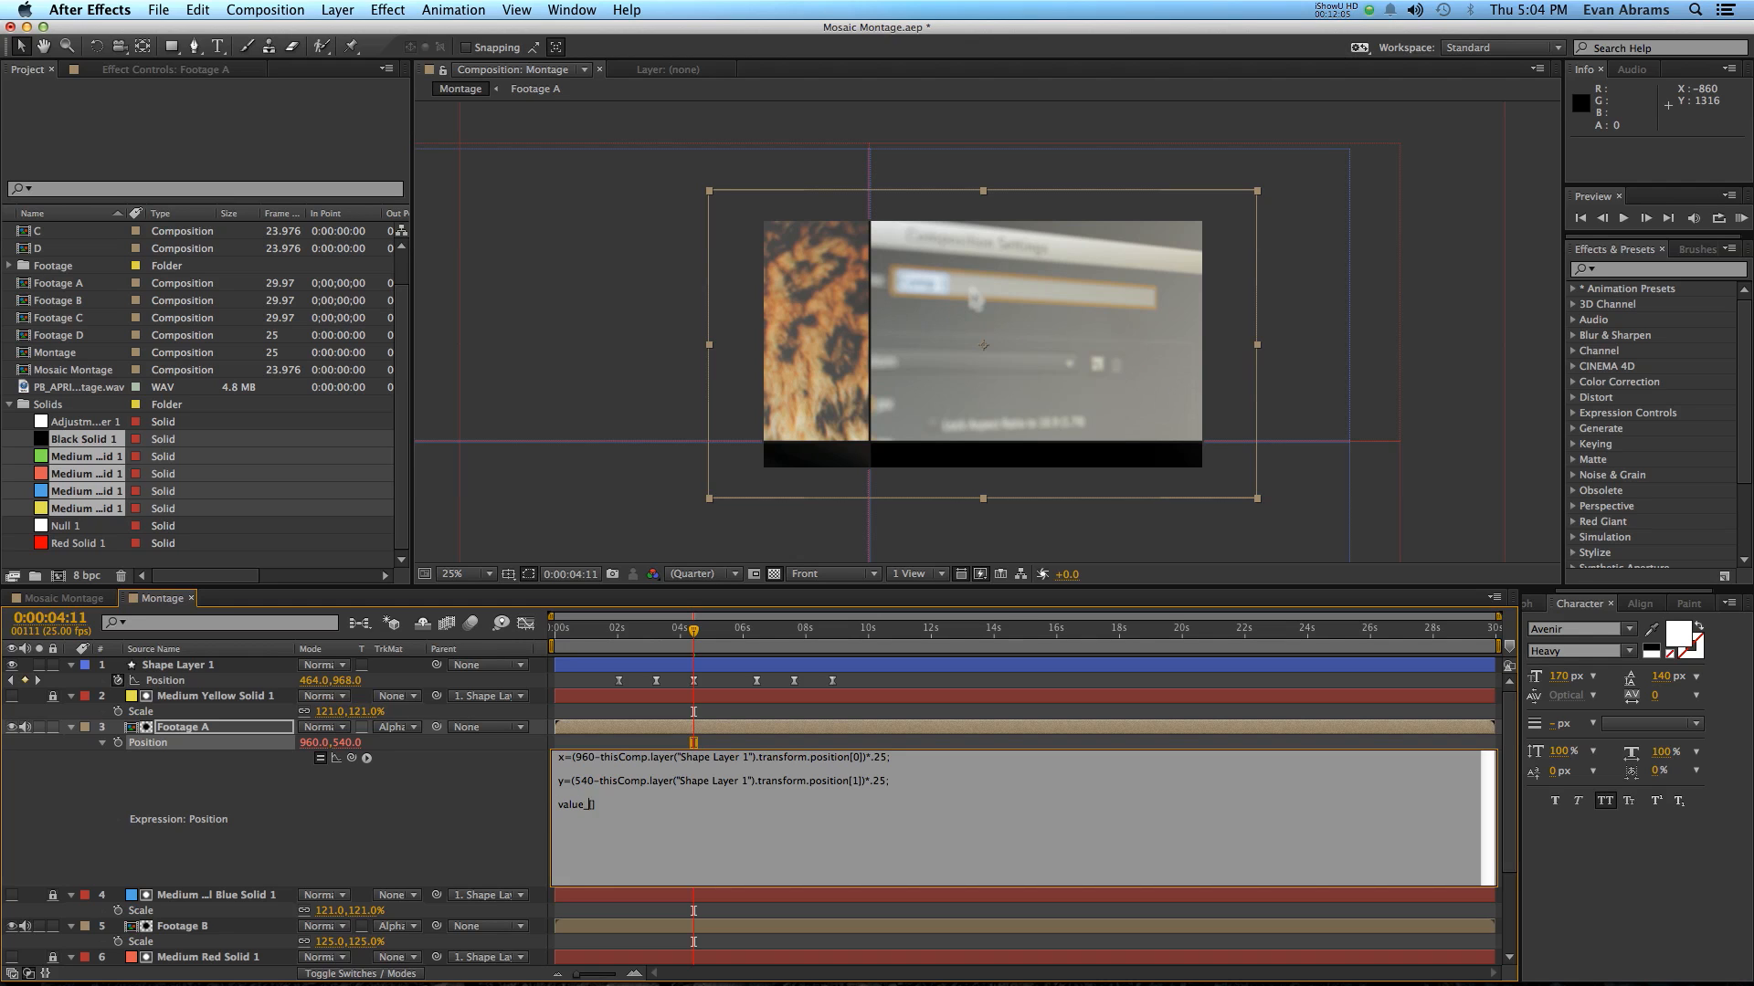
{"action": "type", "text": "+"}
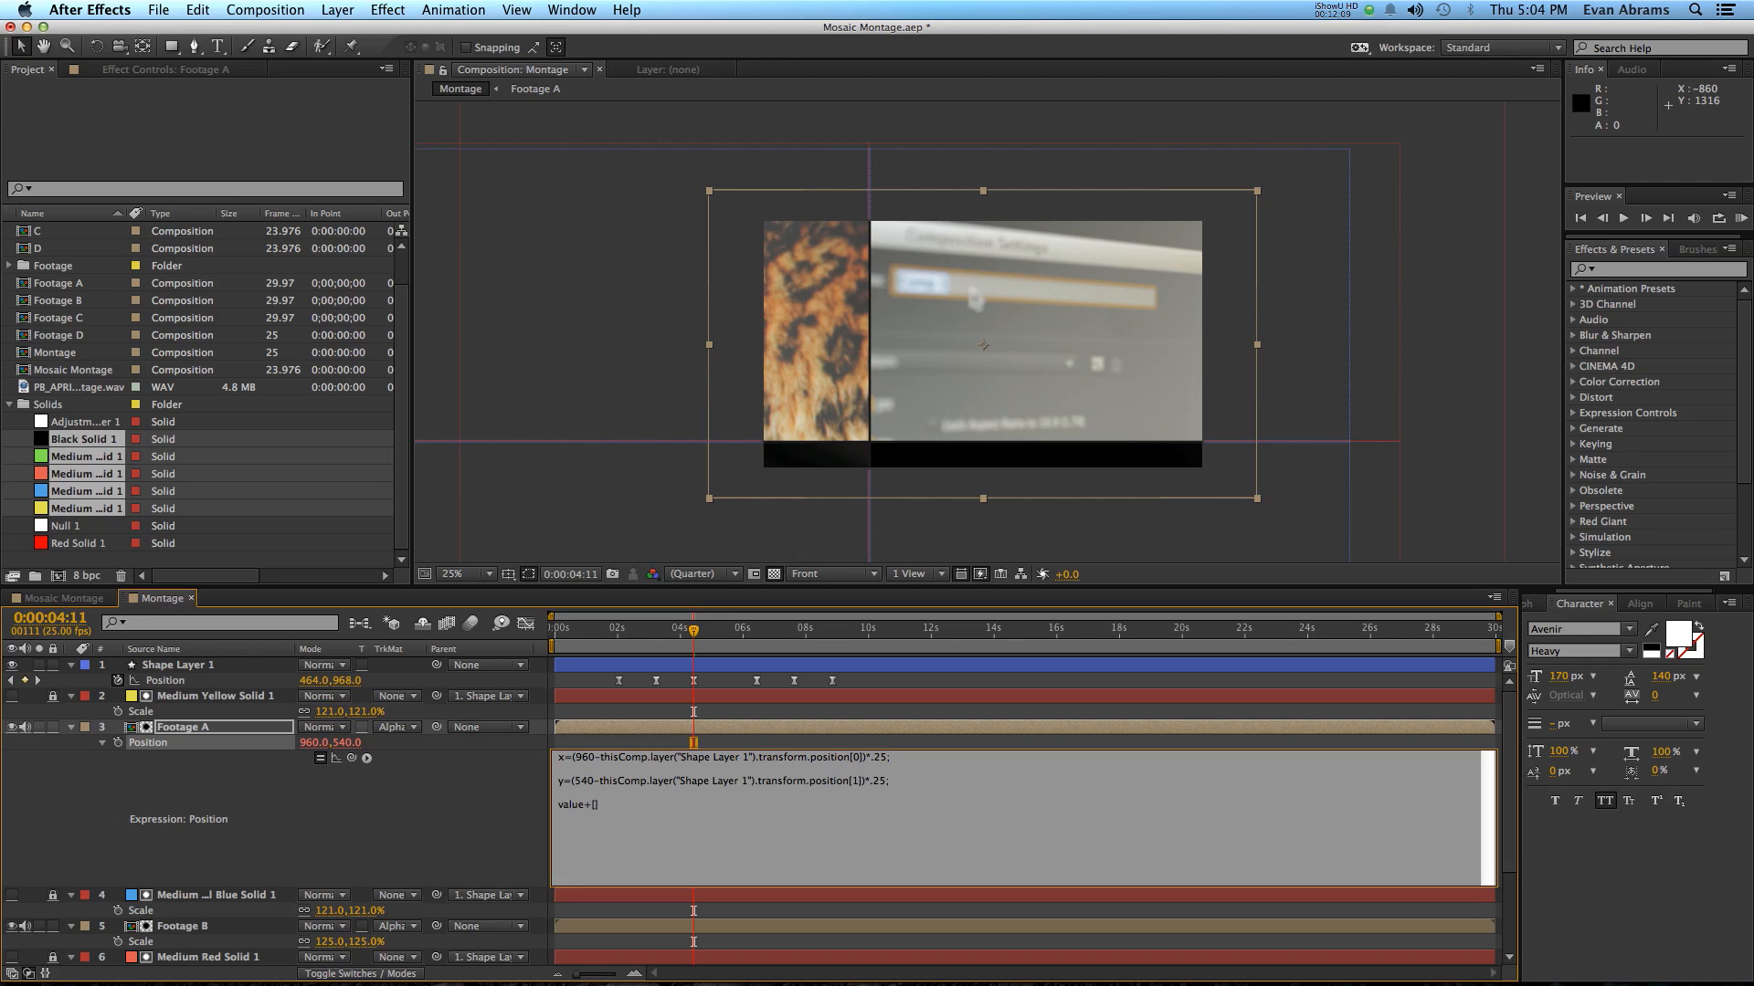
{"action": "type", "text": "x,y"}
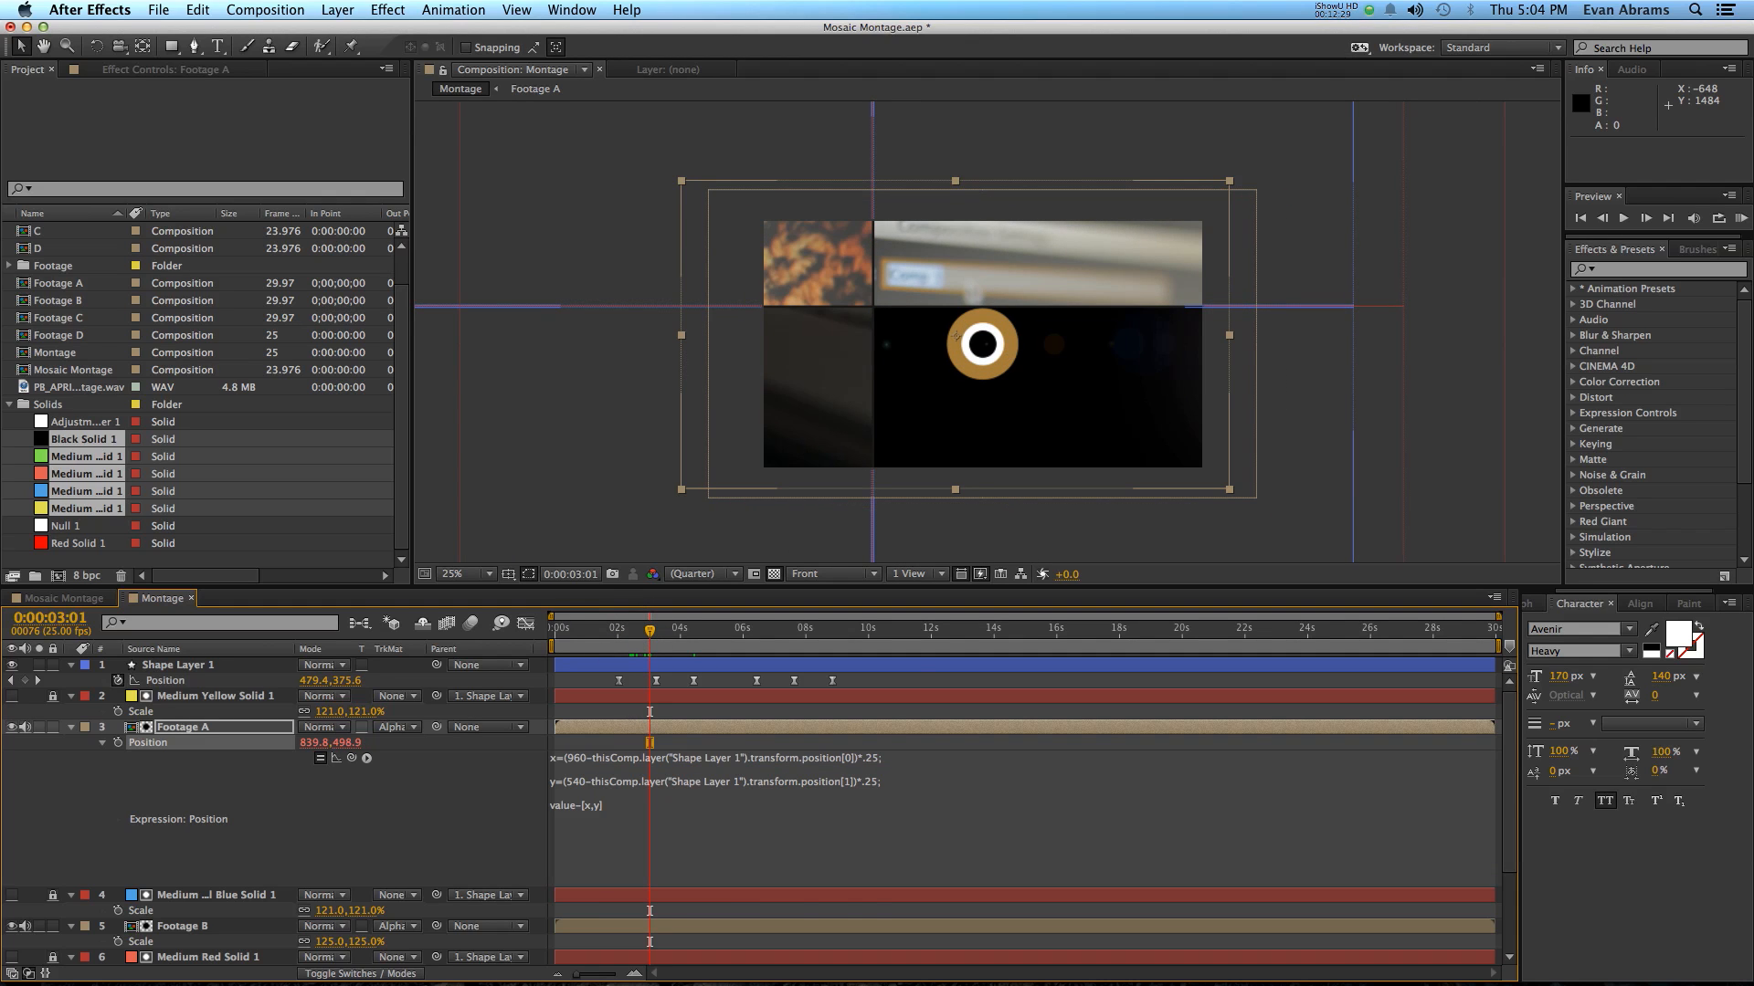
Step: Apply the value-[x,y] position expression and nudge the leopard footage slightly within its tile
{"action": "left_click", "coordinate": [727, 649]}
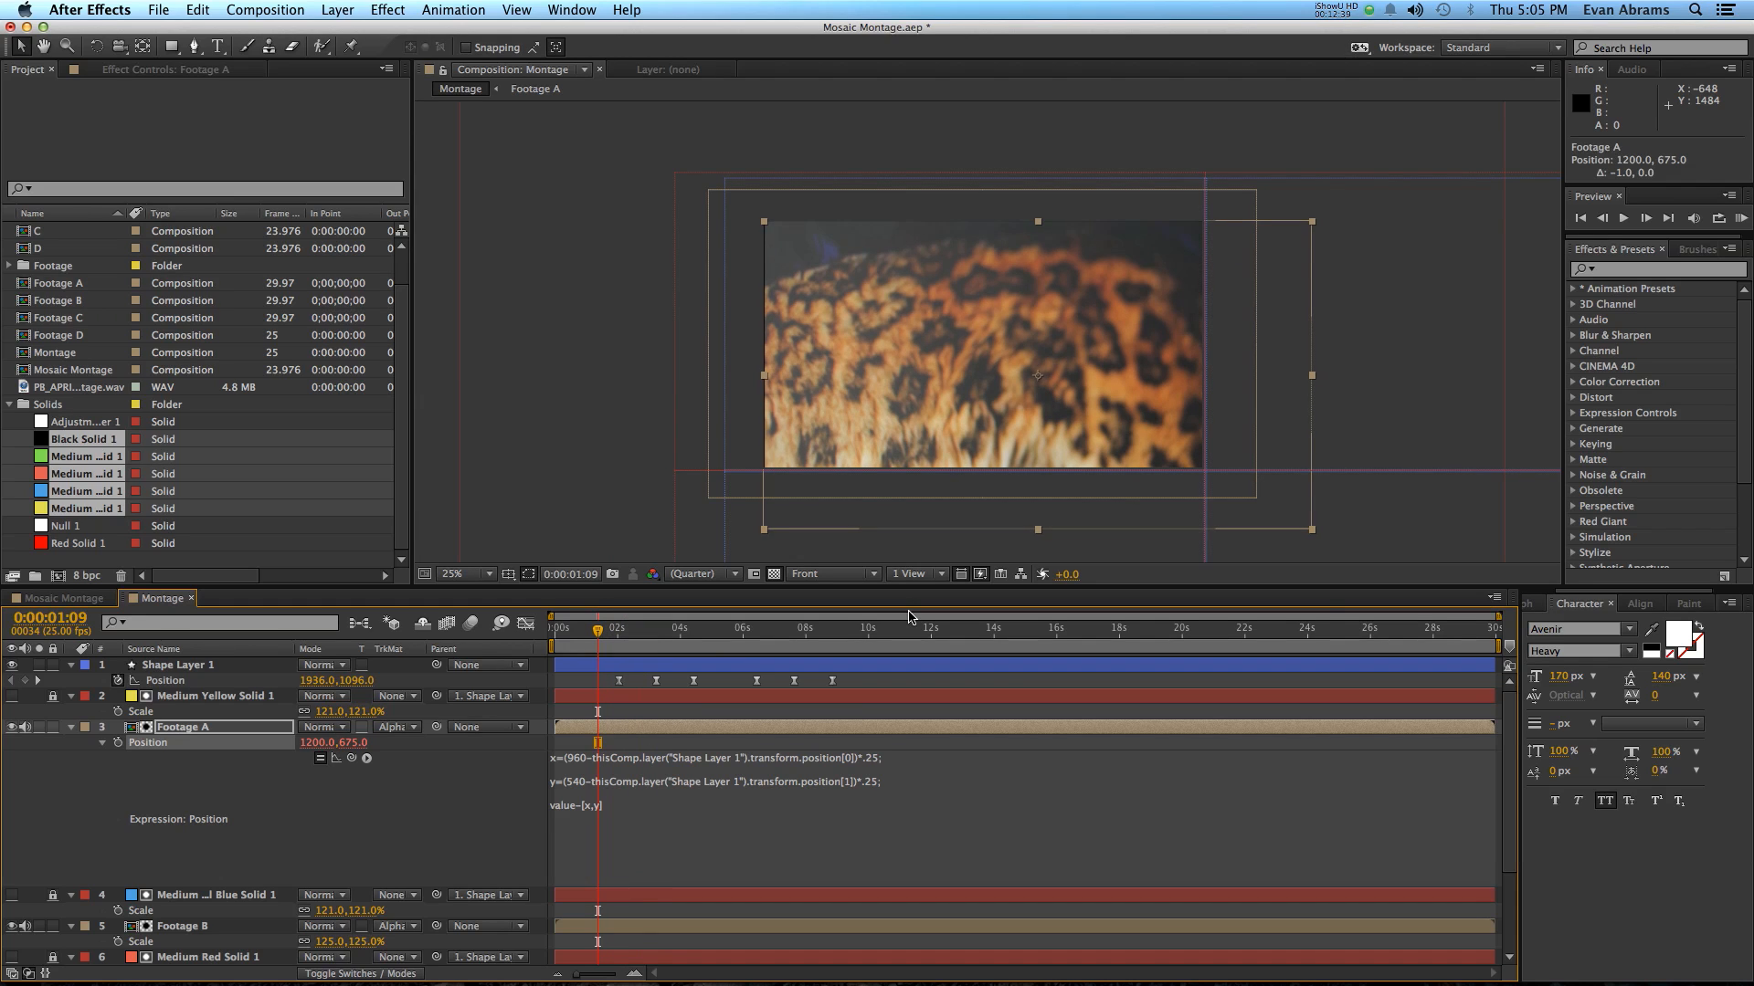
{"action": "left_click_drag", "start_coordinate": [1037, 377], "coordinate": [1033, 373]}
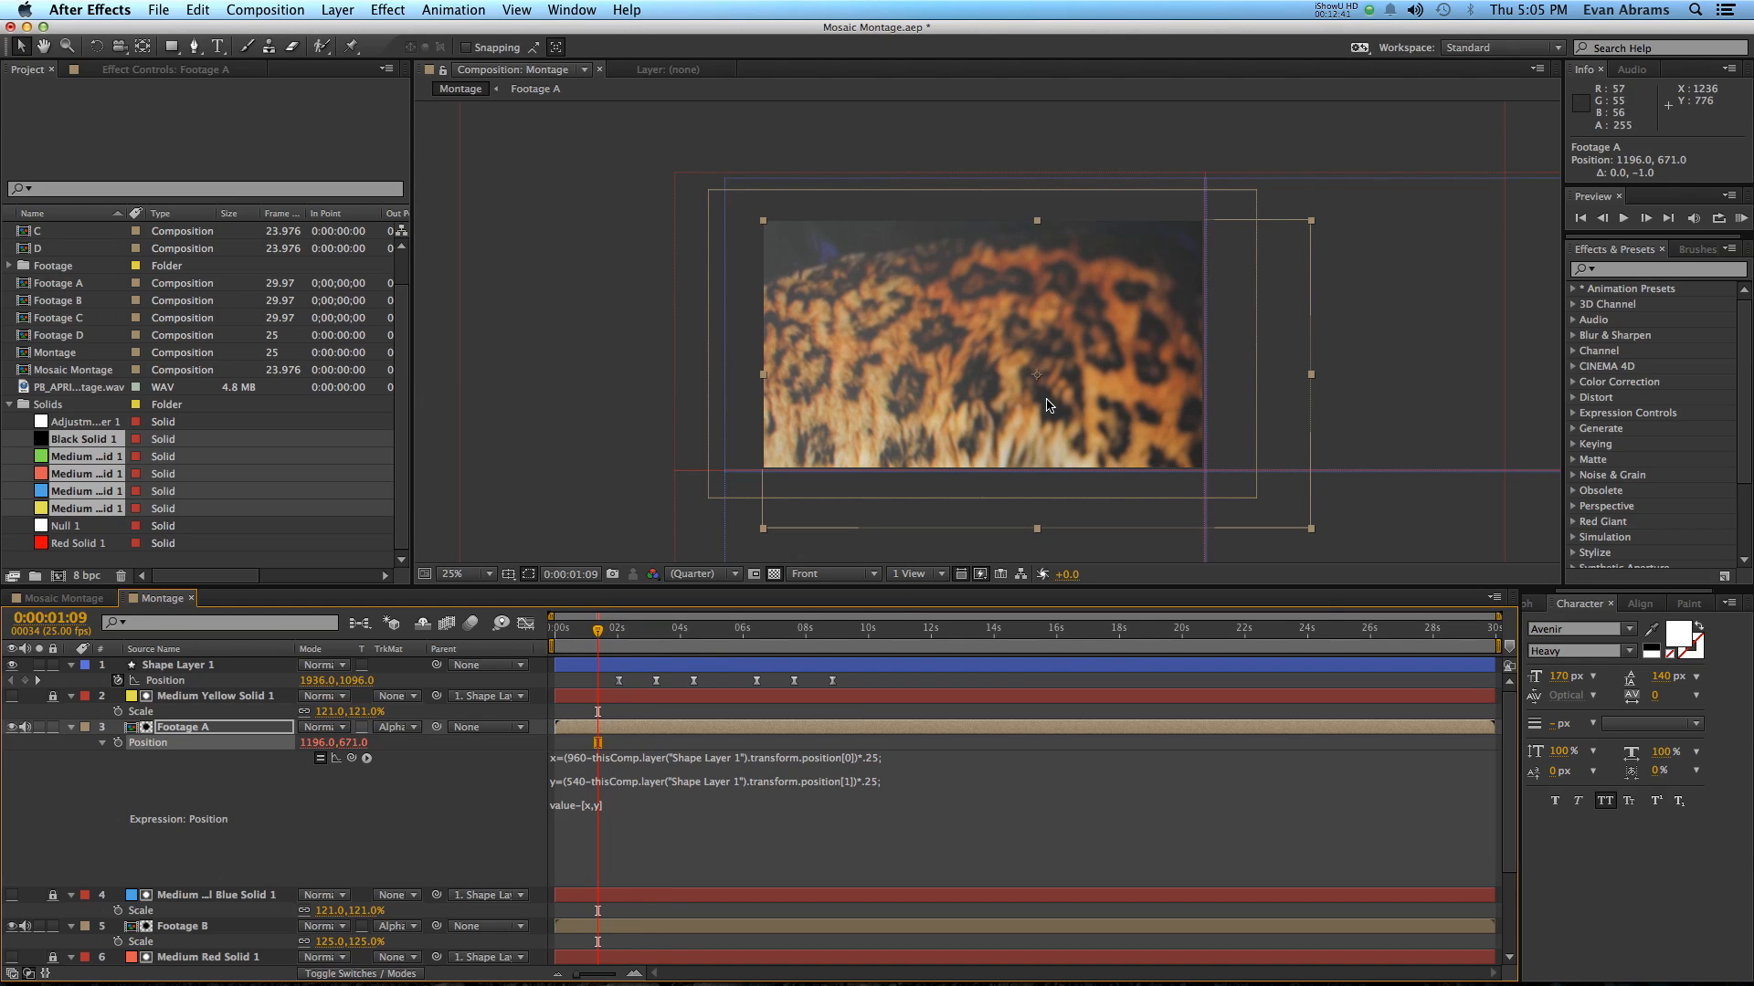
{"action": "left_click_drag", "start_coordinate": [596, 626], "coordinate": [610, 626]}
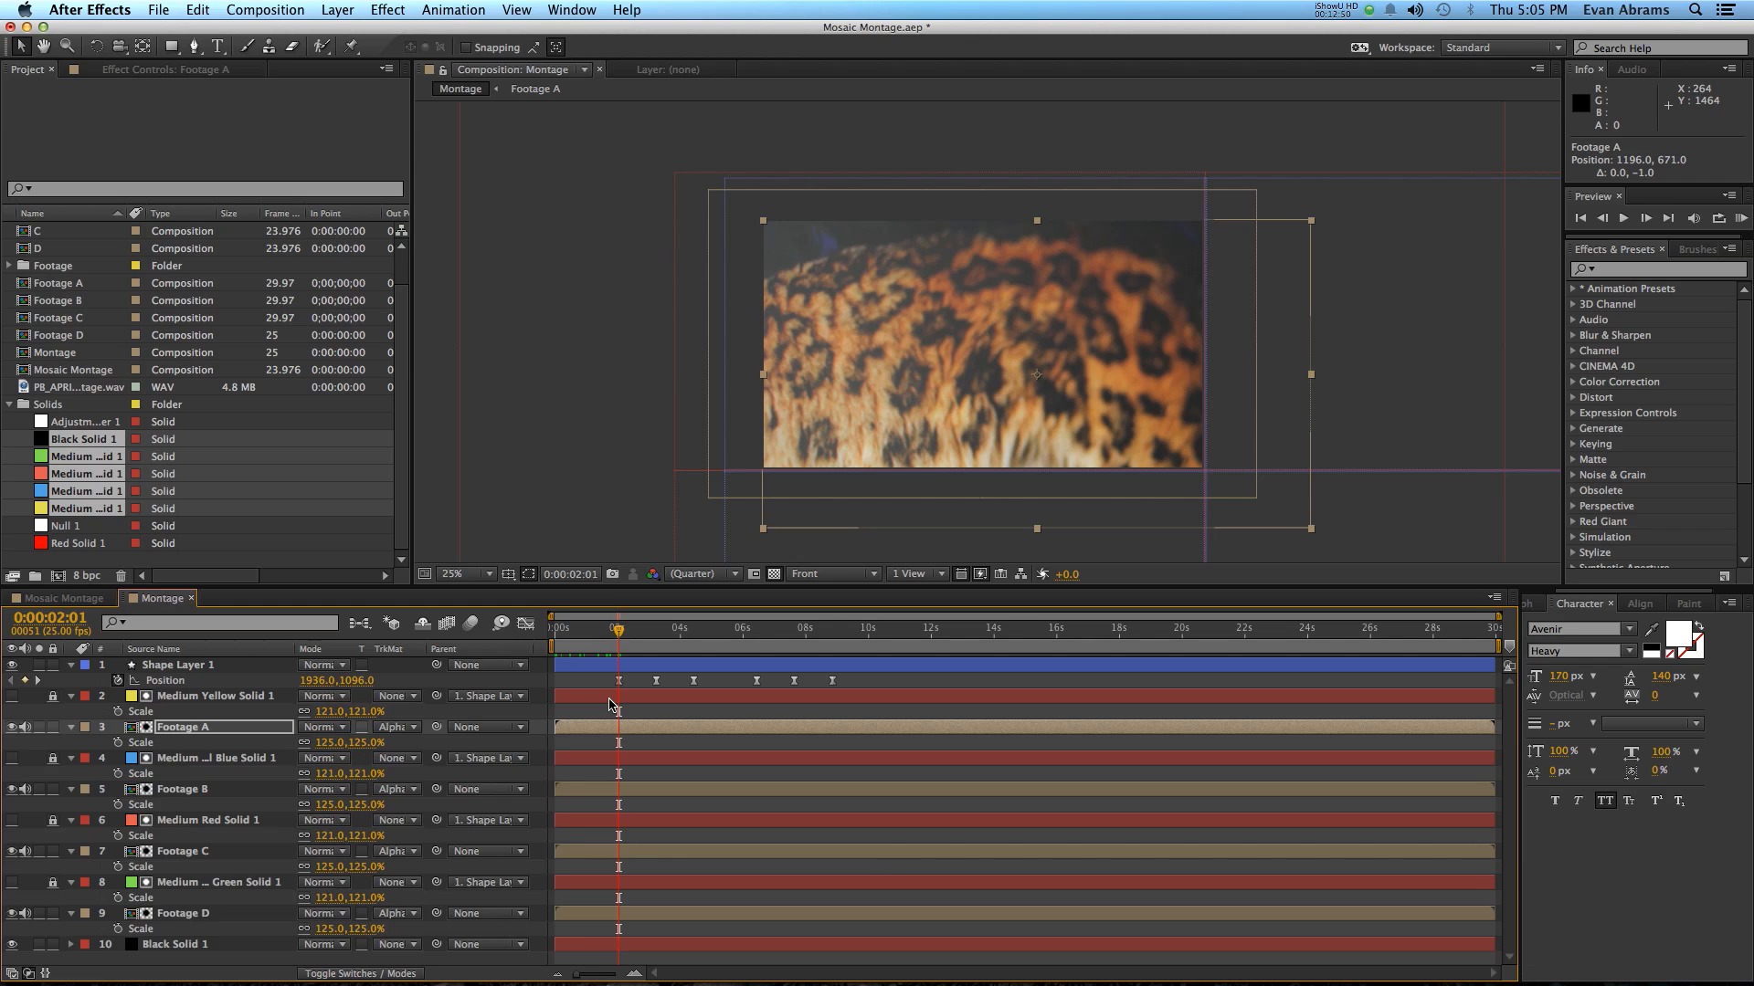
Step: Go to the two-second keyframe and set Footage A's starting scale to 100%
{"action": "left_click", "coordinate": [125, 741]}
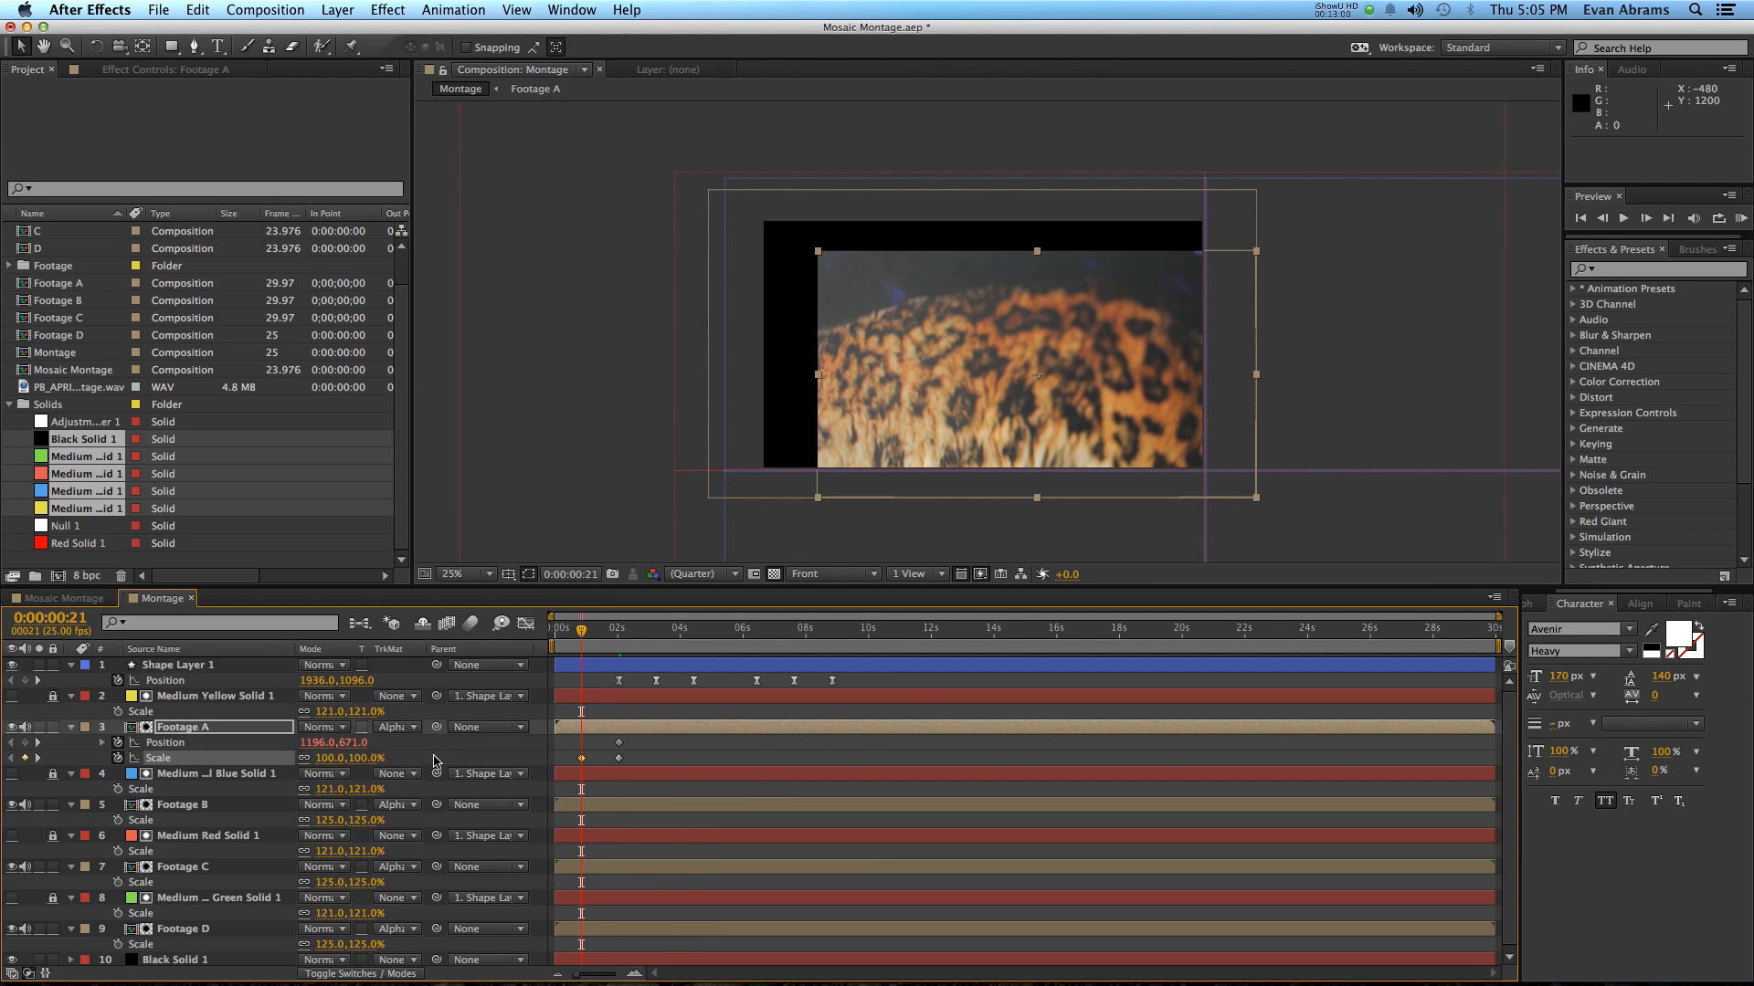
{"action": "double_click", "coordinate": [330, 742]}
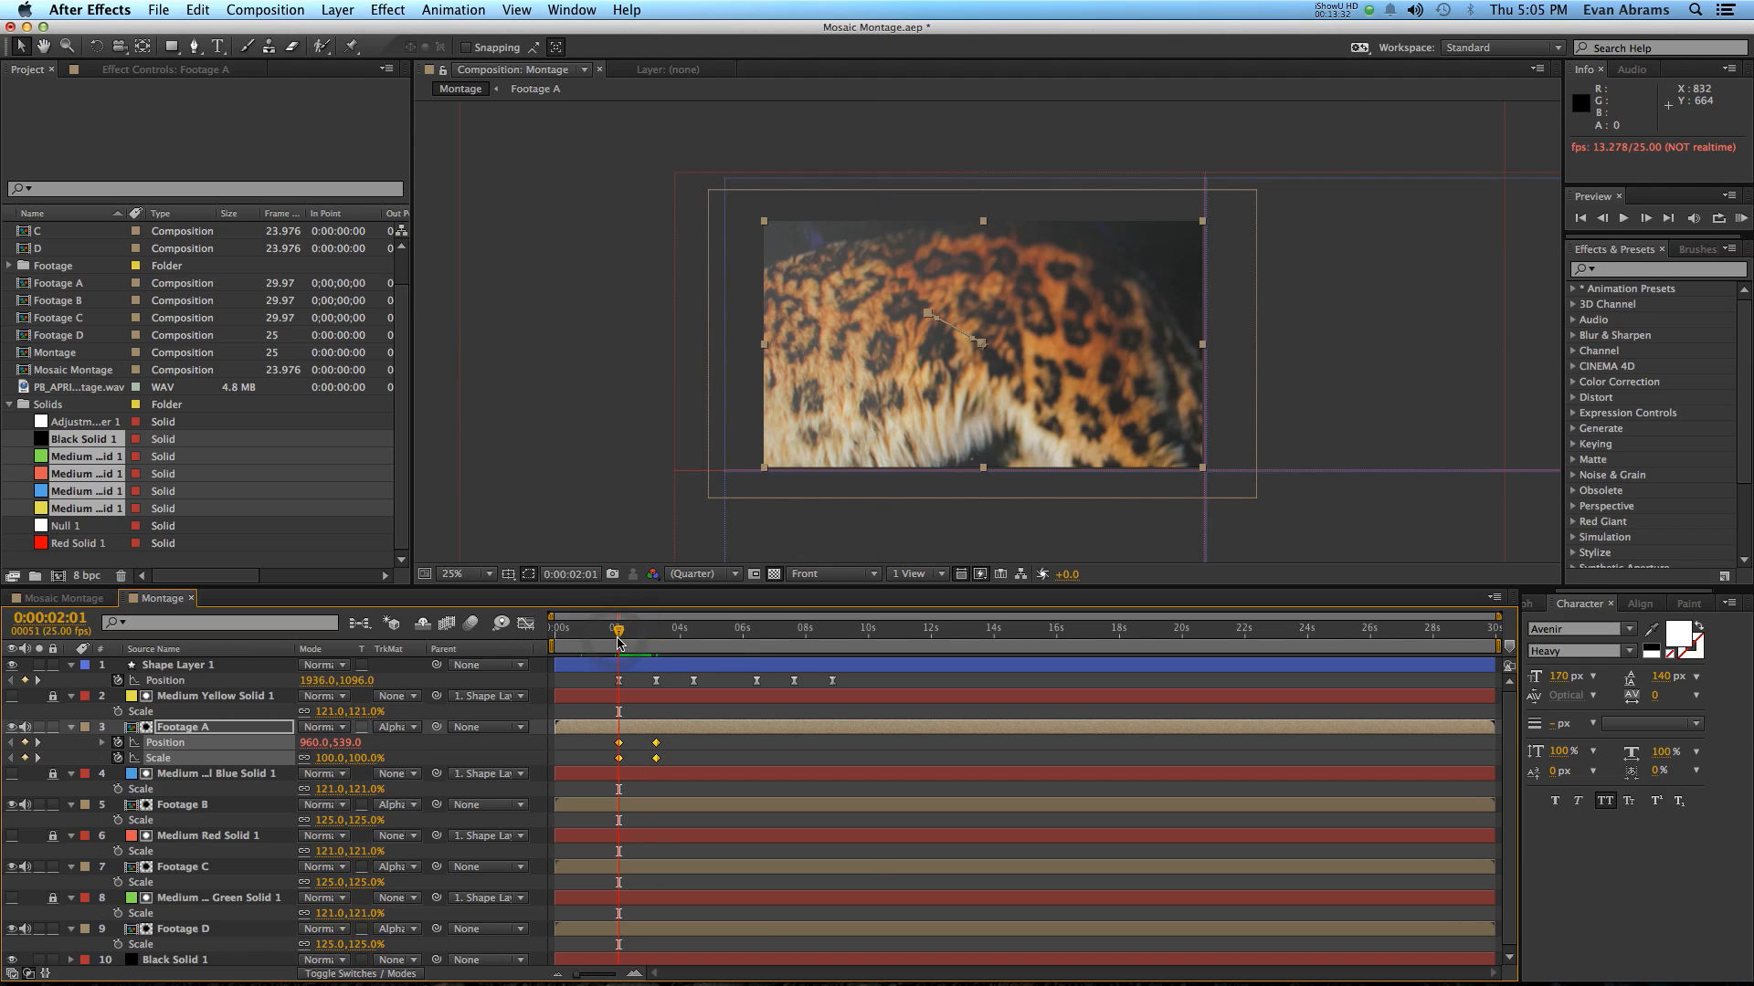
{"action": "mouse_move", "coordinate": [618, 632]}
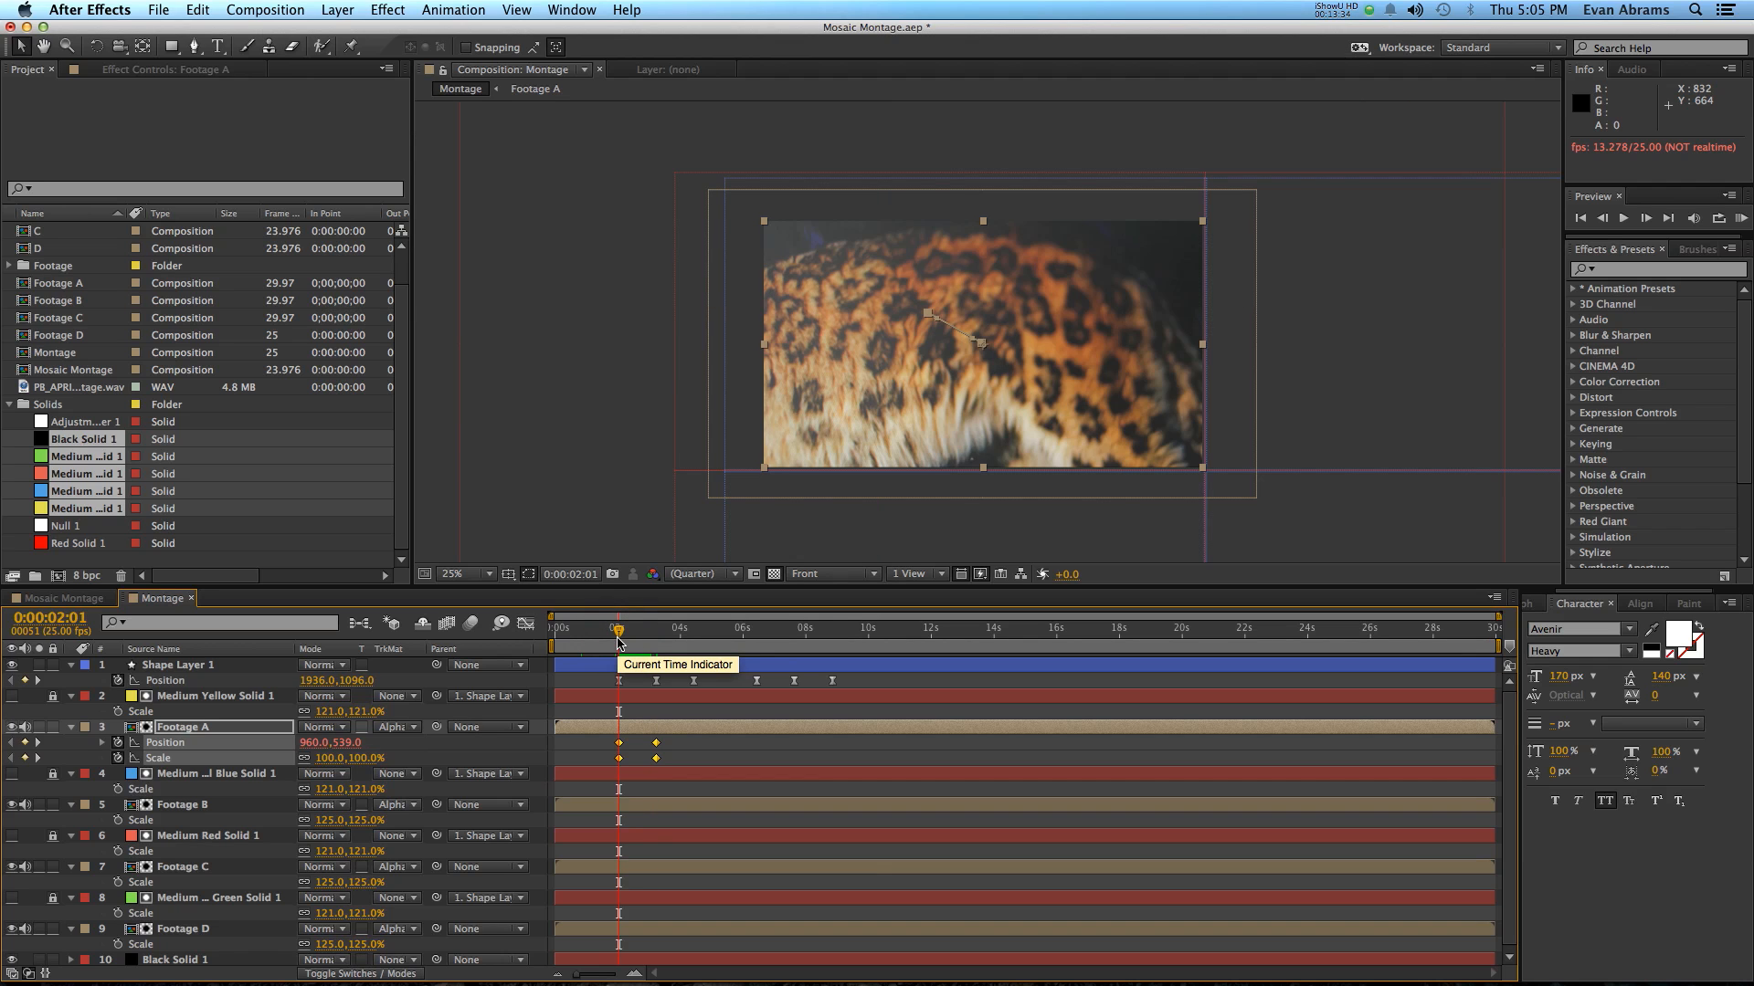
{"action": "left_click_drag", "start_coordinate": [617, 627], "coordinate": [643, 627]}
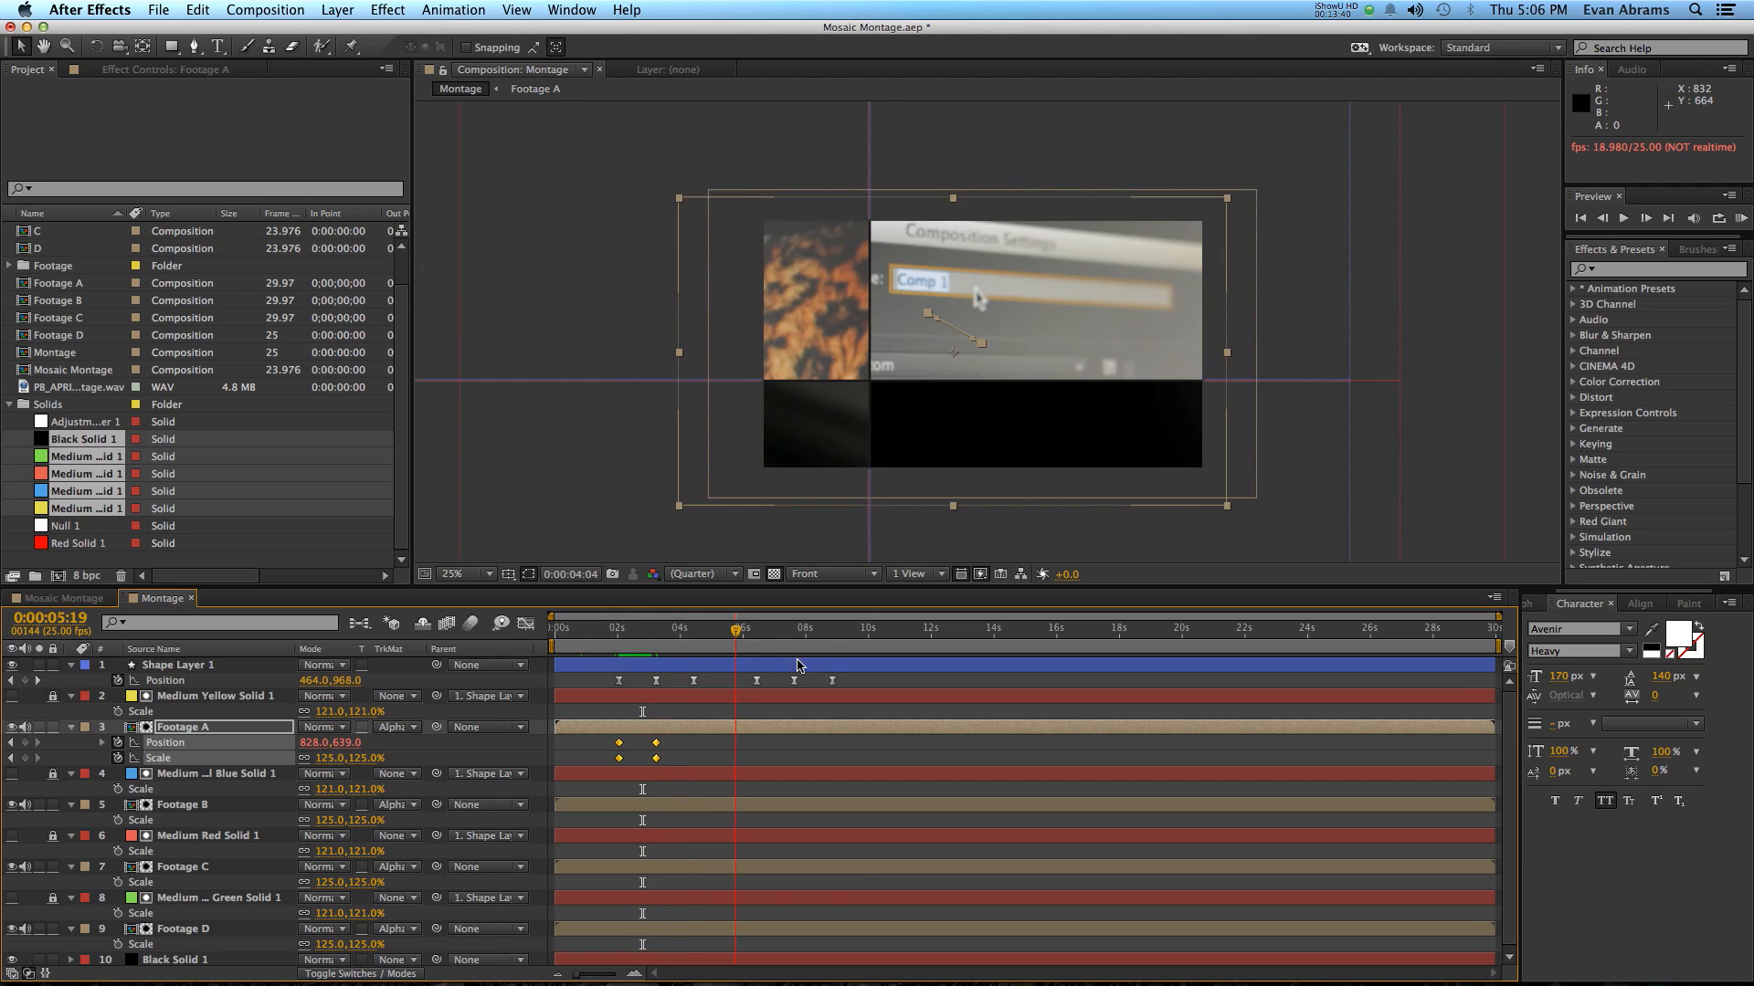
{"action": "left_click", "coordinate": [832, 626]}
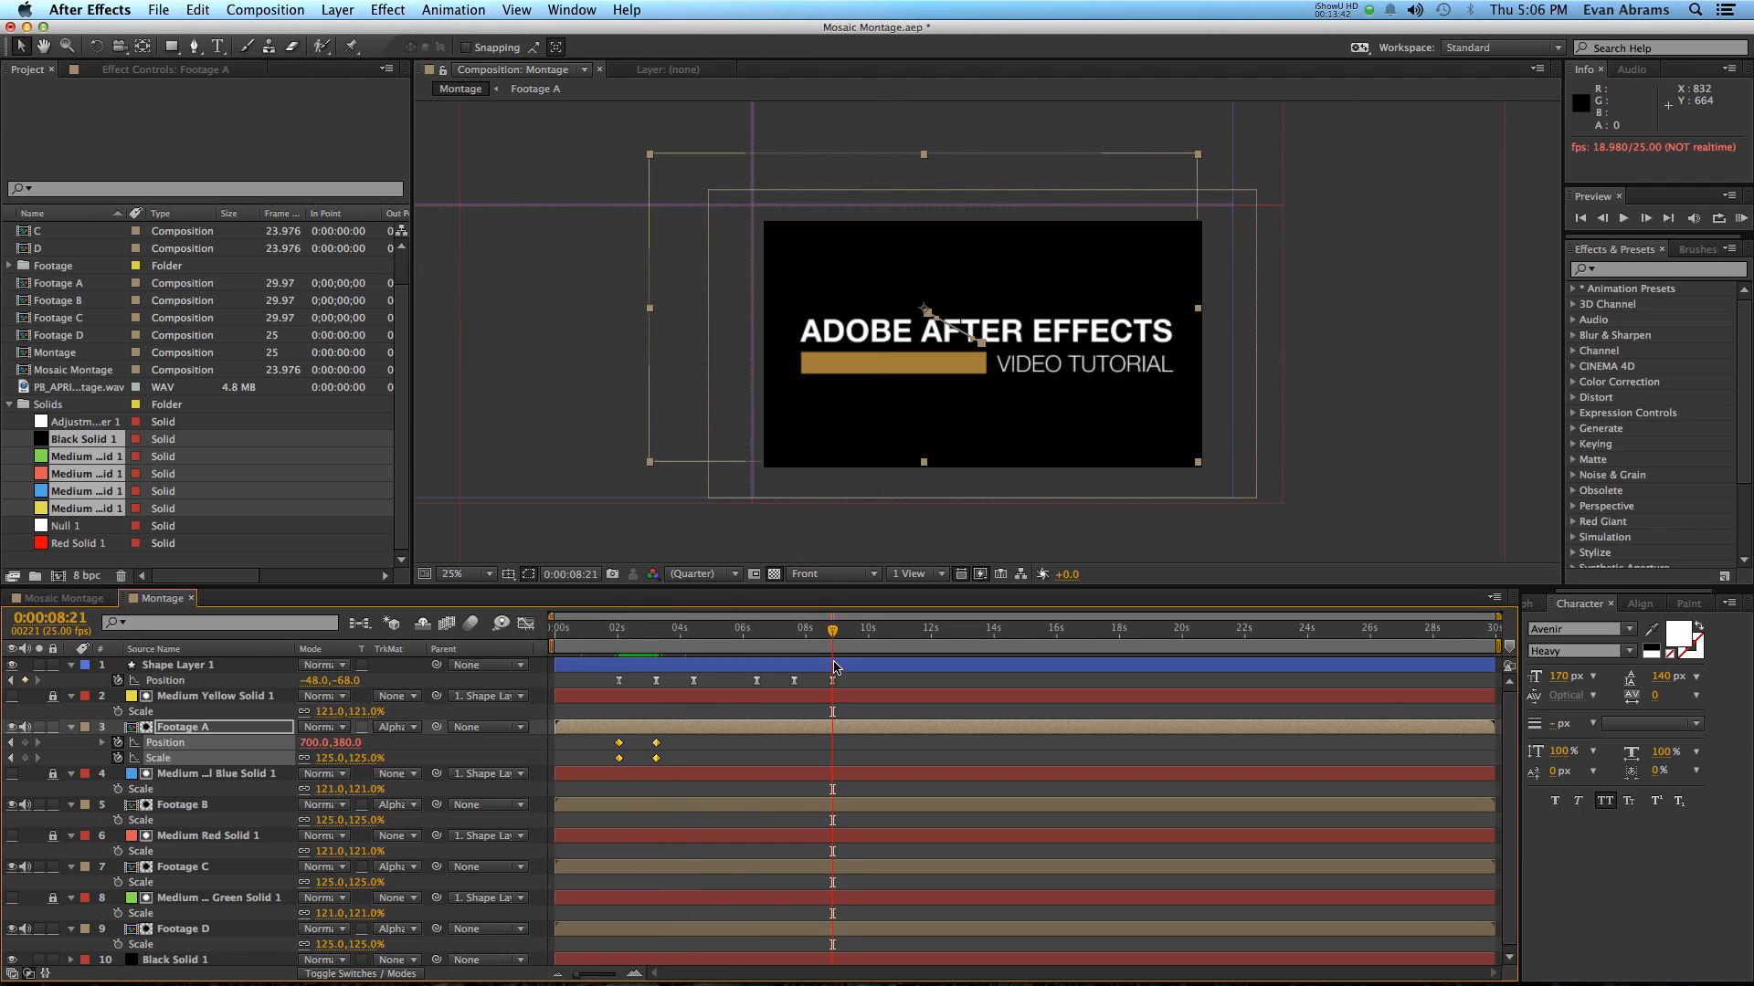
{"action": "mouse_move", "coordinate": [705, 671]}
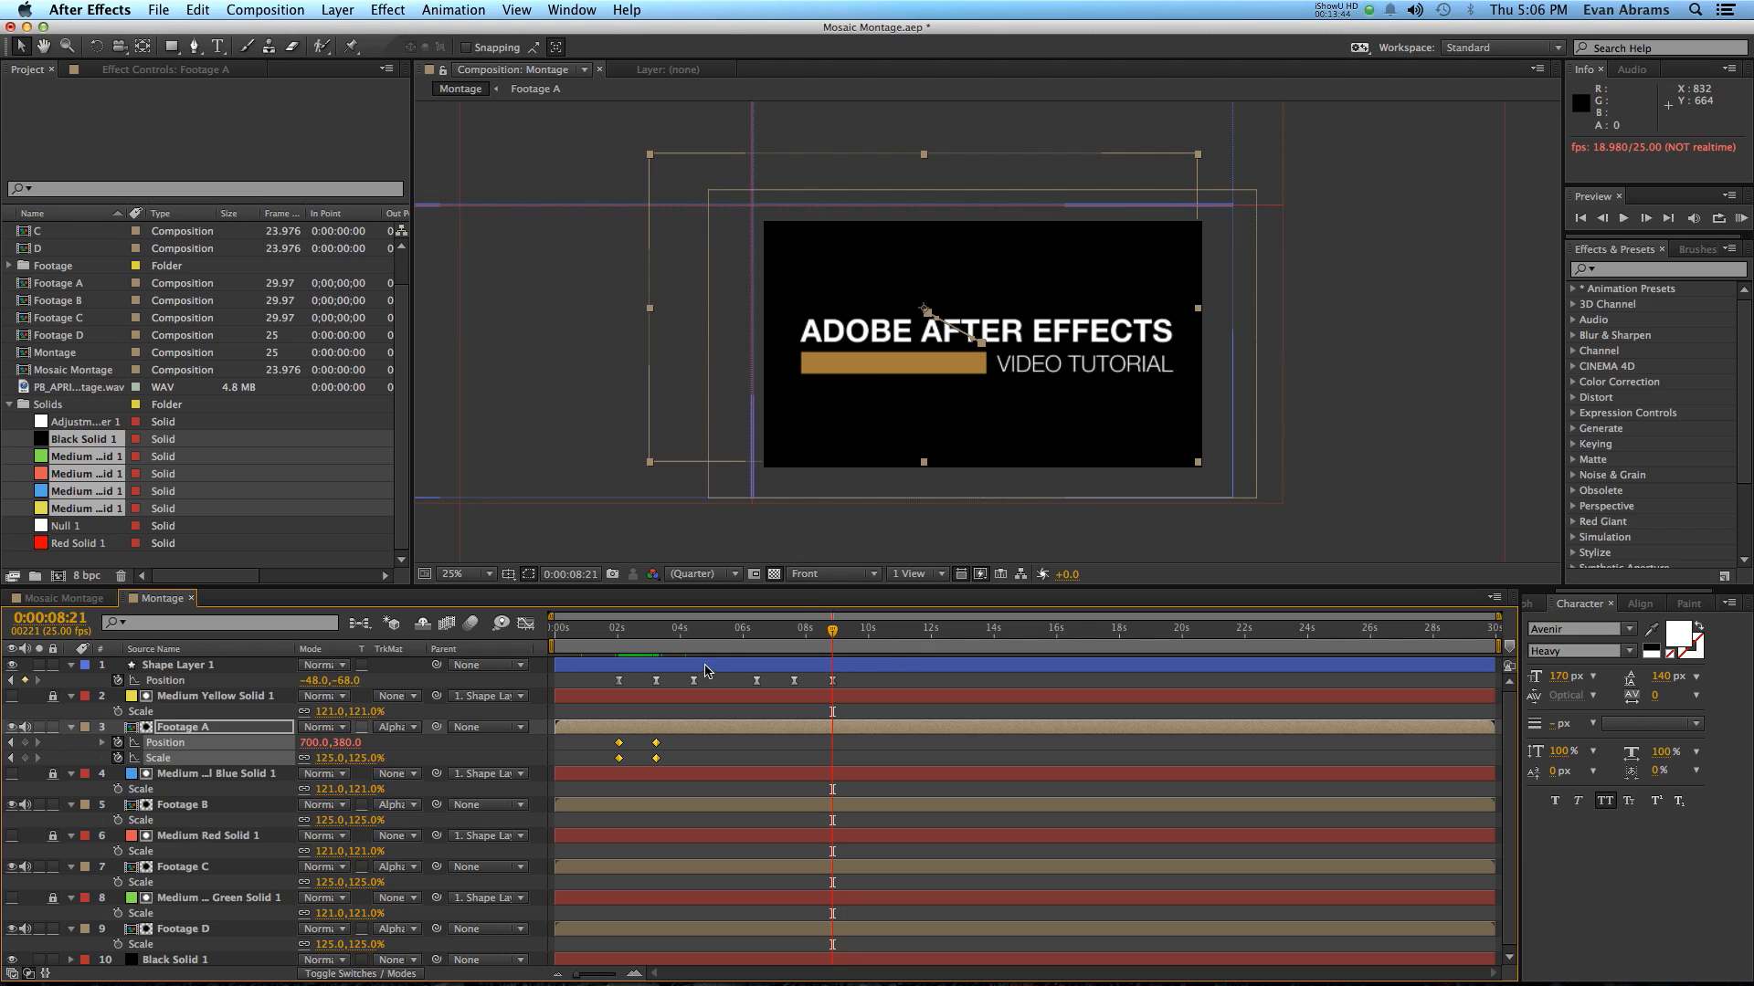